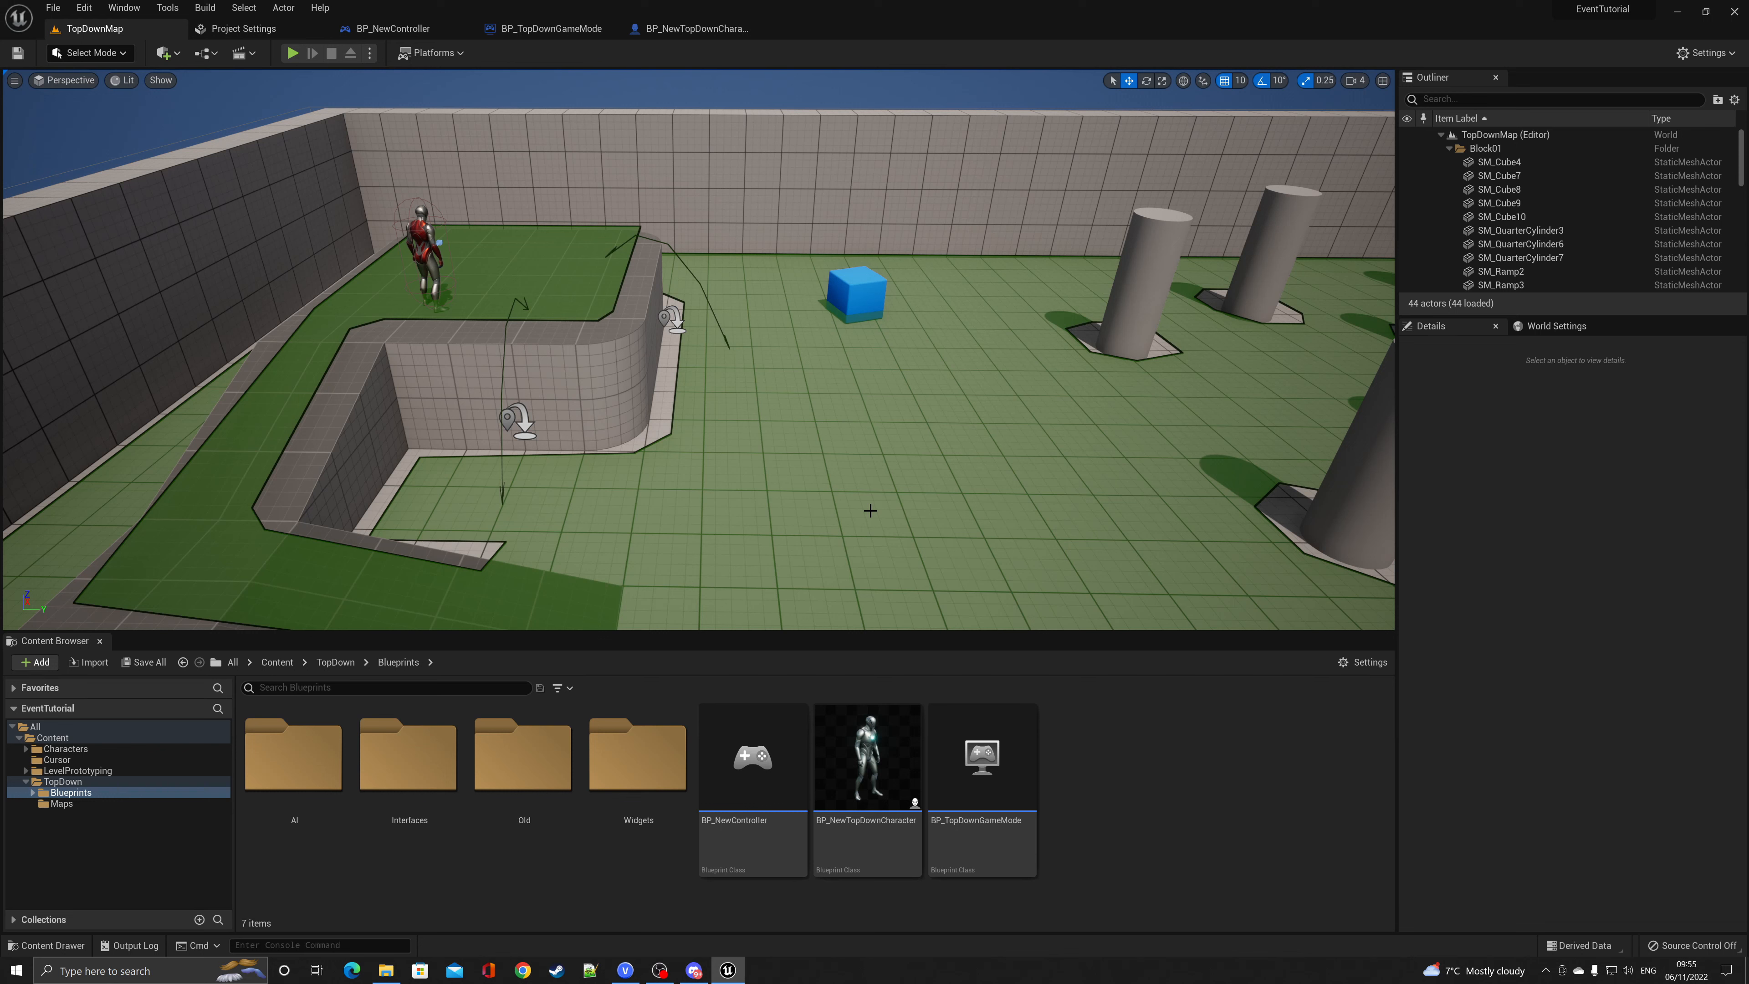
pyautogui.moveTo(732, 305)
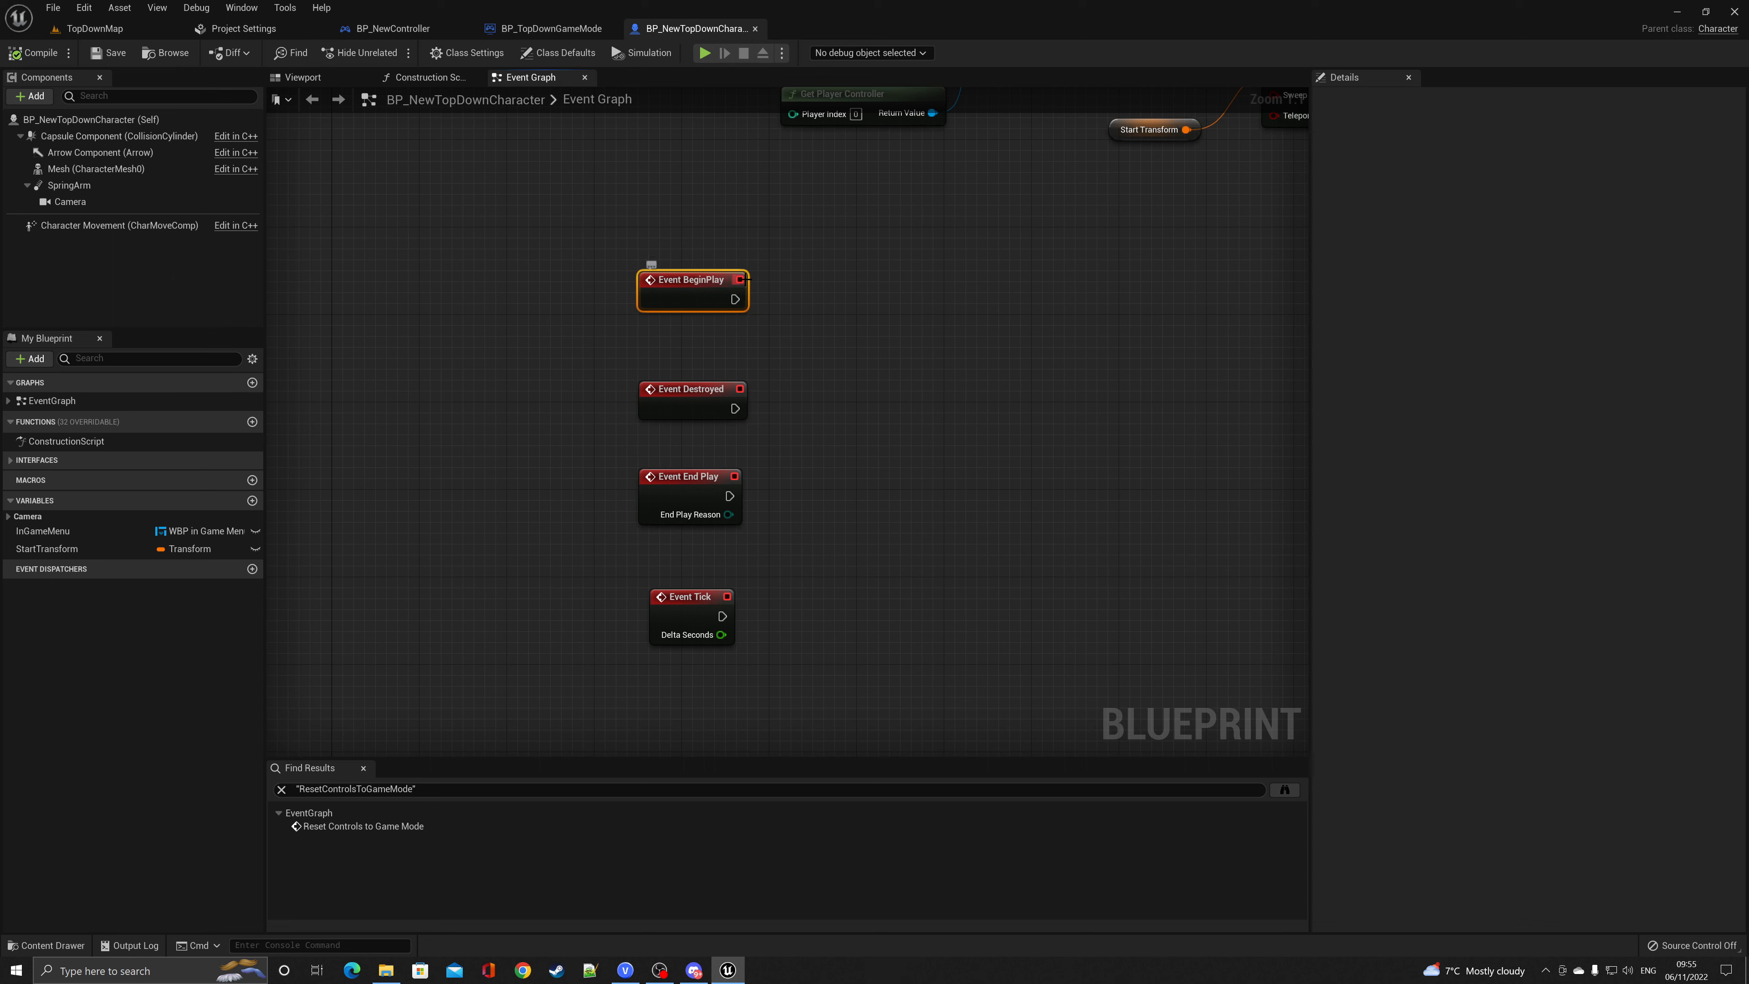
# Switch between the TopDownMap level and the BP_NewController event graph, ending on the controller blueprint
pyautogui.click(391, 29)
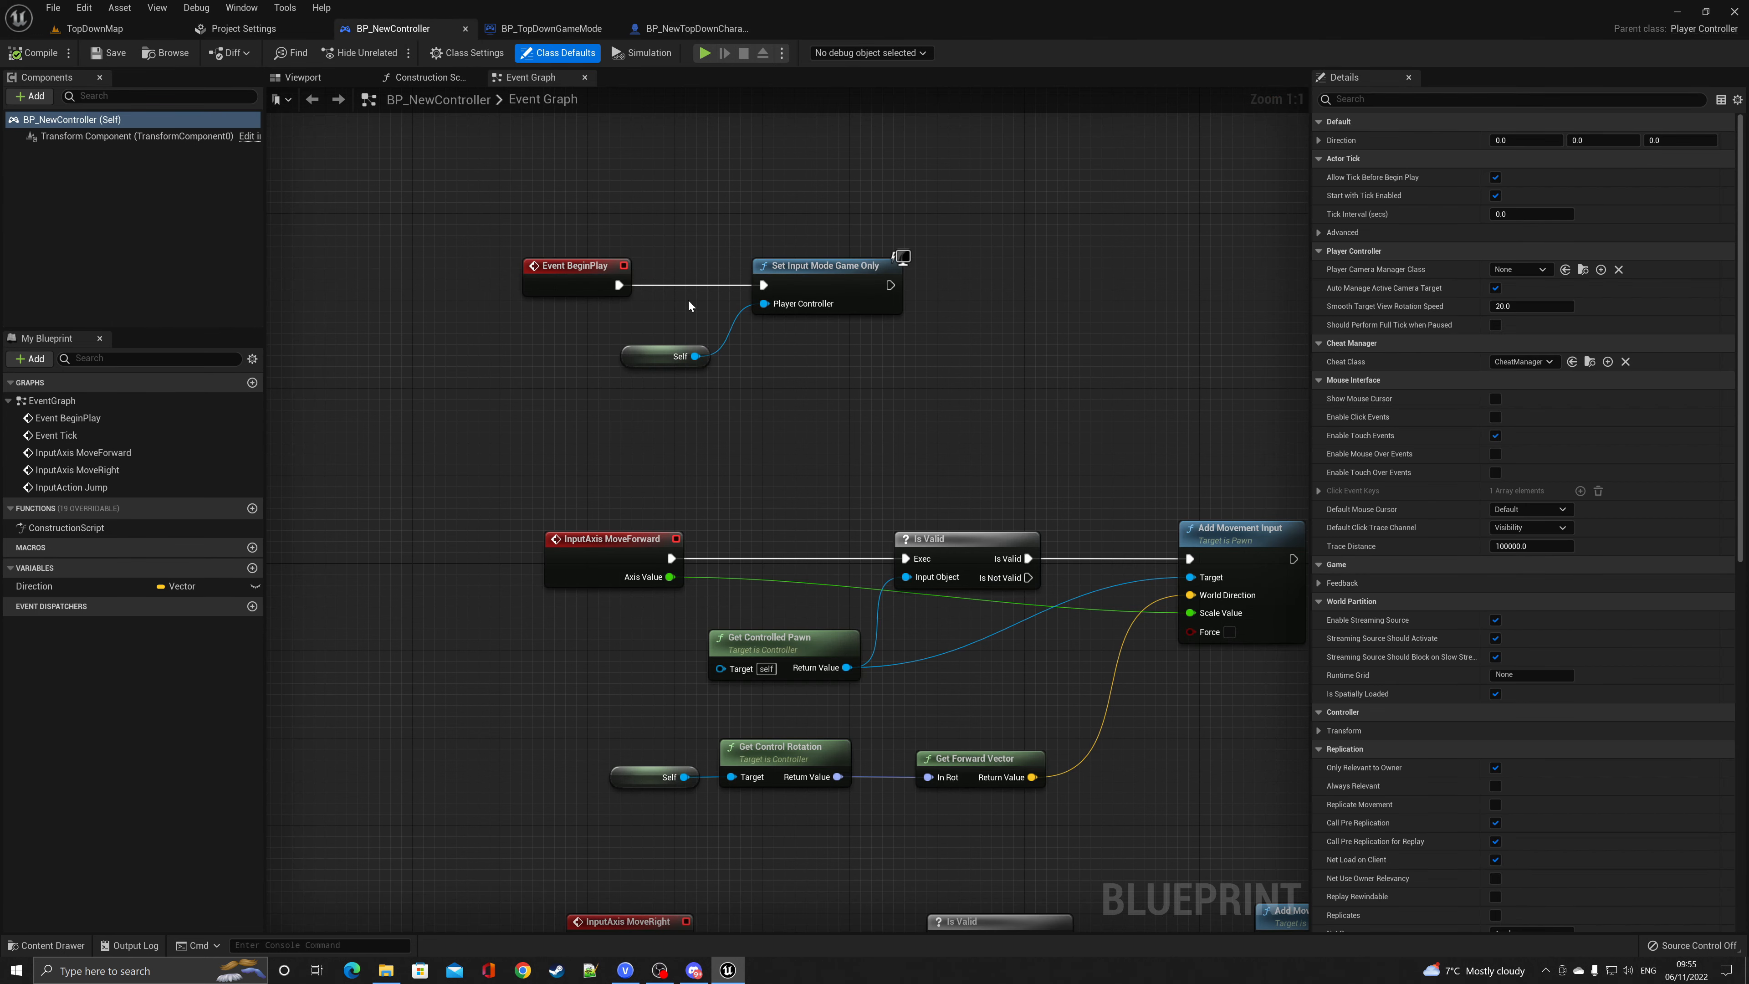
pyautogui.moveTo(596, 323)
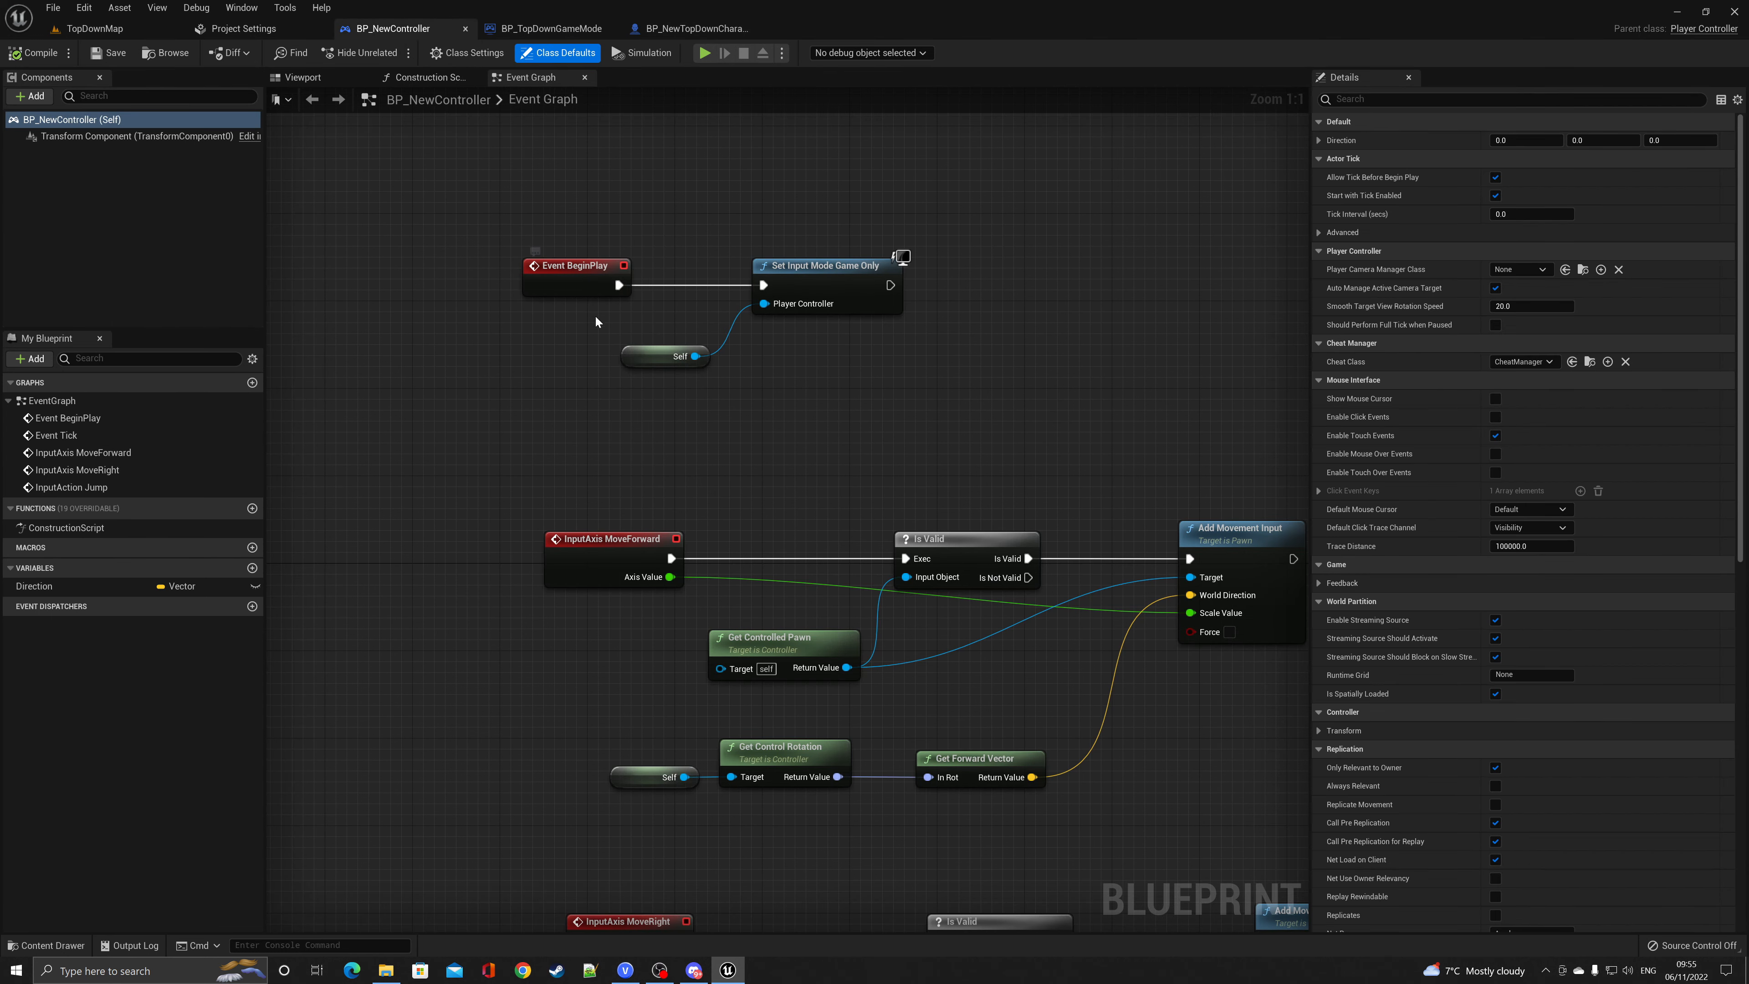
pyautogui.moveTo(769, 293)
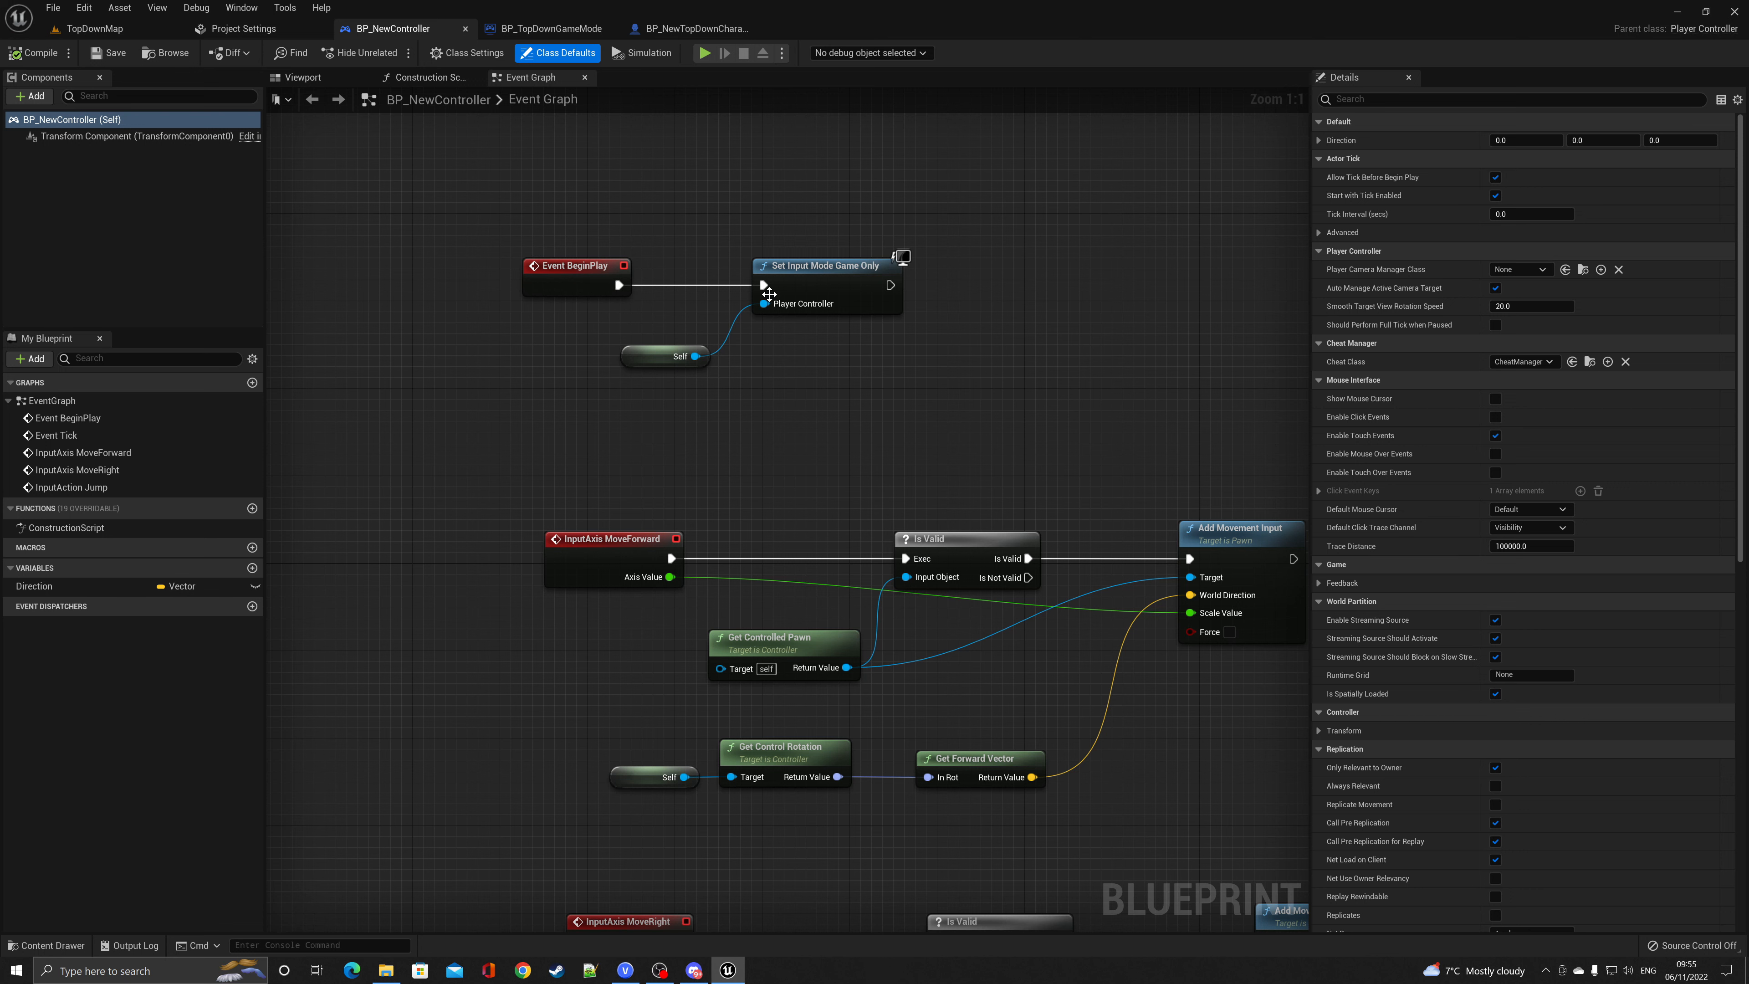
pyautogui.moveTo(818, 284)
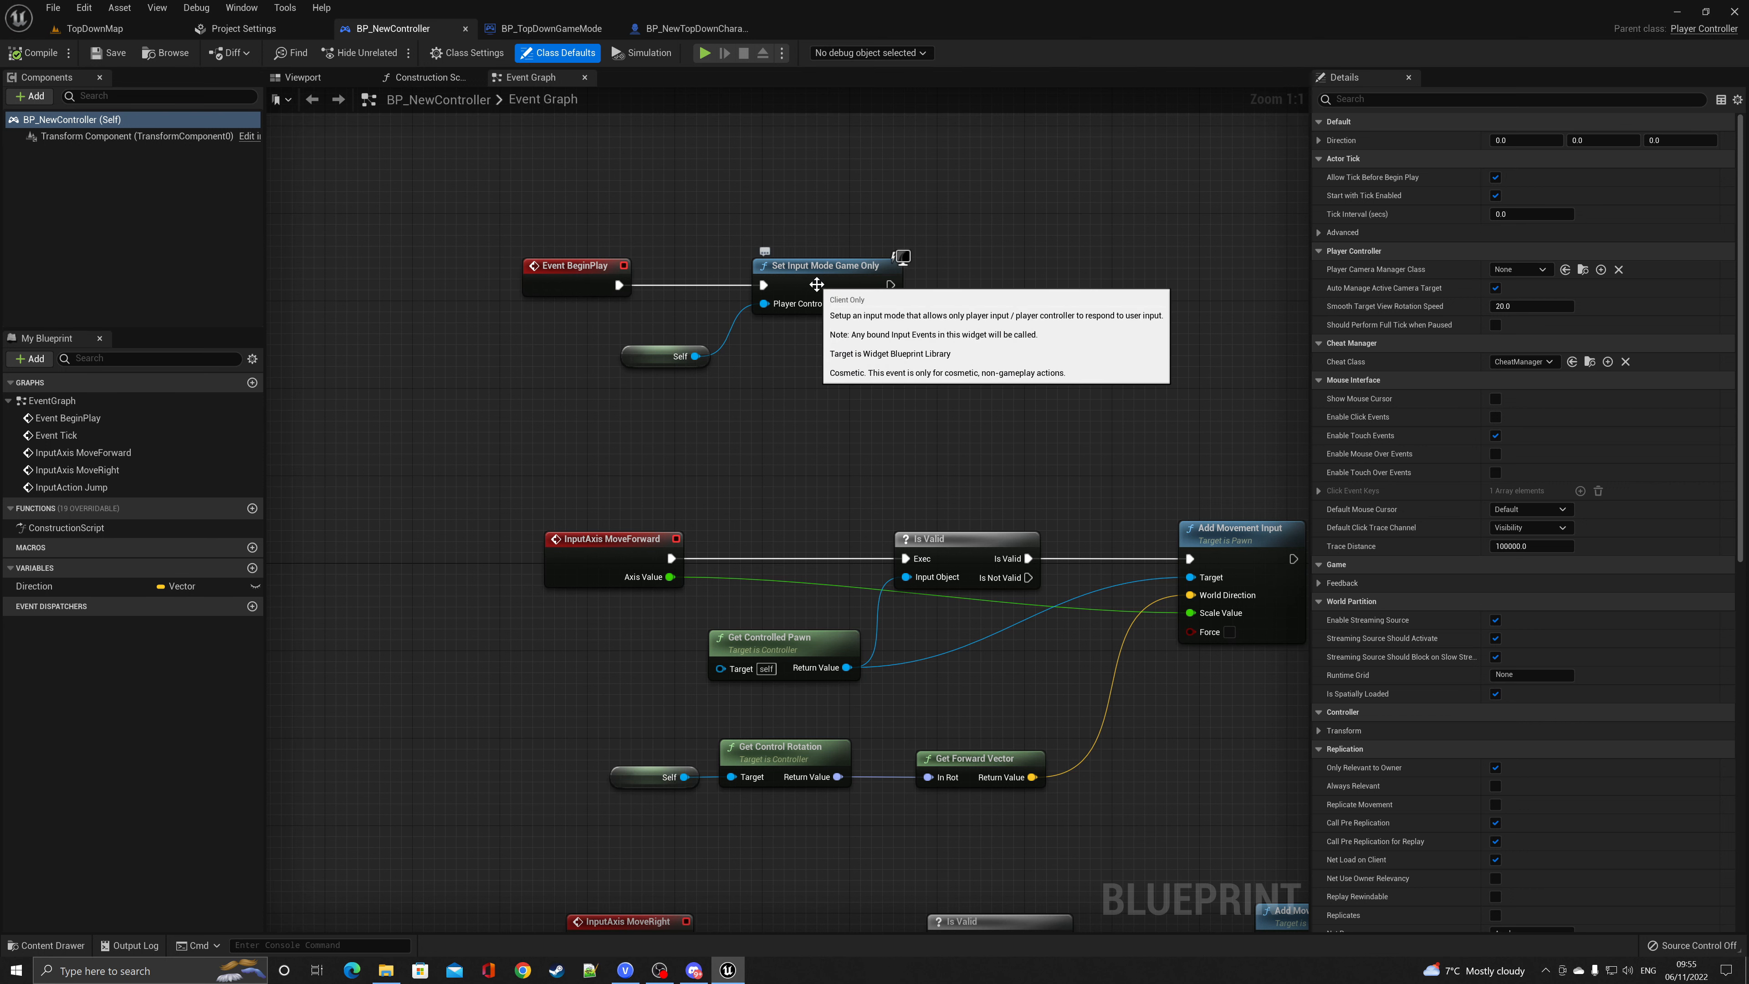
pyautogui.moveTo(822, 330)
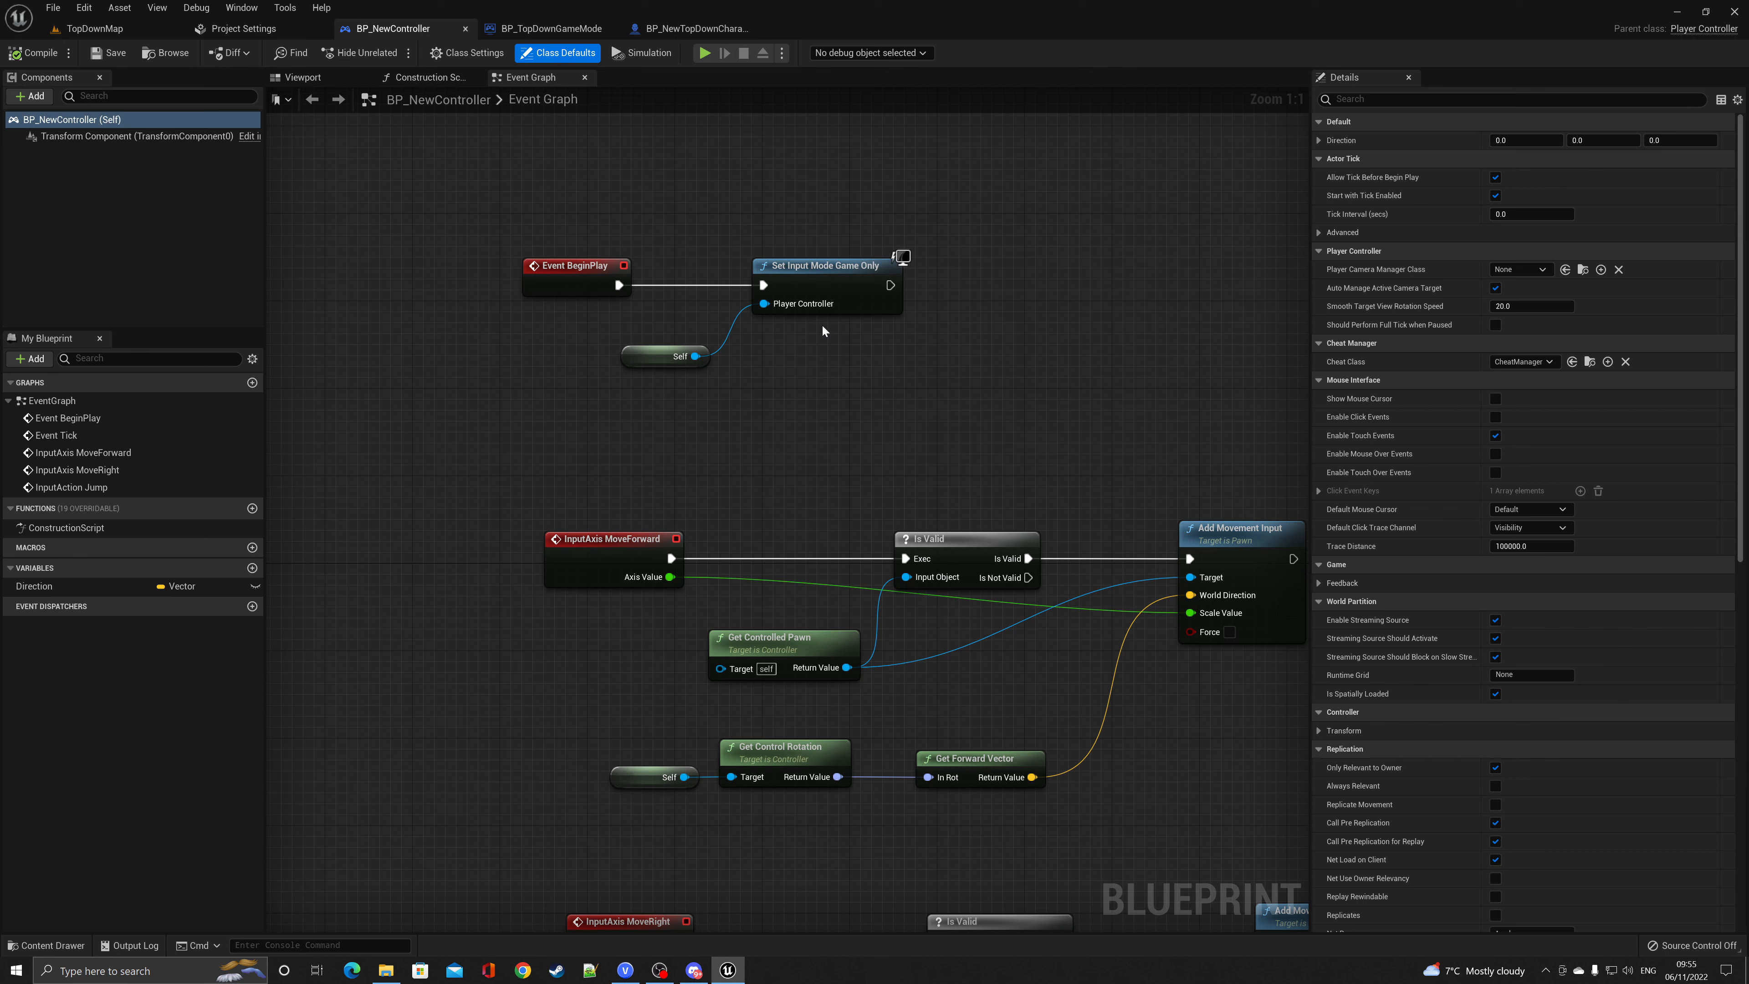
pyautogui.click(89, 28)
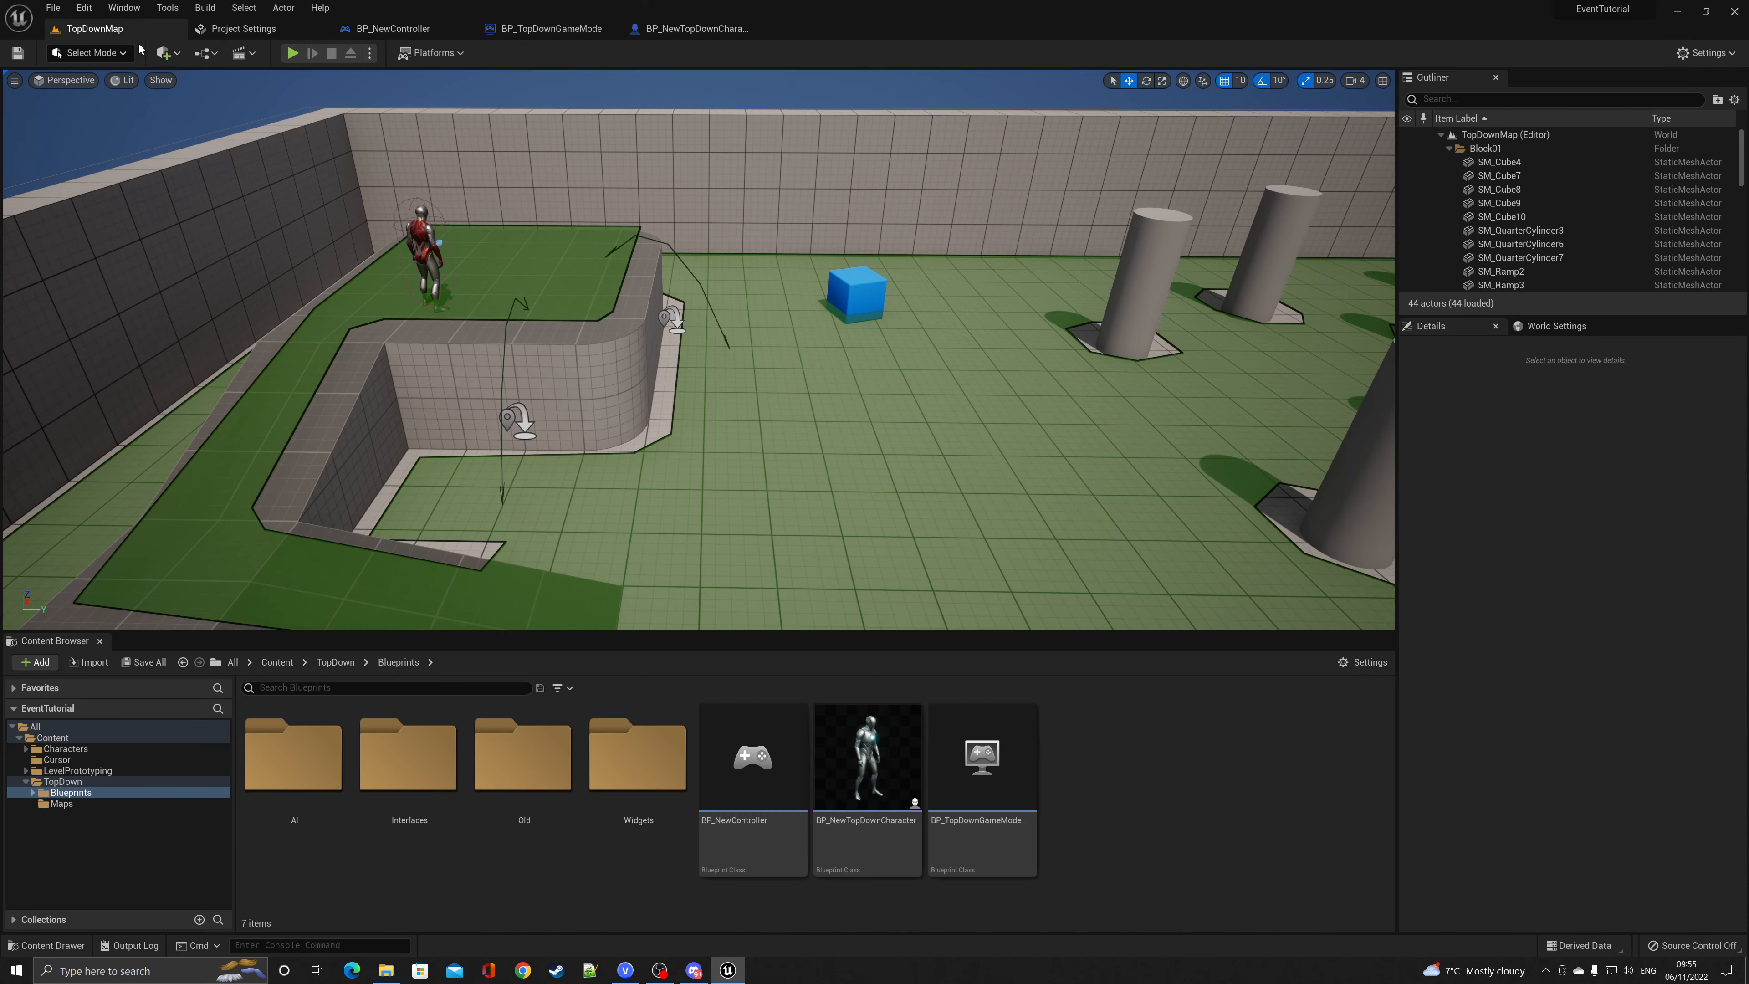
pyautogui.click(292, 53)
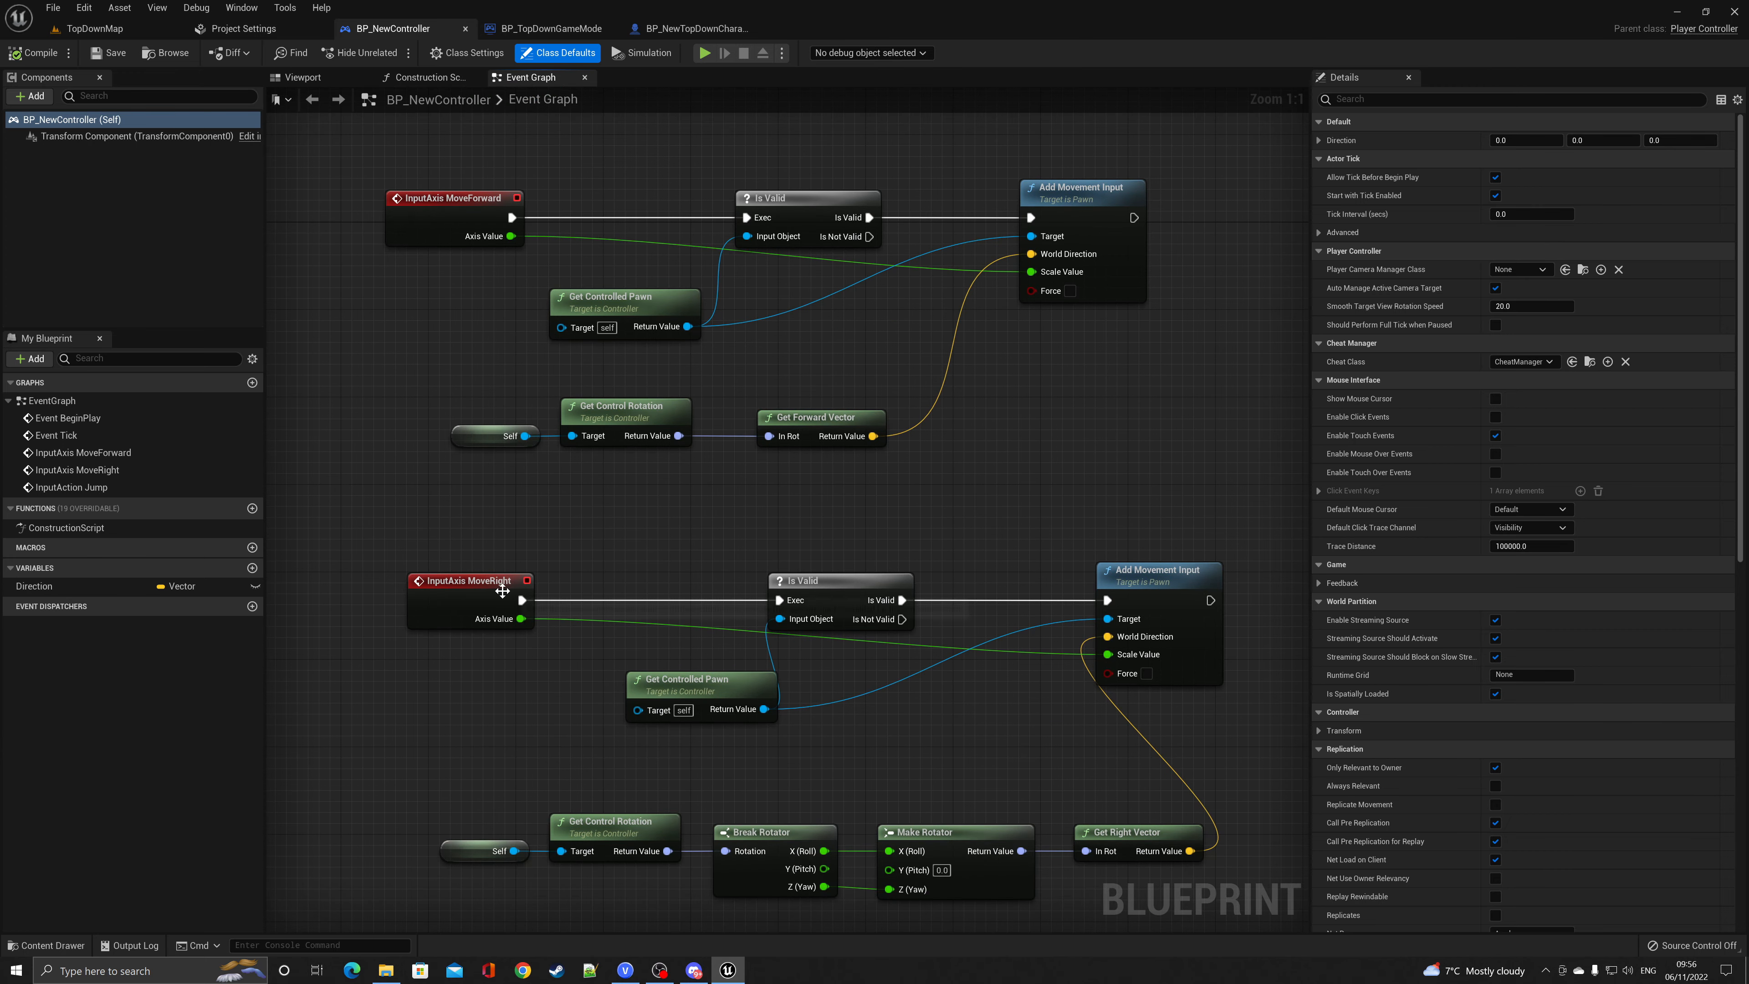
pyautogui.moveTo(474, 587)
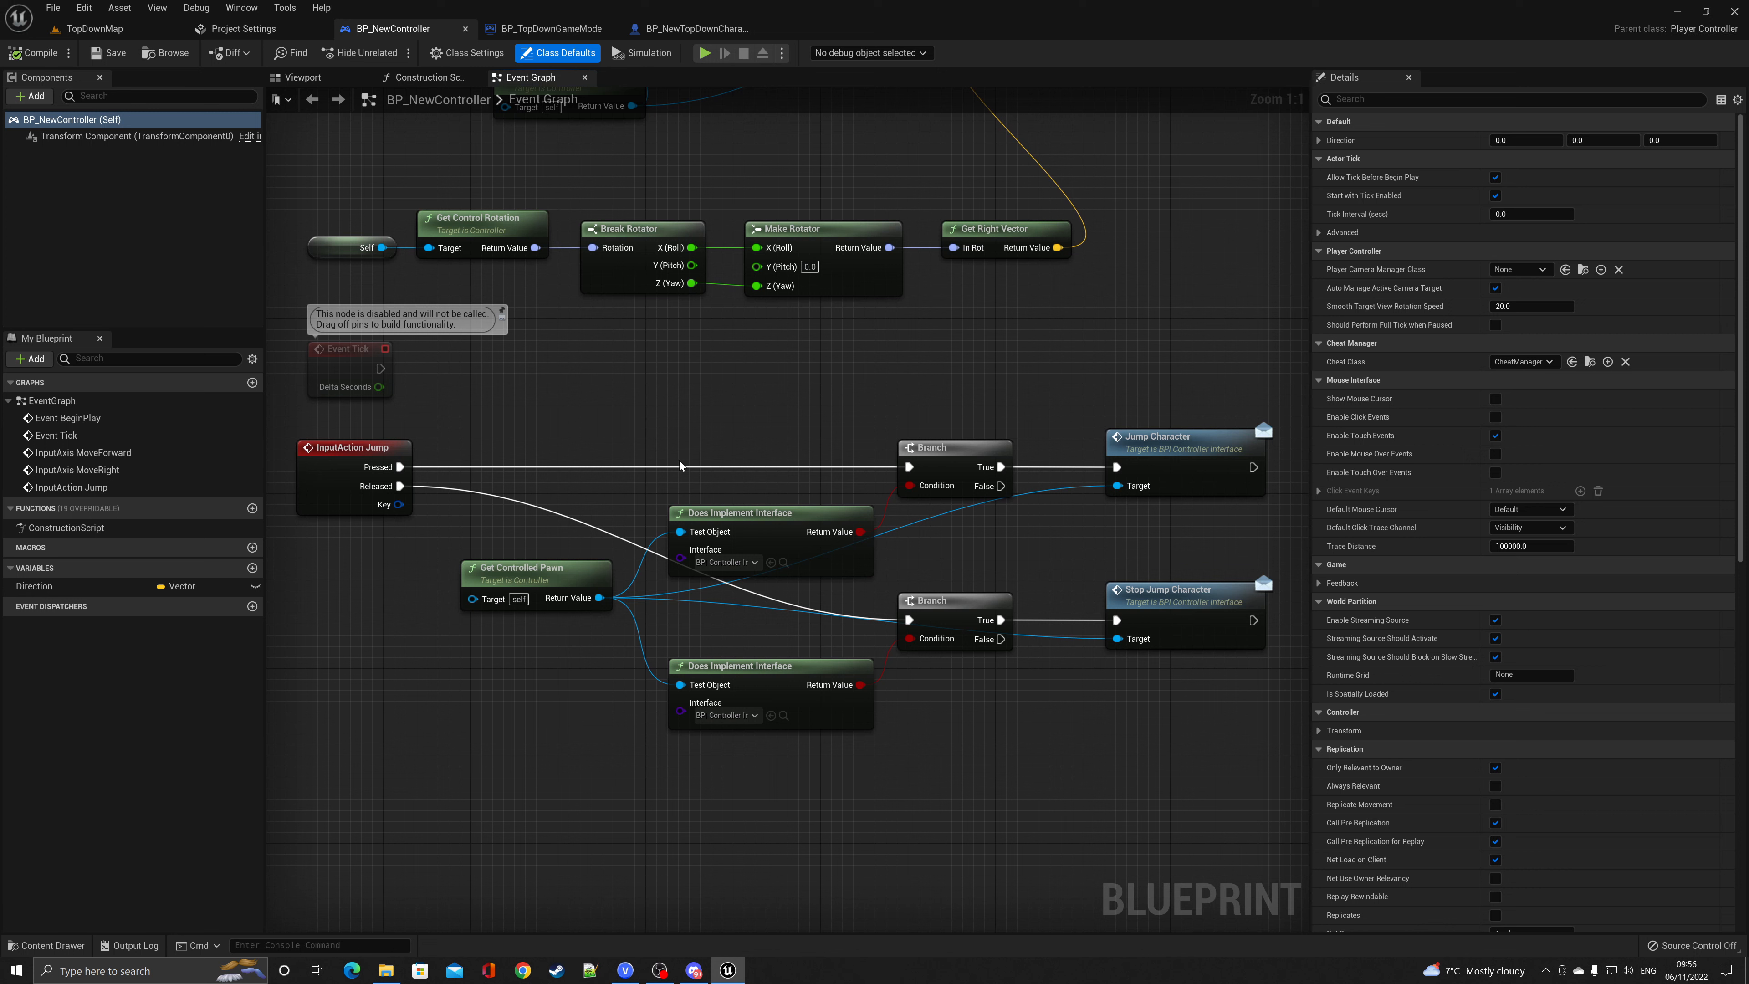
pyautogui.moveTo(403, 467)
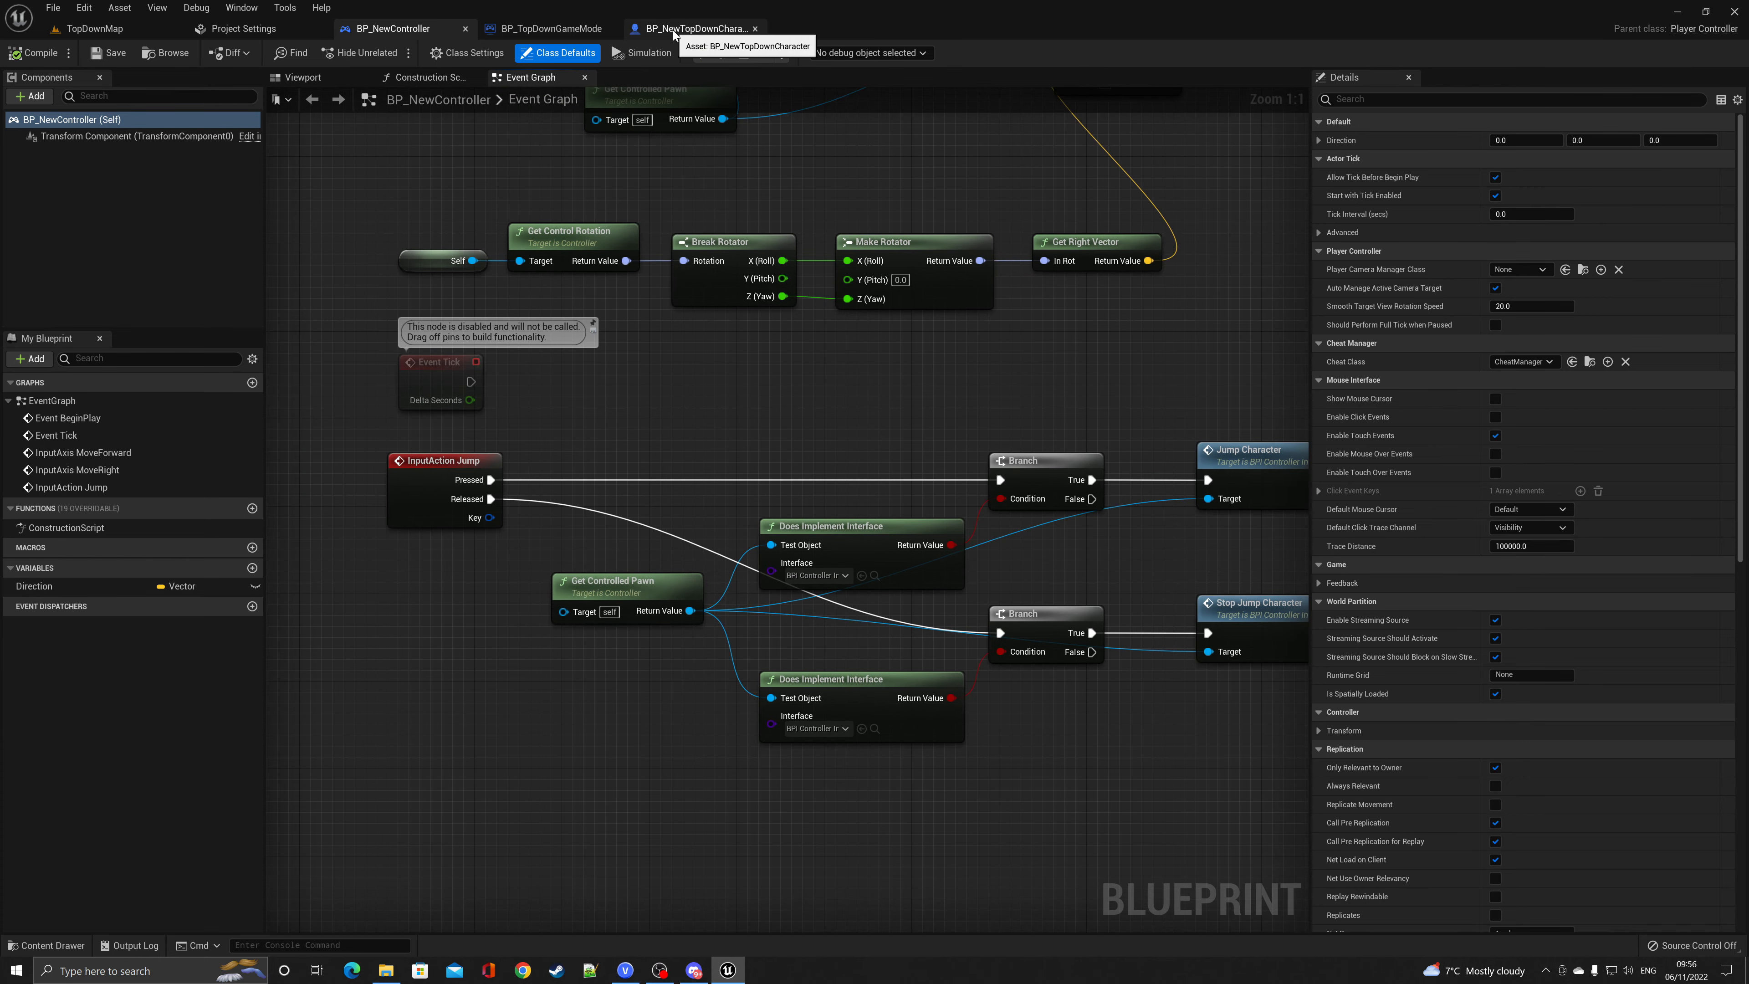
# Switch to BP_NewTopDownCharacter and inspect its Event End Play and Event Tick nodes
pyautogui.click(692, 28)
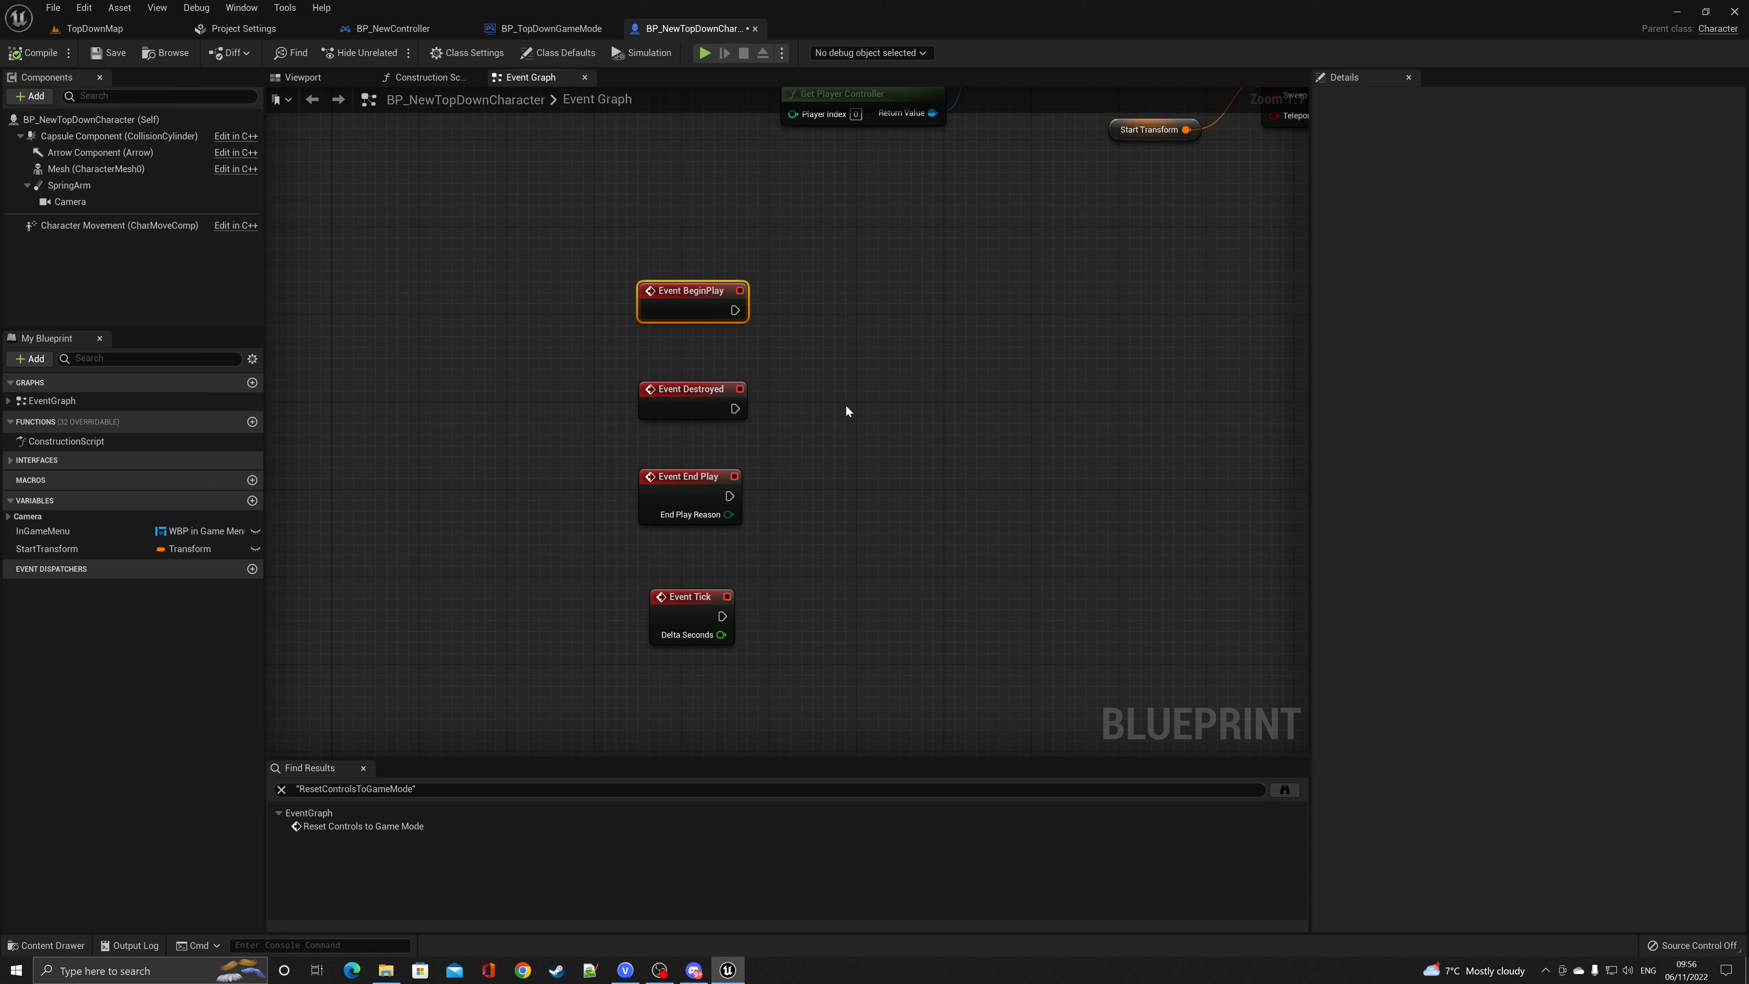
pyautogui.moveTo(860, 417)
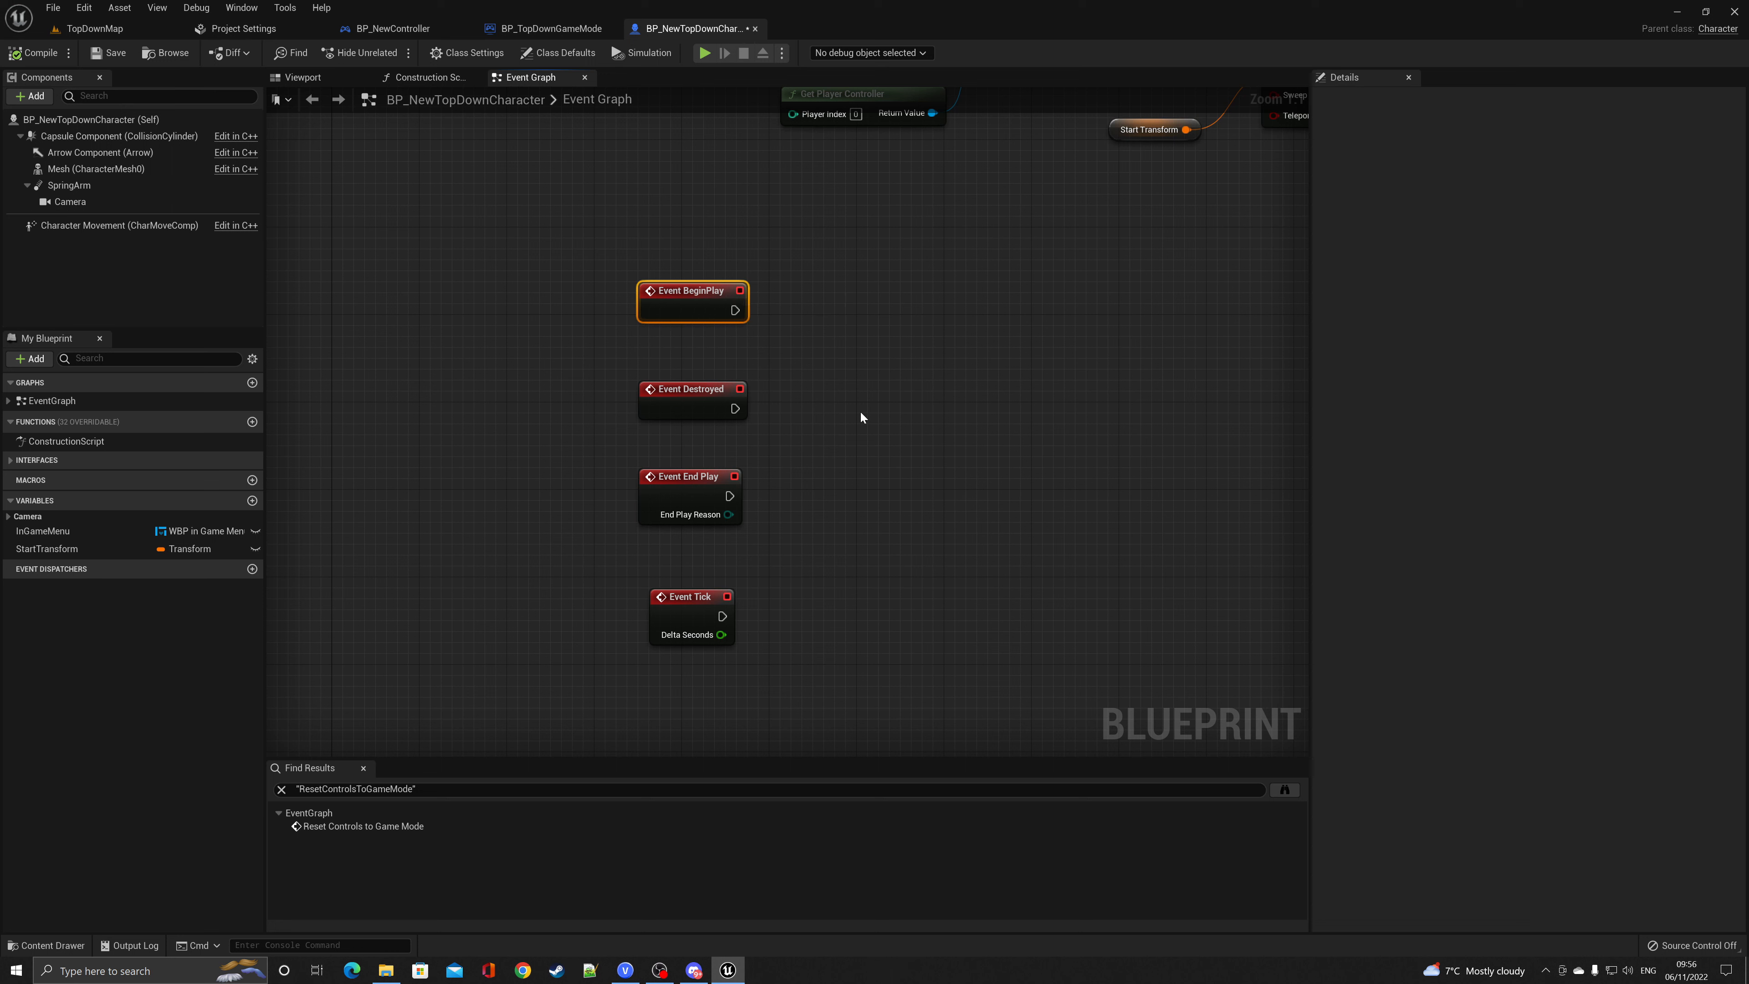
pyautogui.moveTo(649, 299)
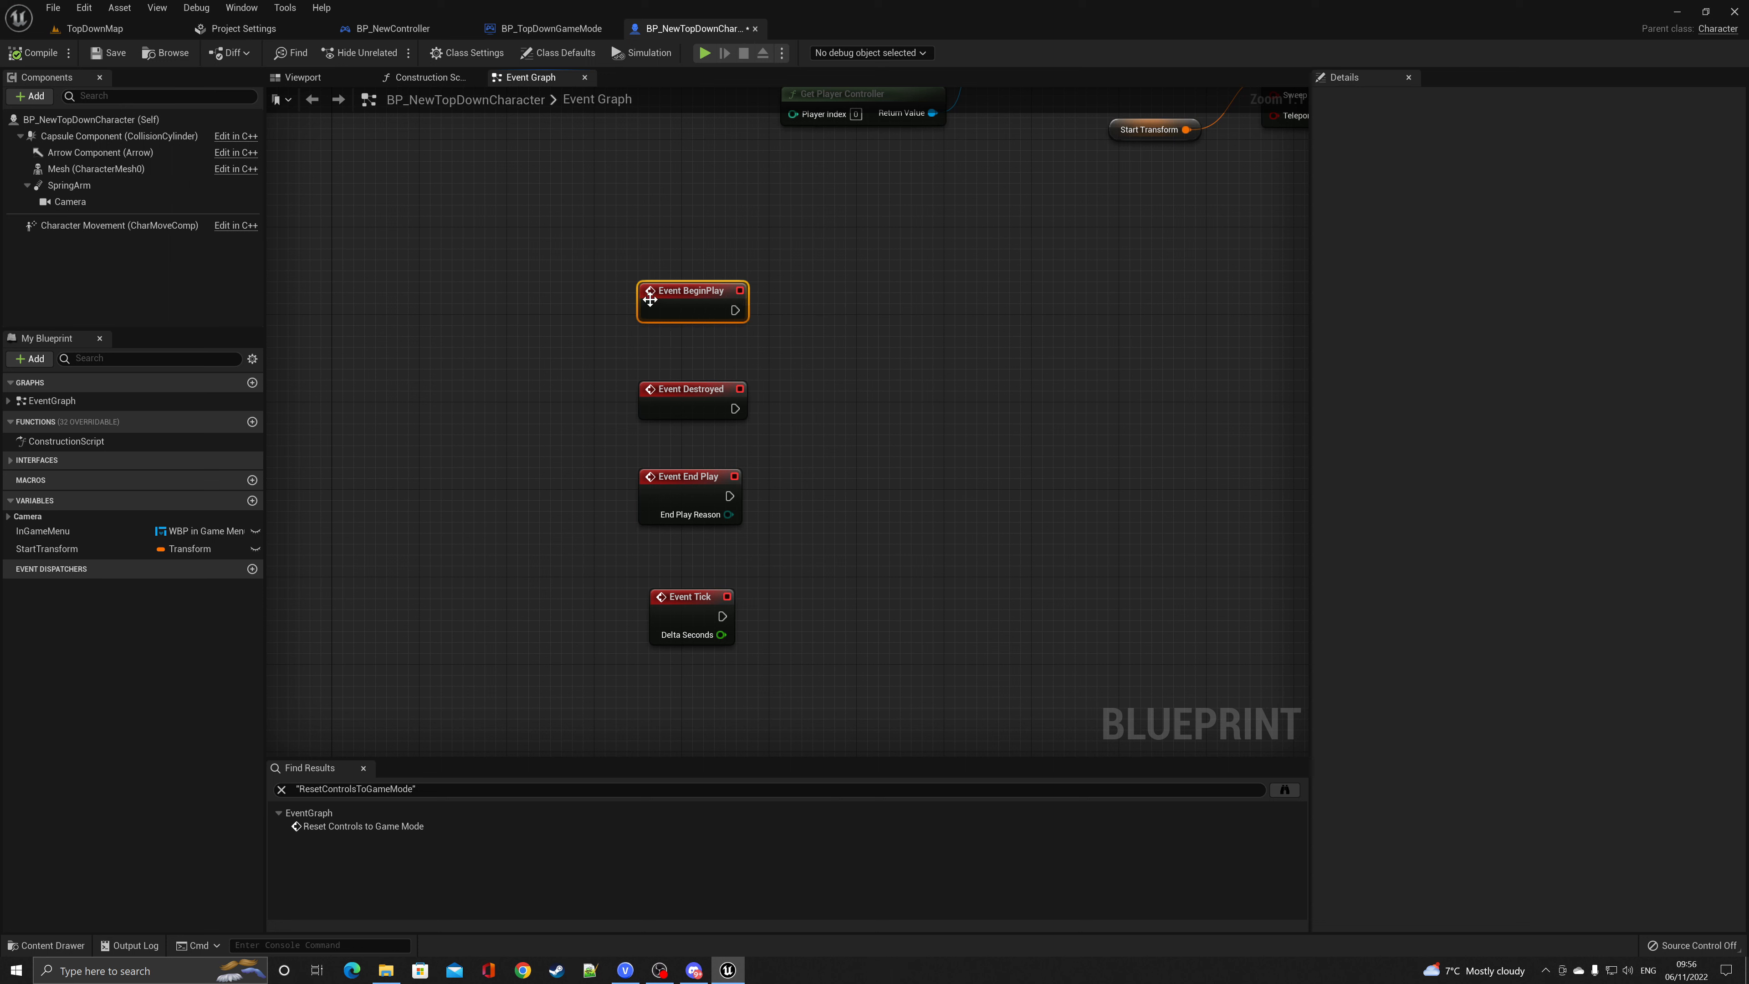
pyautogui.moveTo(719, 415)
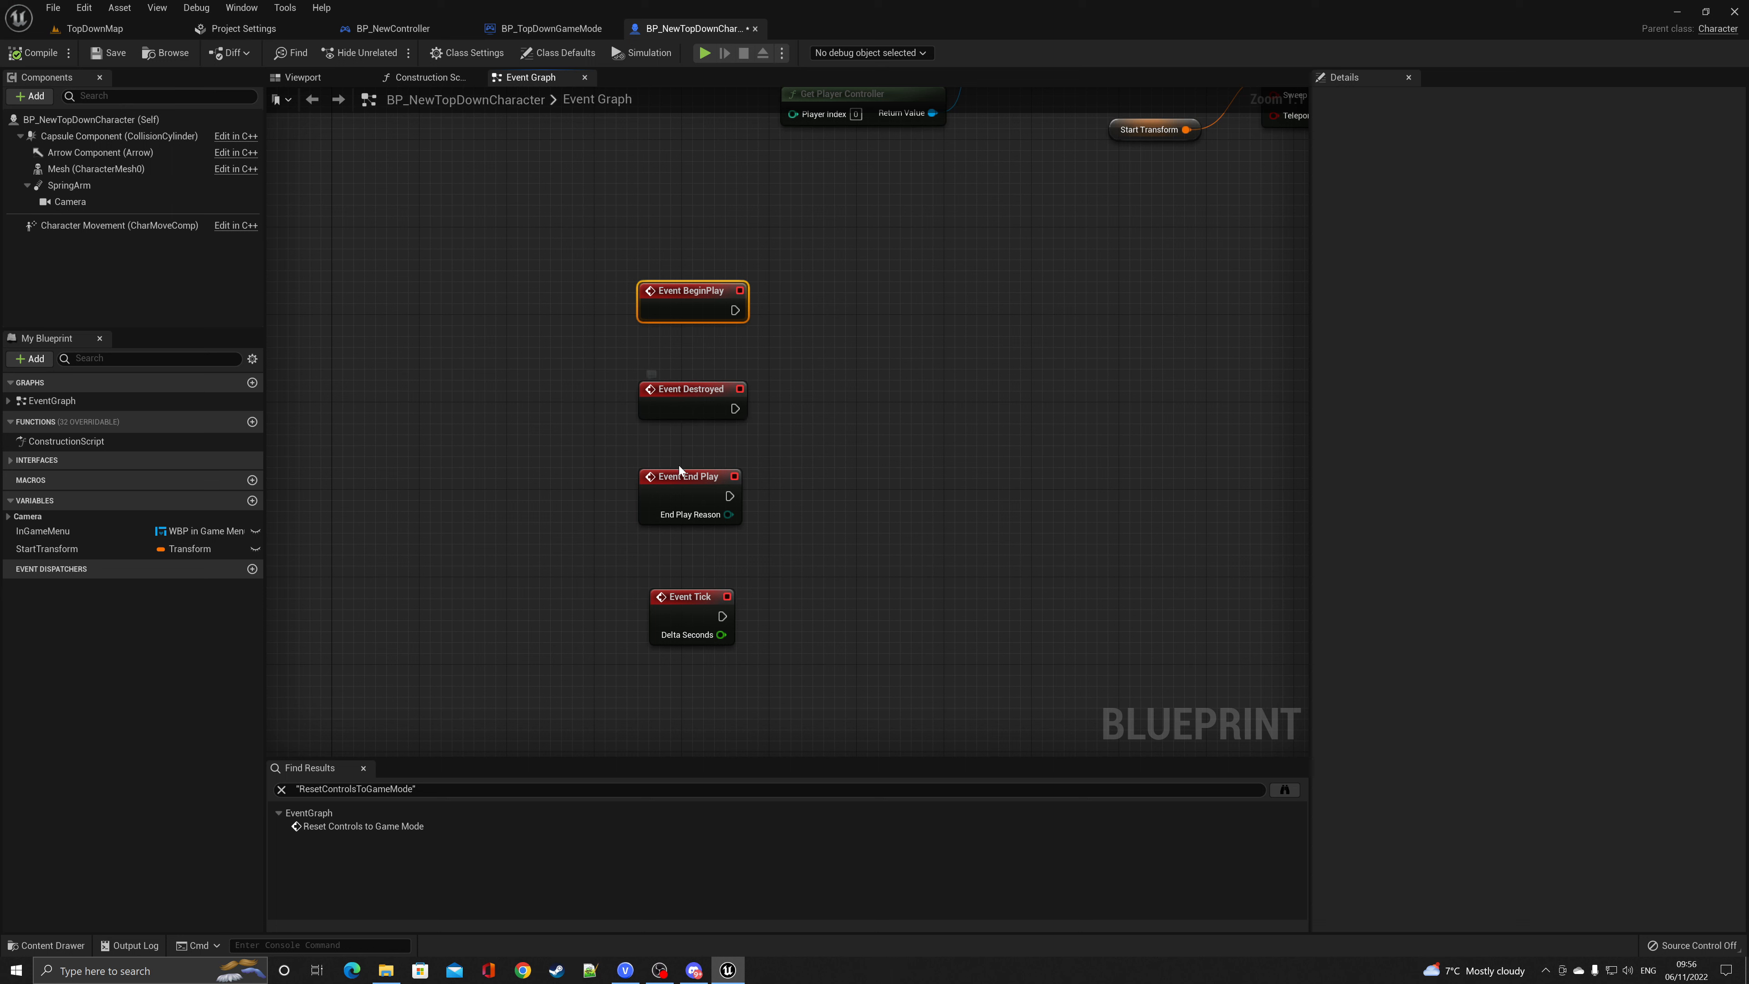
pyautogui.click(689, 476)
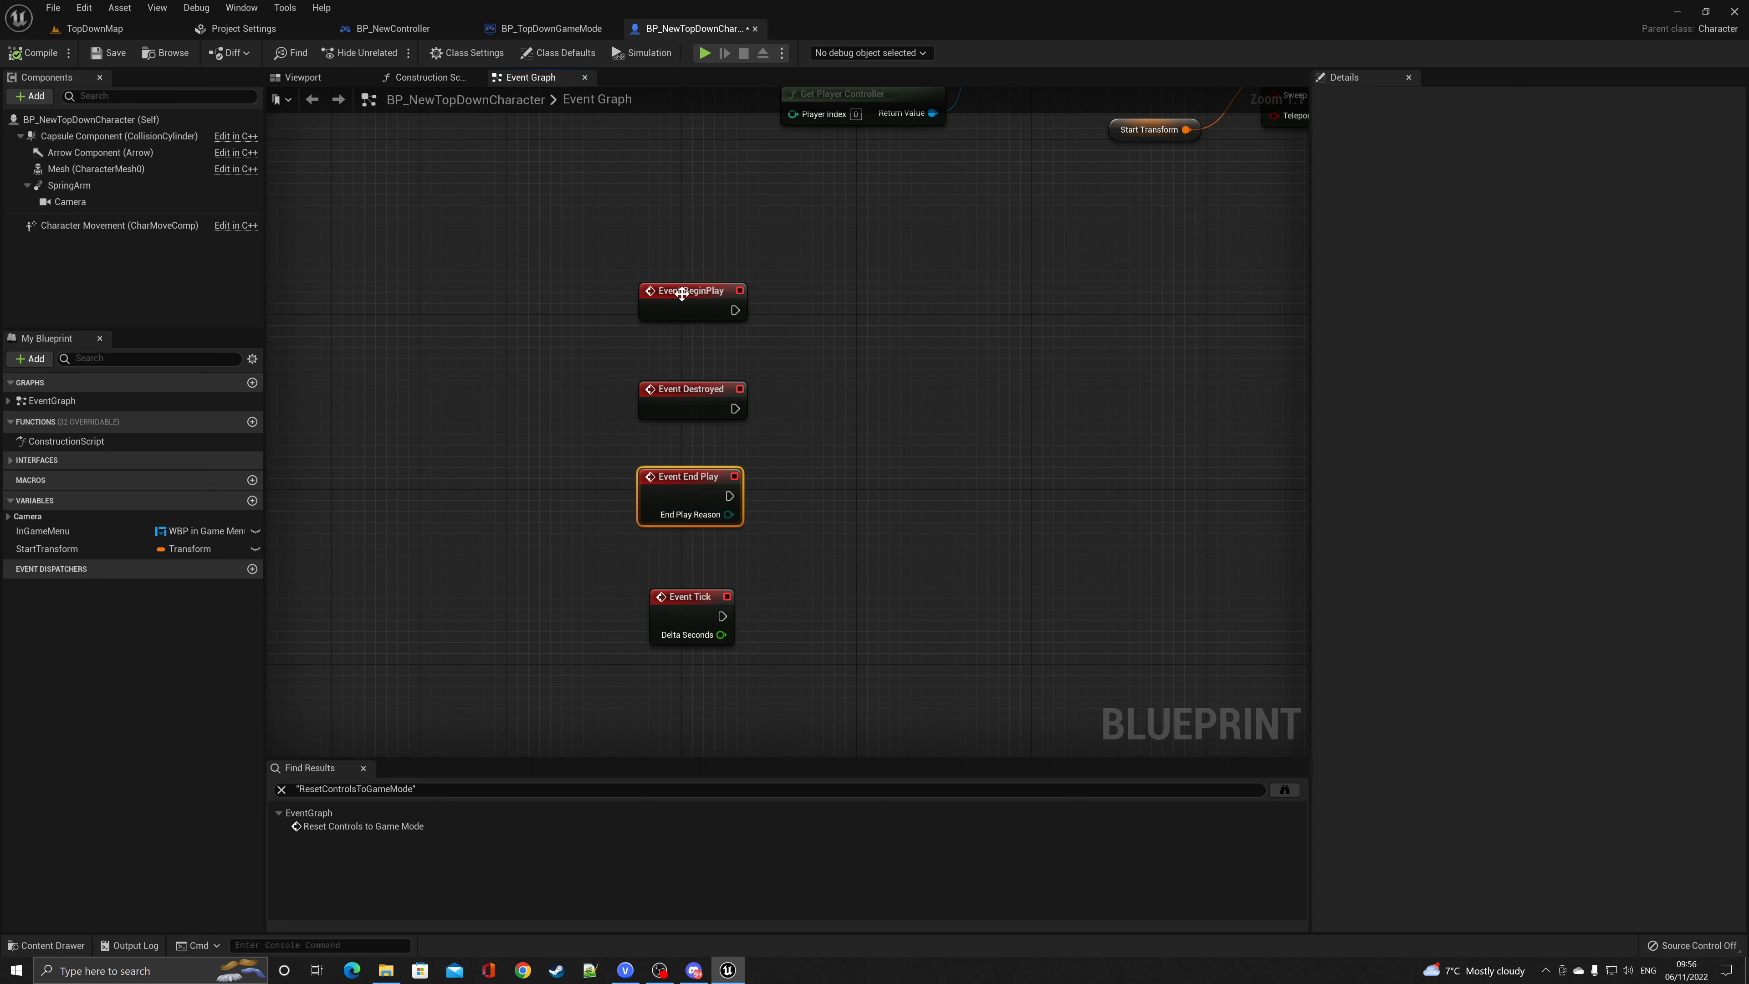
pyautogui.moveTo(689, 487)
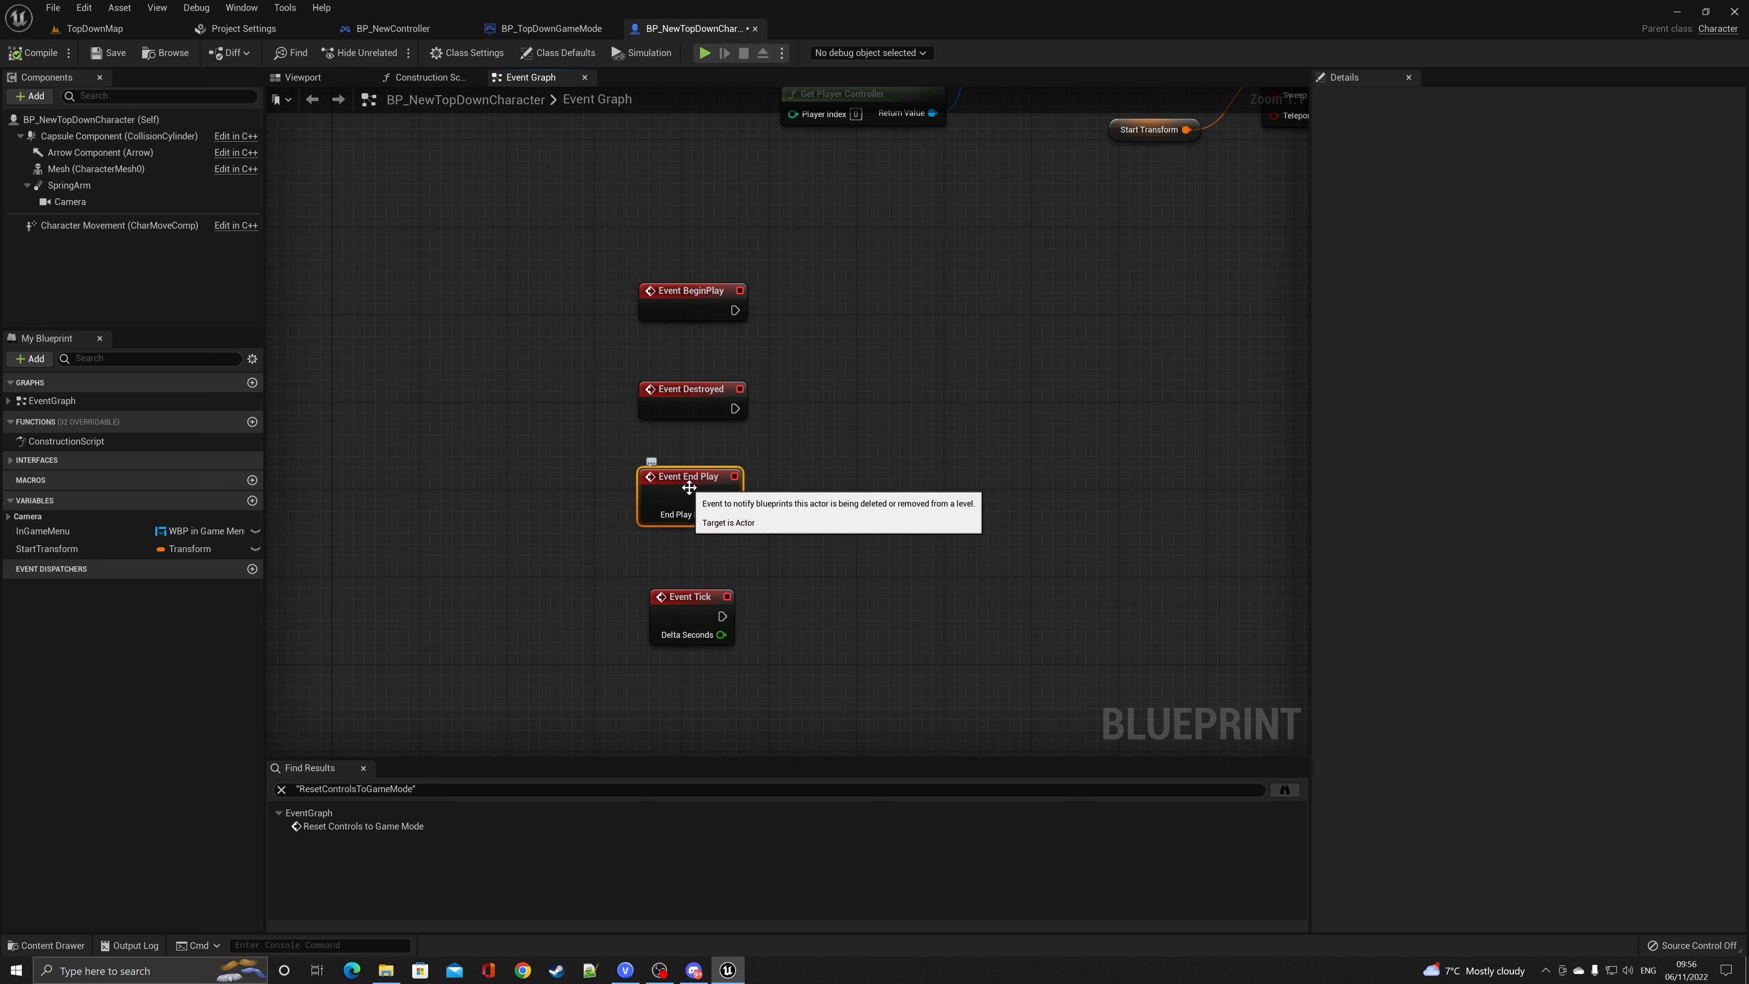
pyautogui.moveTo(710, 611)
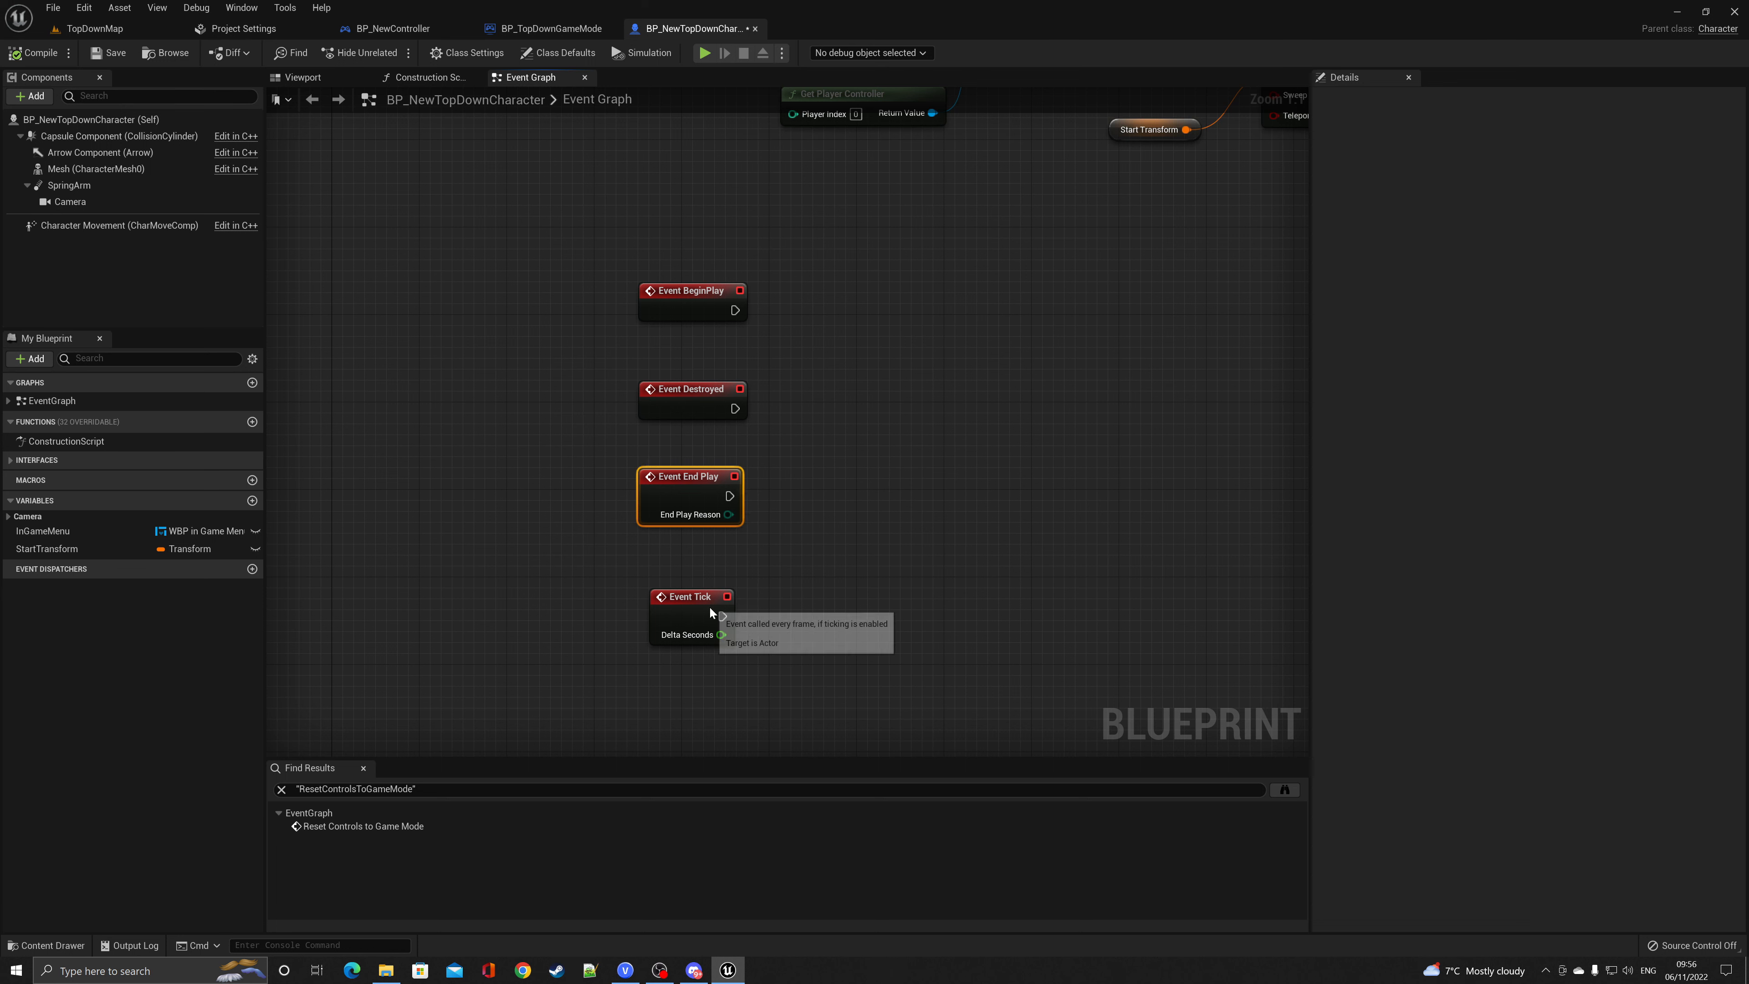
pyautogui.click(691, 596)
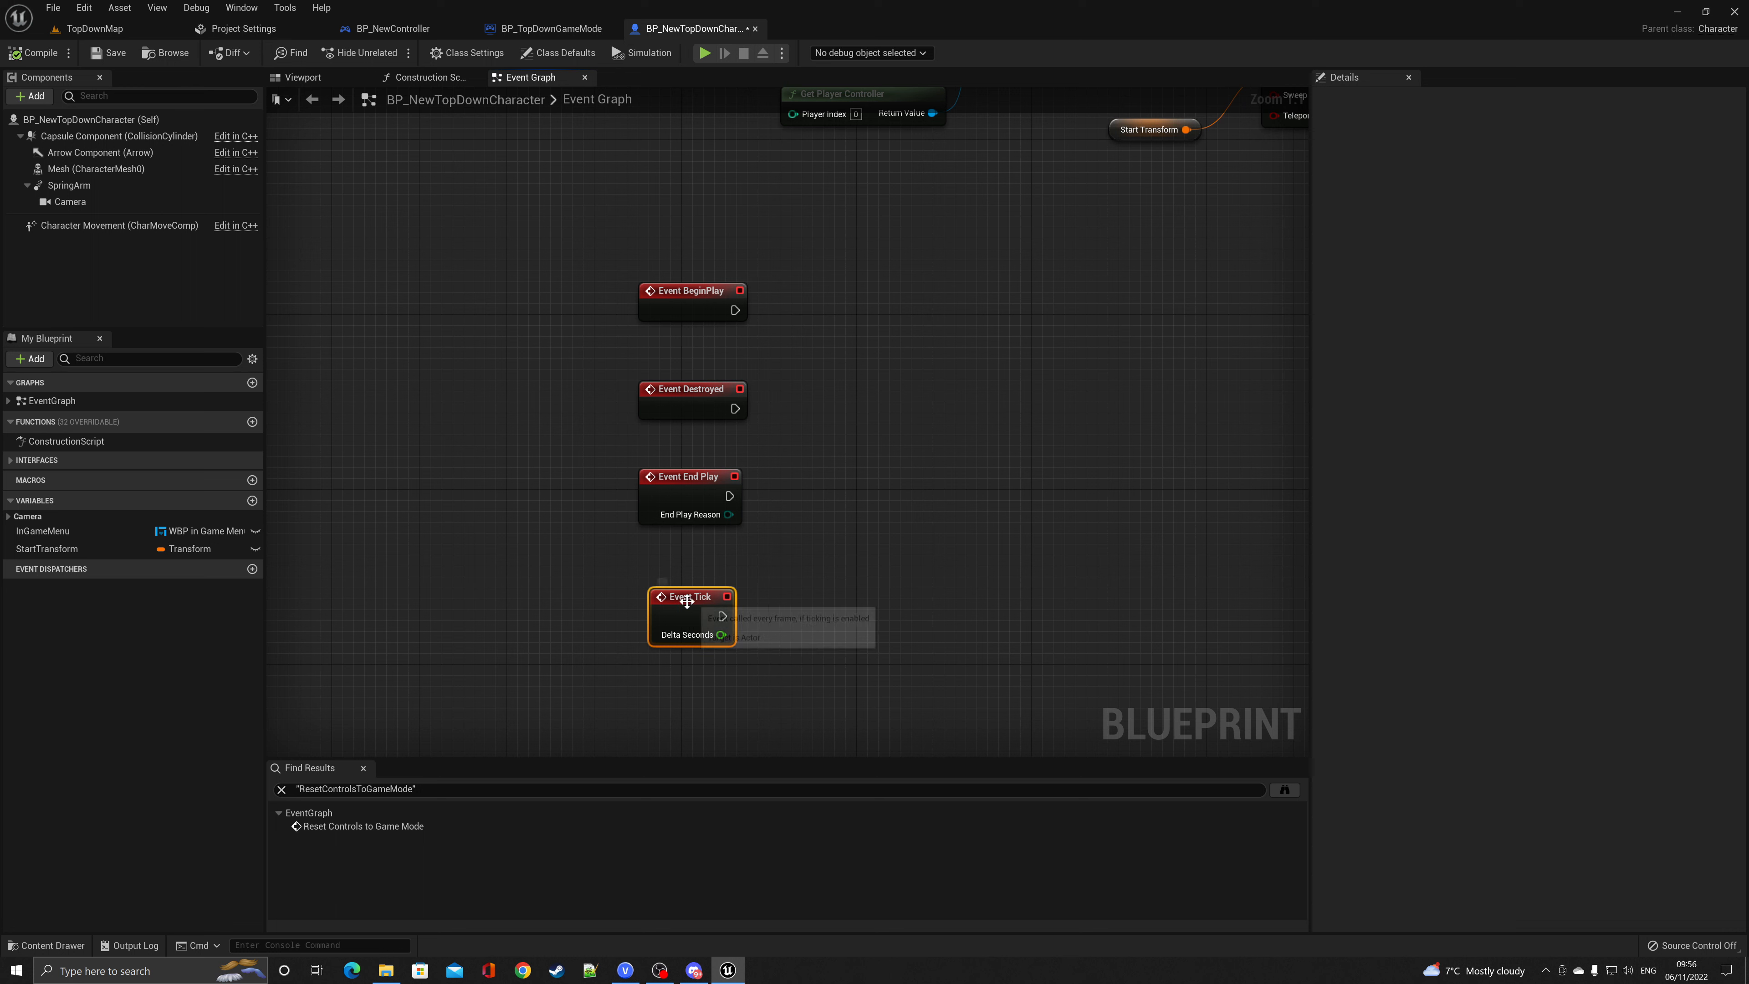
pyautogui.moveTo(686, 596)
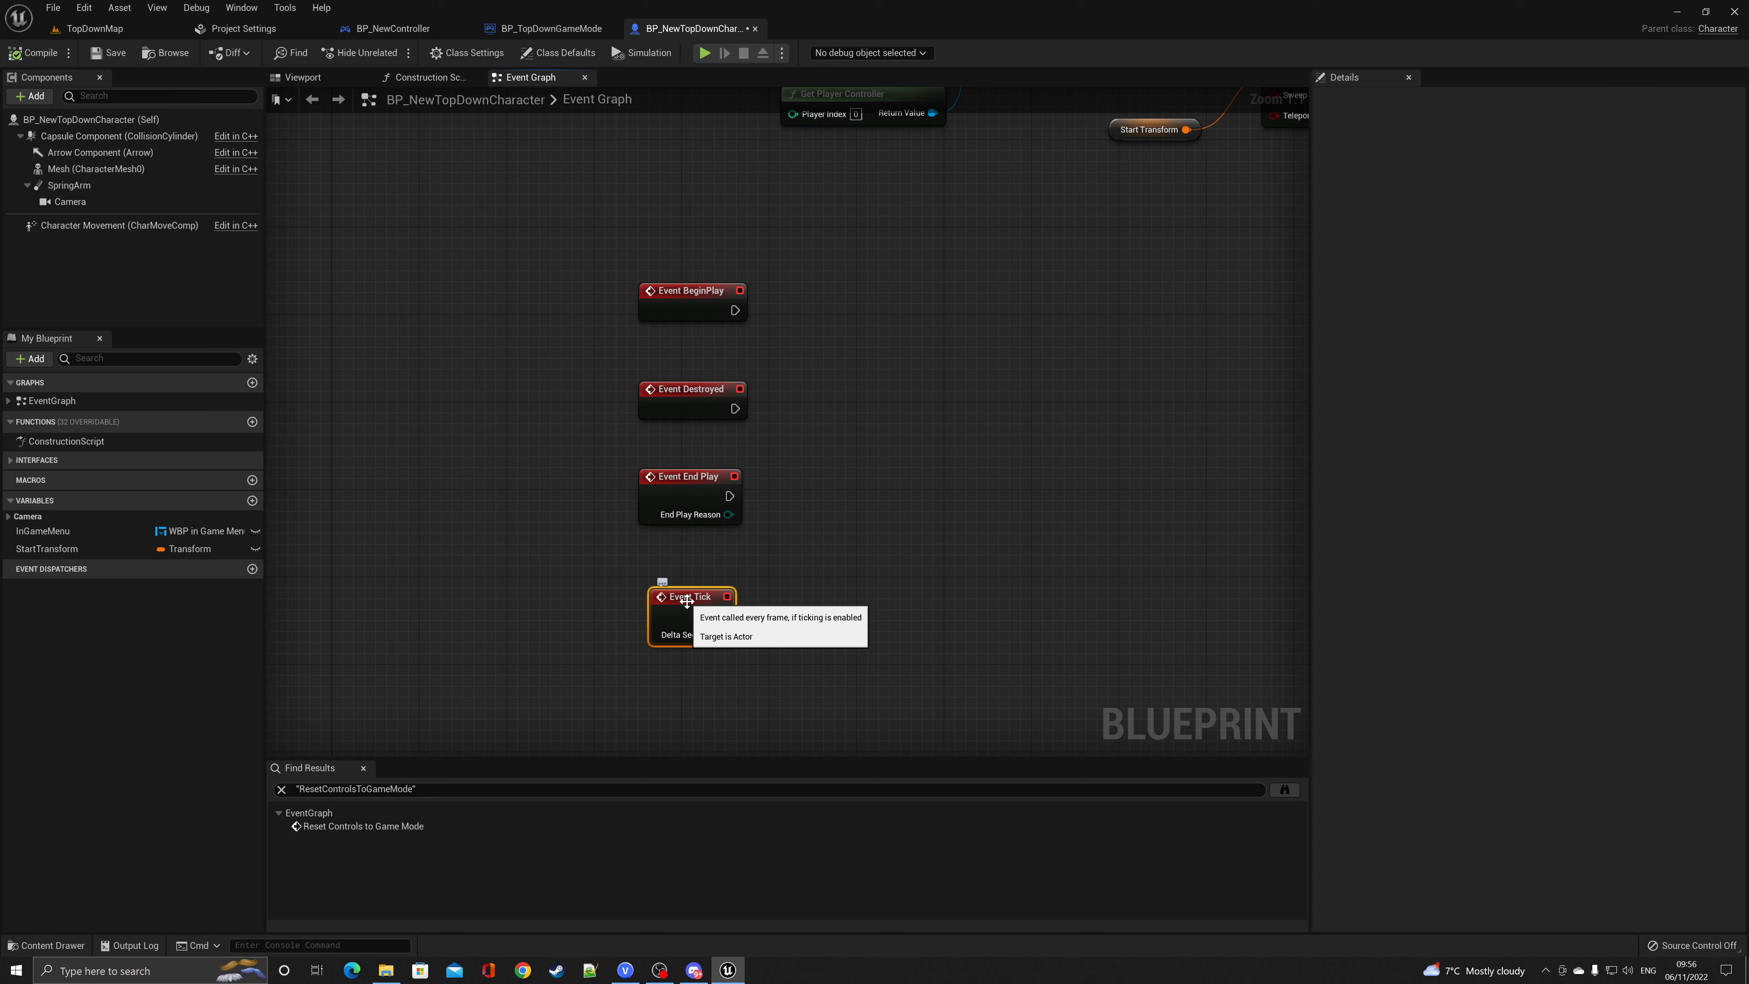
pyautogui.moveTo(696, 480)
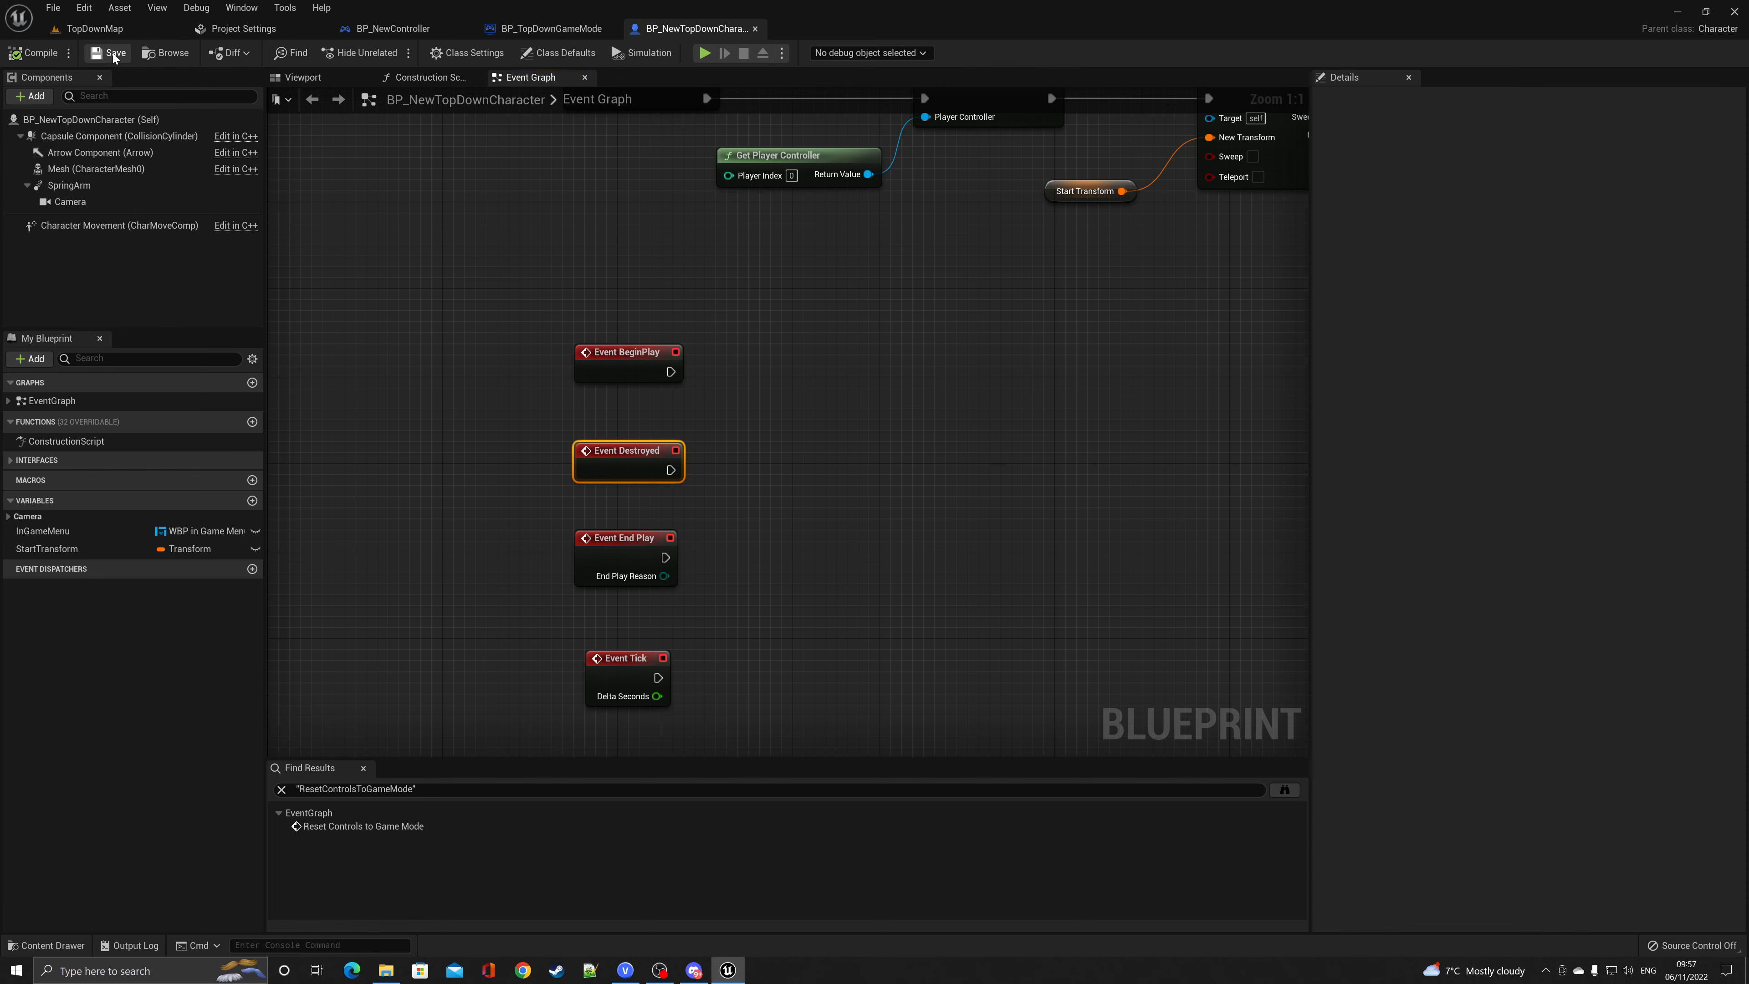
# Play TopDownMap in the editor and choose Restart Game from the in-game menu
pyautogui.click(89, 28)
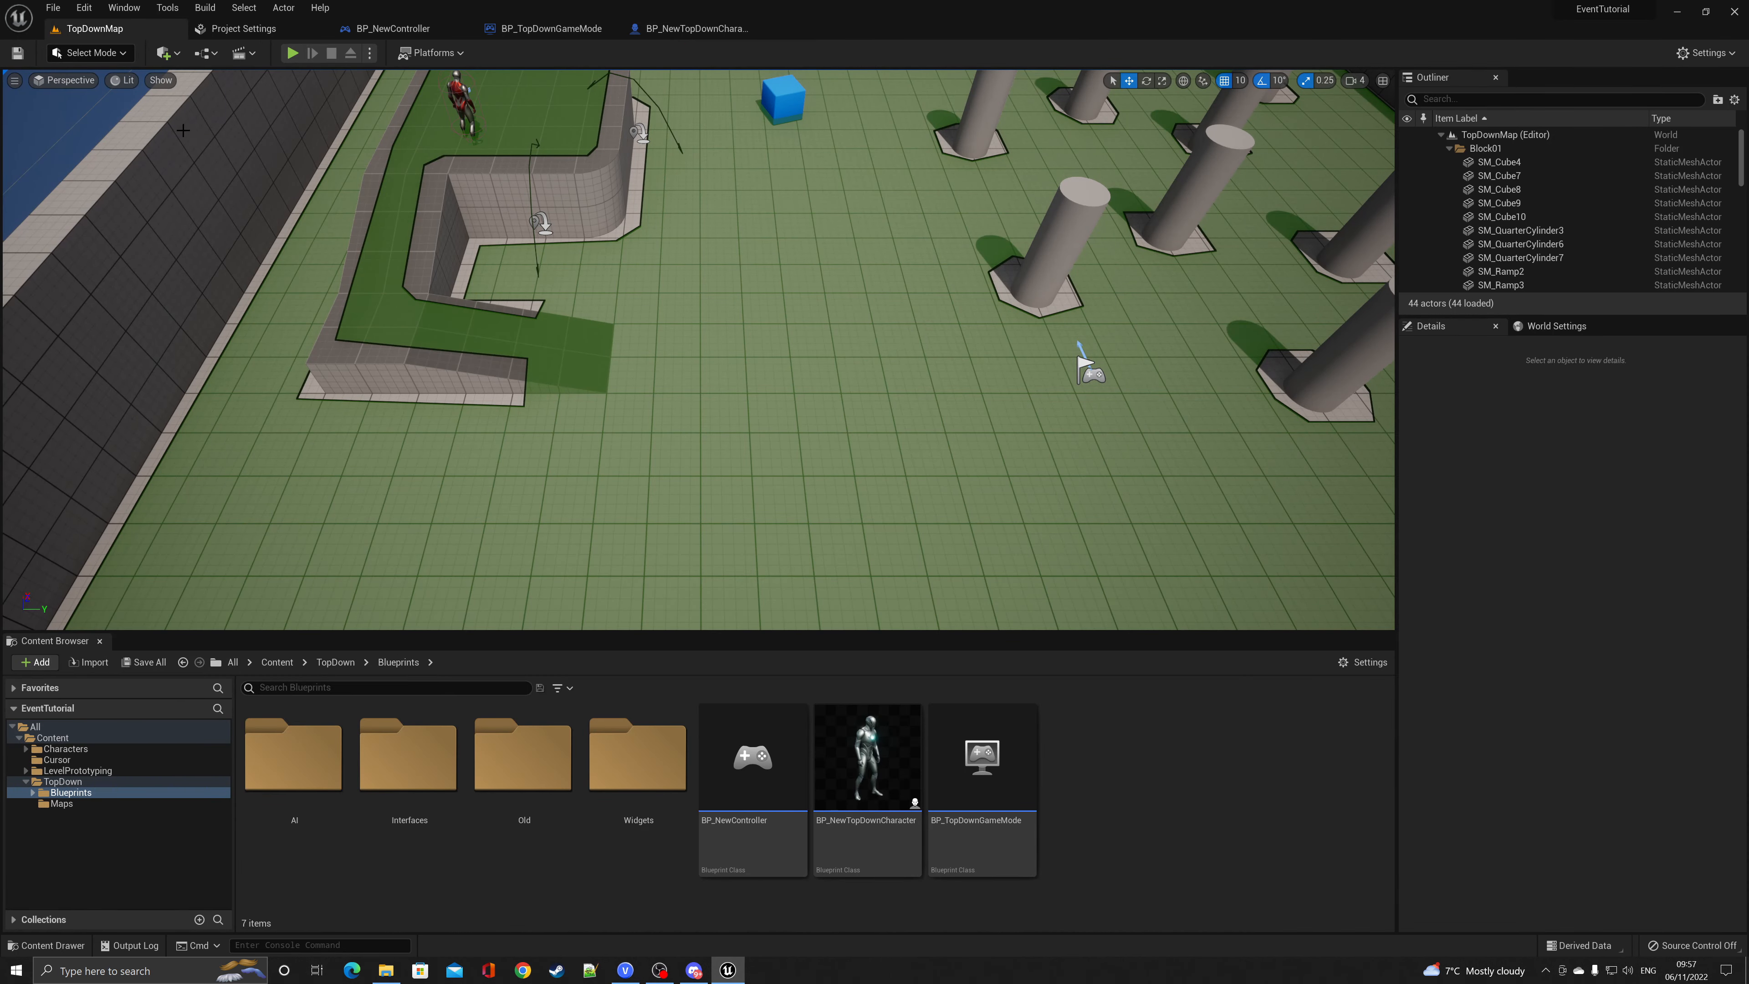
pyautogui.moveTo(292, 53)
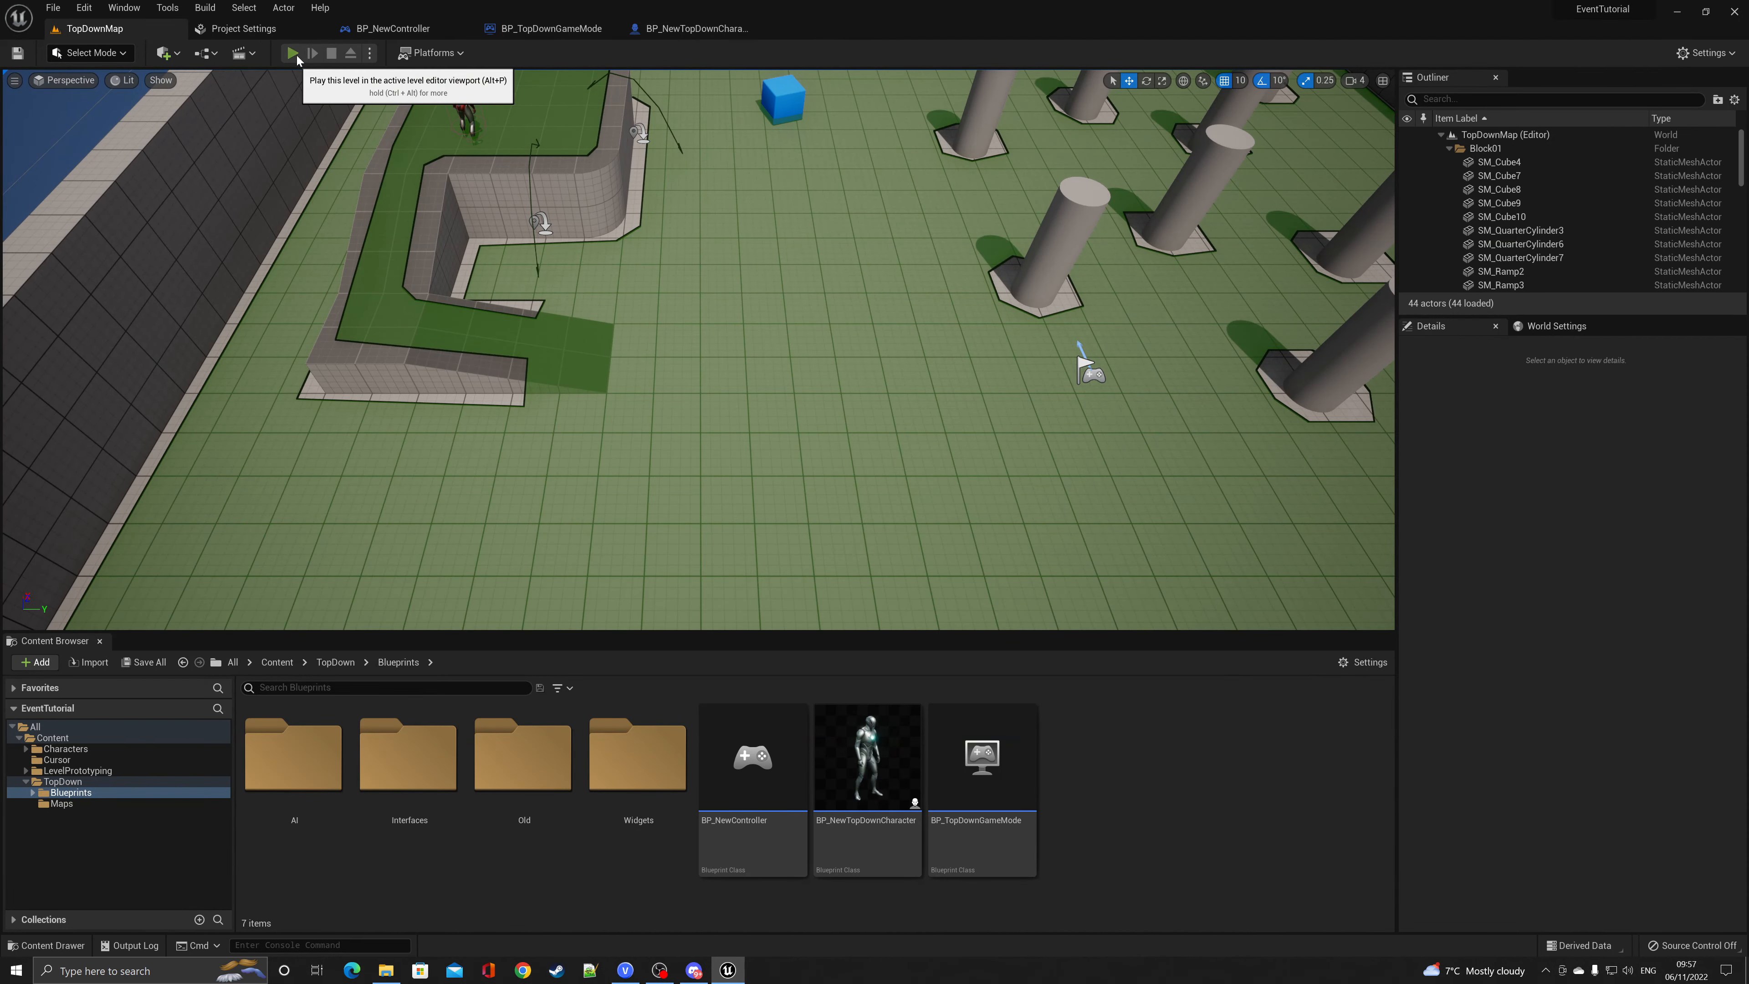
pyautogui.click(293, 53)
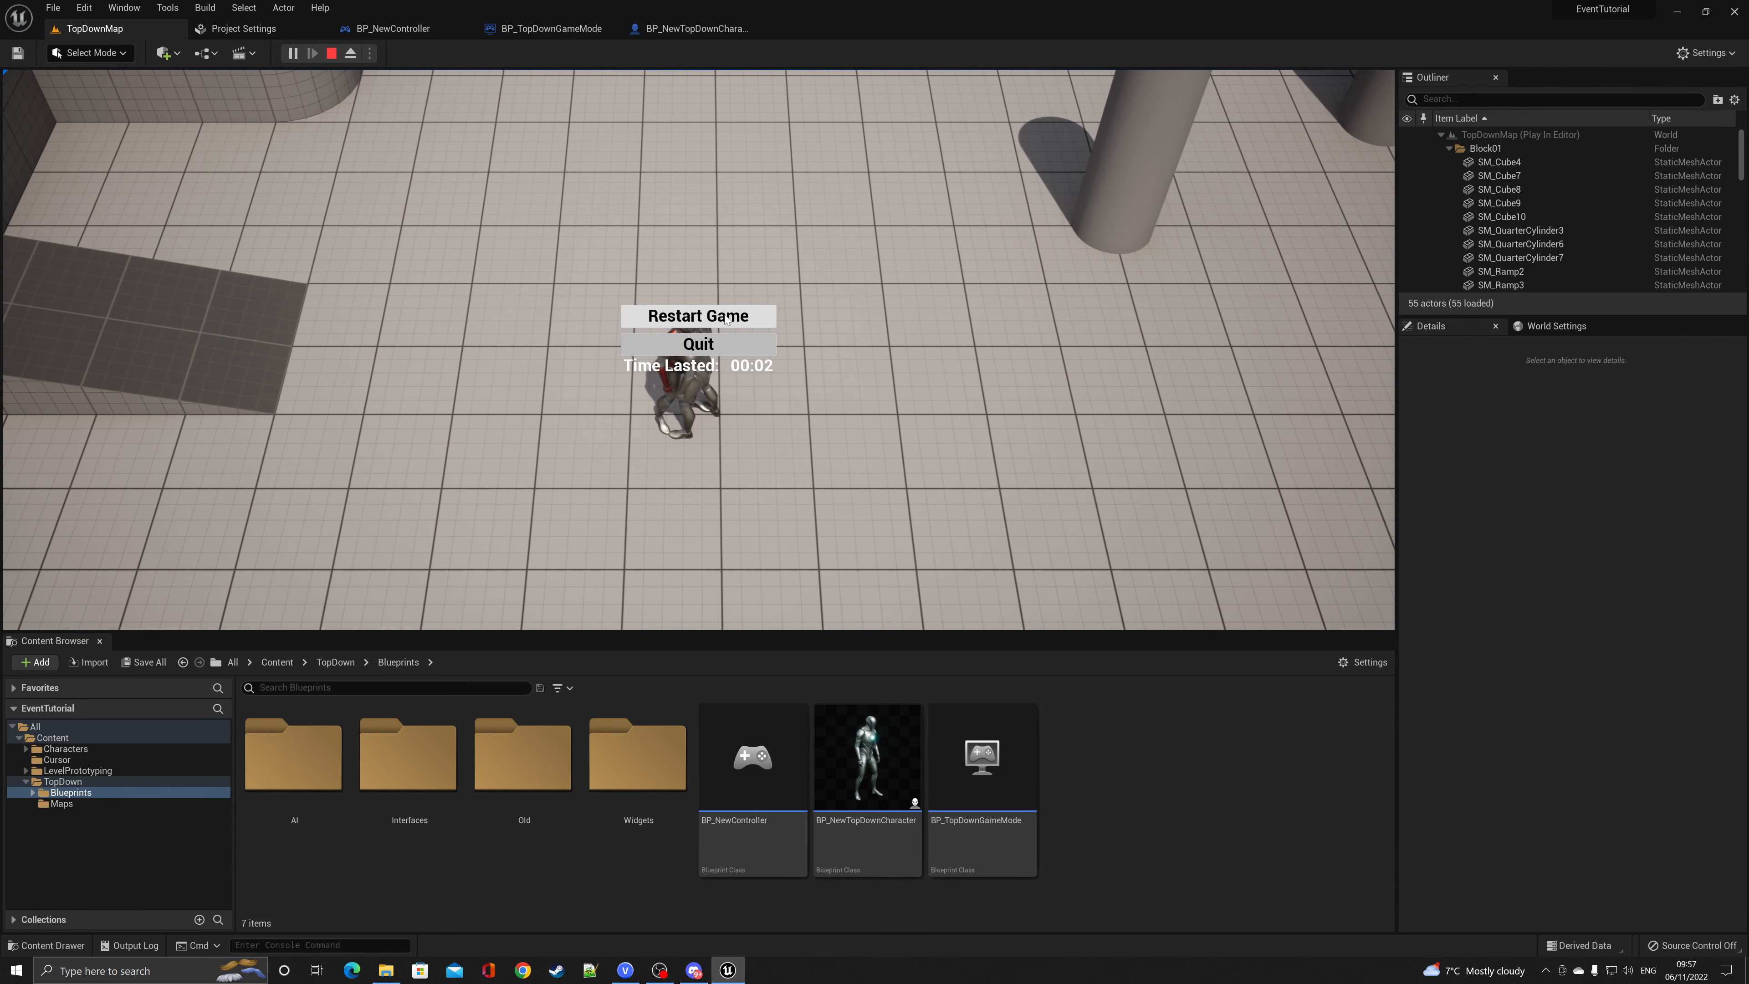
pyautogui.click(697, 316)
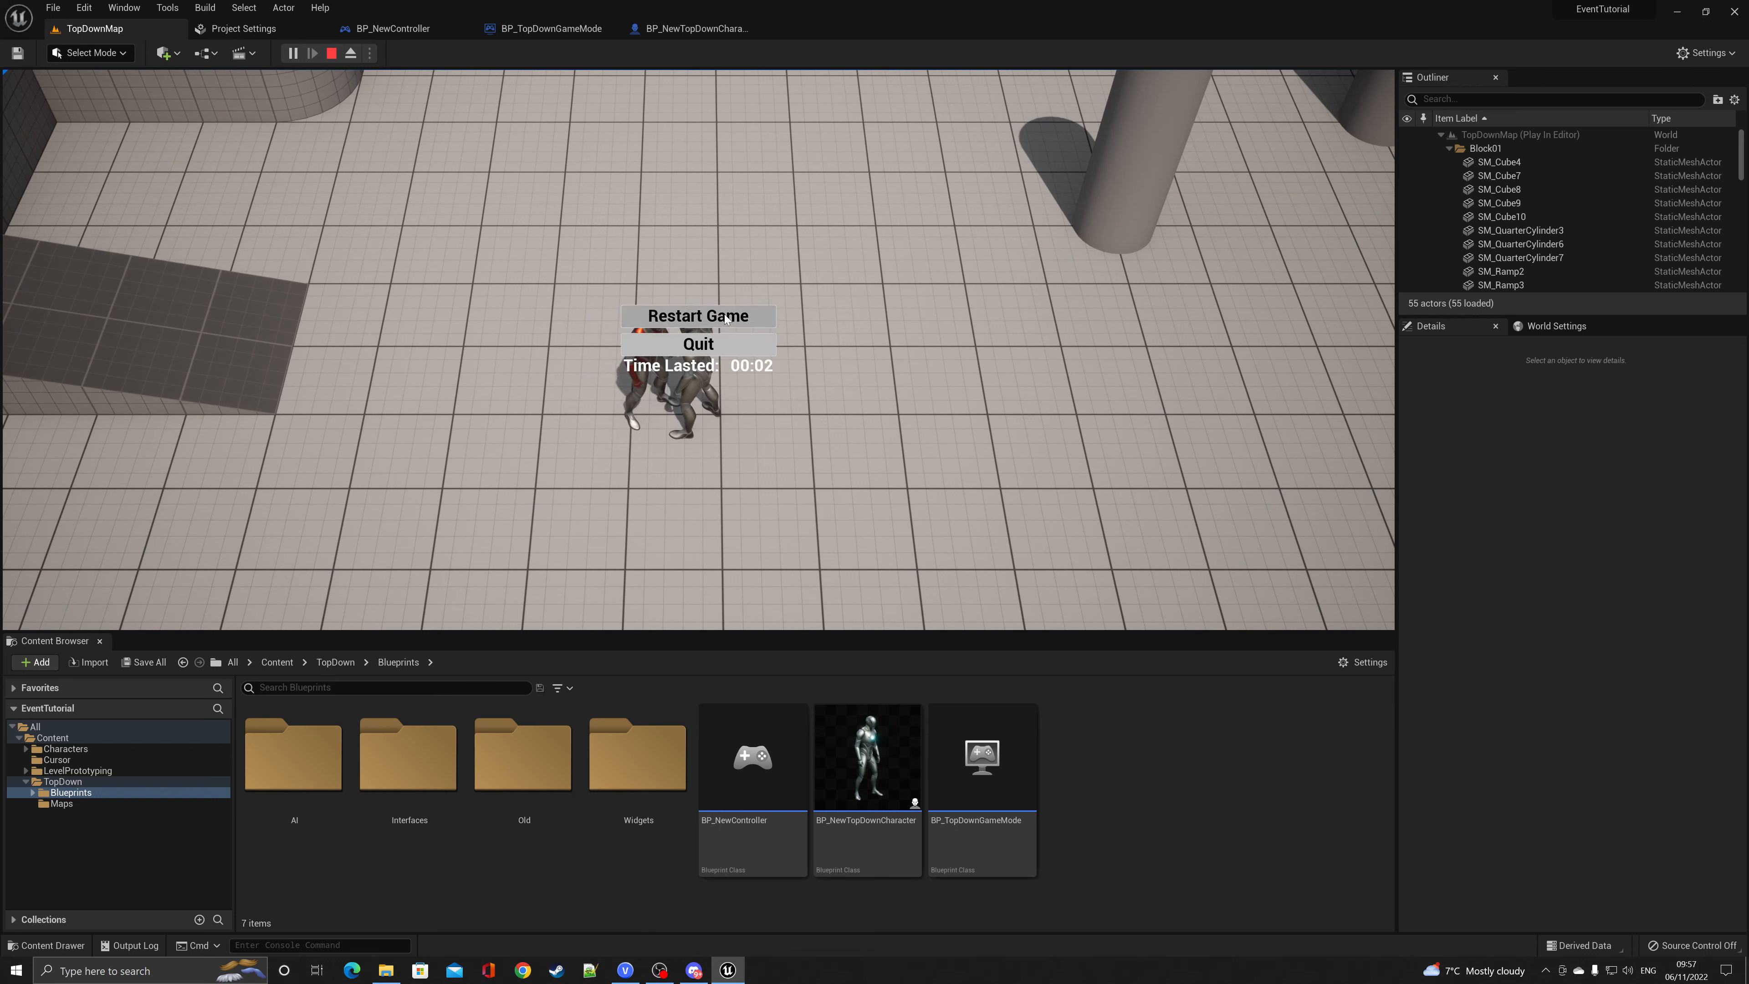
pyautogui.click(697, 316)
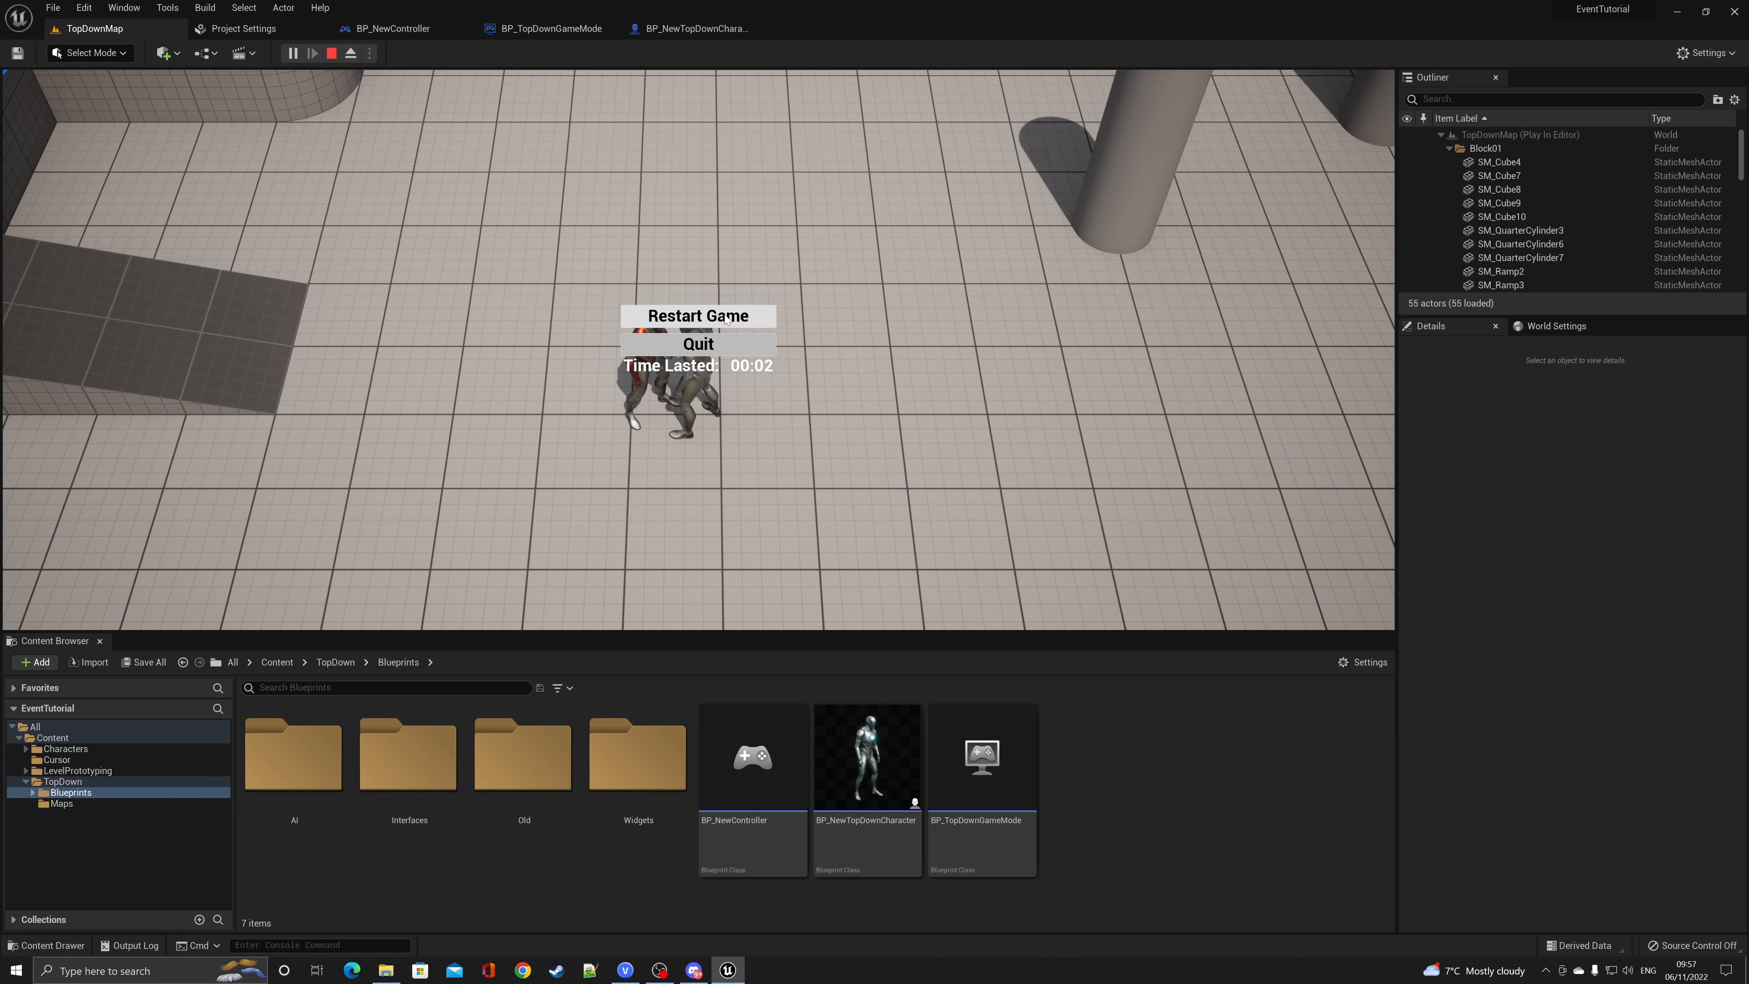
pyautogui.click(697, 316)
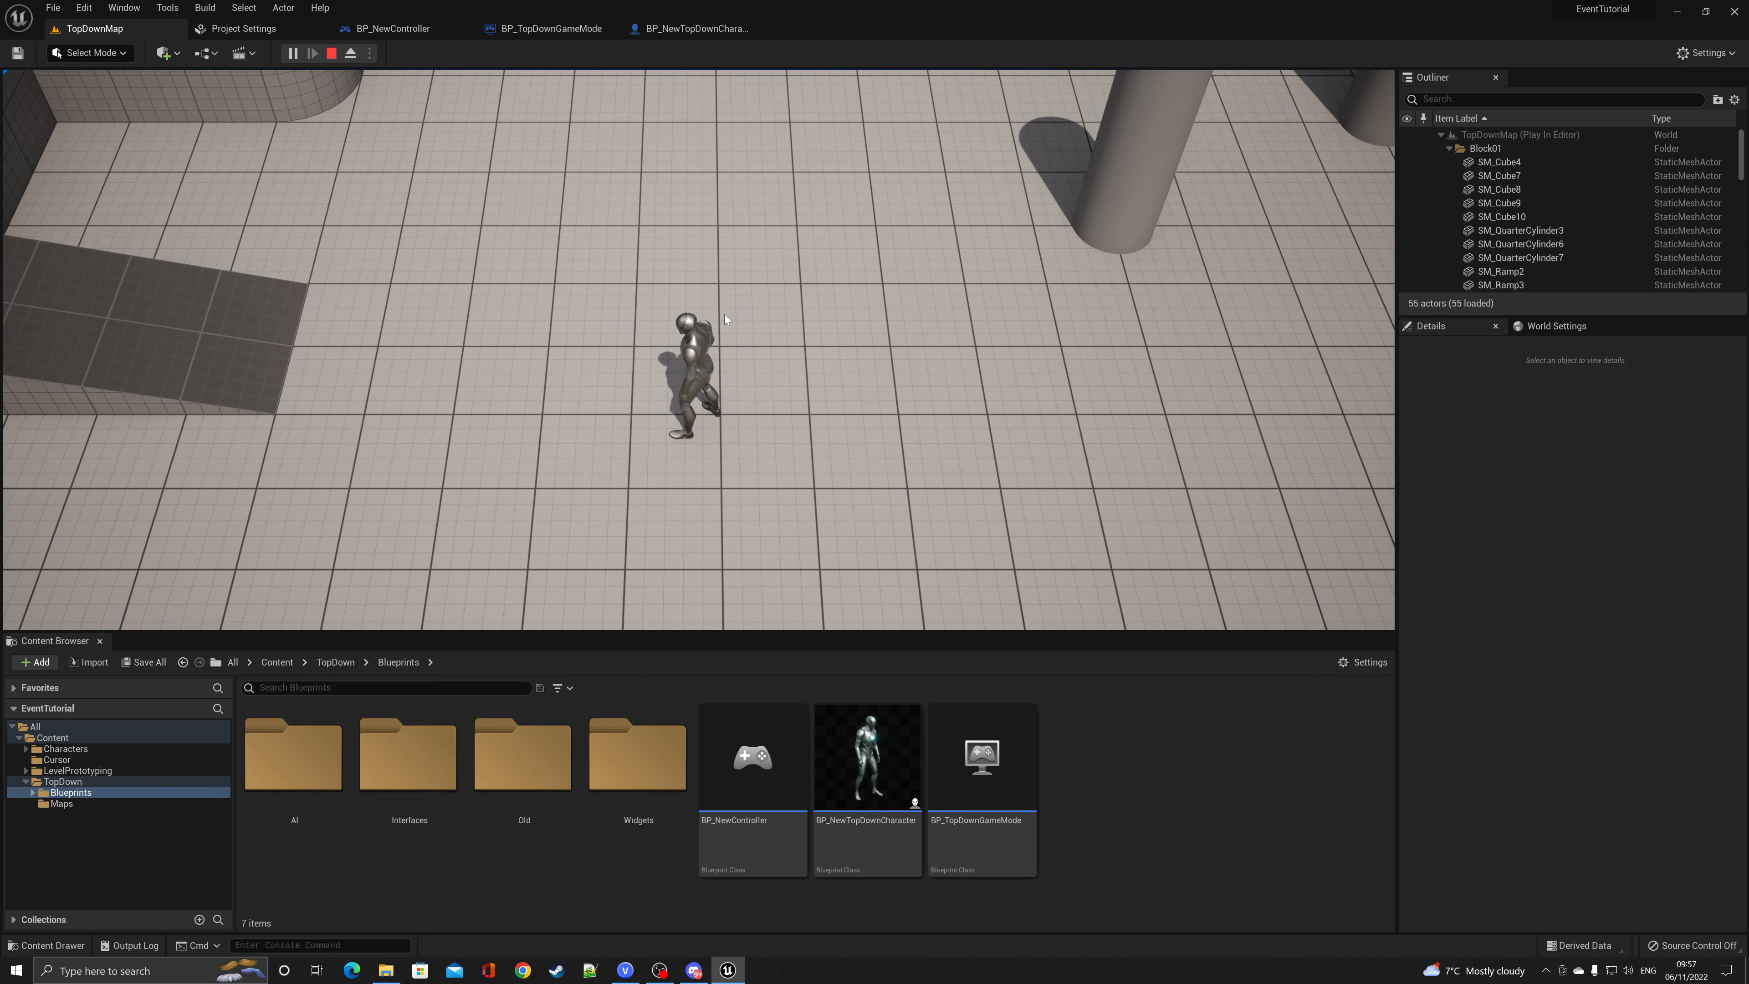
# Stop play and add a custom event named ResetCharacter to the character's event graph
pyautogui.click(330, 52)
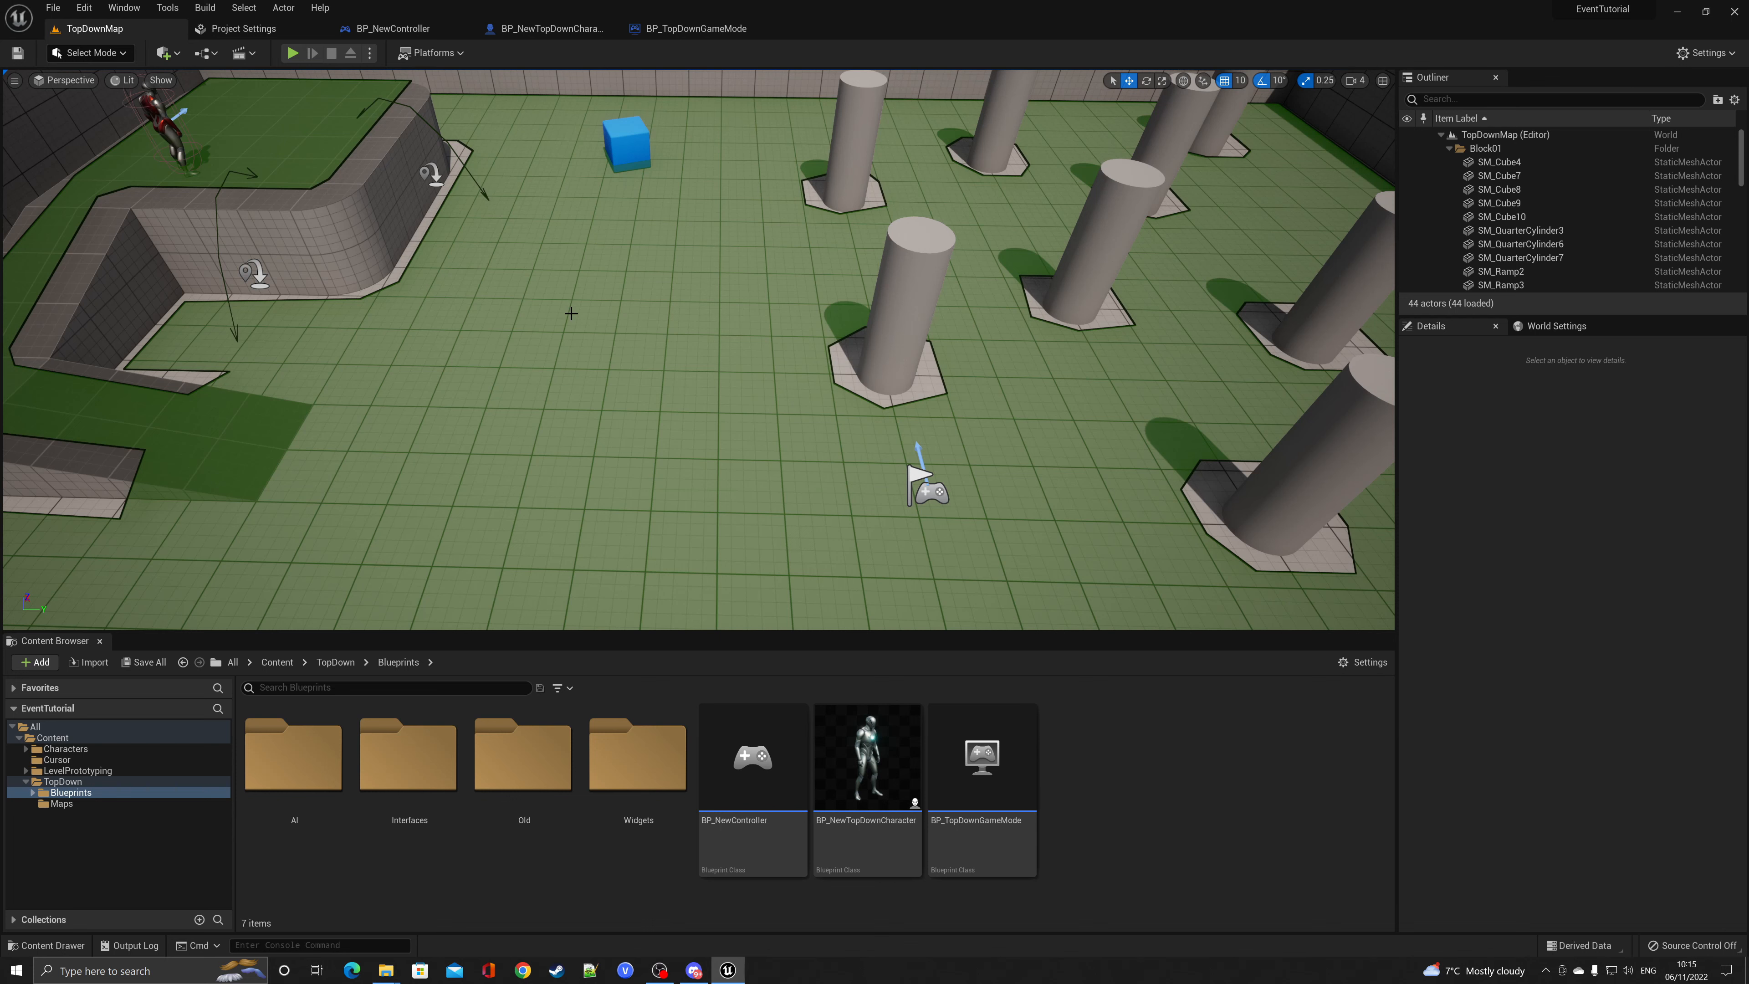
pyautogui.moveTo(541, 29)
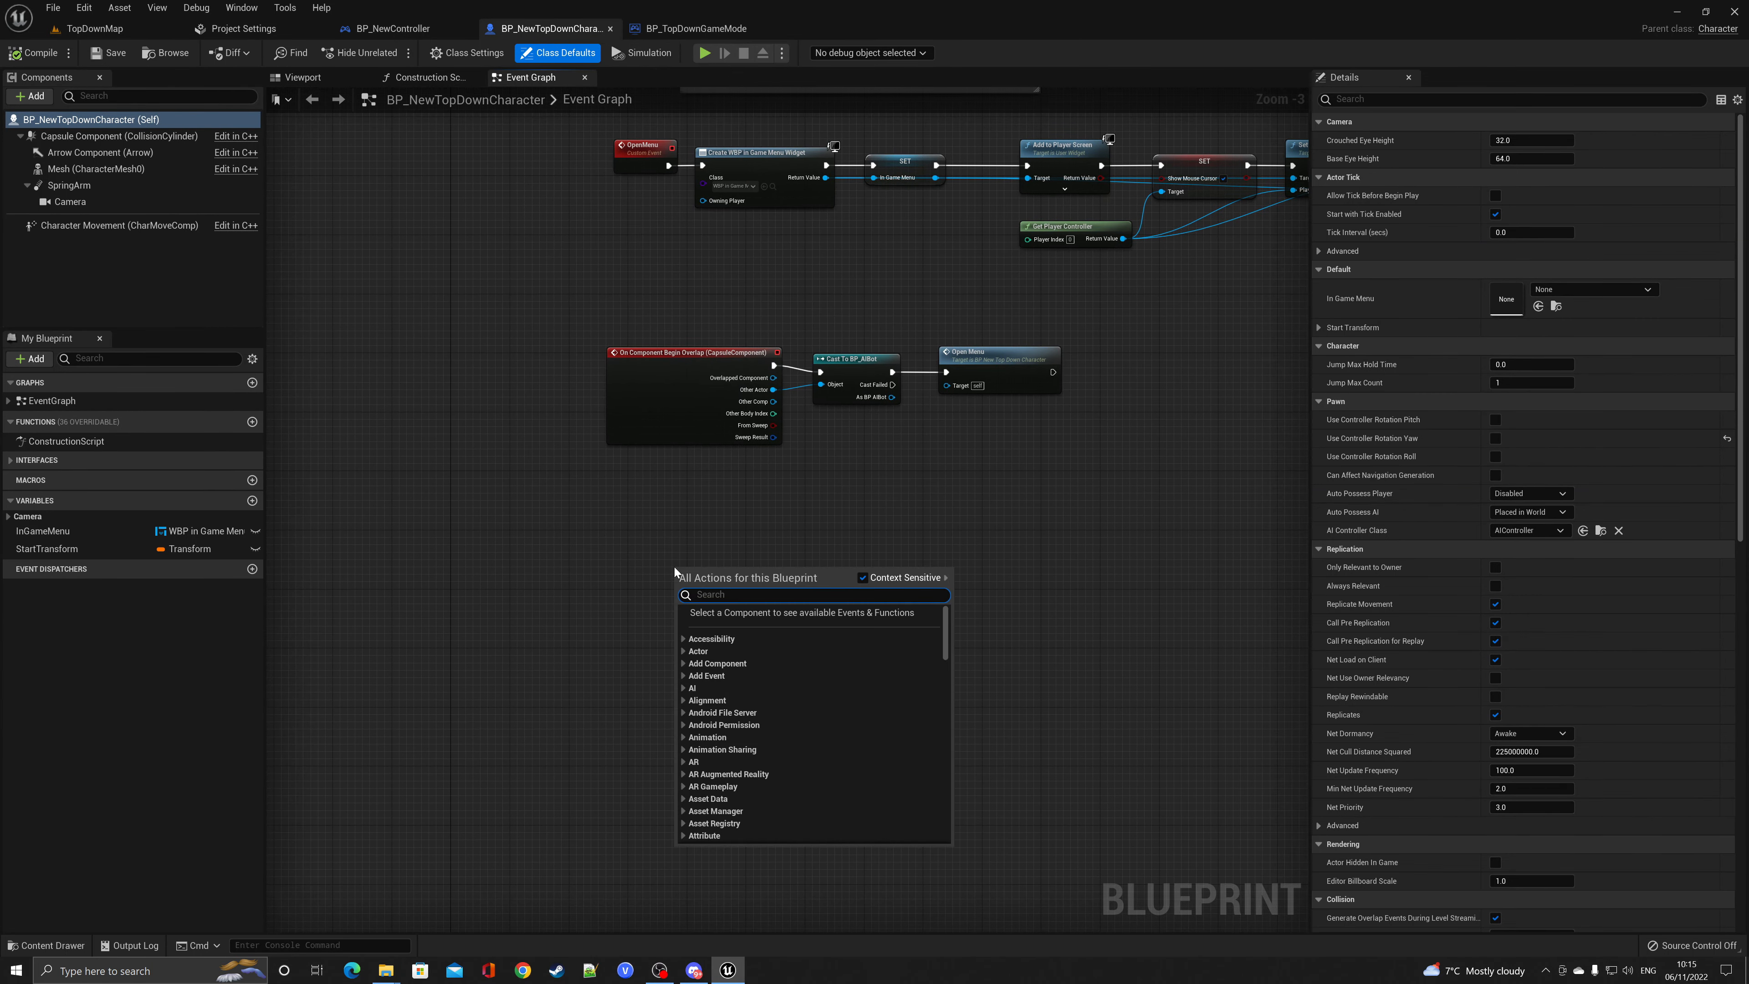
pyautogui.write('customeve')
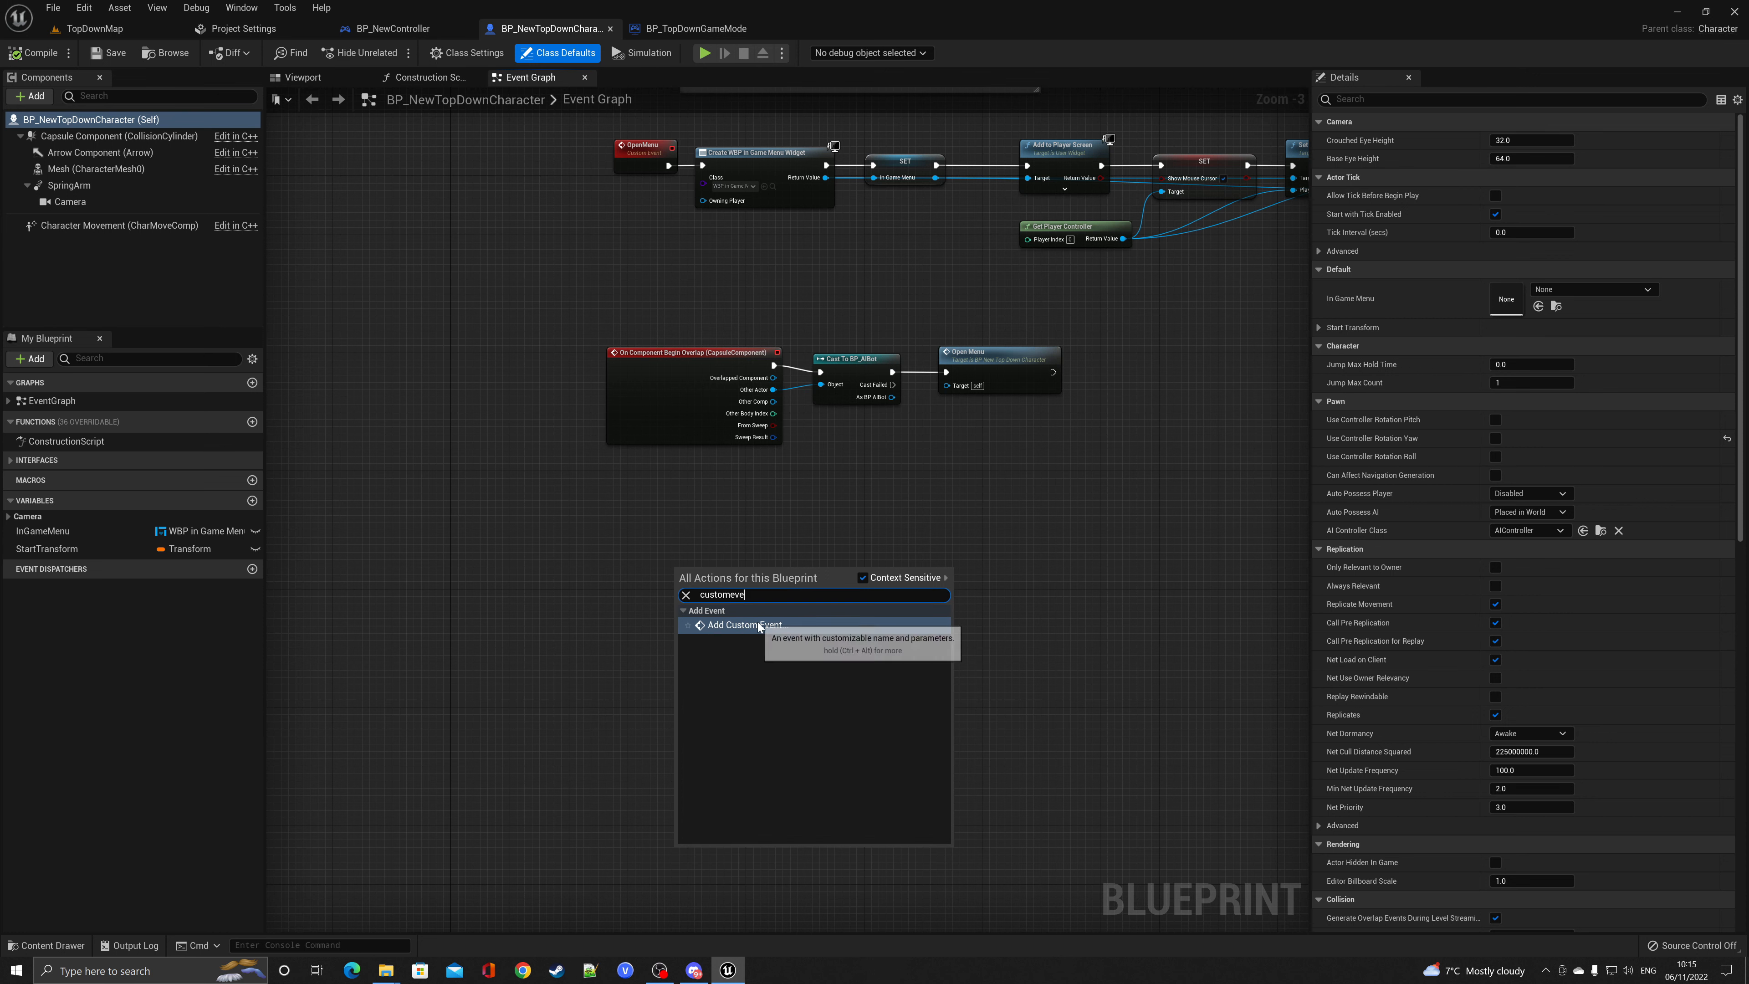
pyautogui.click(741, 624)
pyautogui.write('ResetCharacter')
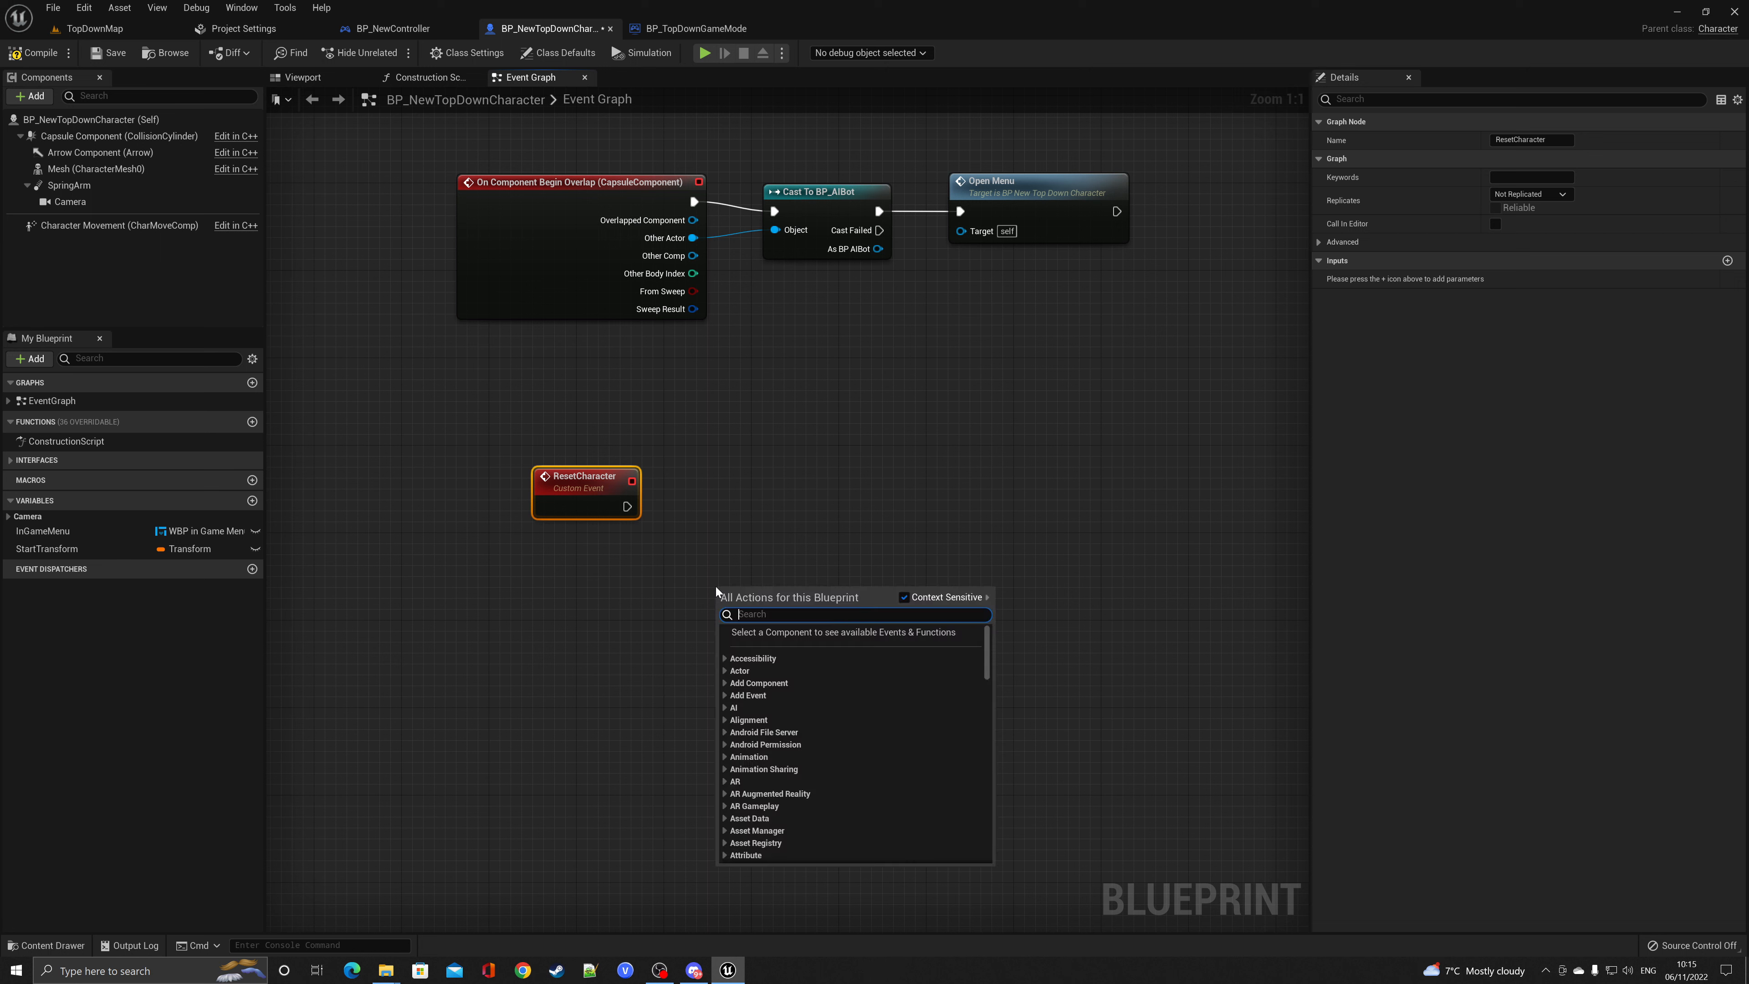
# Wire ResetCharacter into Set Input Mode Game Only fed by Get Player Controller
pyautogui.write('getplaye')
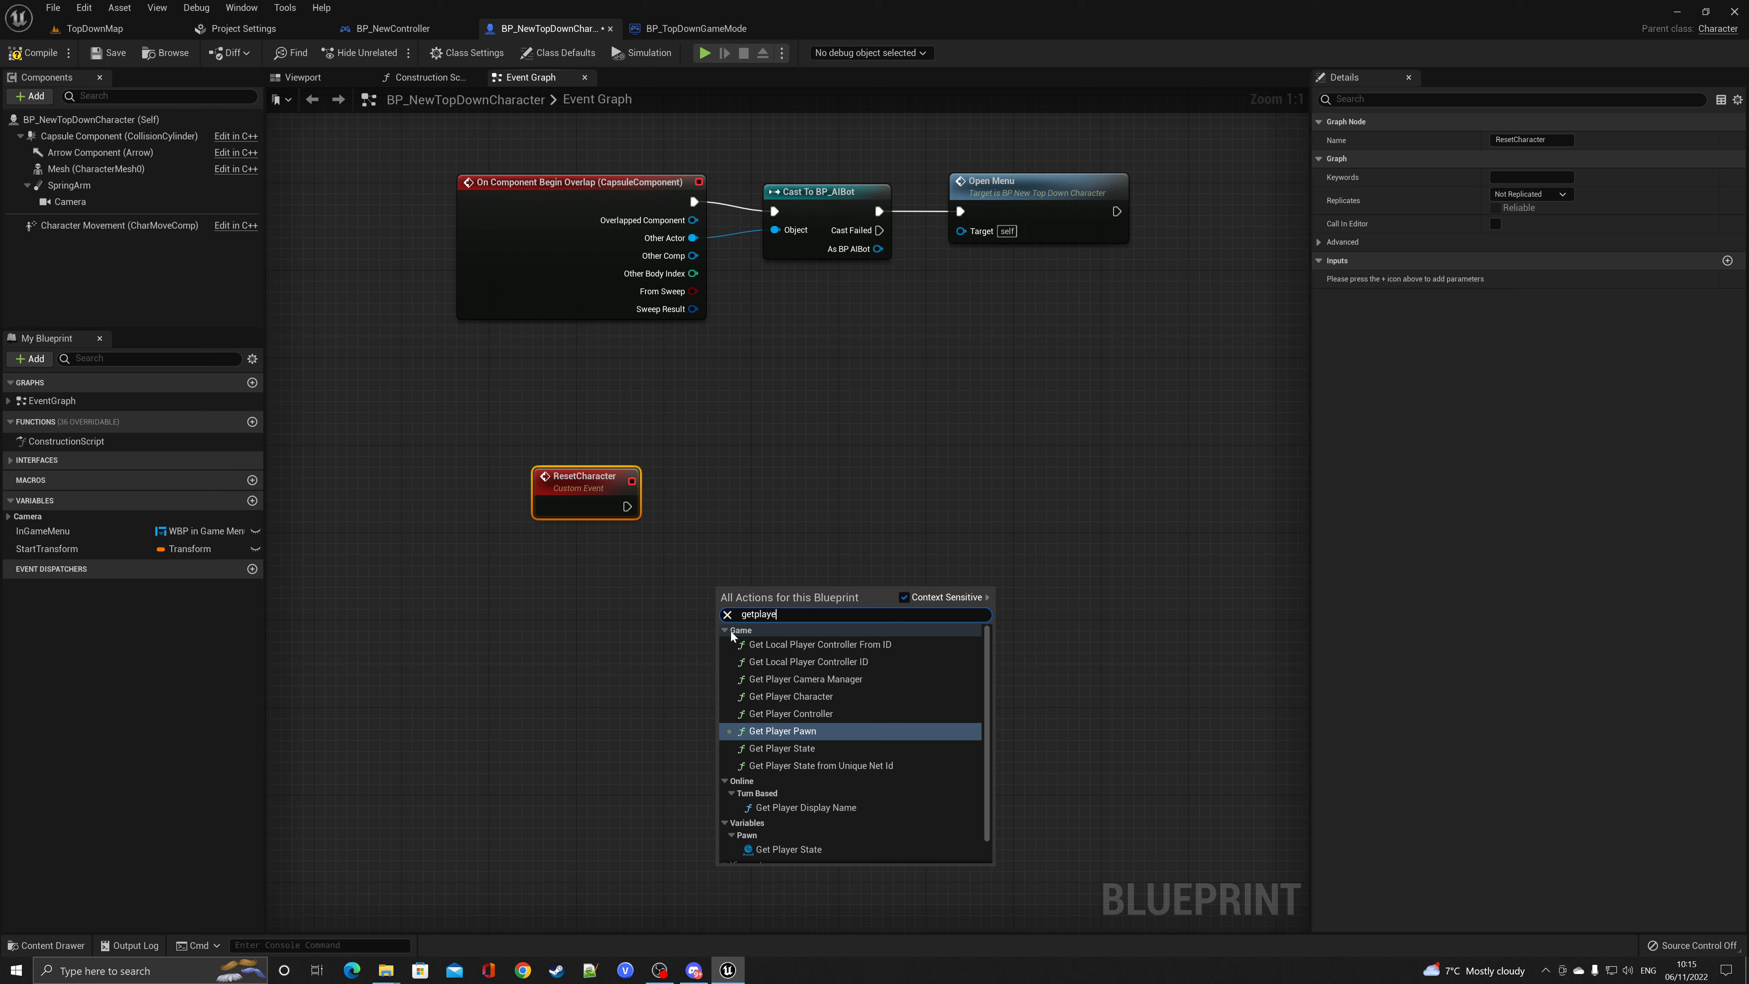
pyautogui.click(791, 712)
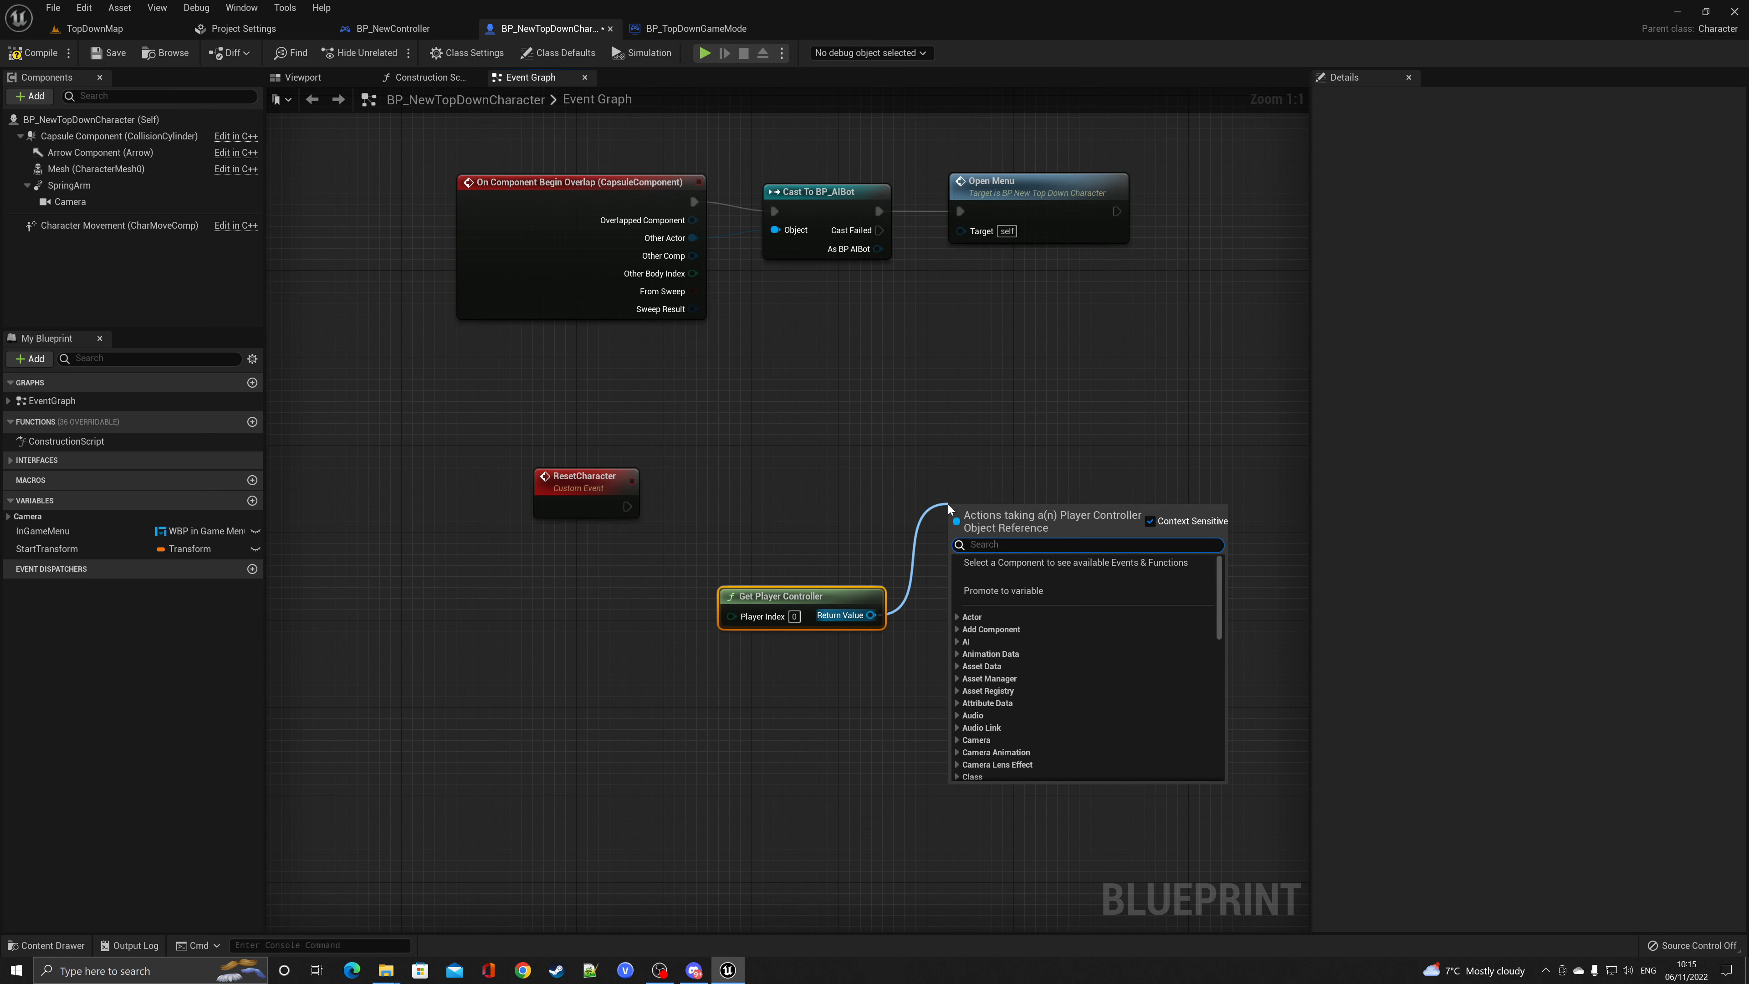
pyautogui.write('setinpu')
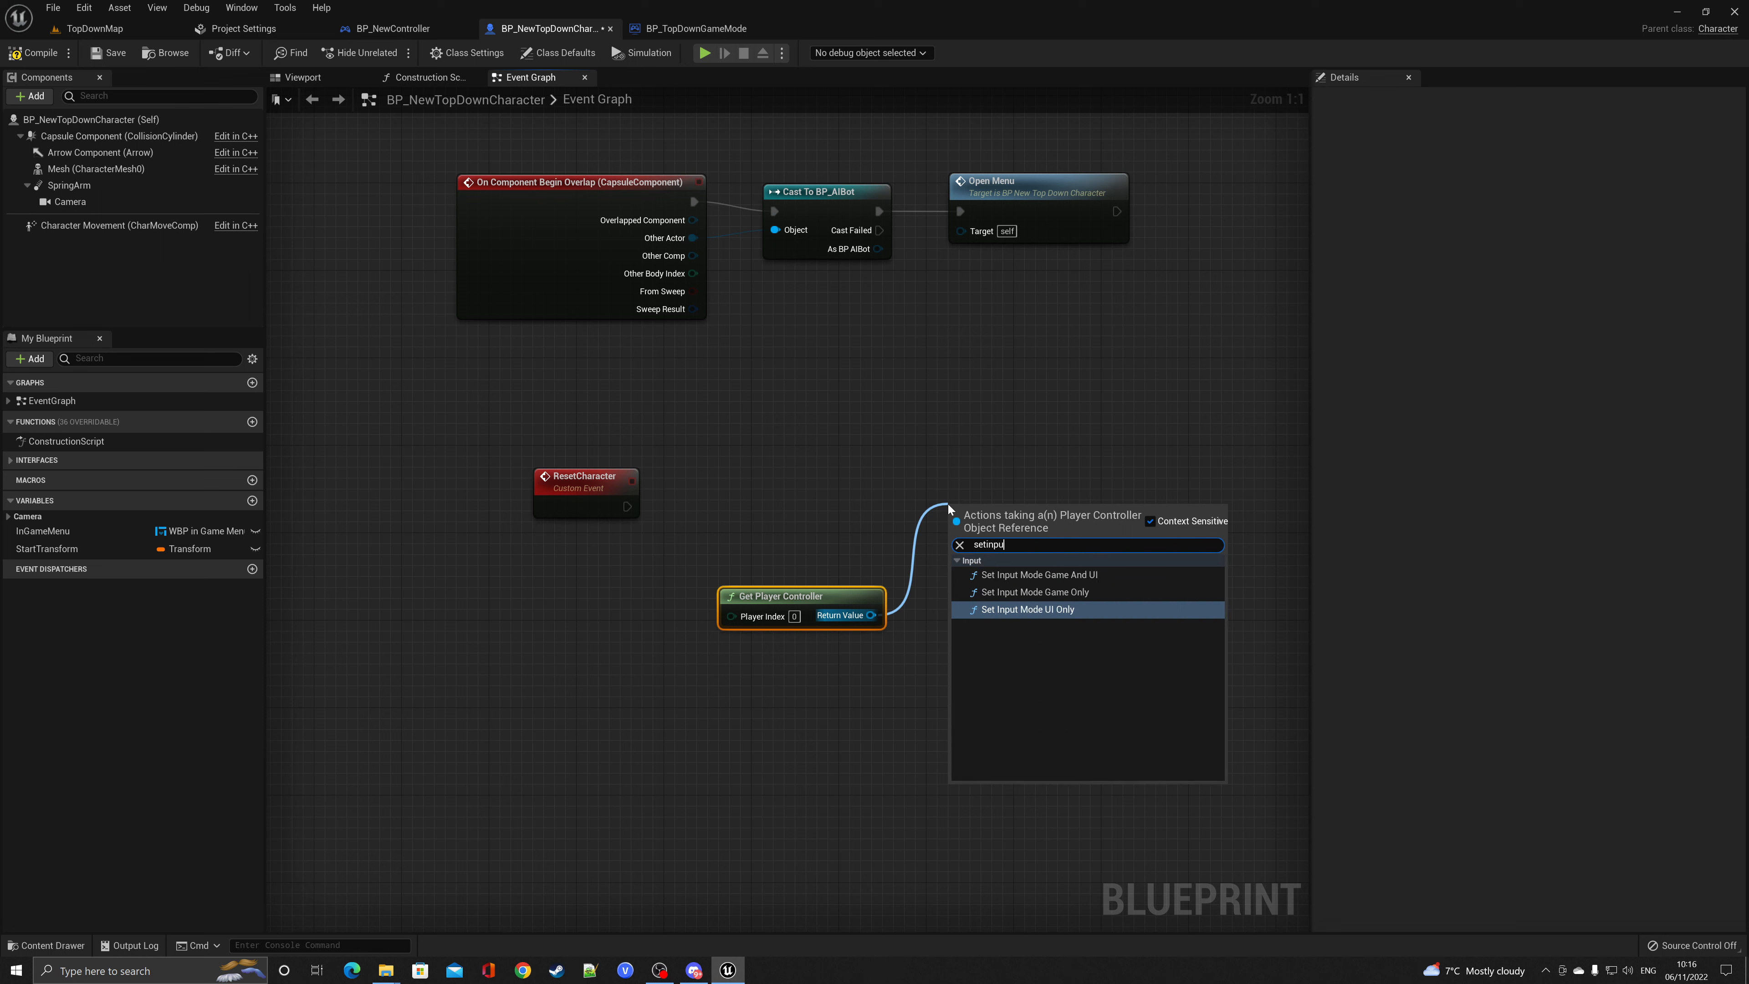
pyautogui.click(1034, 591)
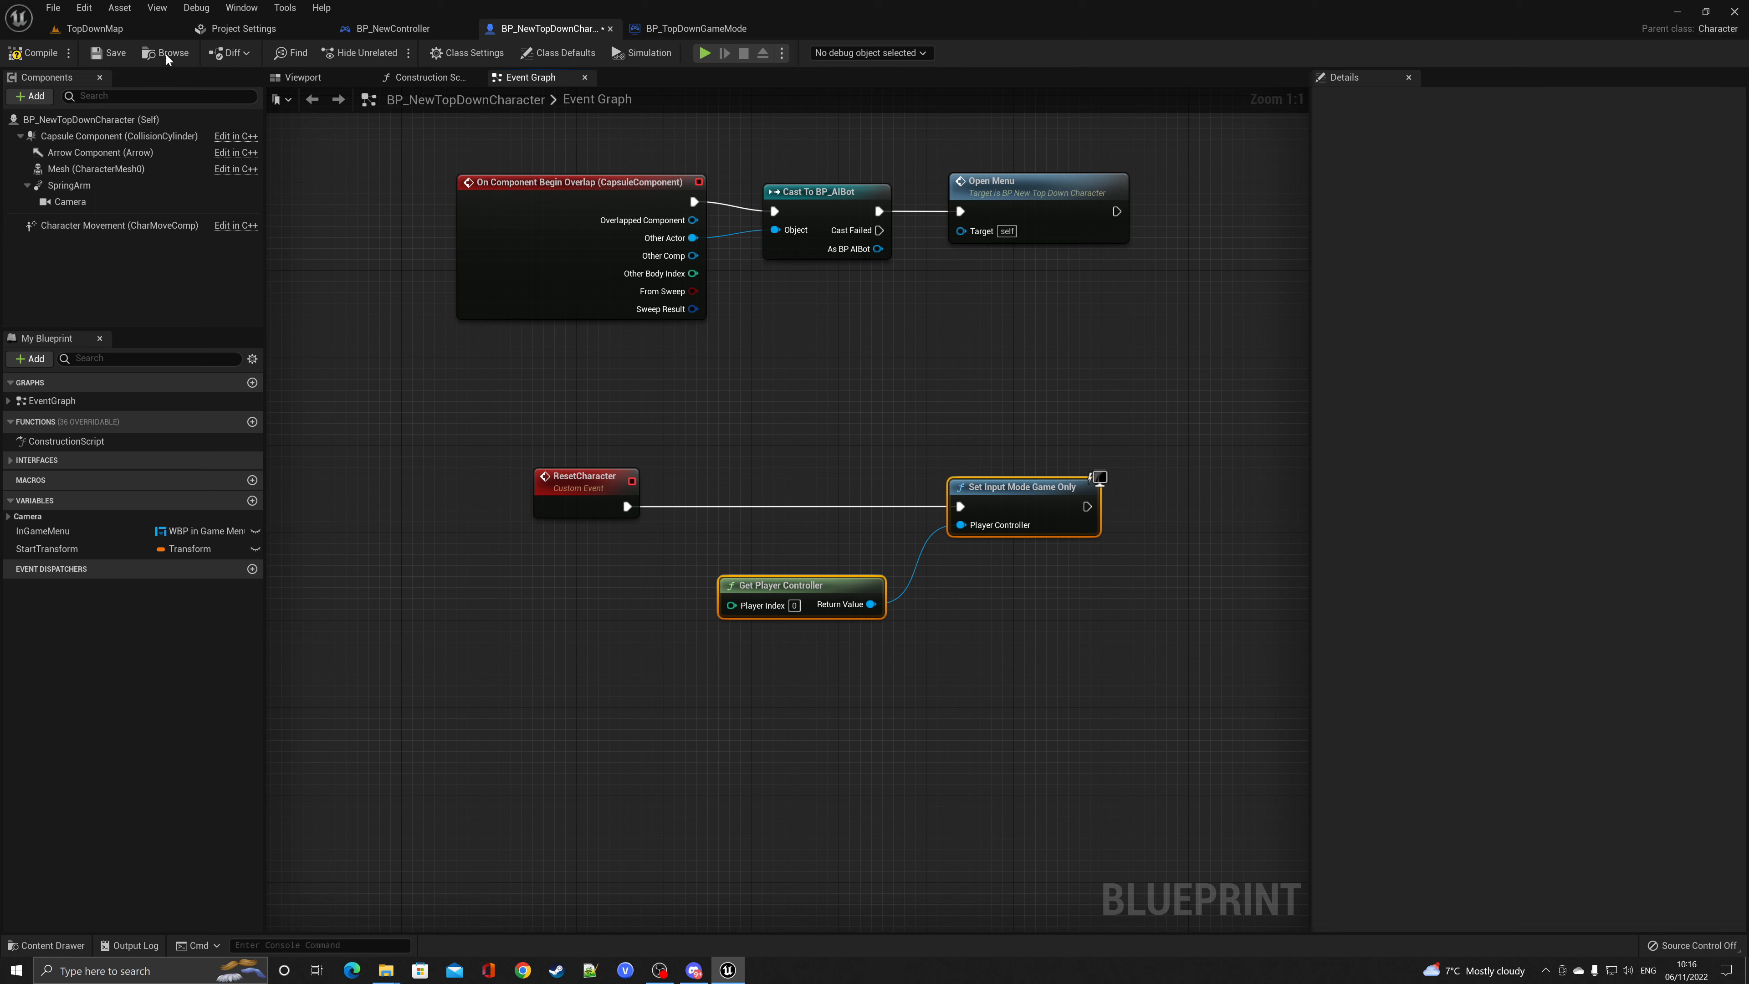
pyautogui.moveTo(587, 482)
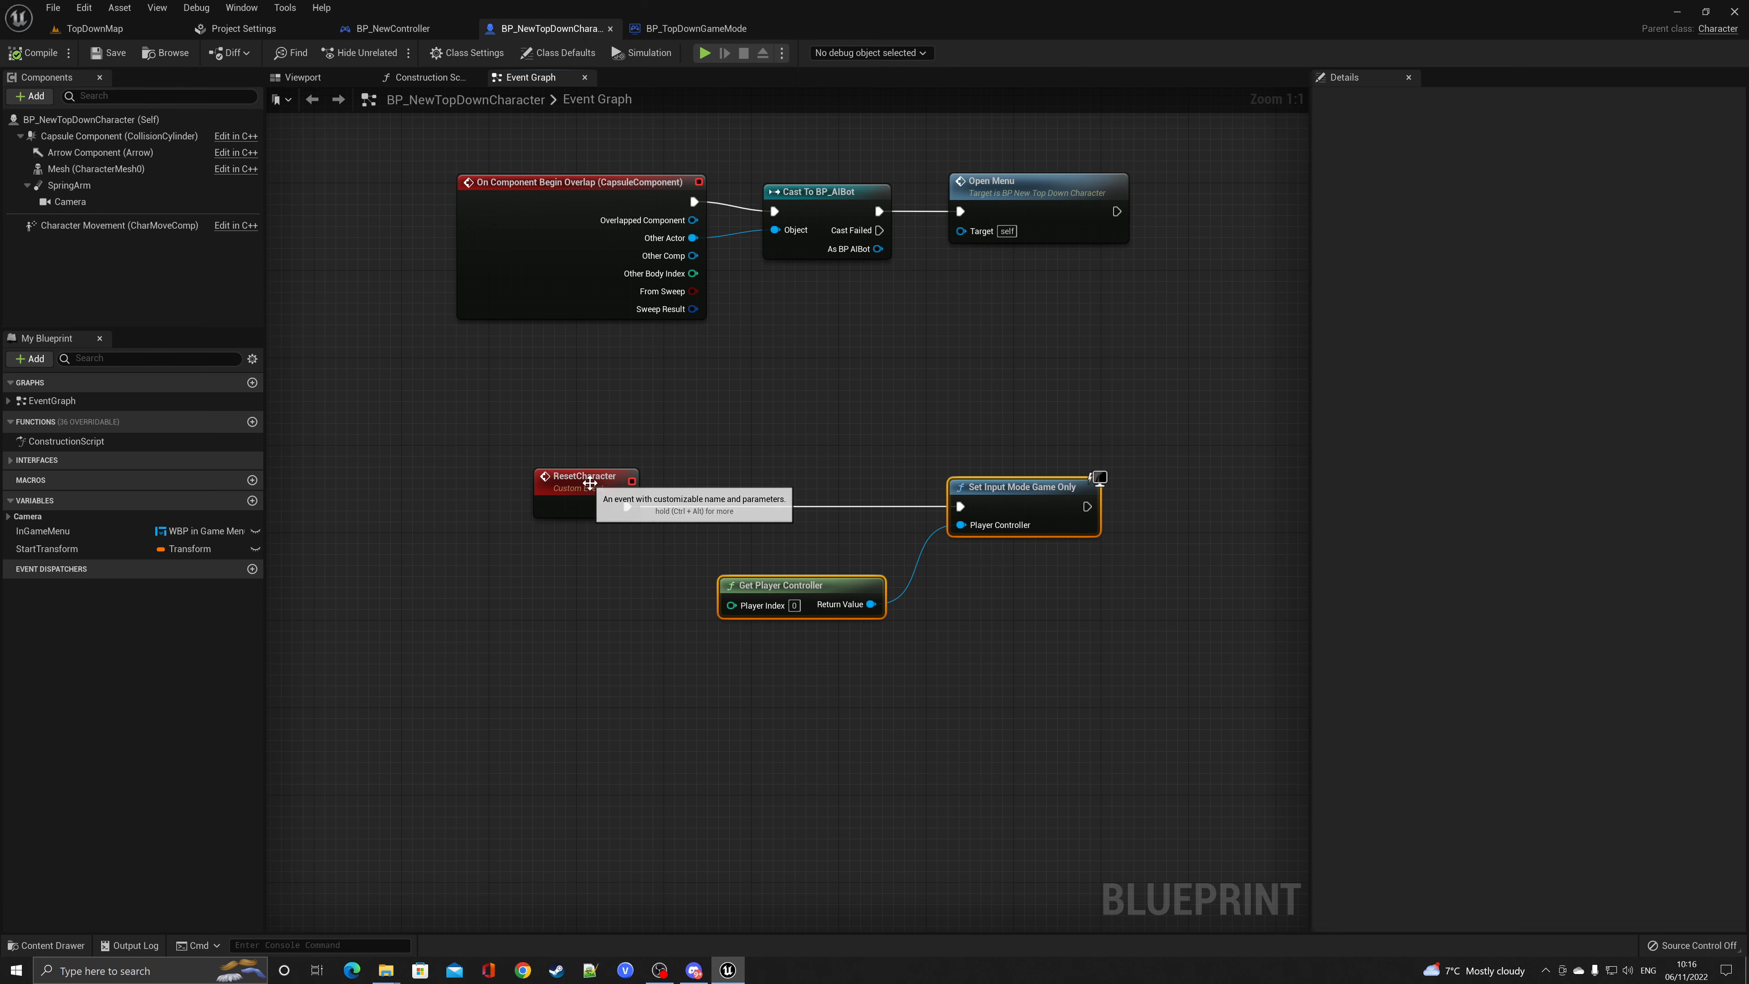
pyautogui.click(586, 476)
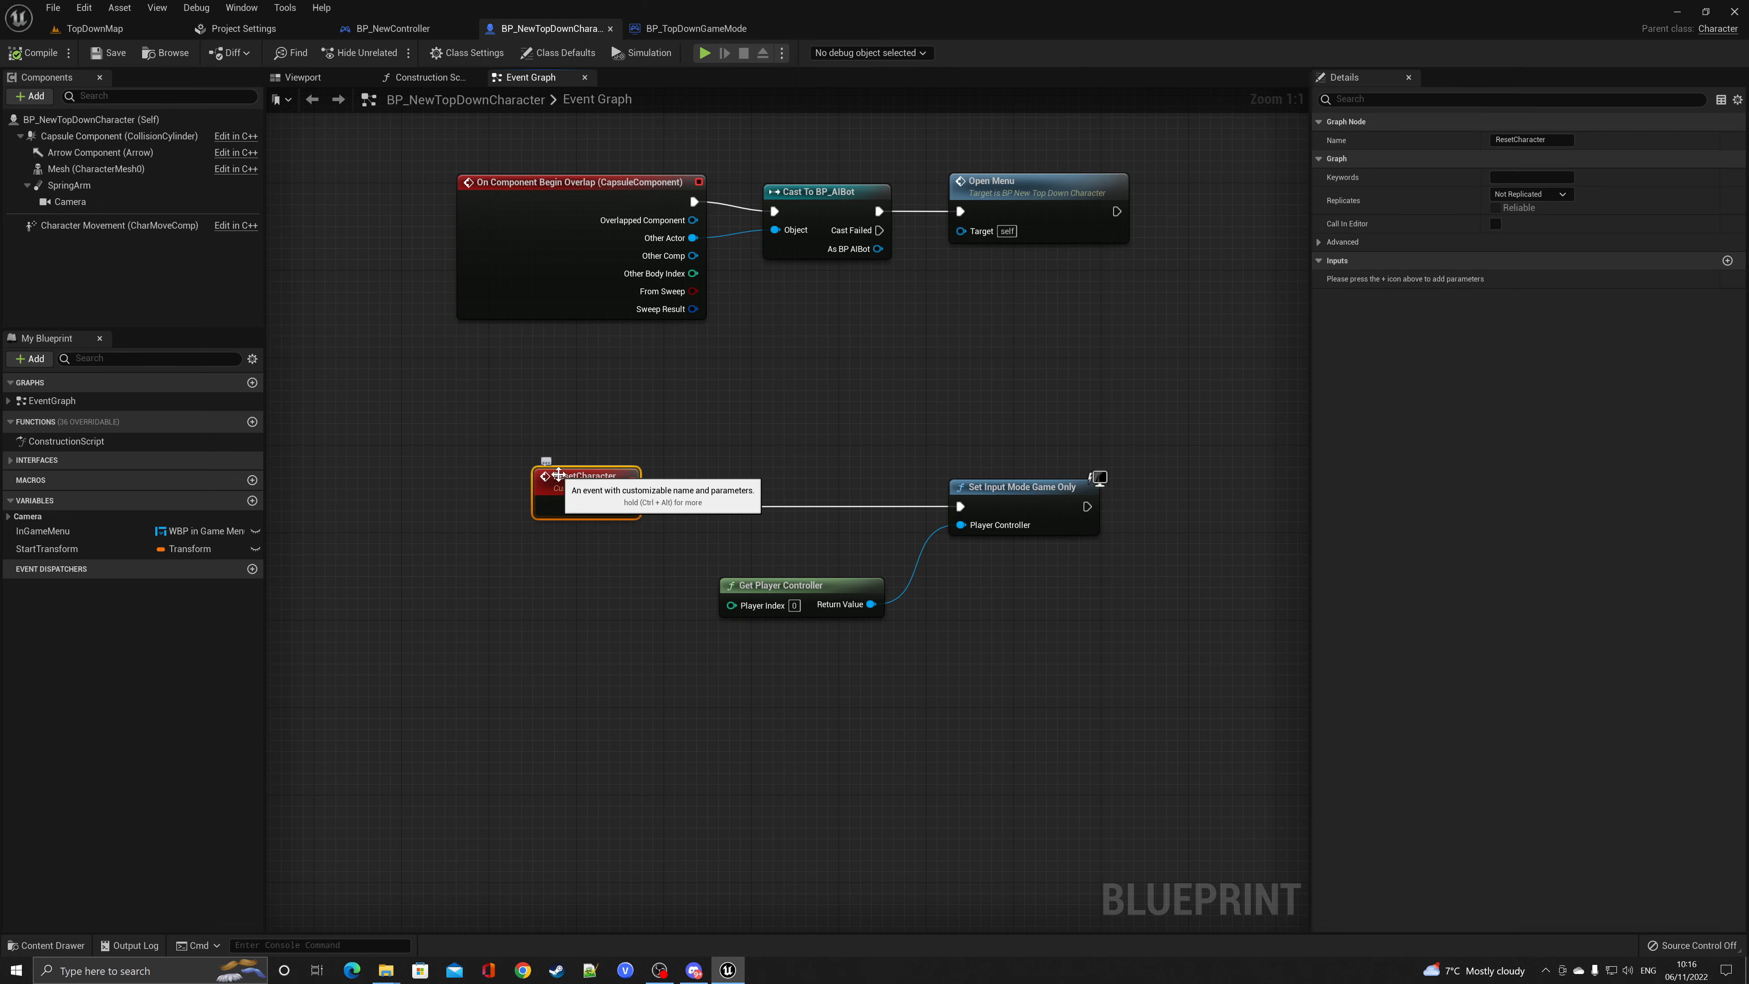
pyautogui.moveTo(800, 488)
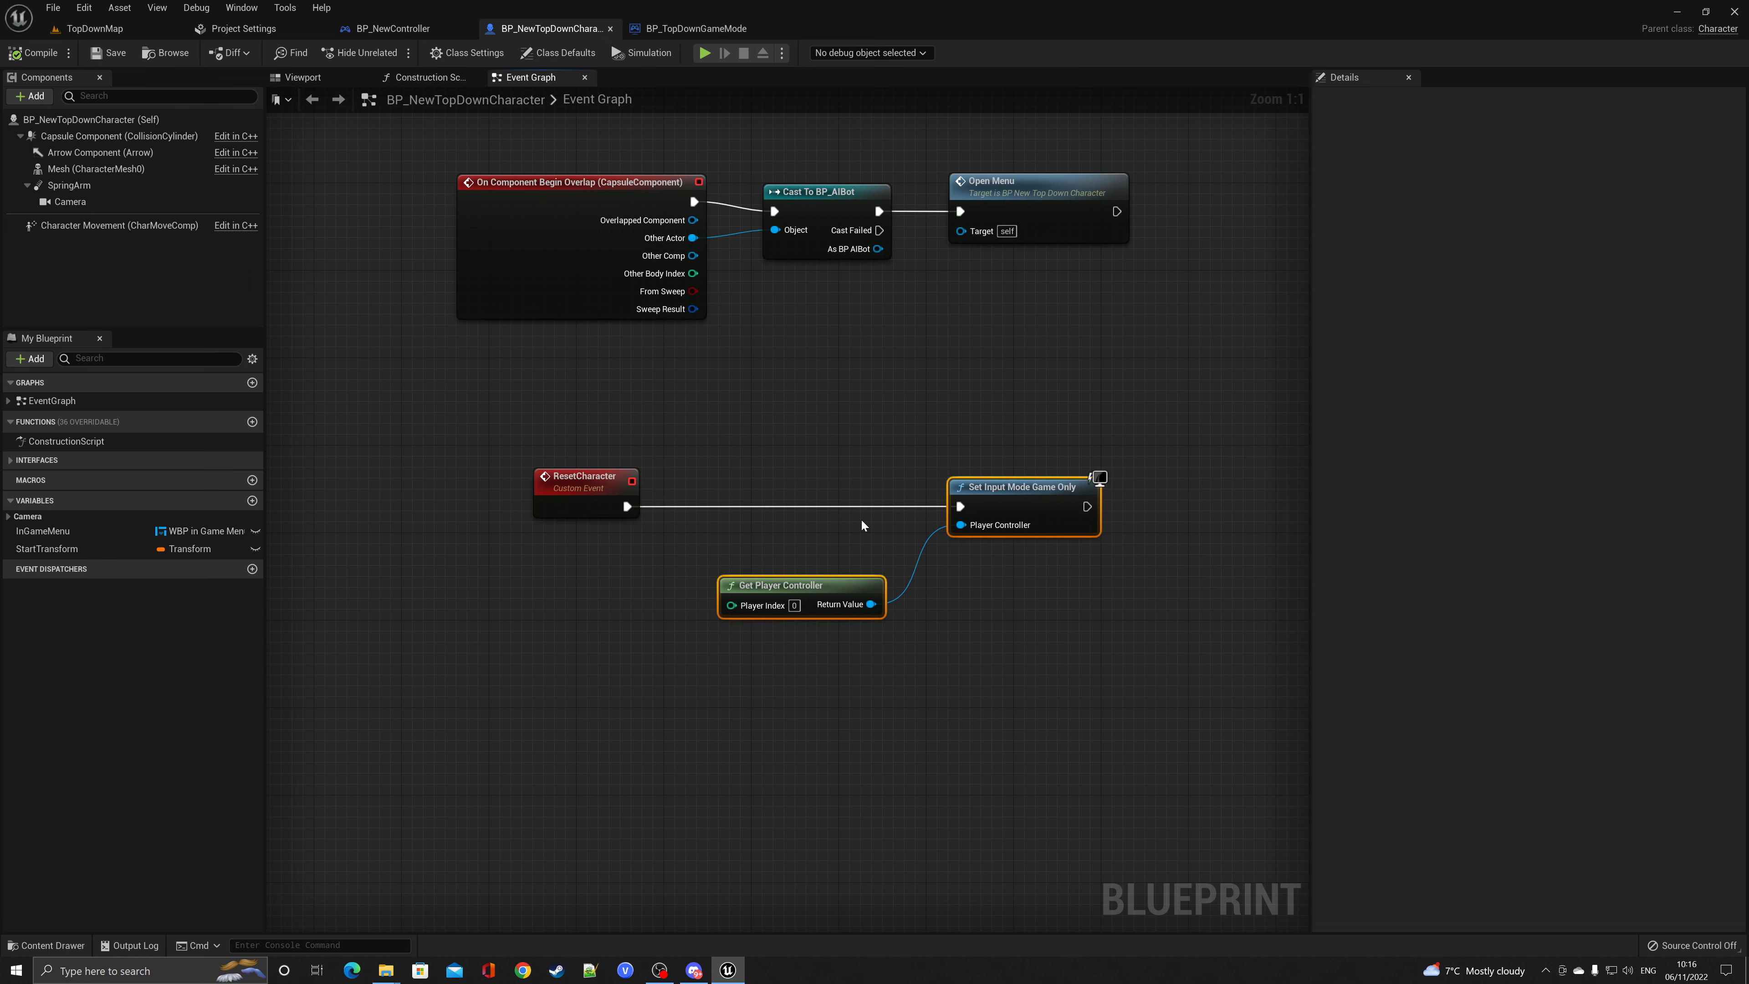
pyautogui.moveTo(690, 29)
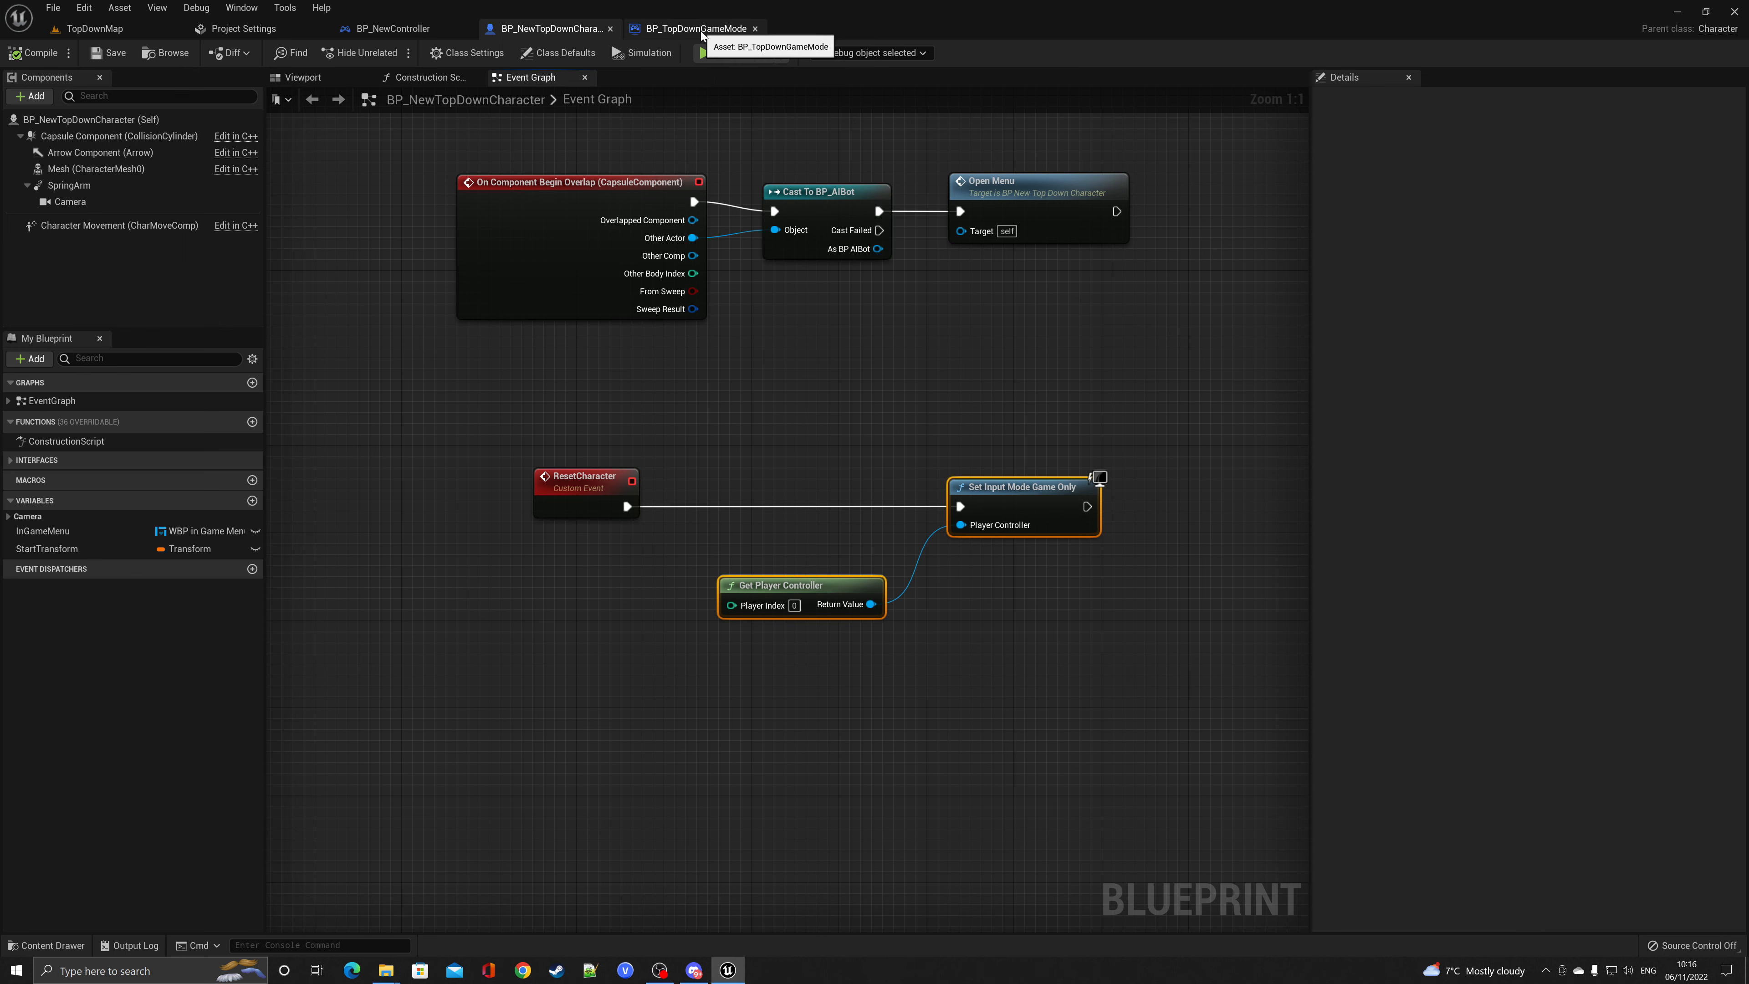
# In BP_TopDownGameMode, get the player character, cast to BP_NewTopDownCharacter and call Reset Character
pyautogui.click(693, 28)
pyautogui.write('getp')
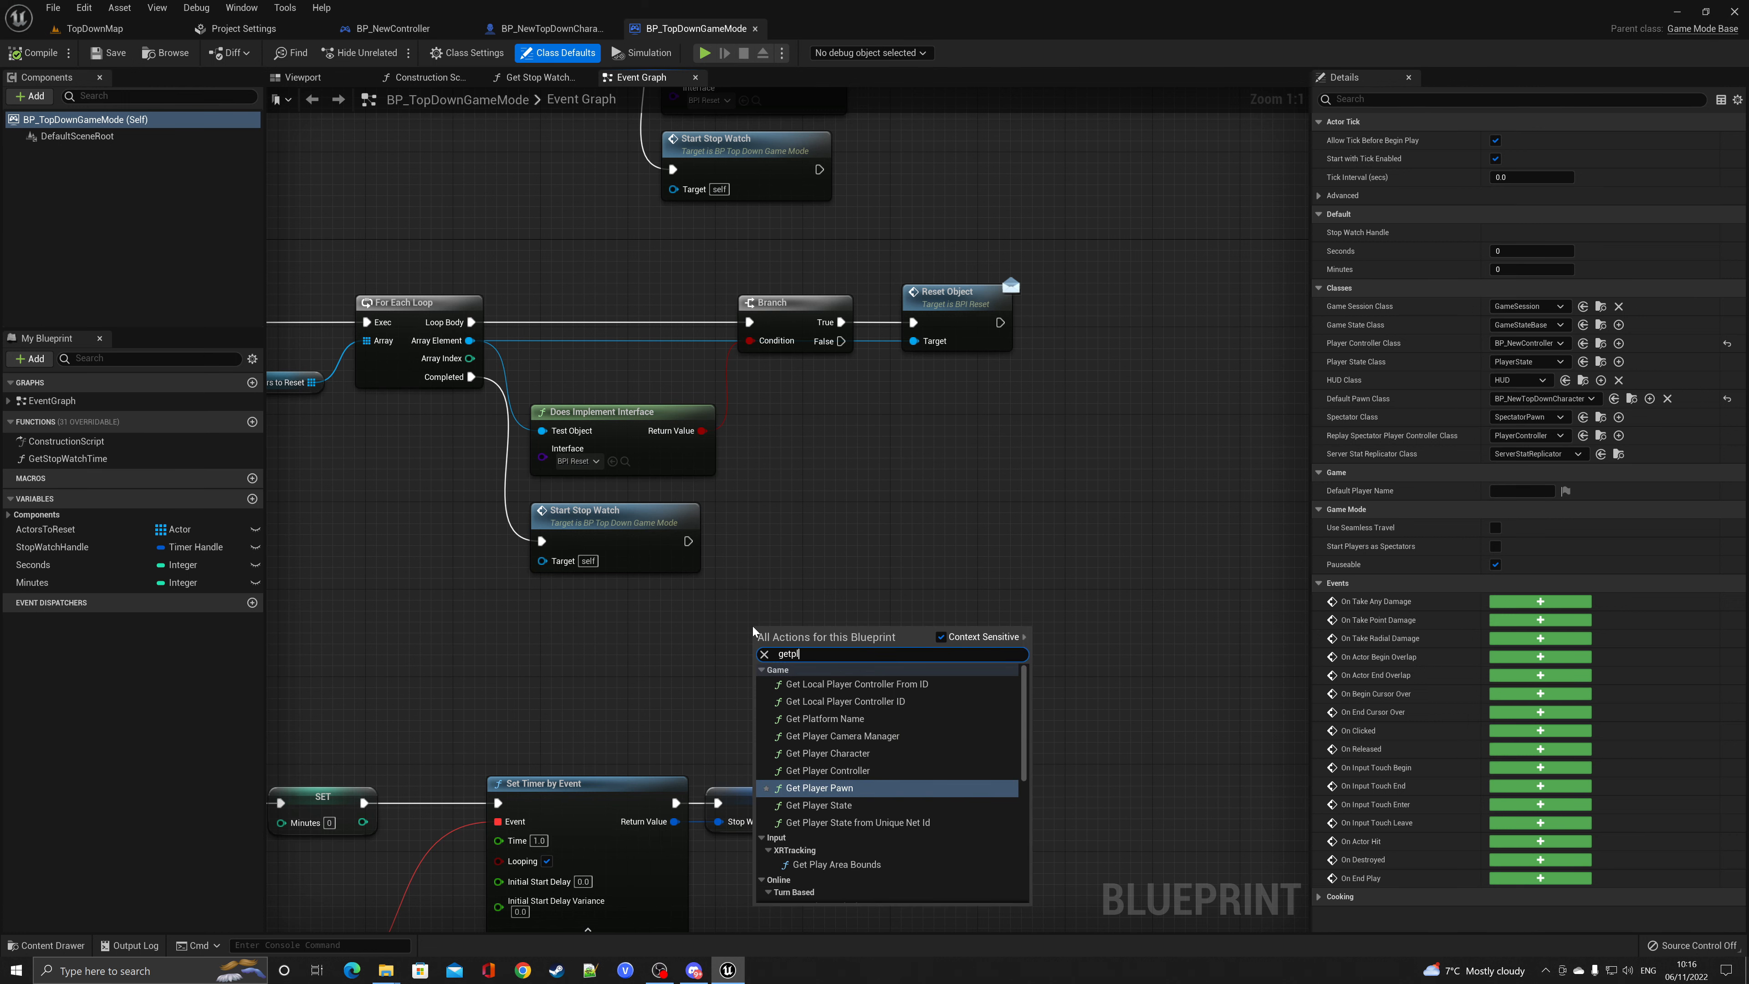
pyautogui.write('layer')
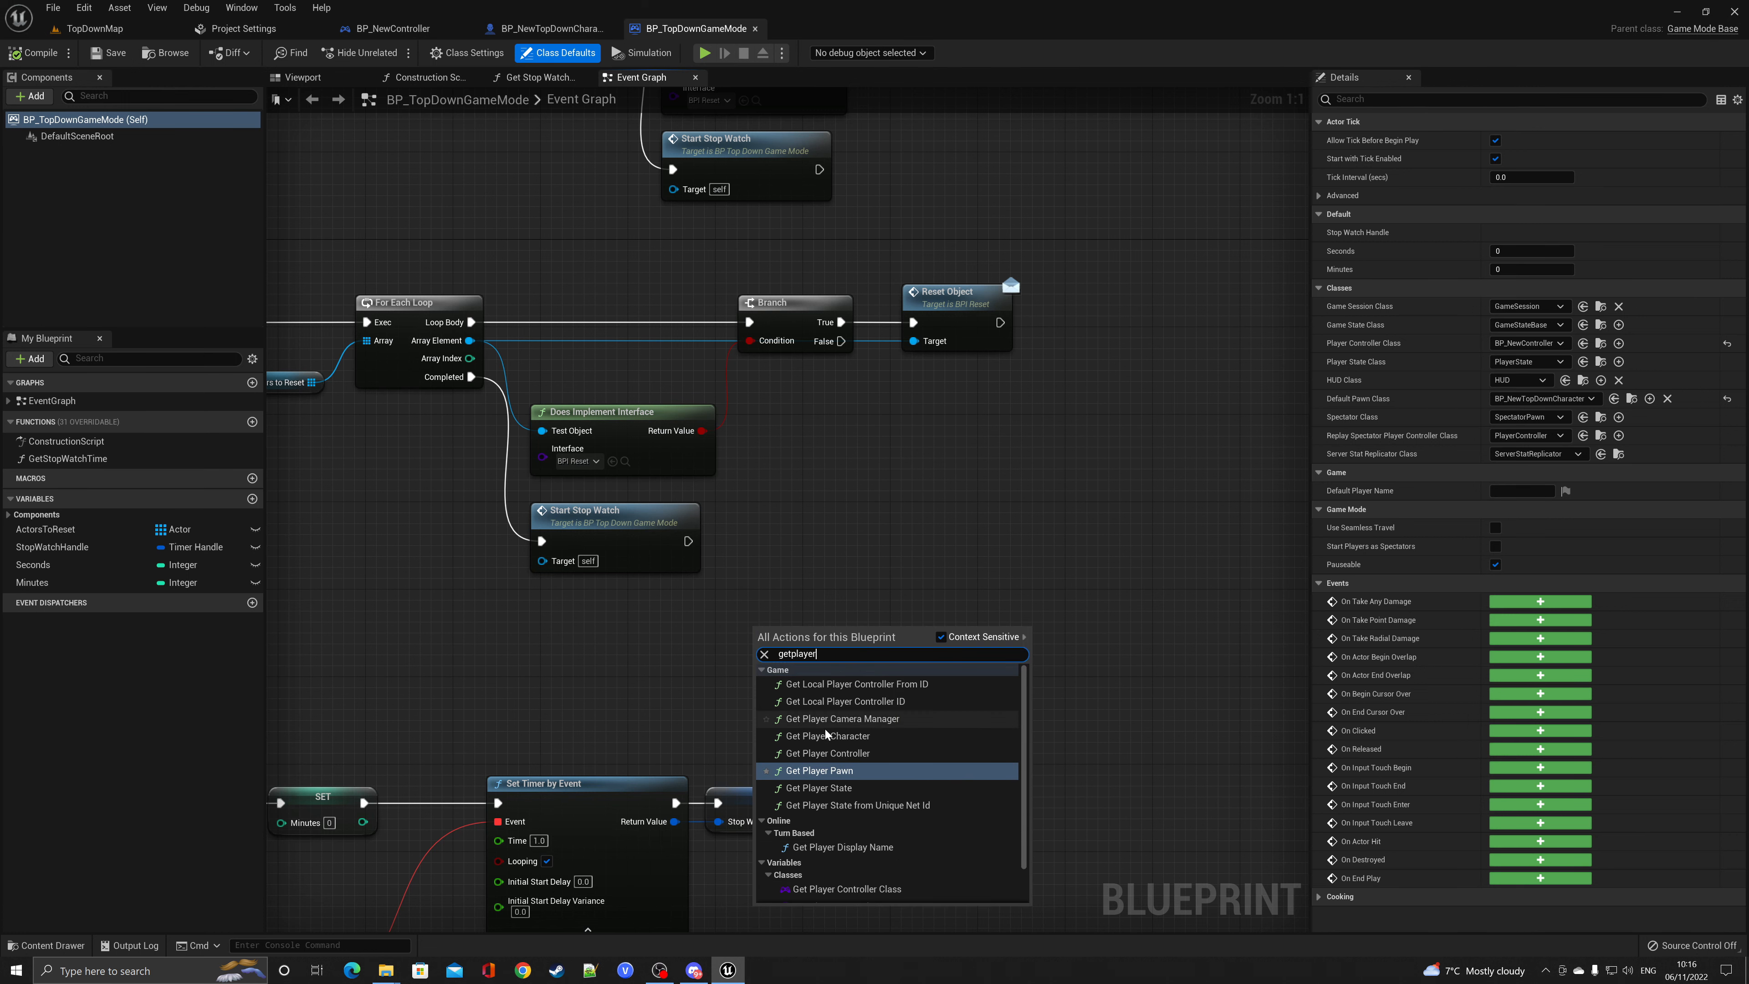
pyautogui.click(819, 735)
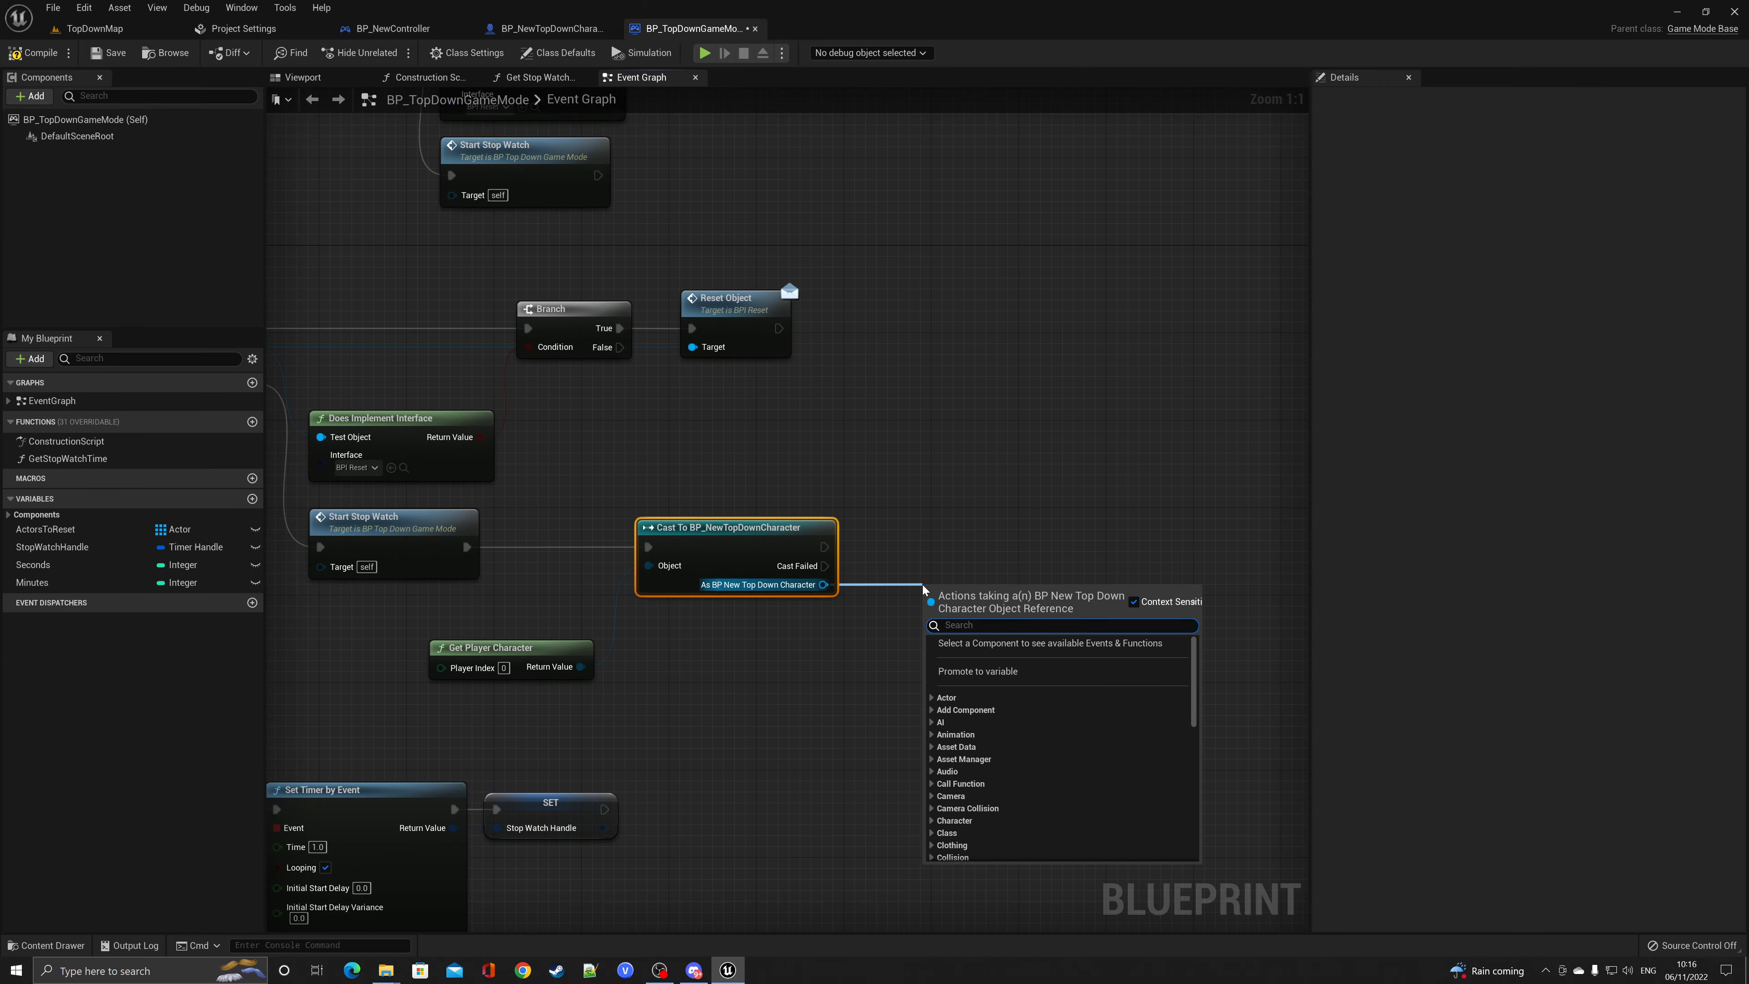
pyautogui.write('resetc')
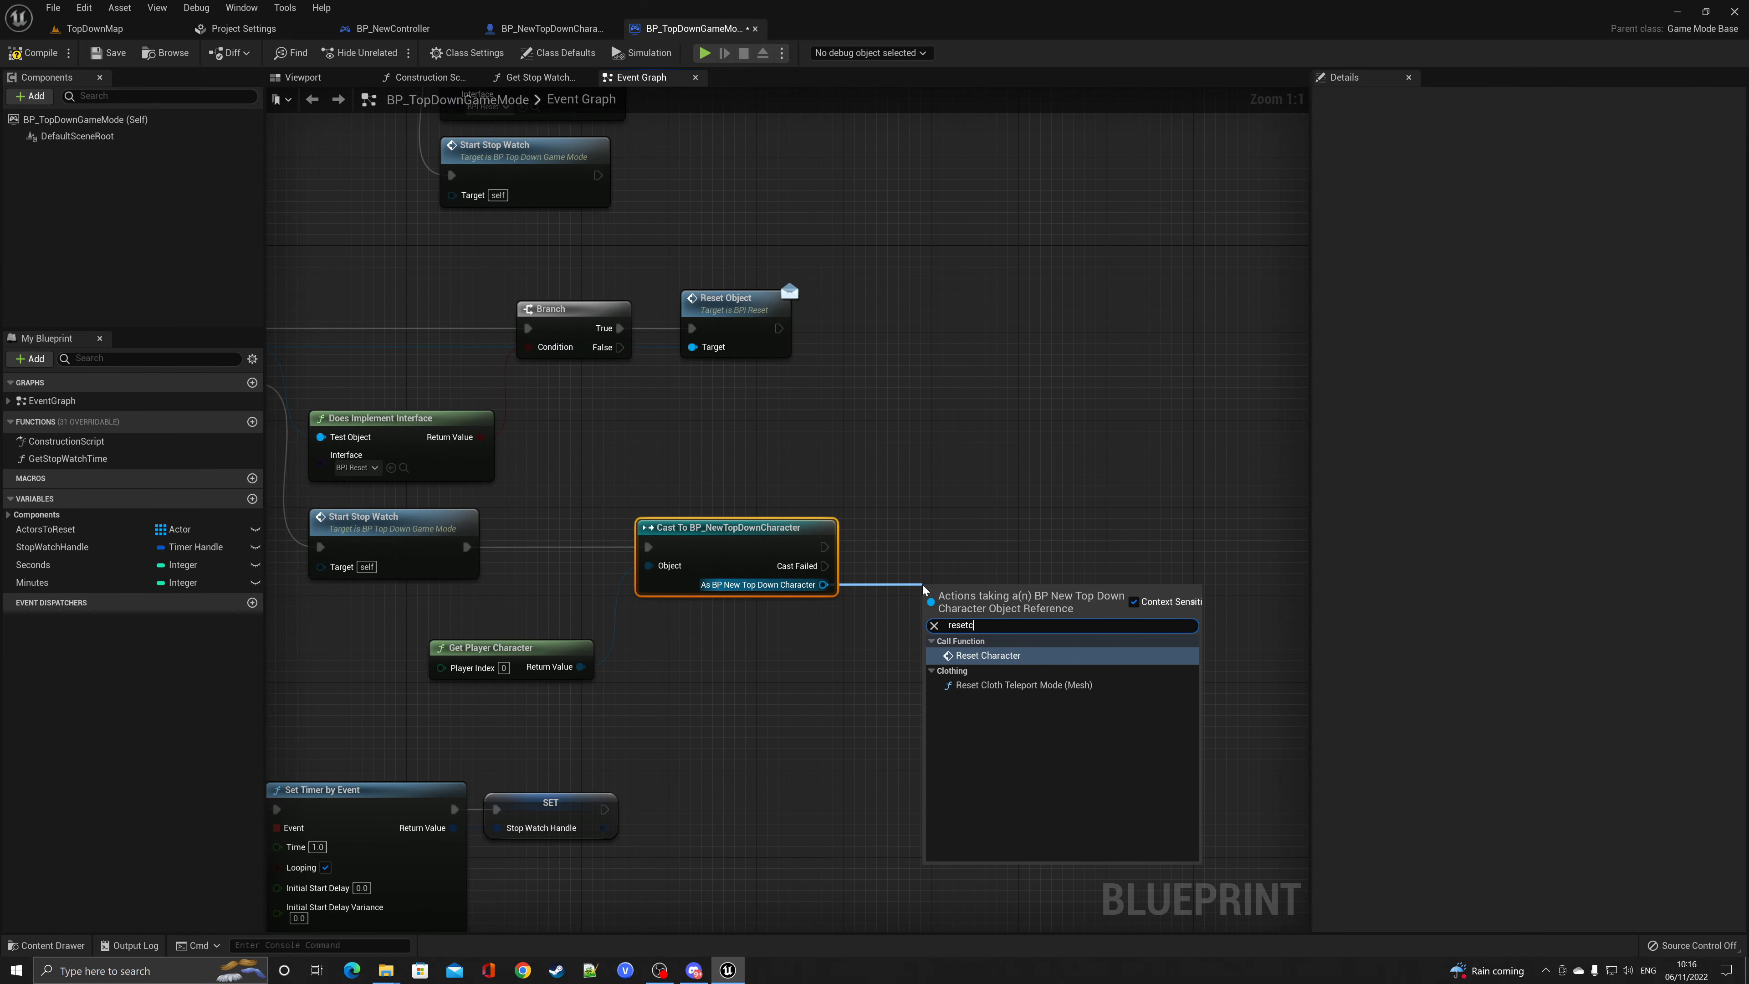
pyautogui.click(986, 655)
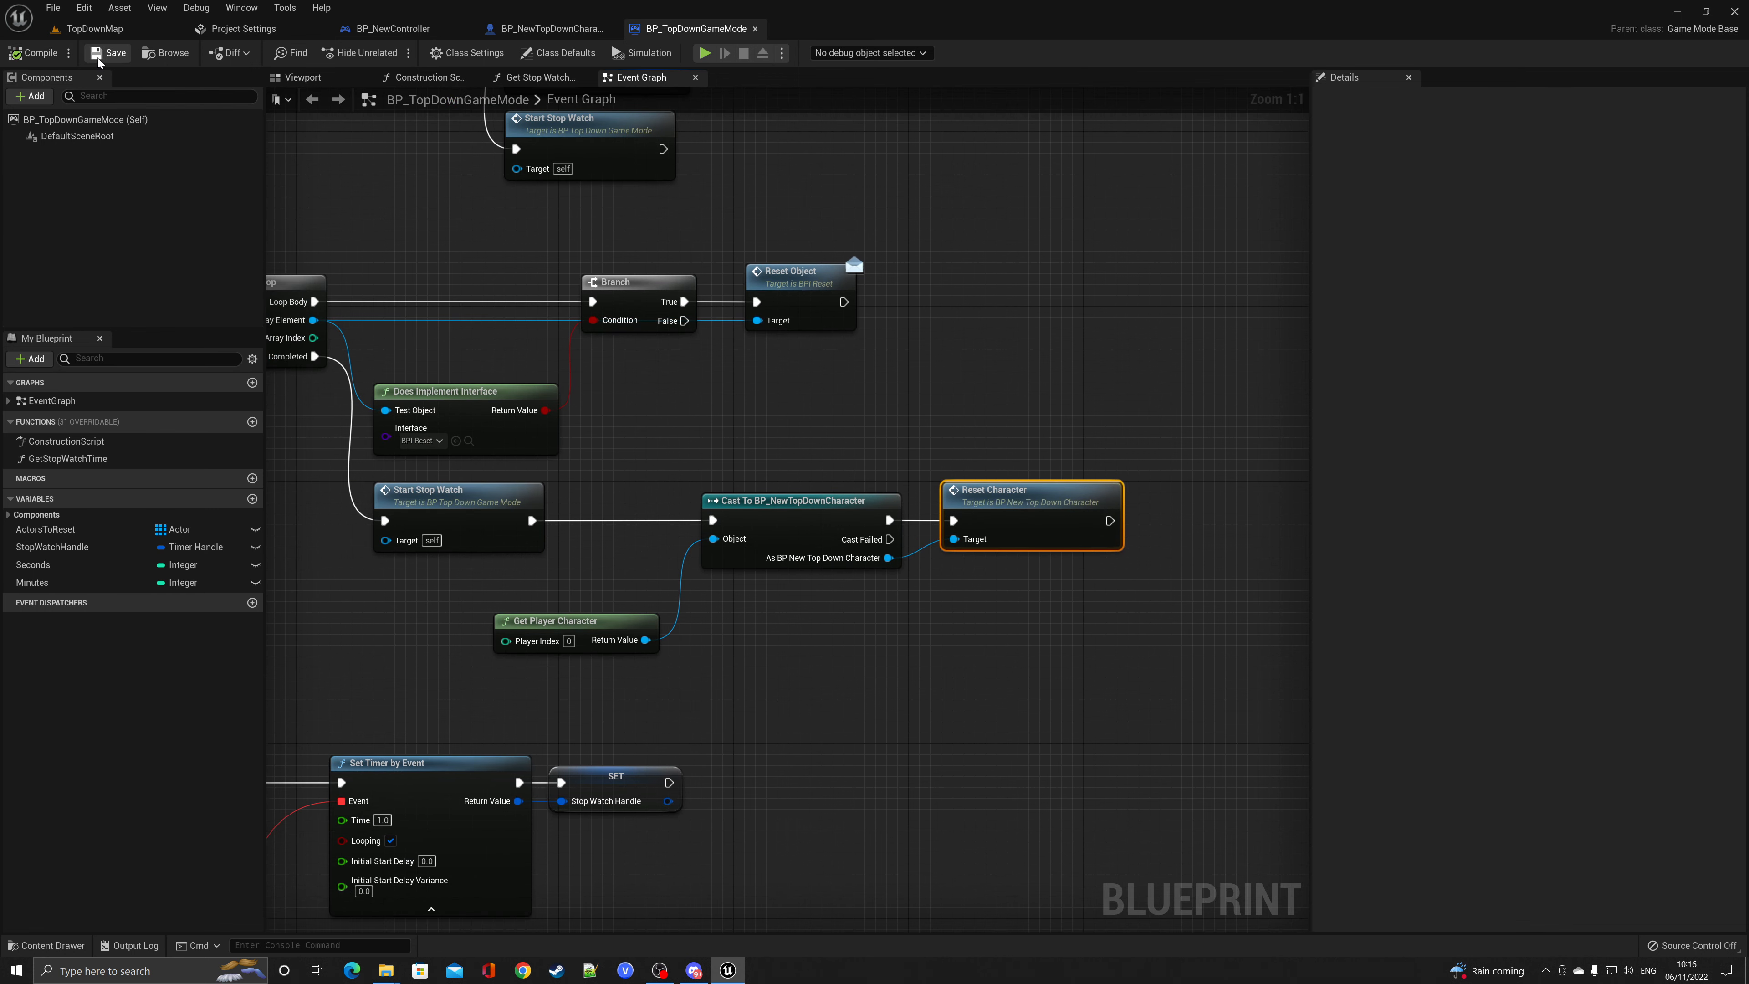
# Test-play TopDownMap, use Restart Game from the game-over menu, then stop the session
pyautogui.click(93, 28)
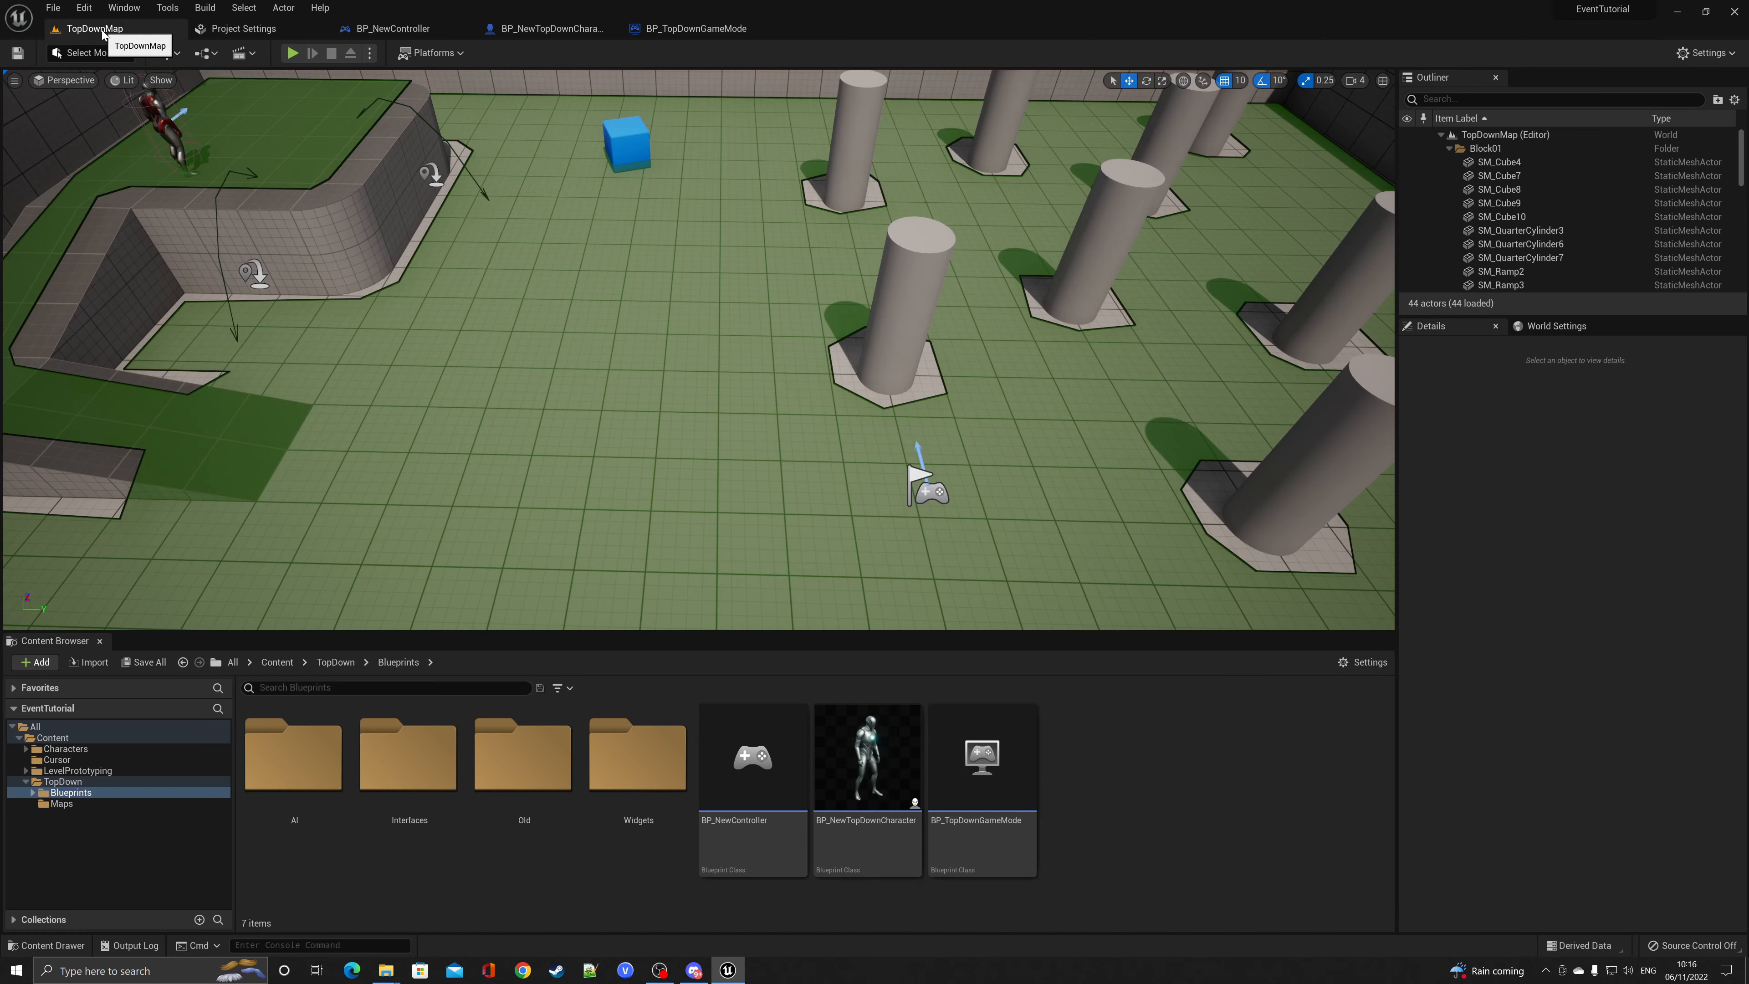
pyautogui.click(292, 53)
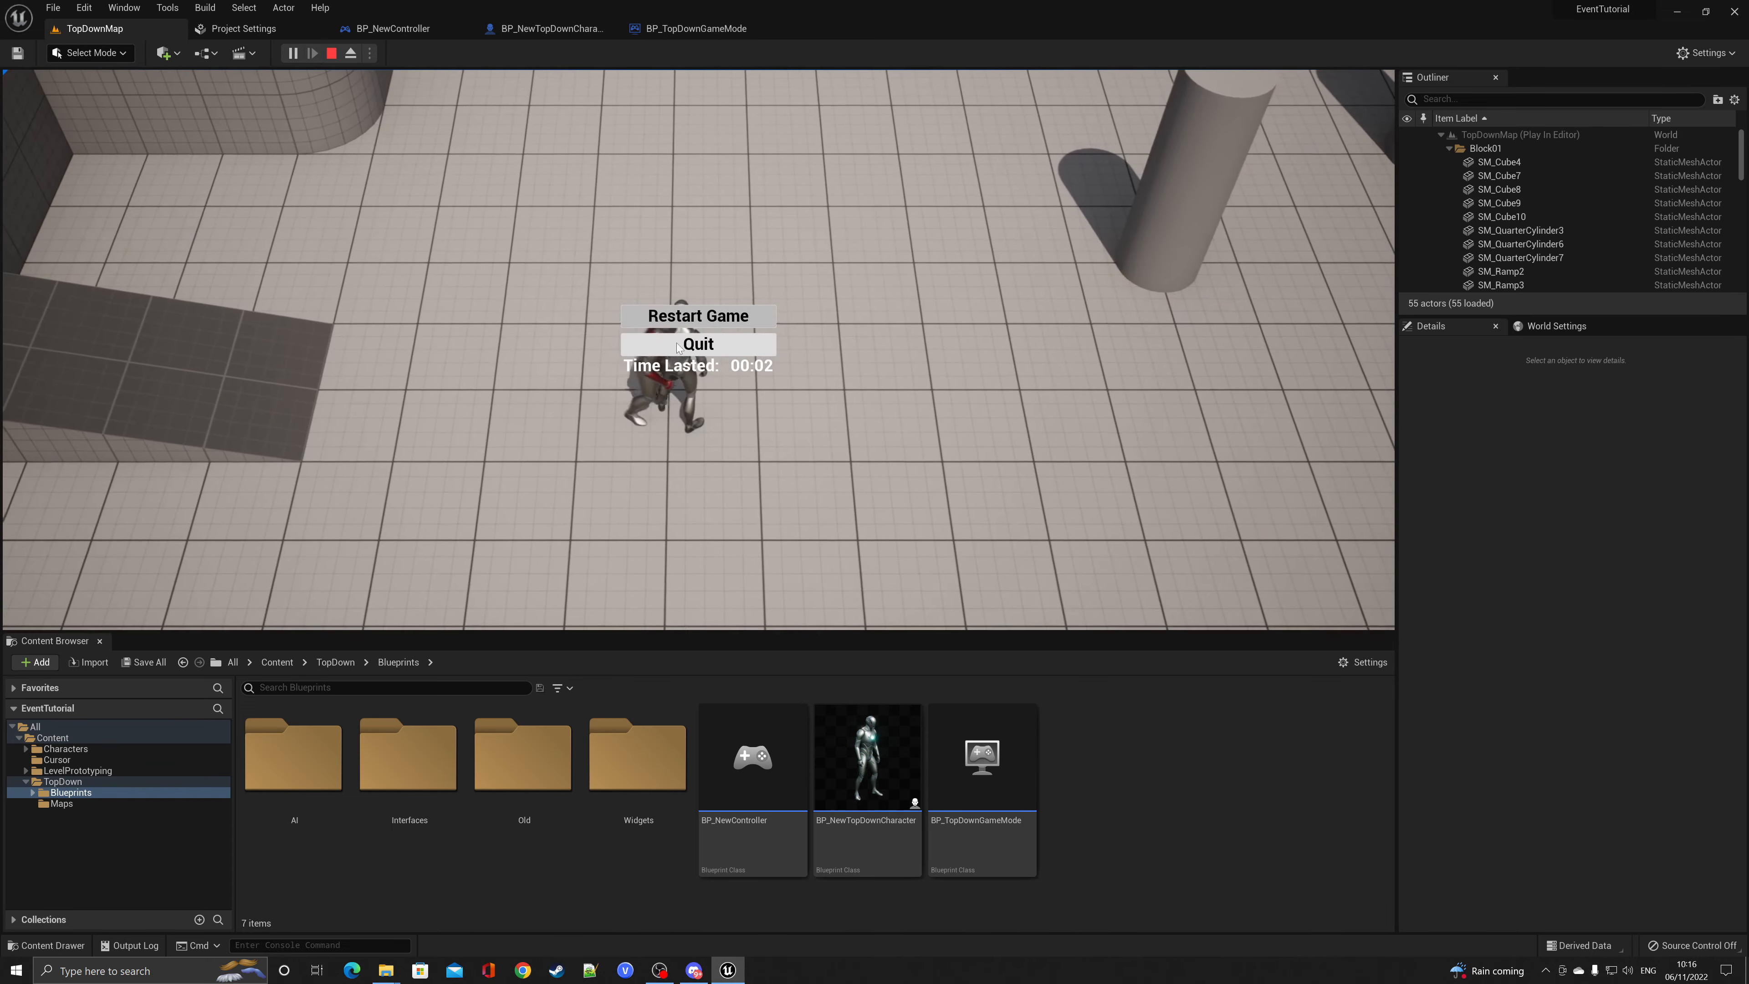
pyautogui.click(697, 316)
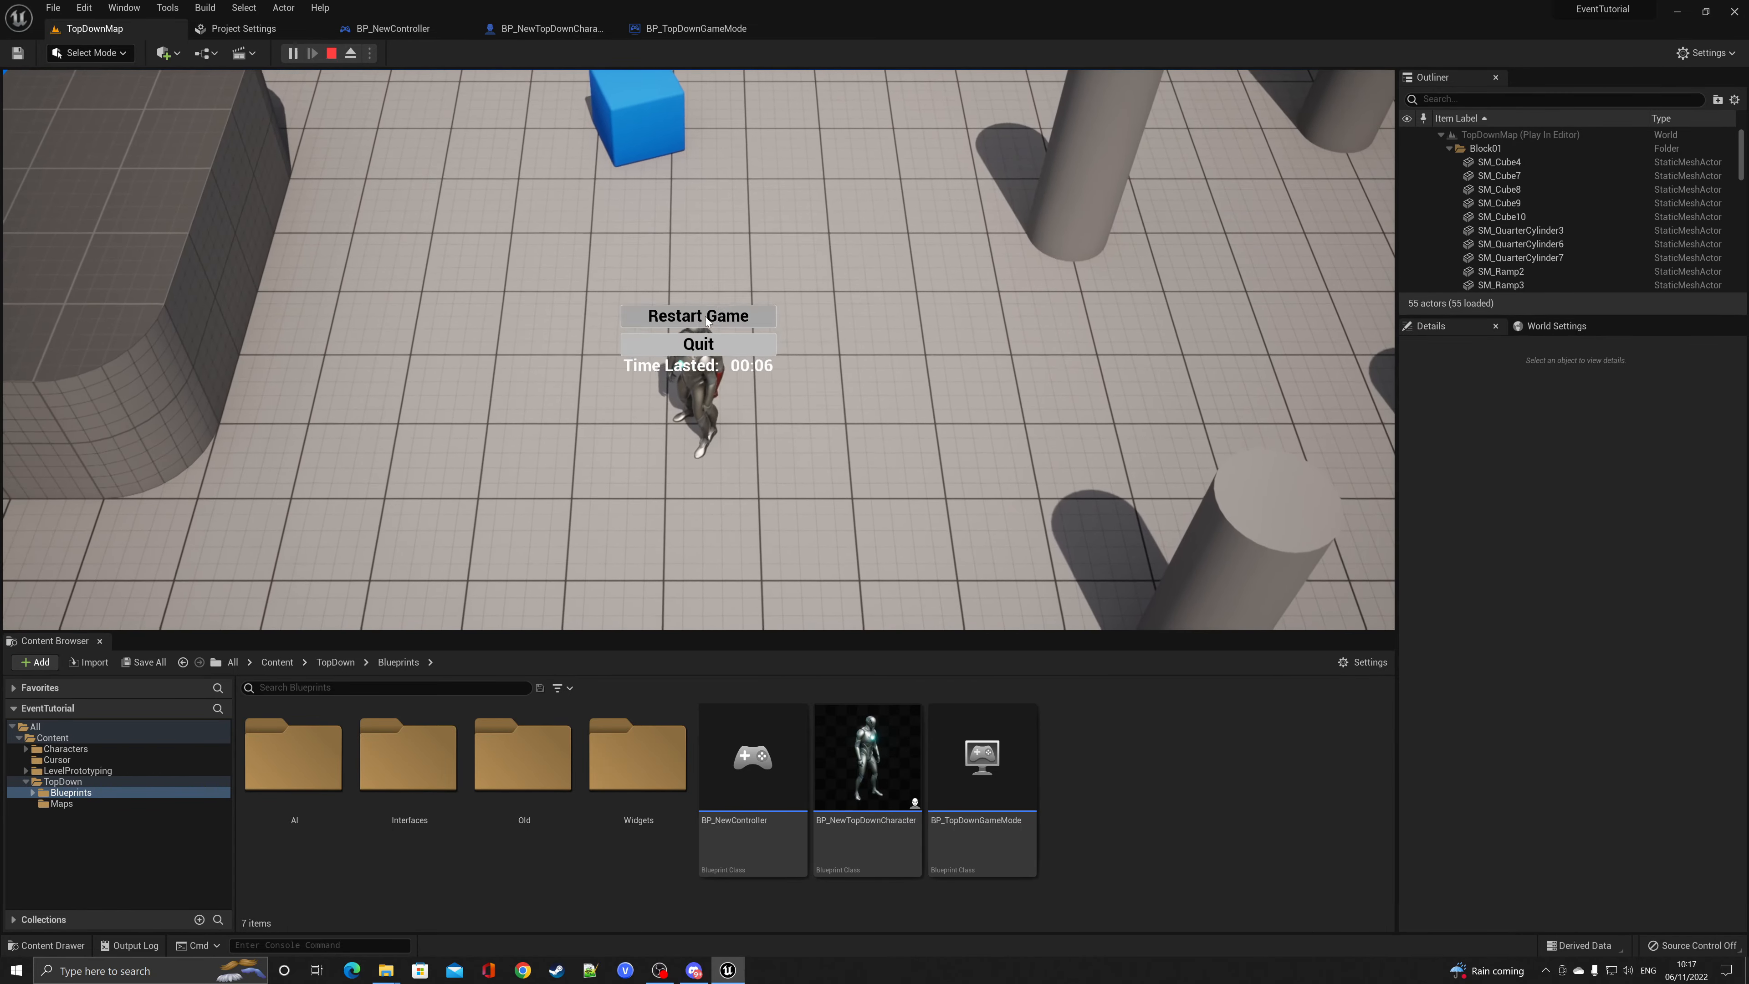
pyautogui.click(698, 316)
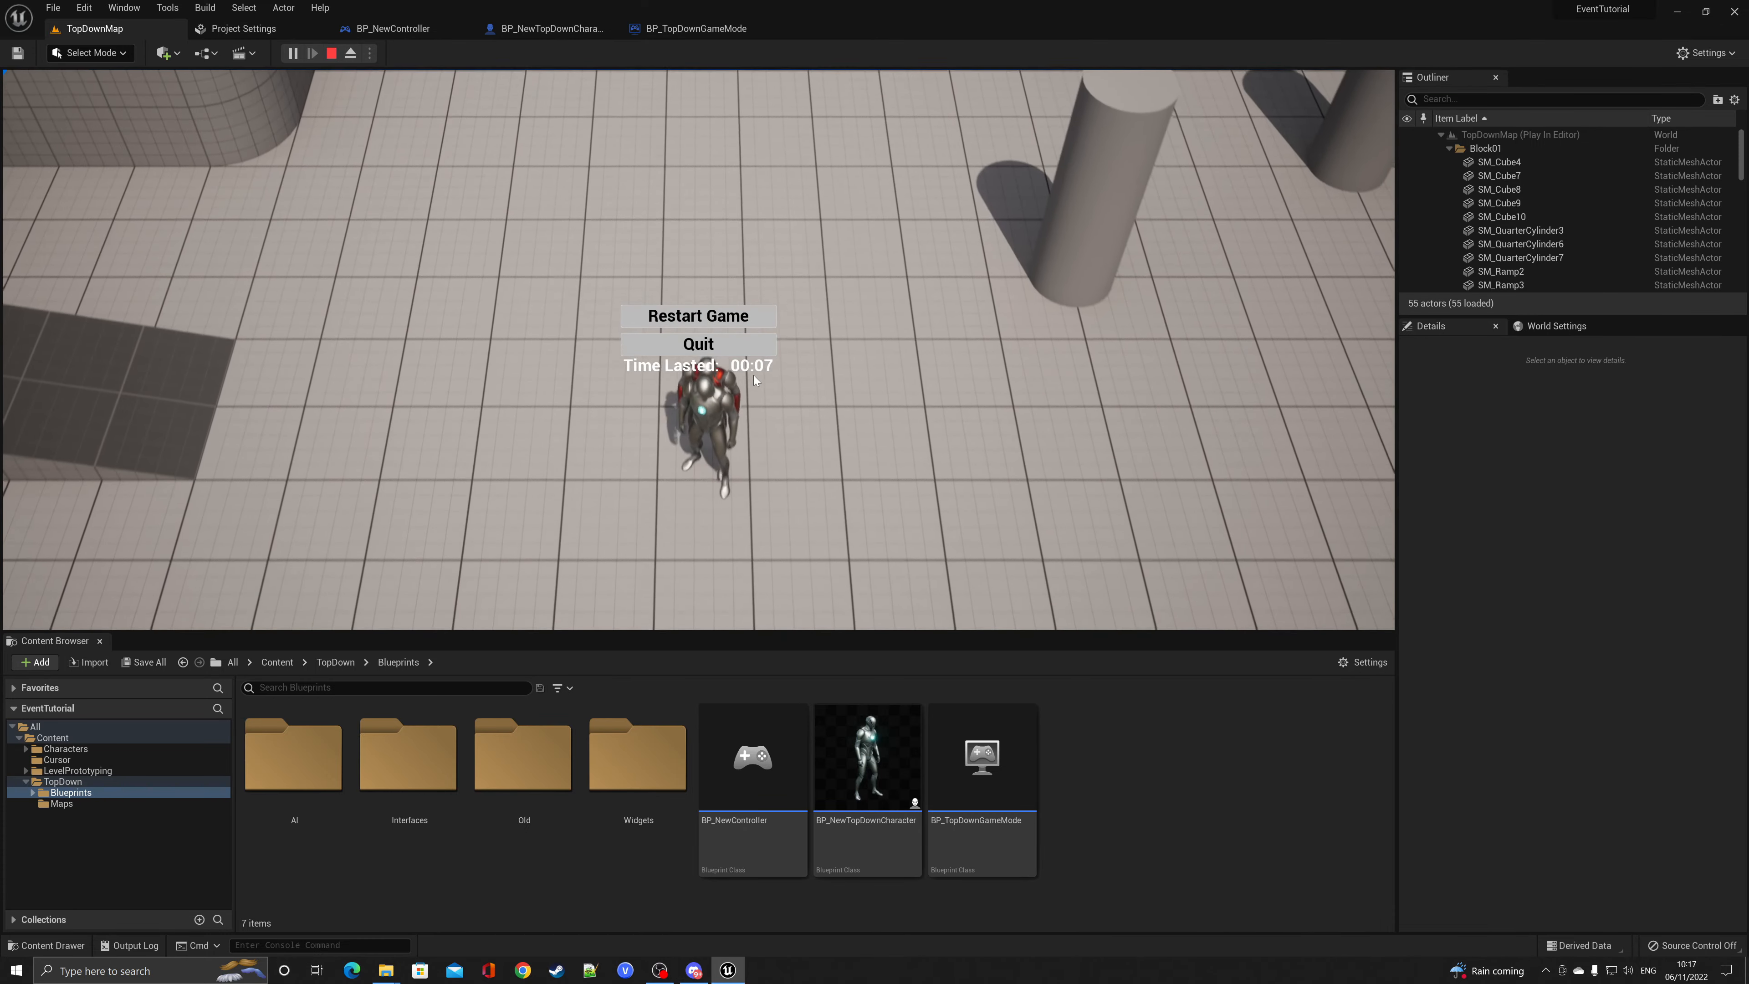
pyautogui.click(329, 53)
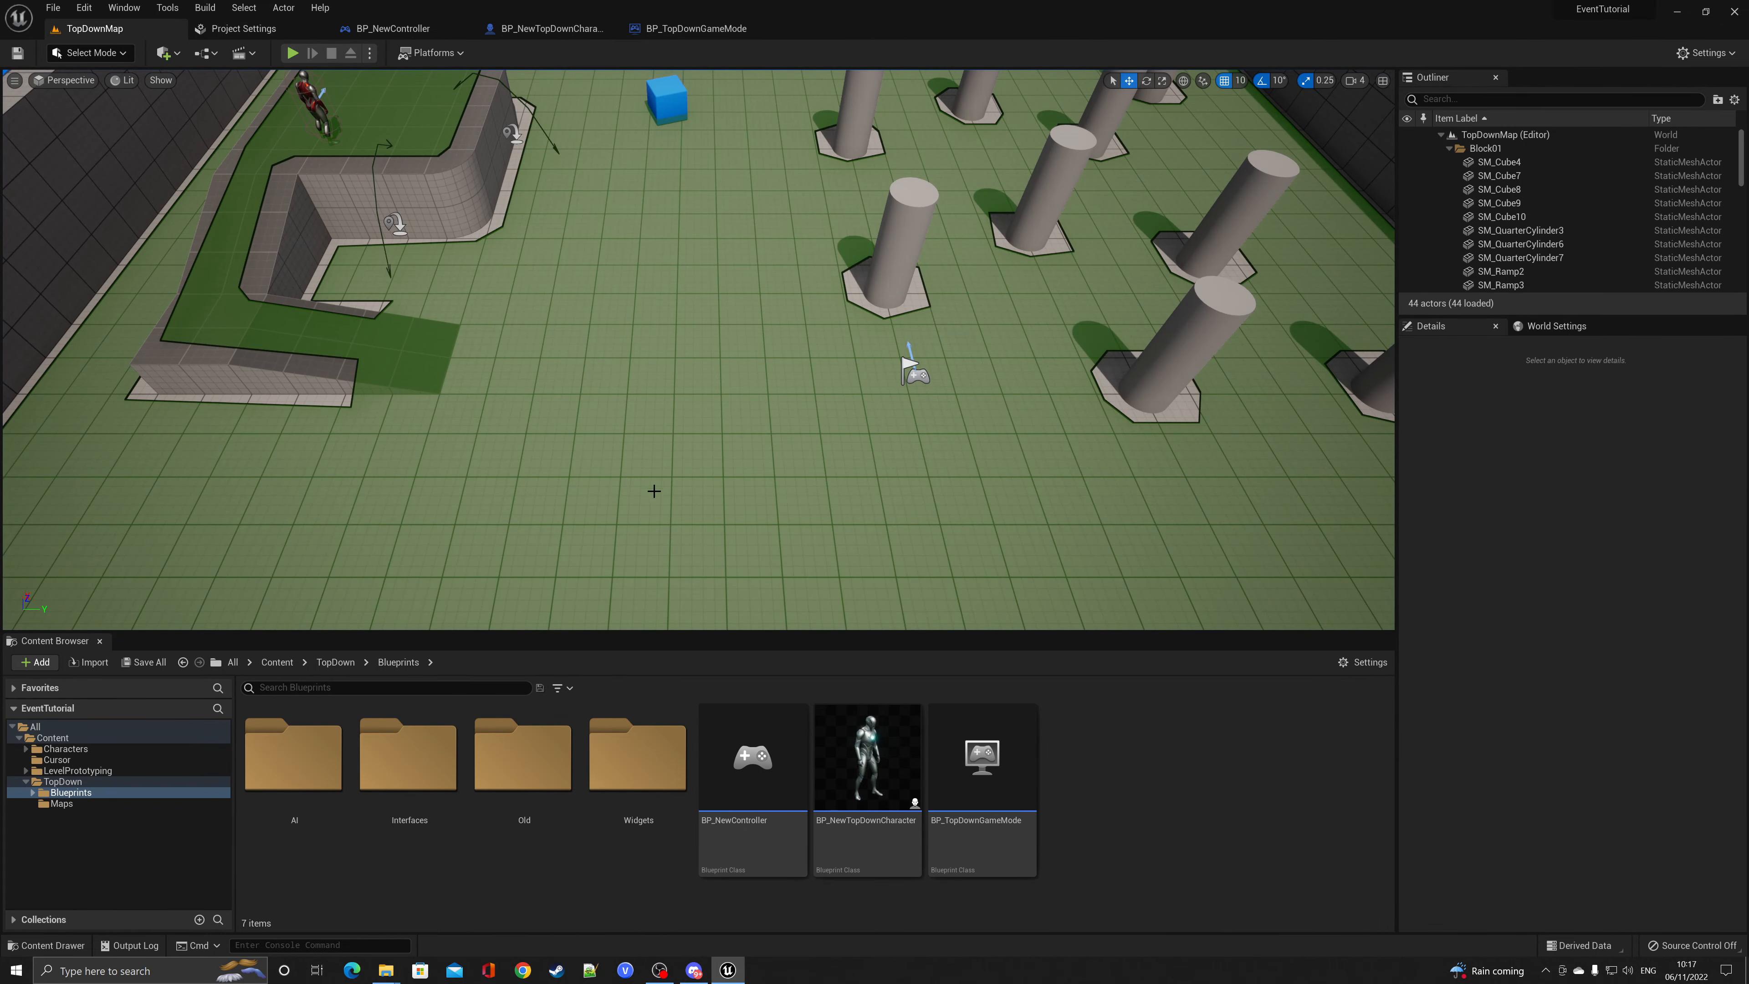
pyautogui.moveTo(546, 28)
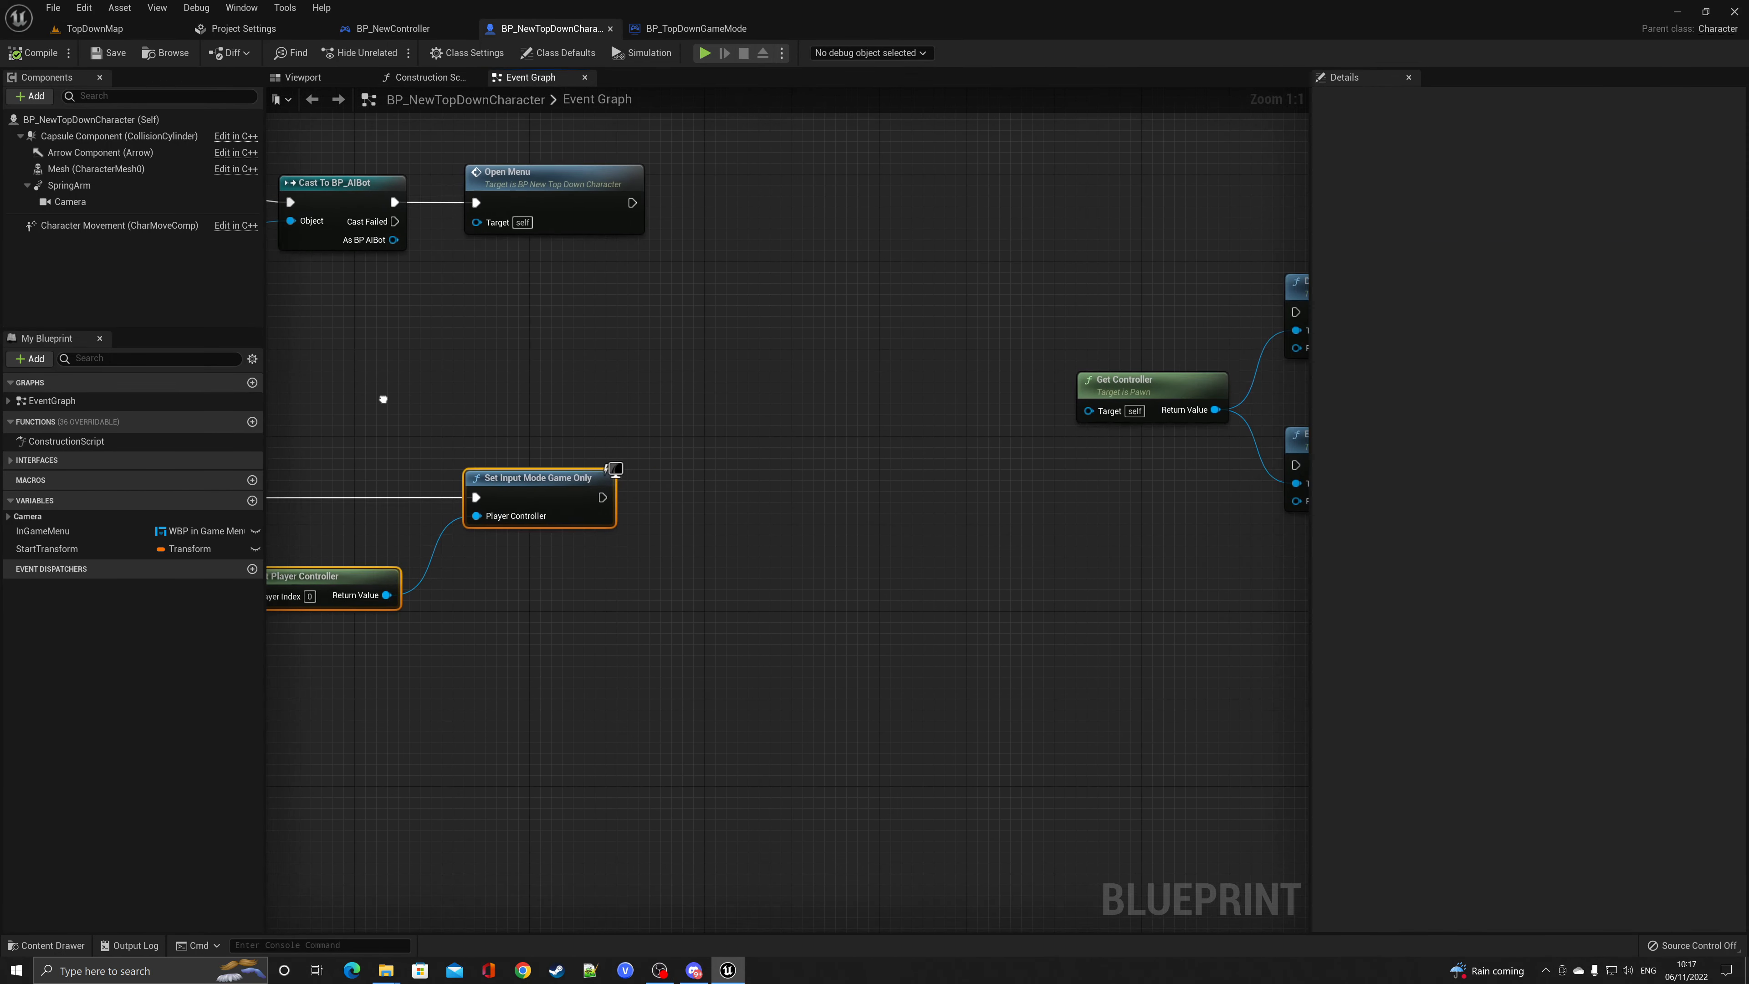
pyautogui.moveTo(73, 548)
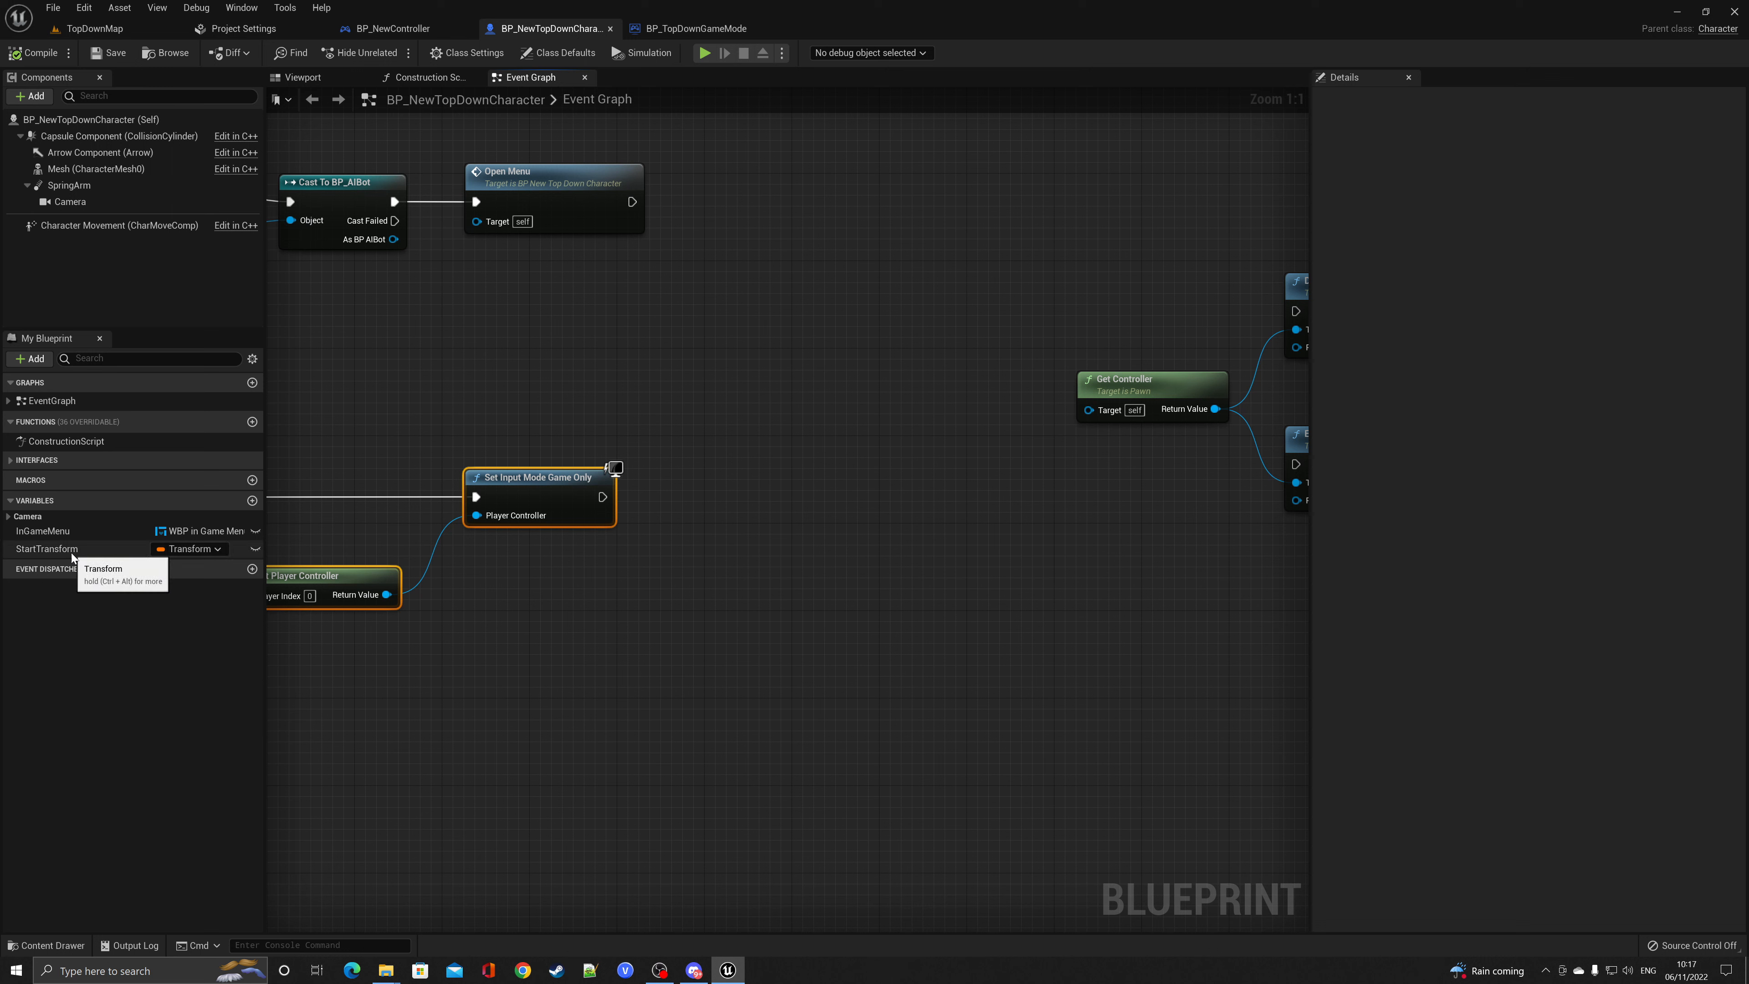
# Add a new Transform variable named Start to the character blueprint
pyautogui.click(46, 547)
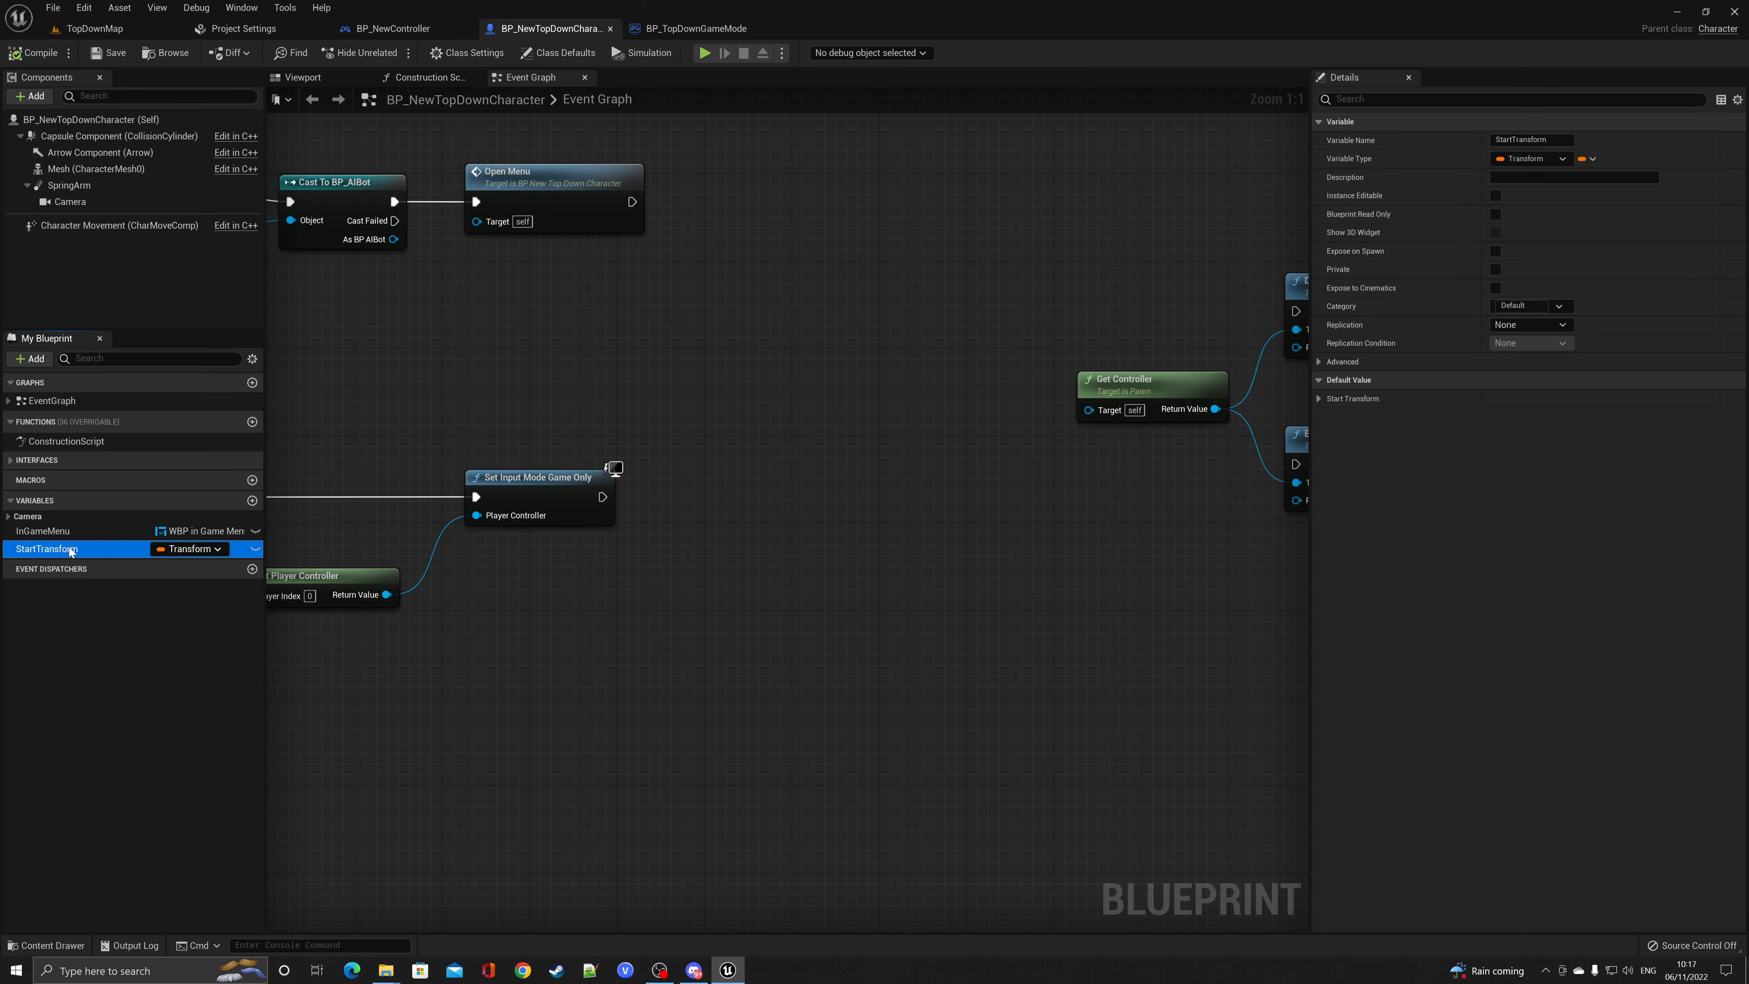
pyautogui.moveTo(252, 501)
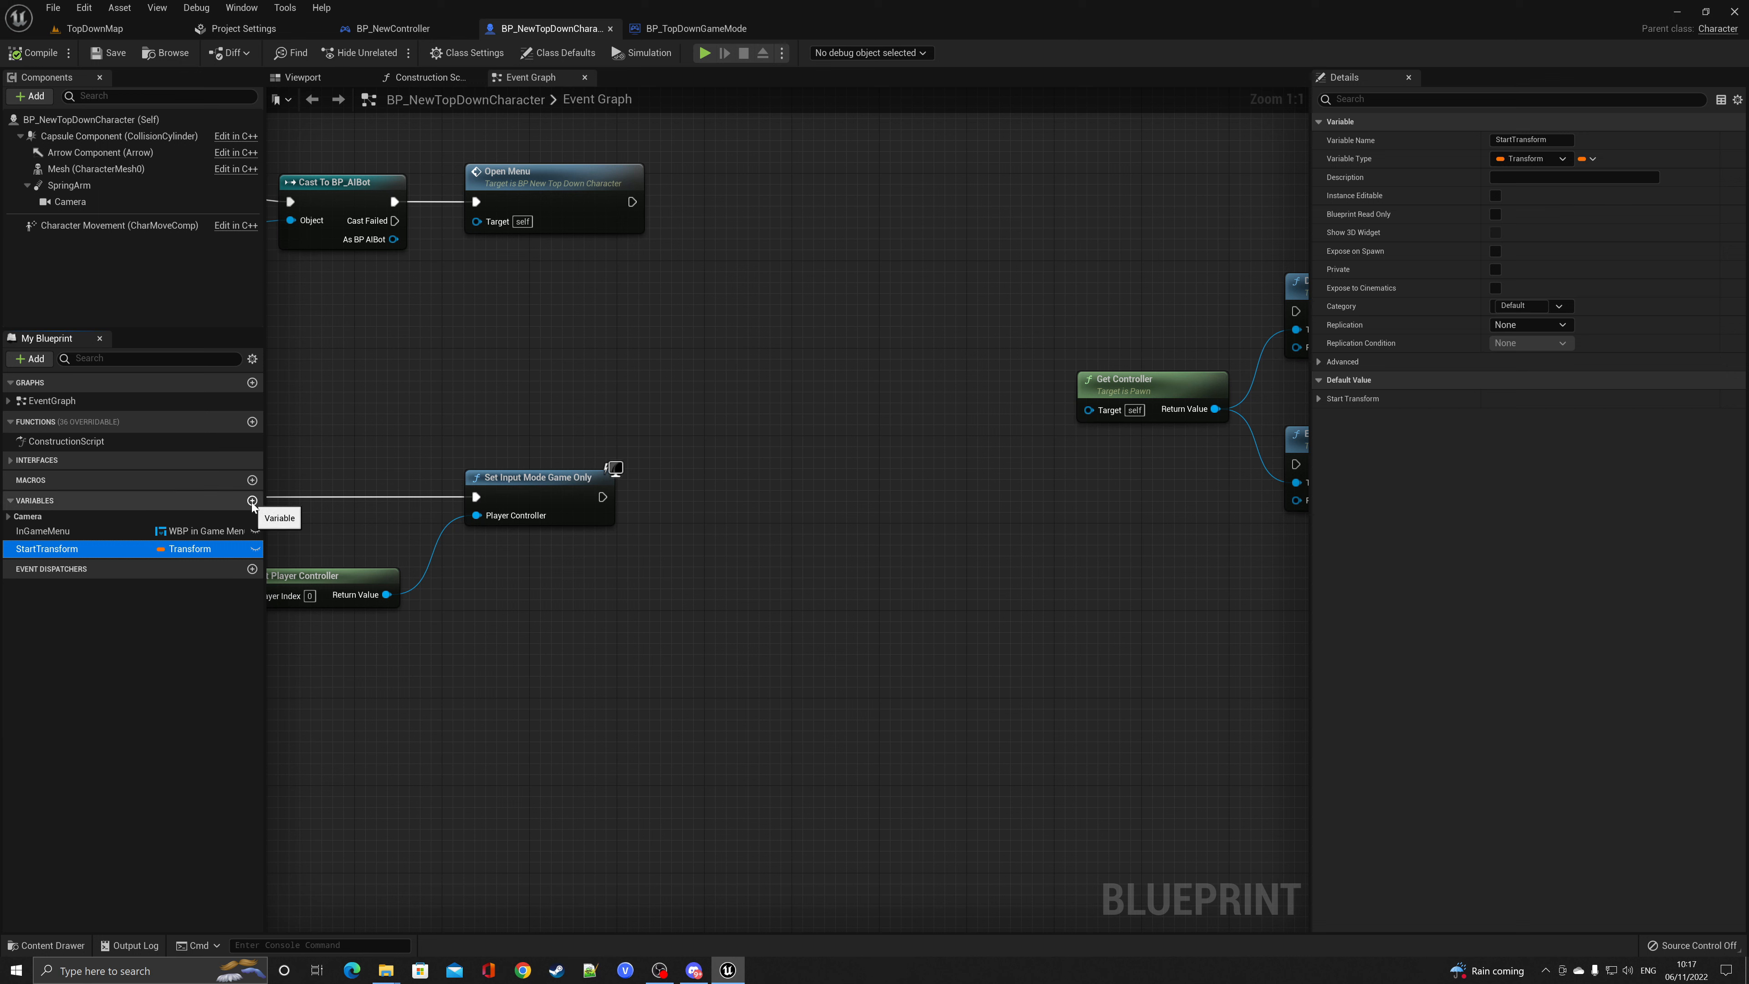
pyautogui.click(251, 500)
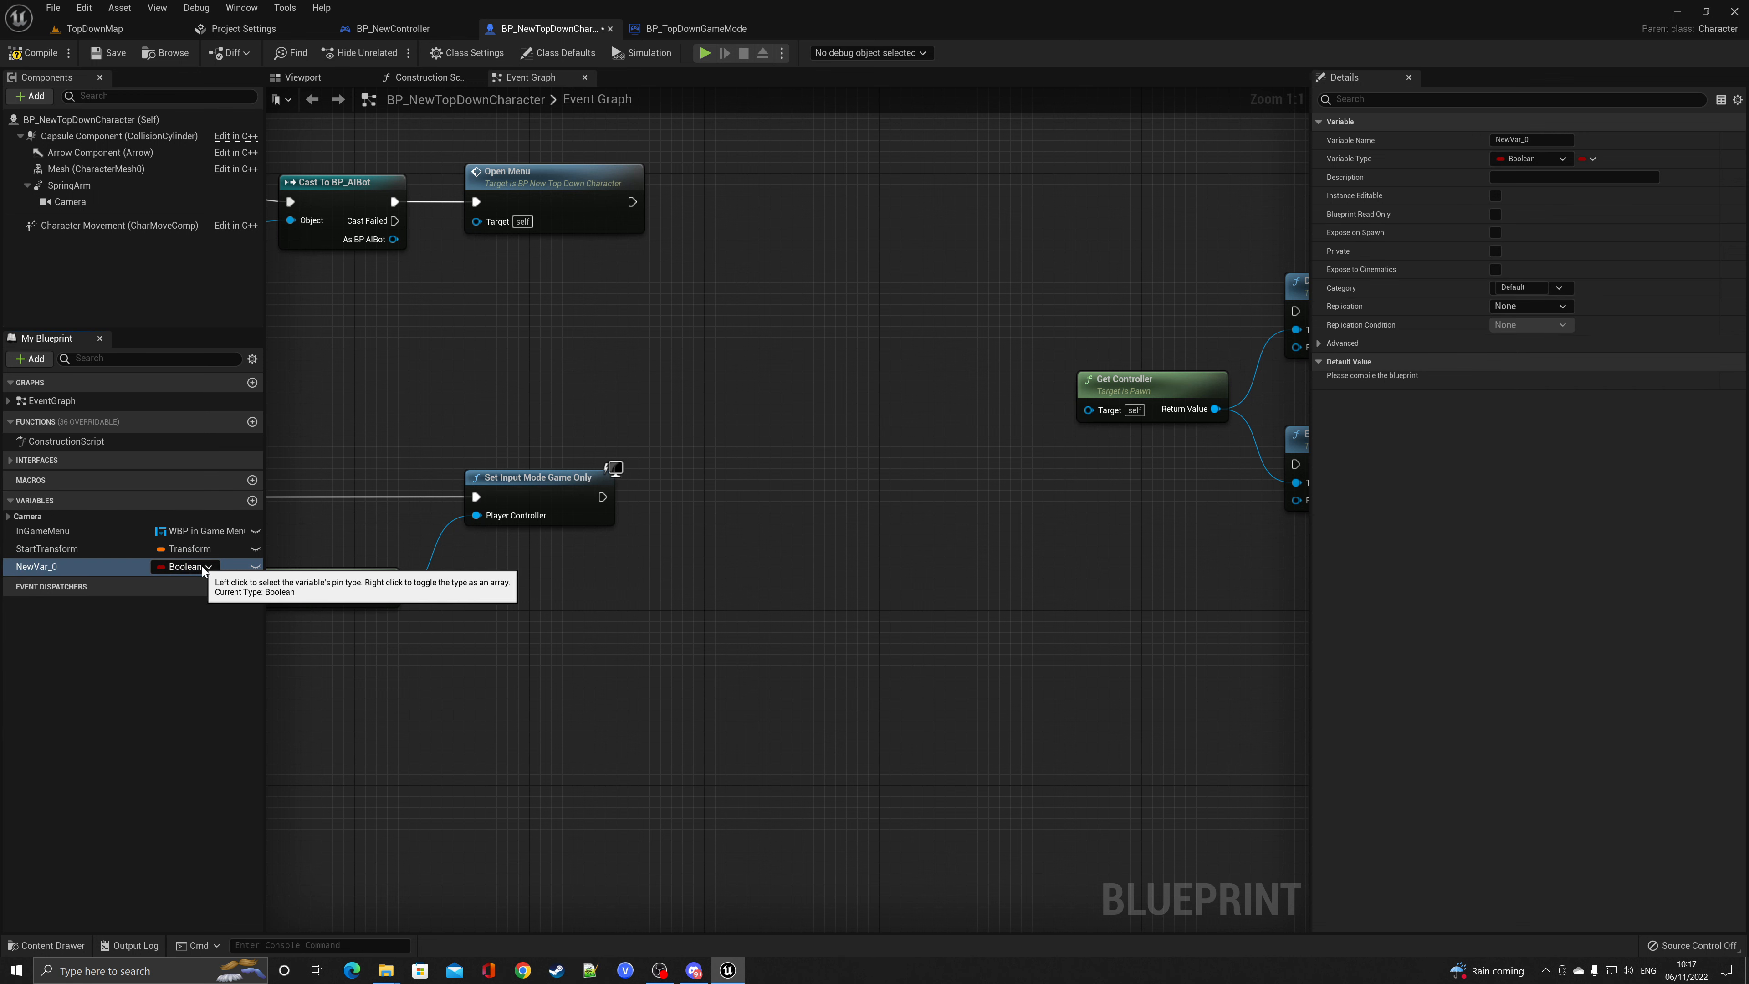
pyautogui.click(207, 565)
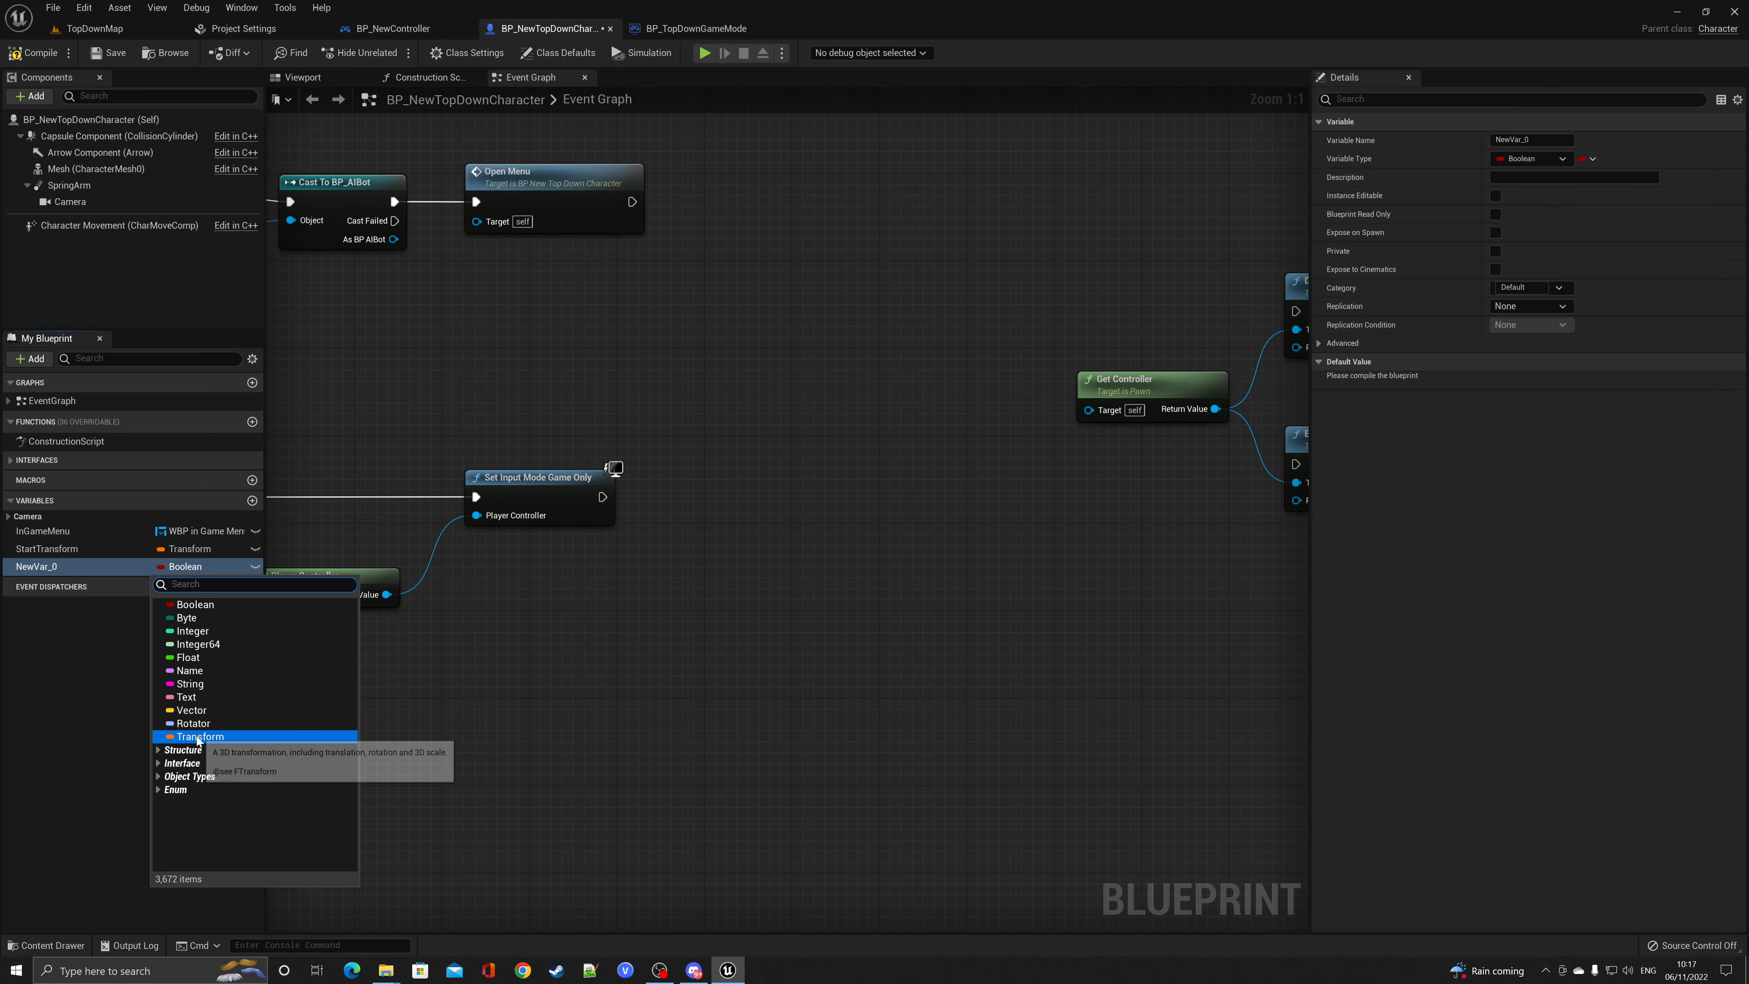
pyautogui.click(199, 736)
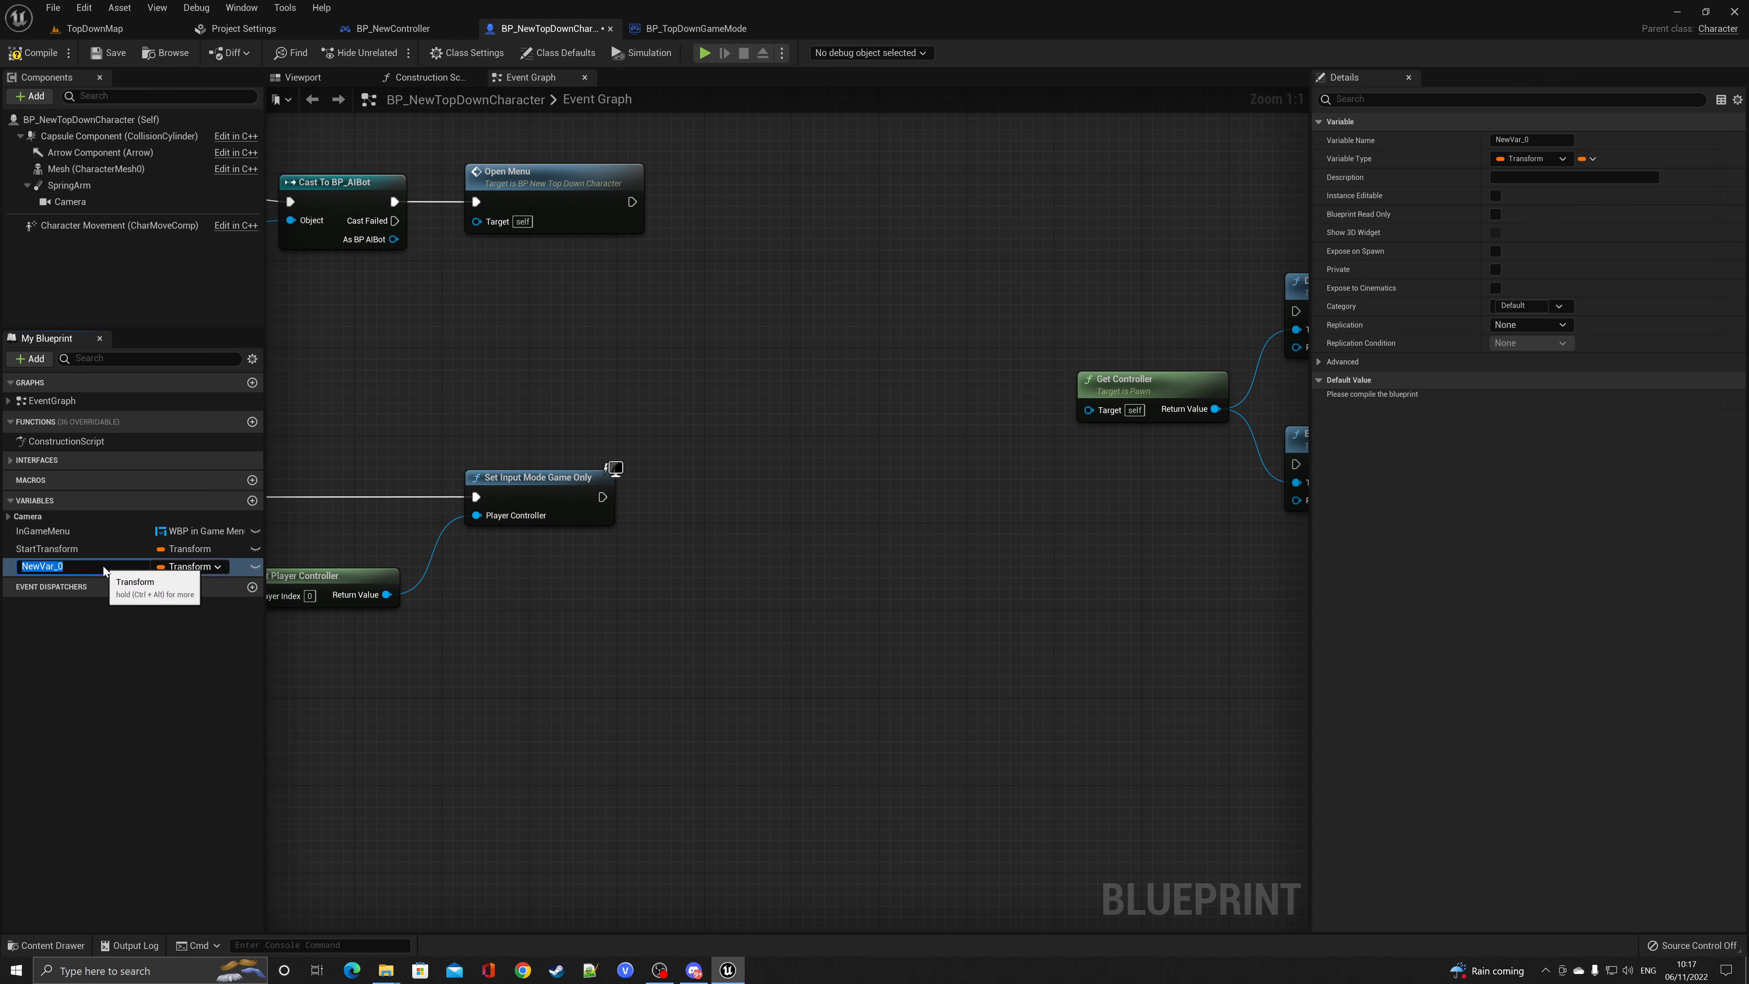
pyautogui.write('Start')
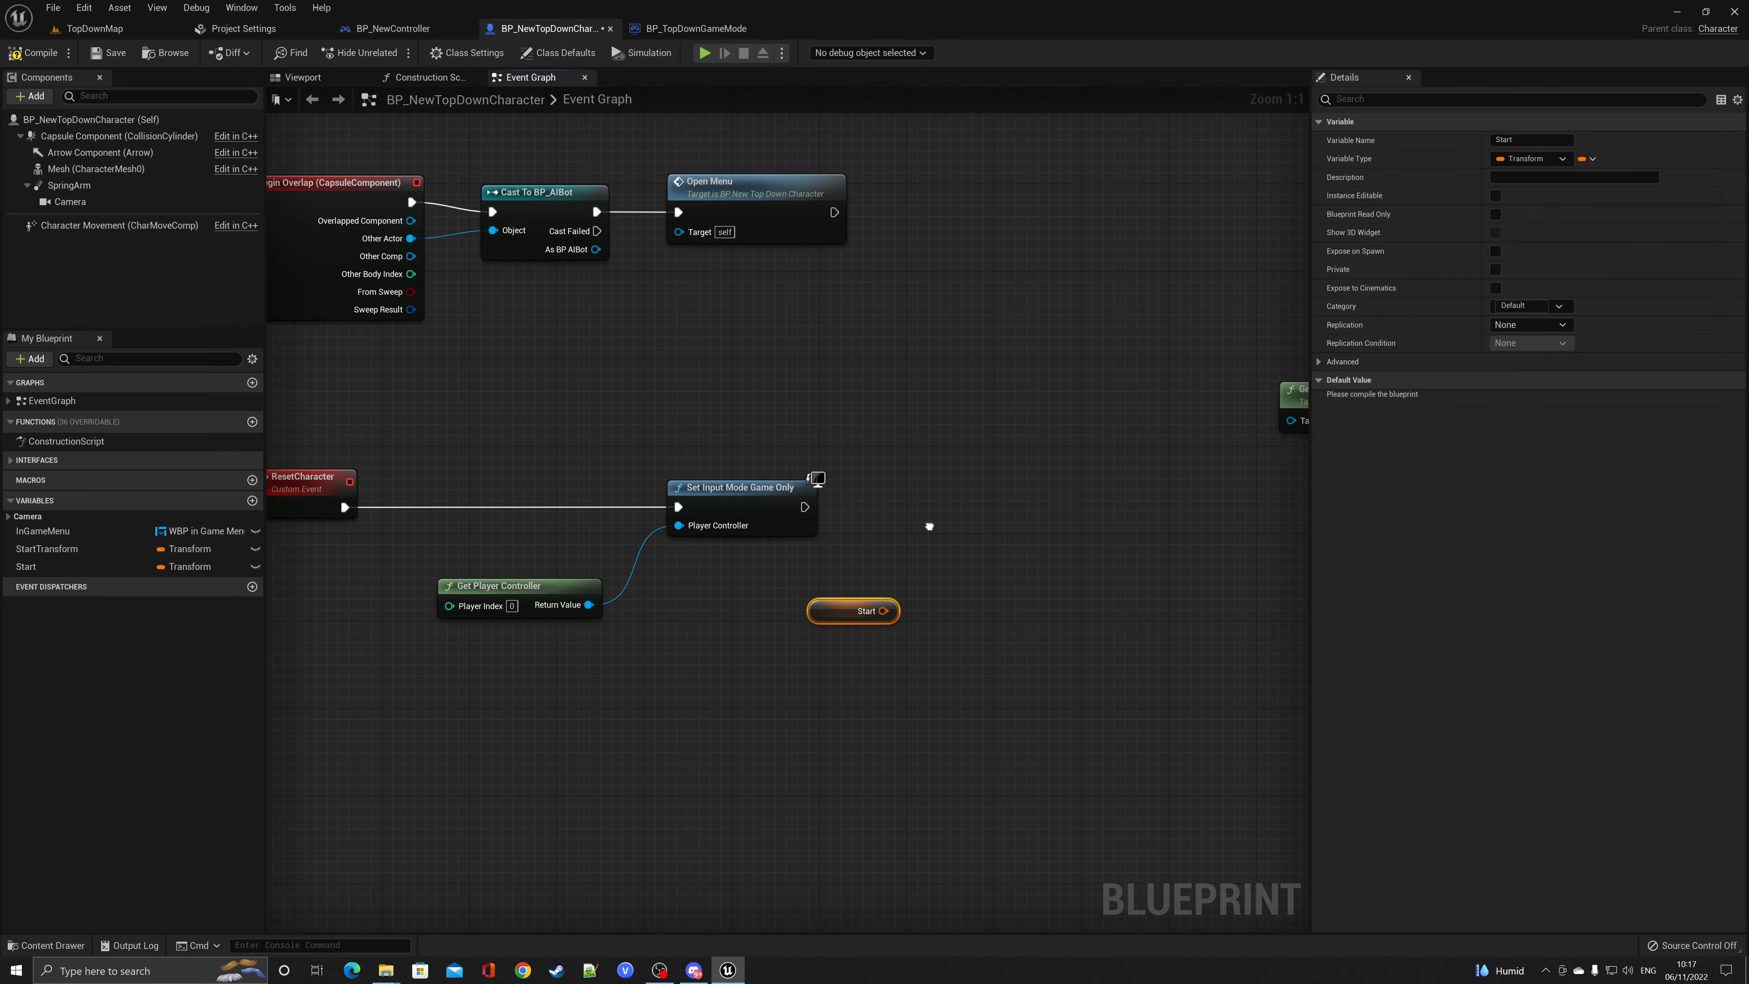
pyautogui.moveTo(875, 611)
pyautogui.write('event')
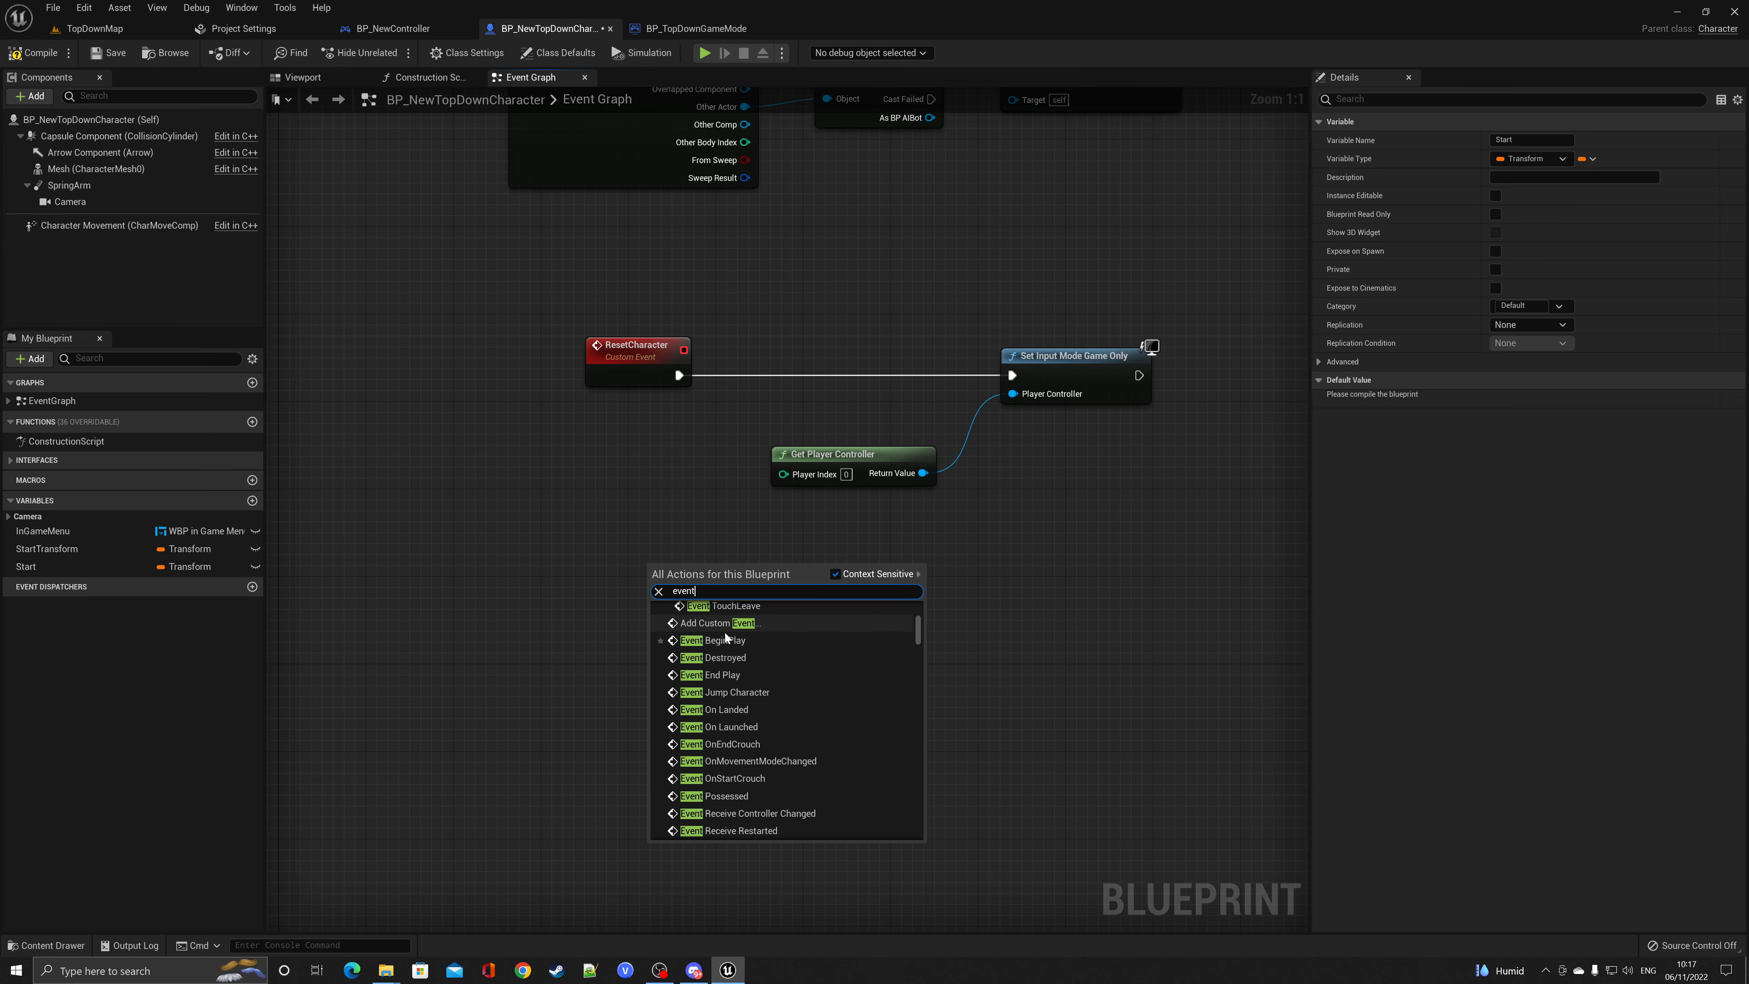
# On Event BeginPlay, set Start from Get Actor Transform
pyautogui.click(722, 639)
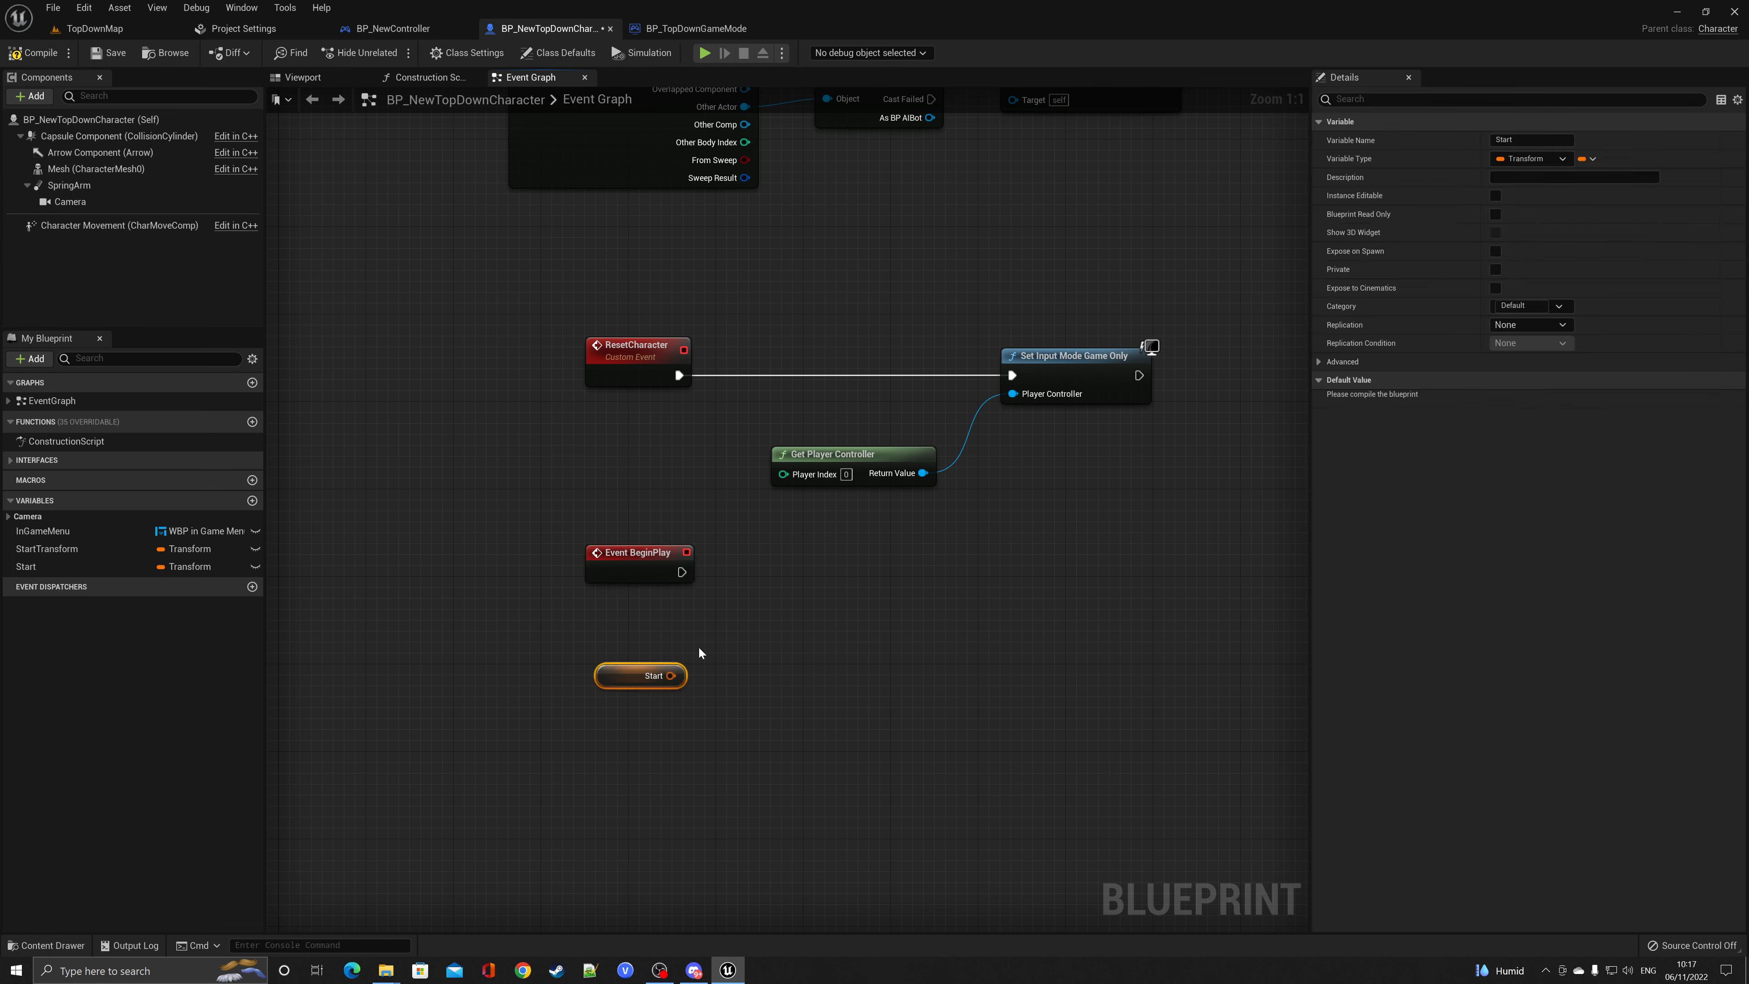
pyautogui.moveTo(656, 675)
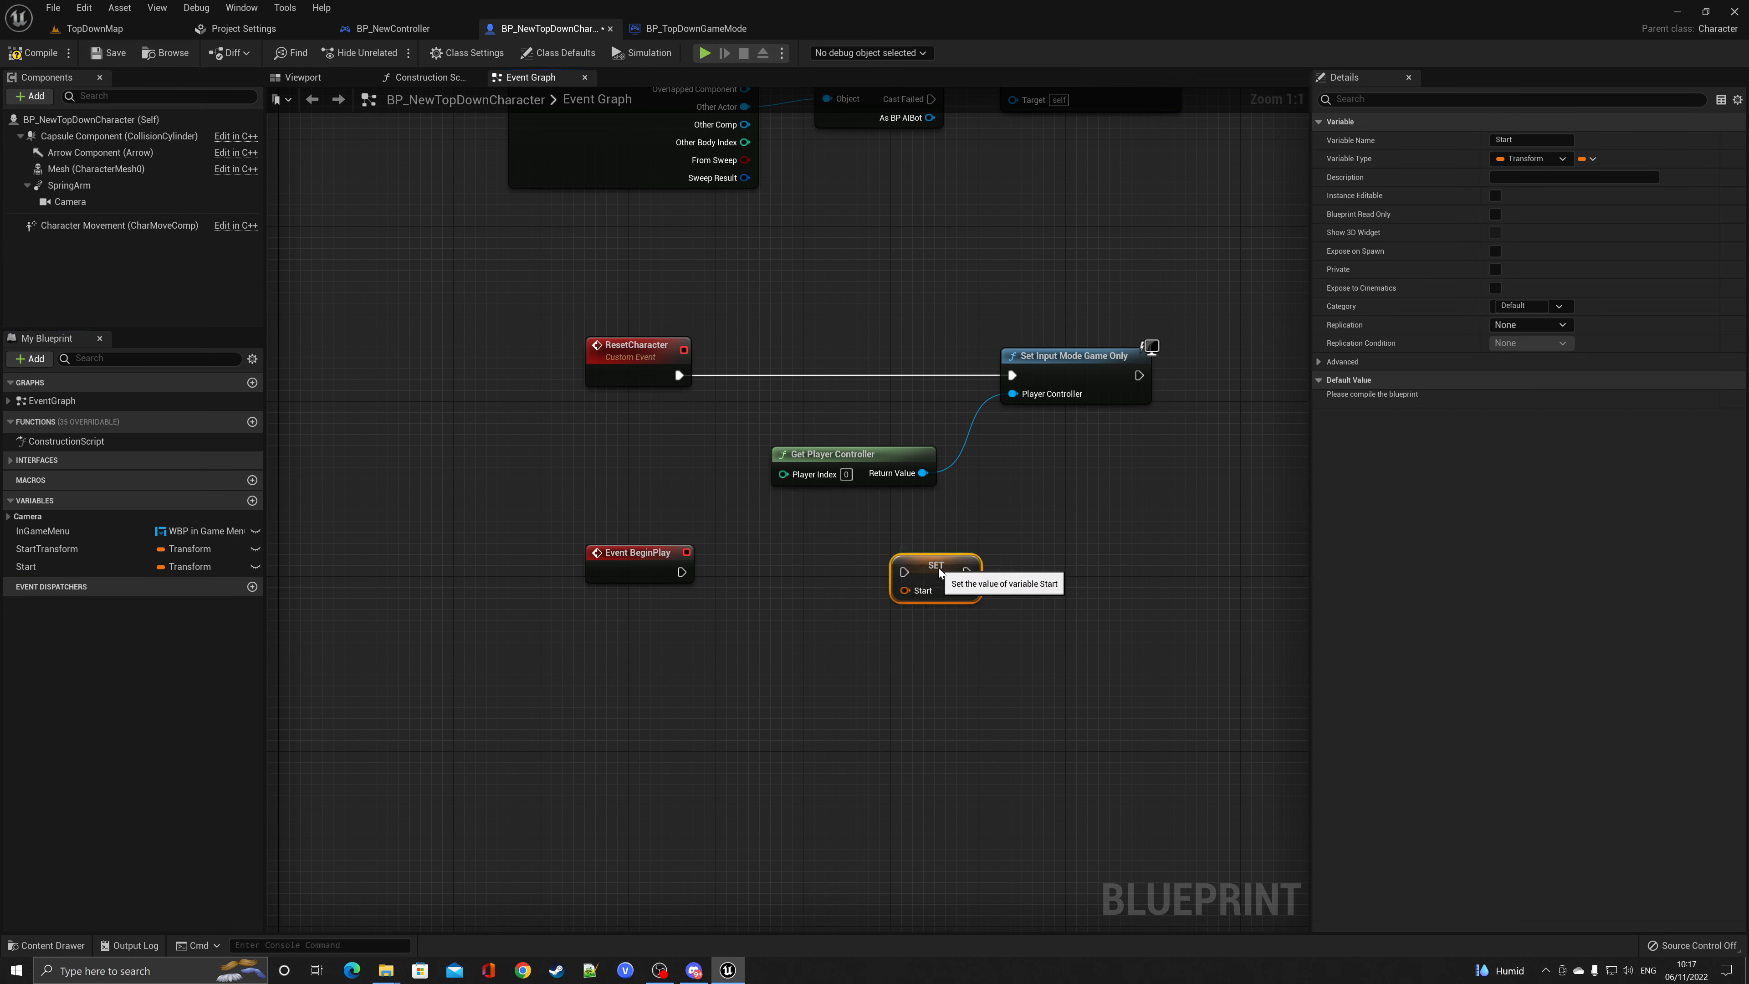
pyautogui.rightClick(635, 666)
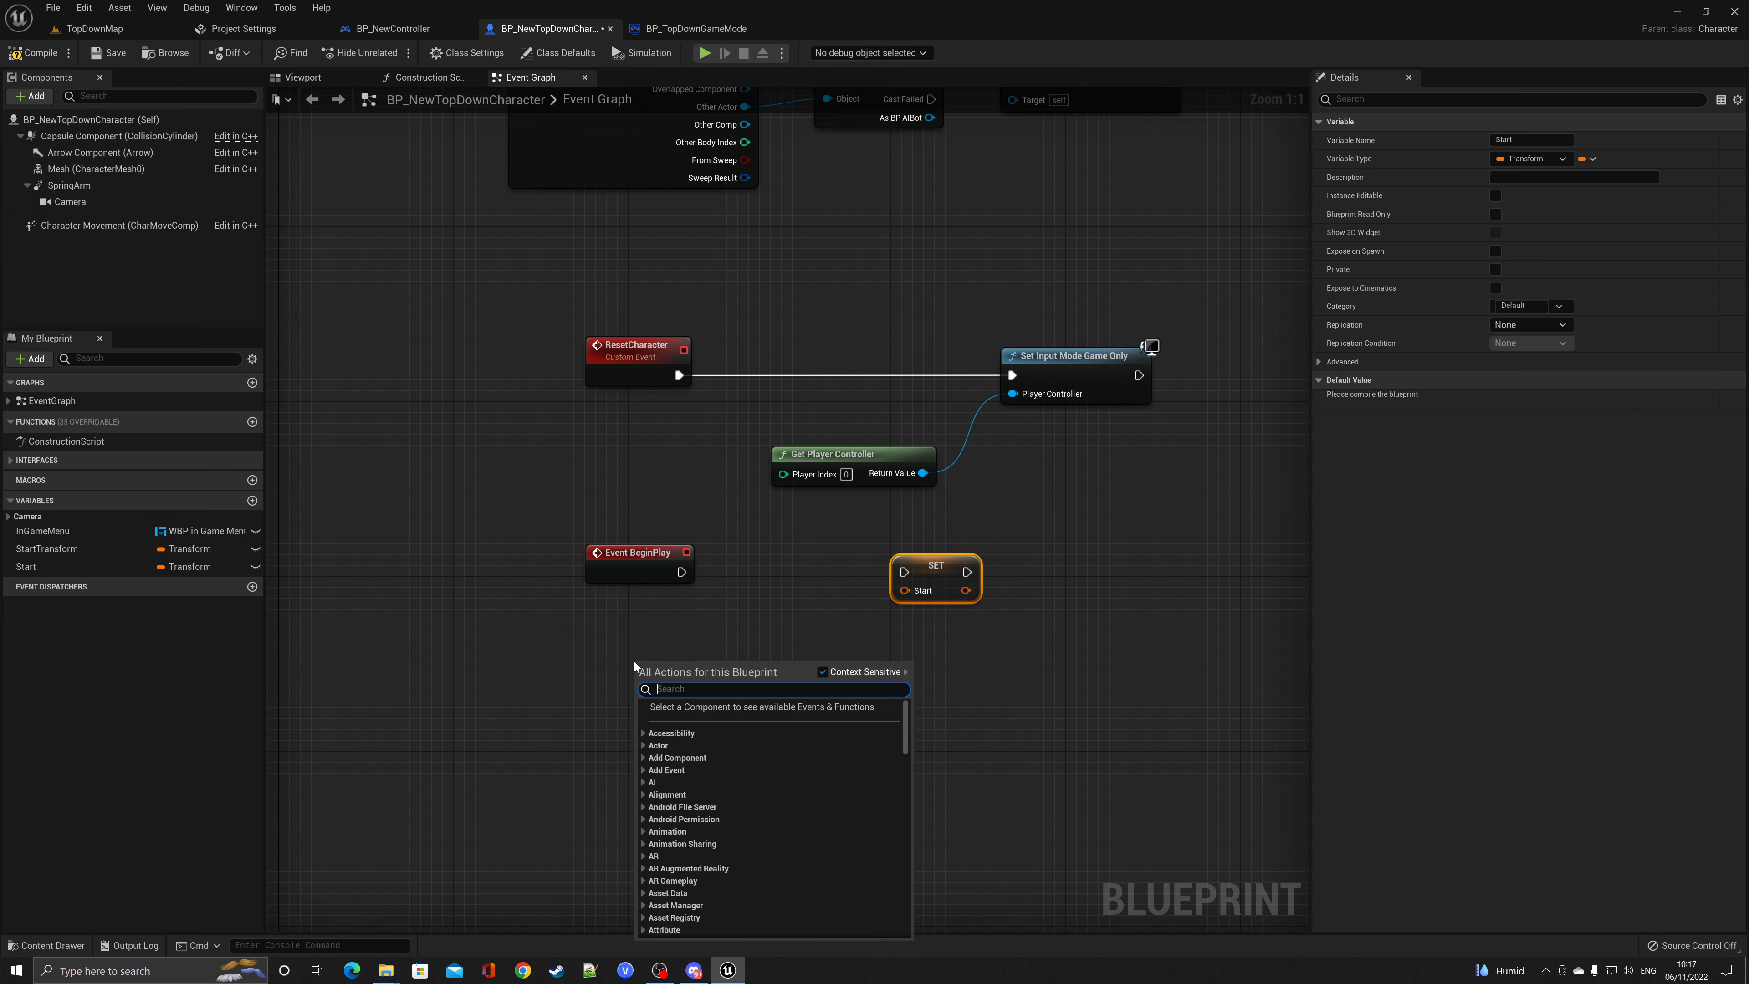
pyautogui.write('getactor')
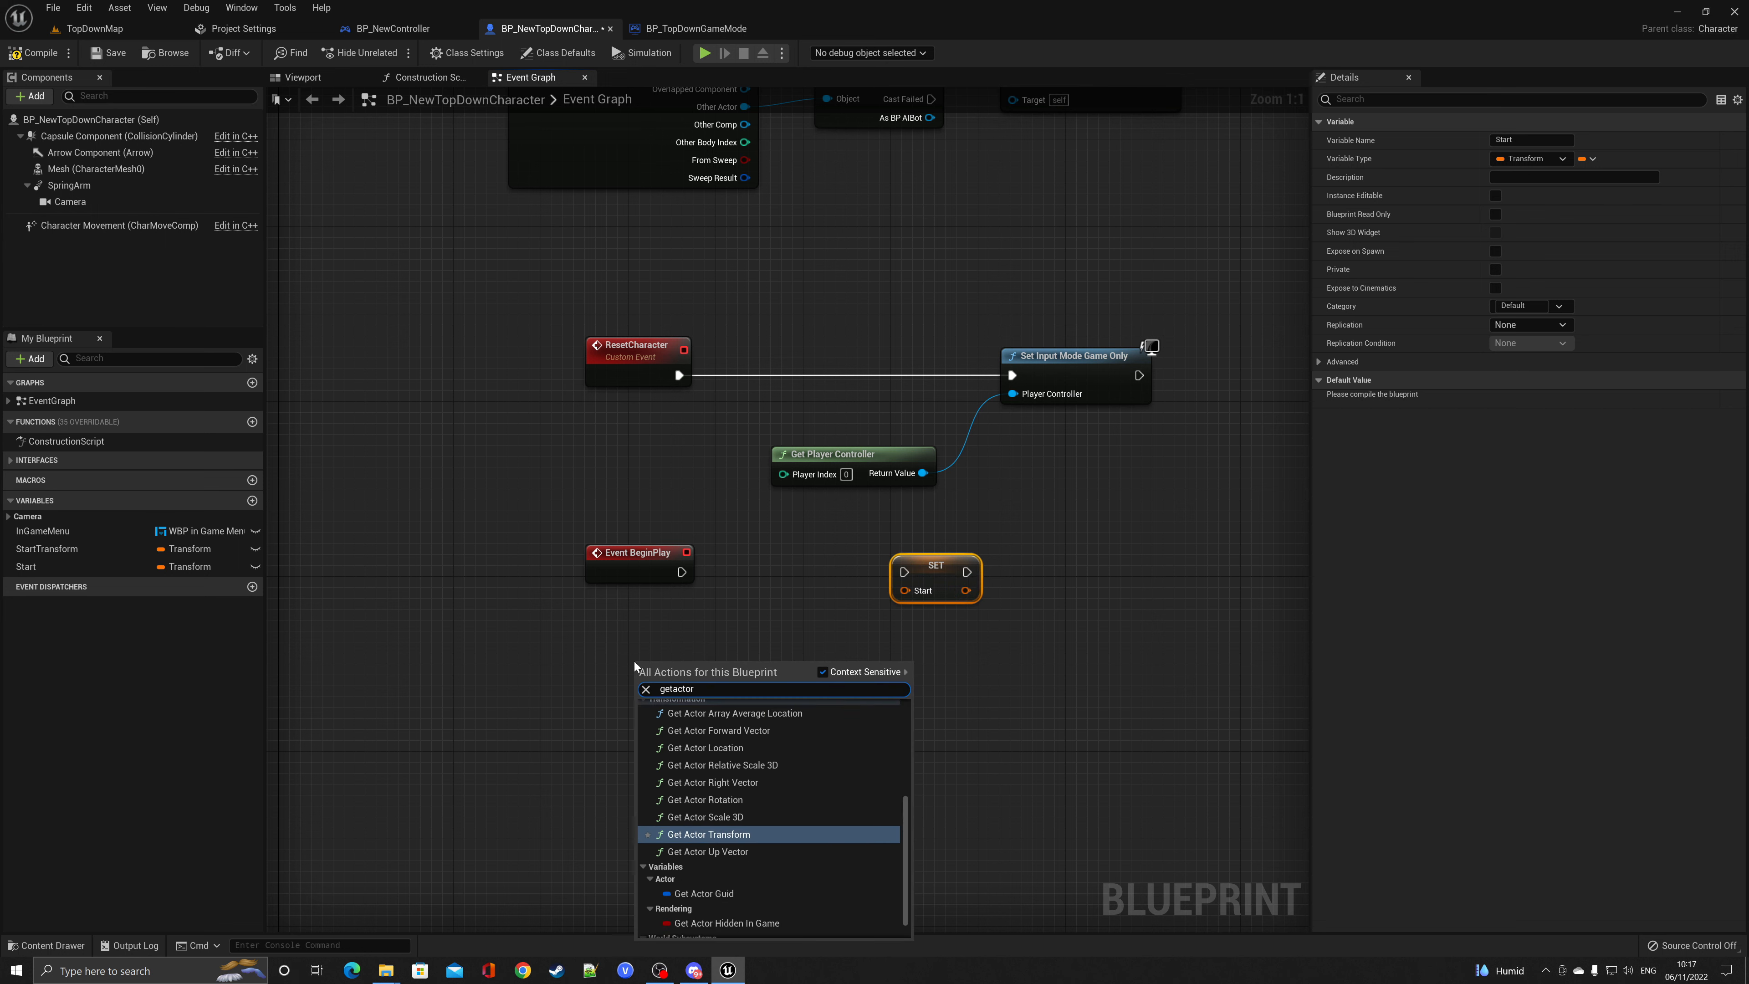
pyautogui.click(707, 834)
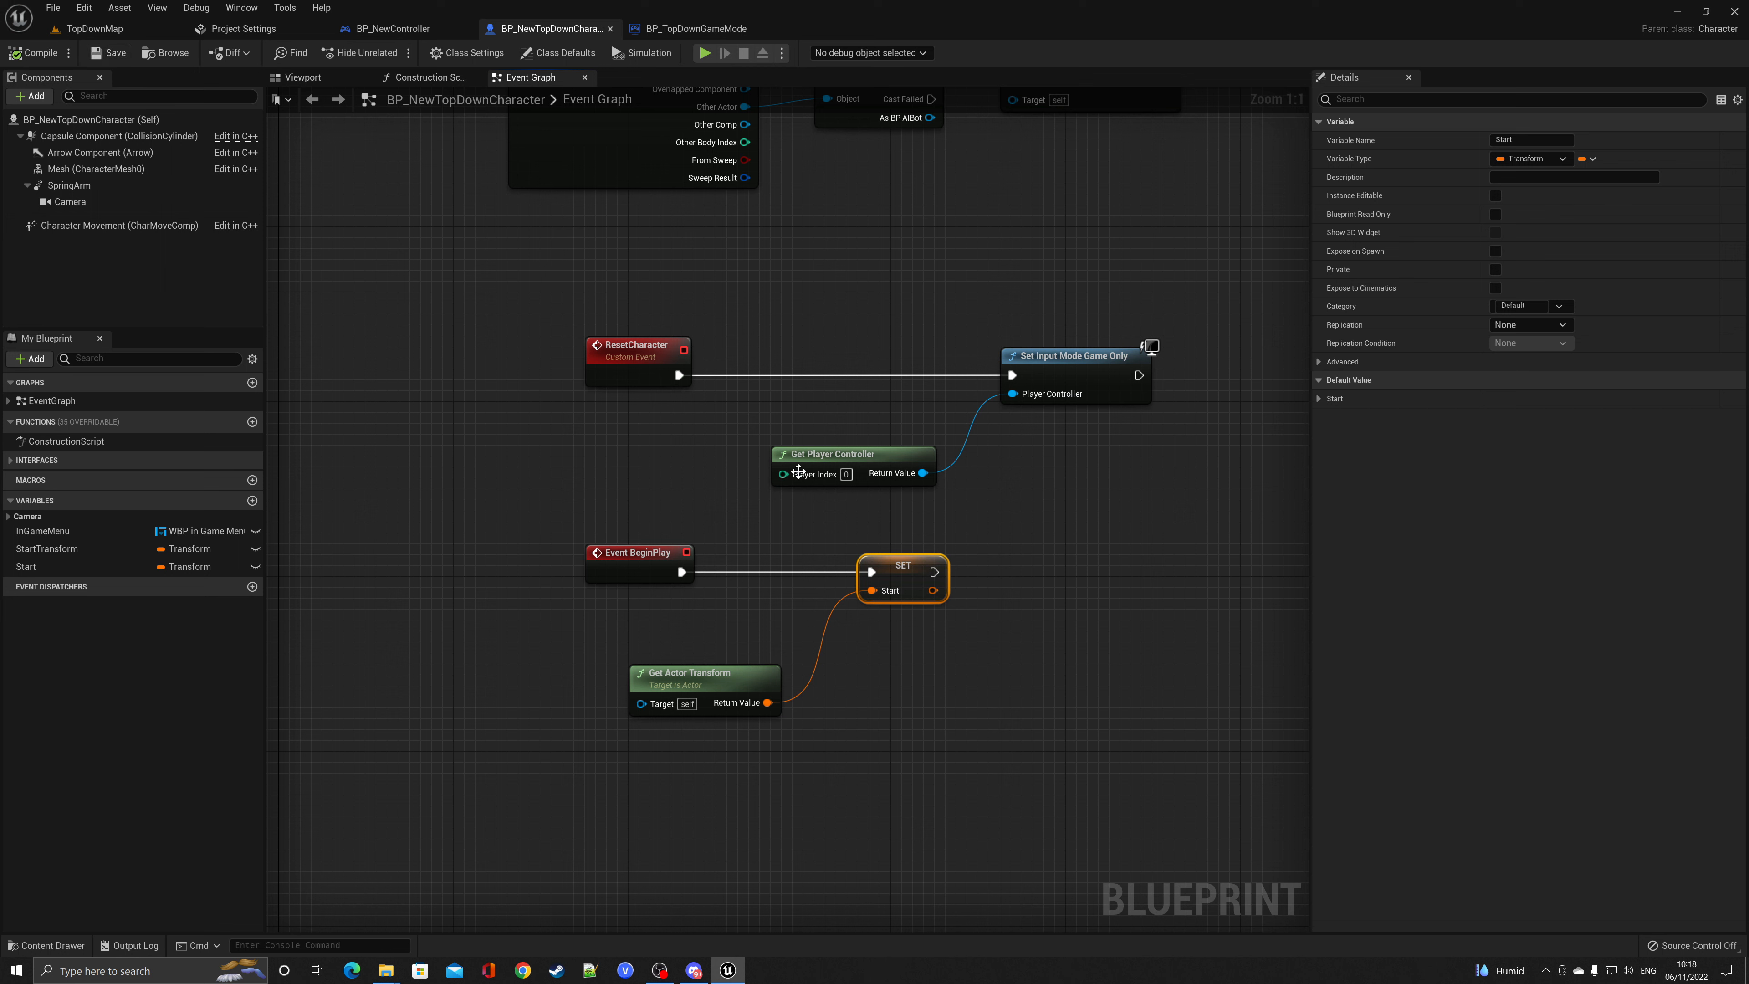
pyautogui.moveTo(711, 696)
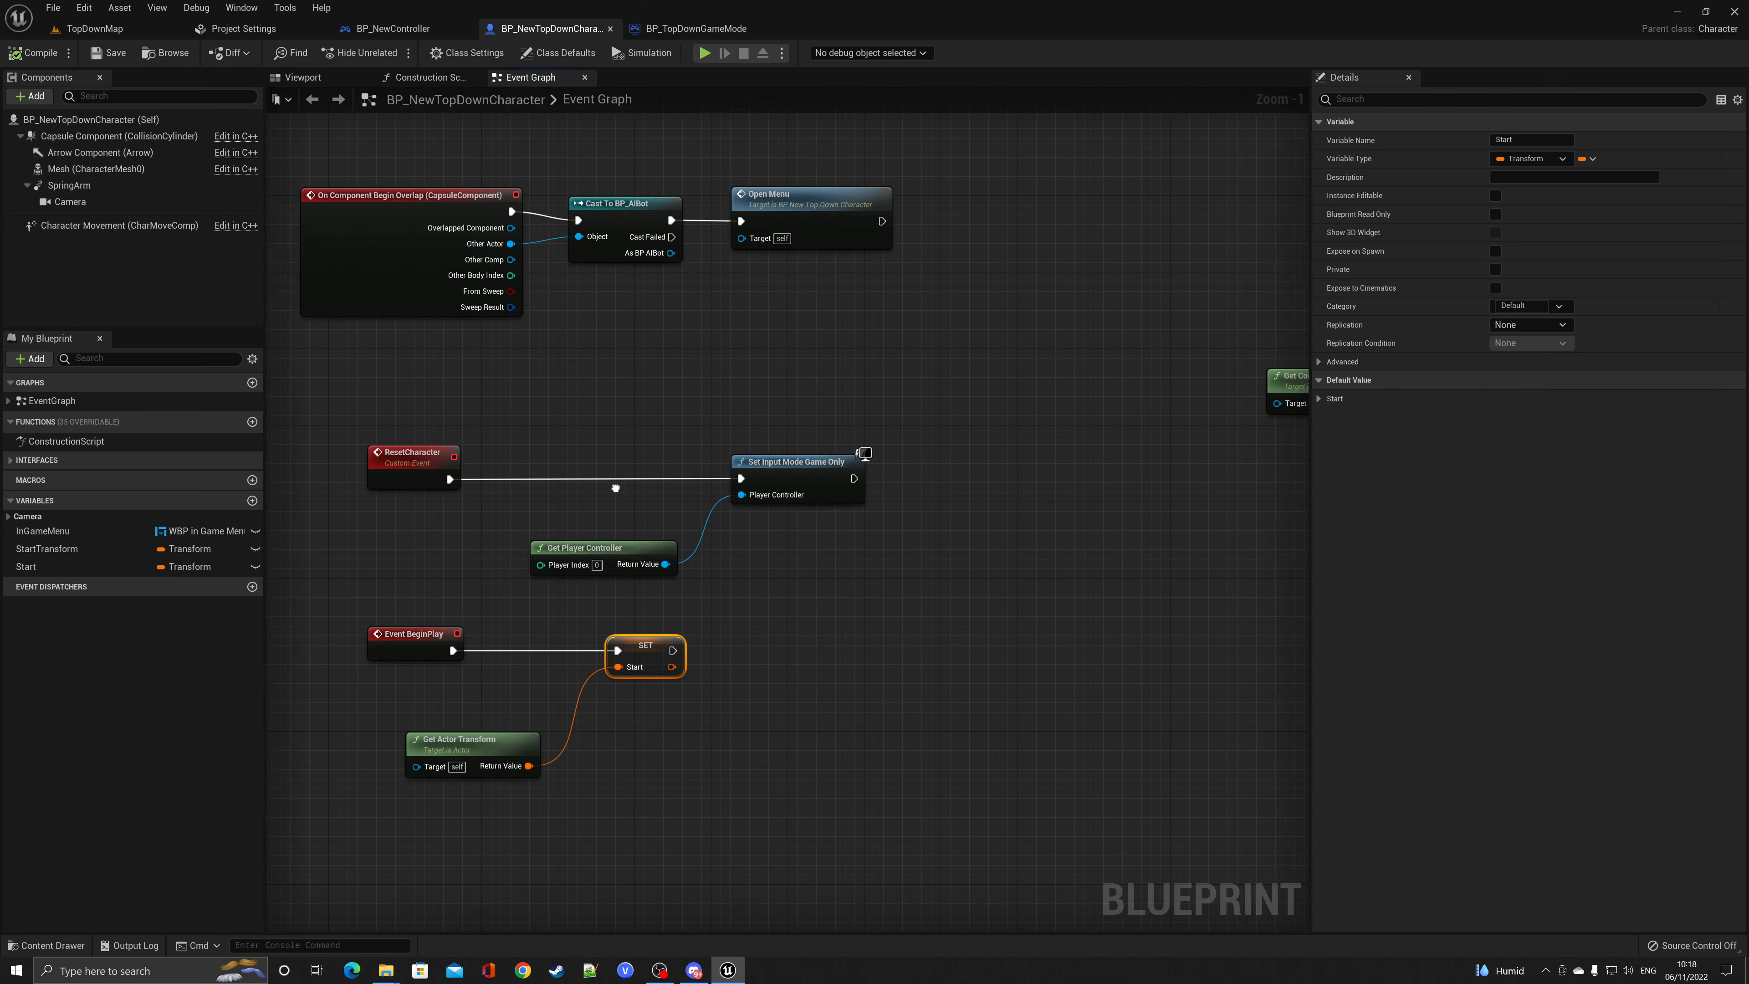
# Continue ResetCharacter into a Set Actor Transform node
pyautogui.click(25, 567)
pyautogui.write('getac')
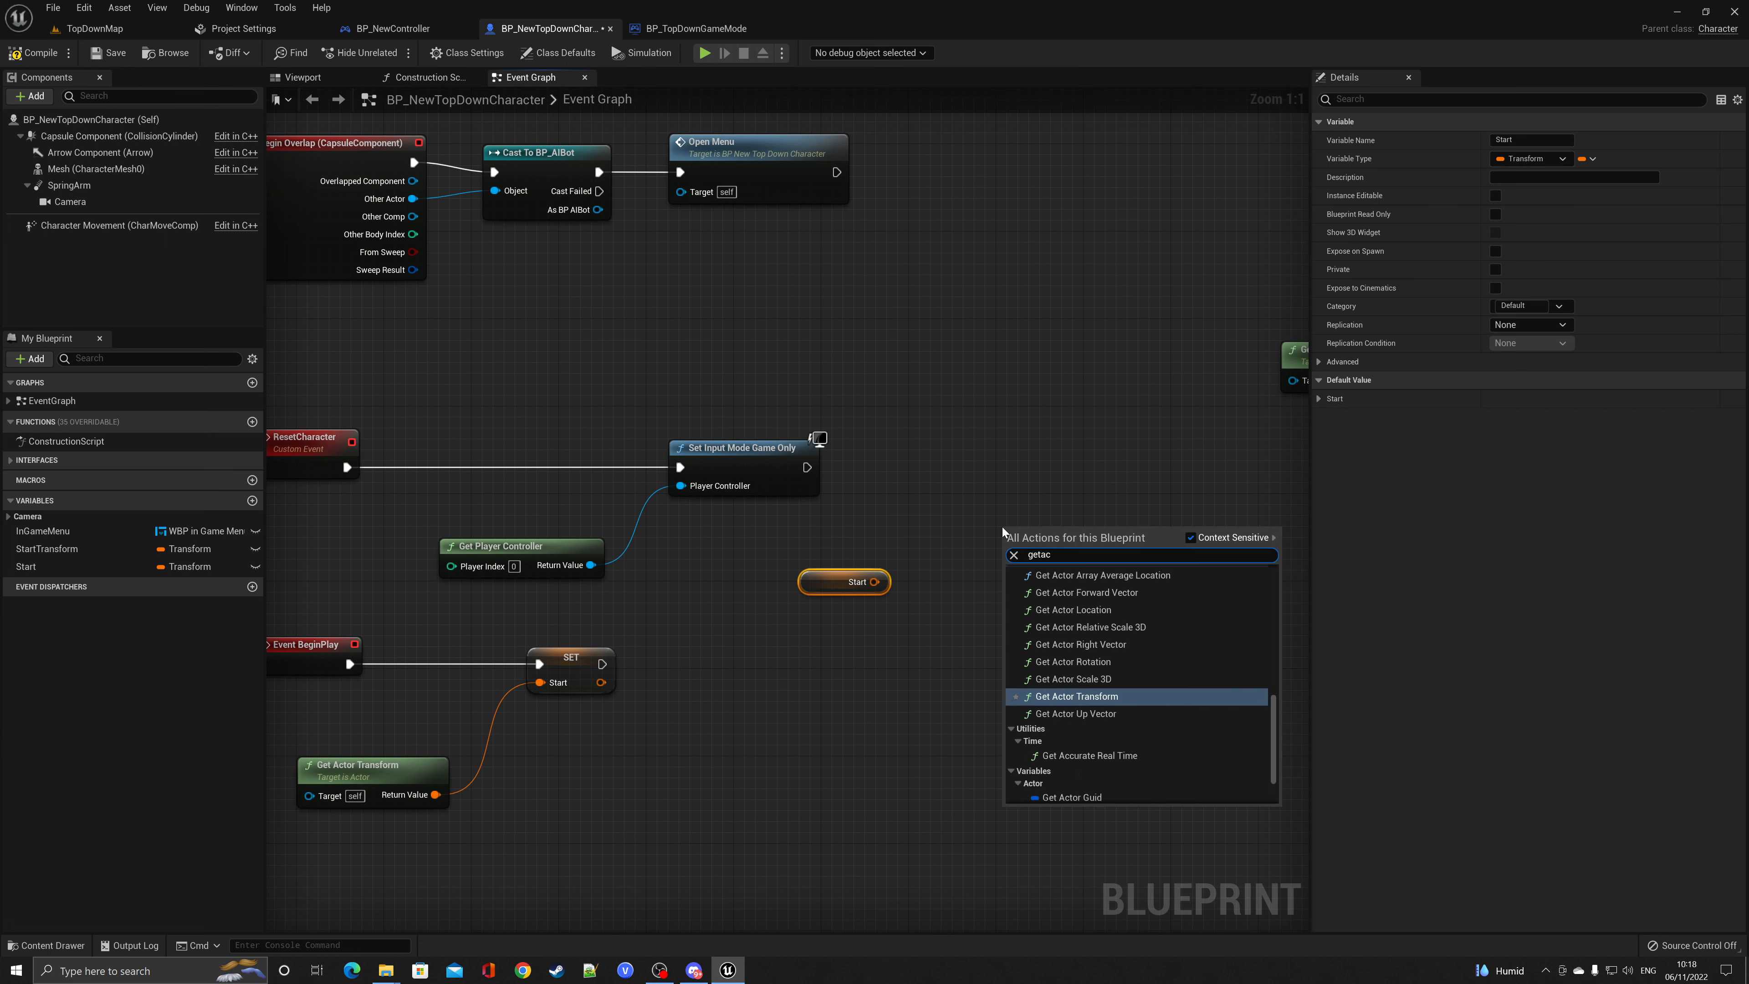
pyautogui.scroll(-3)
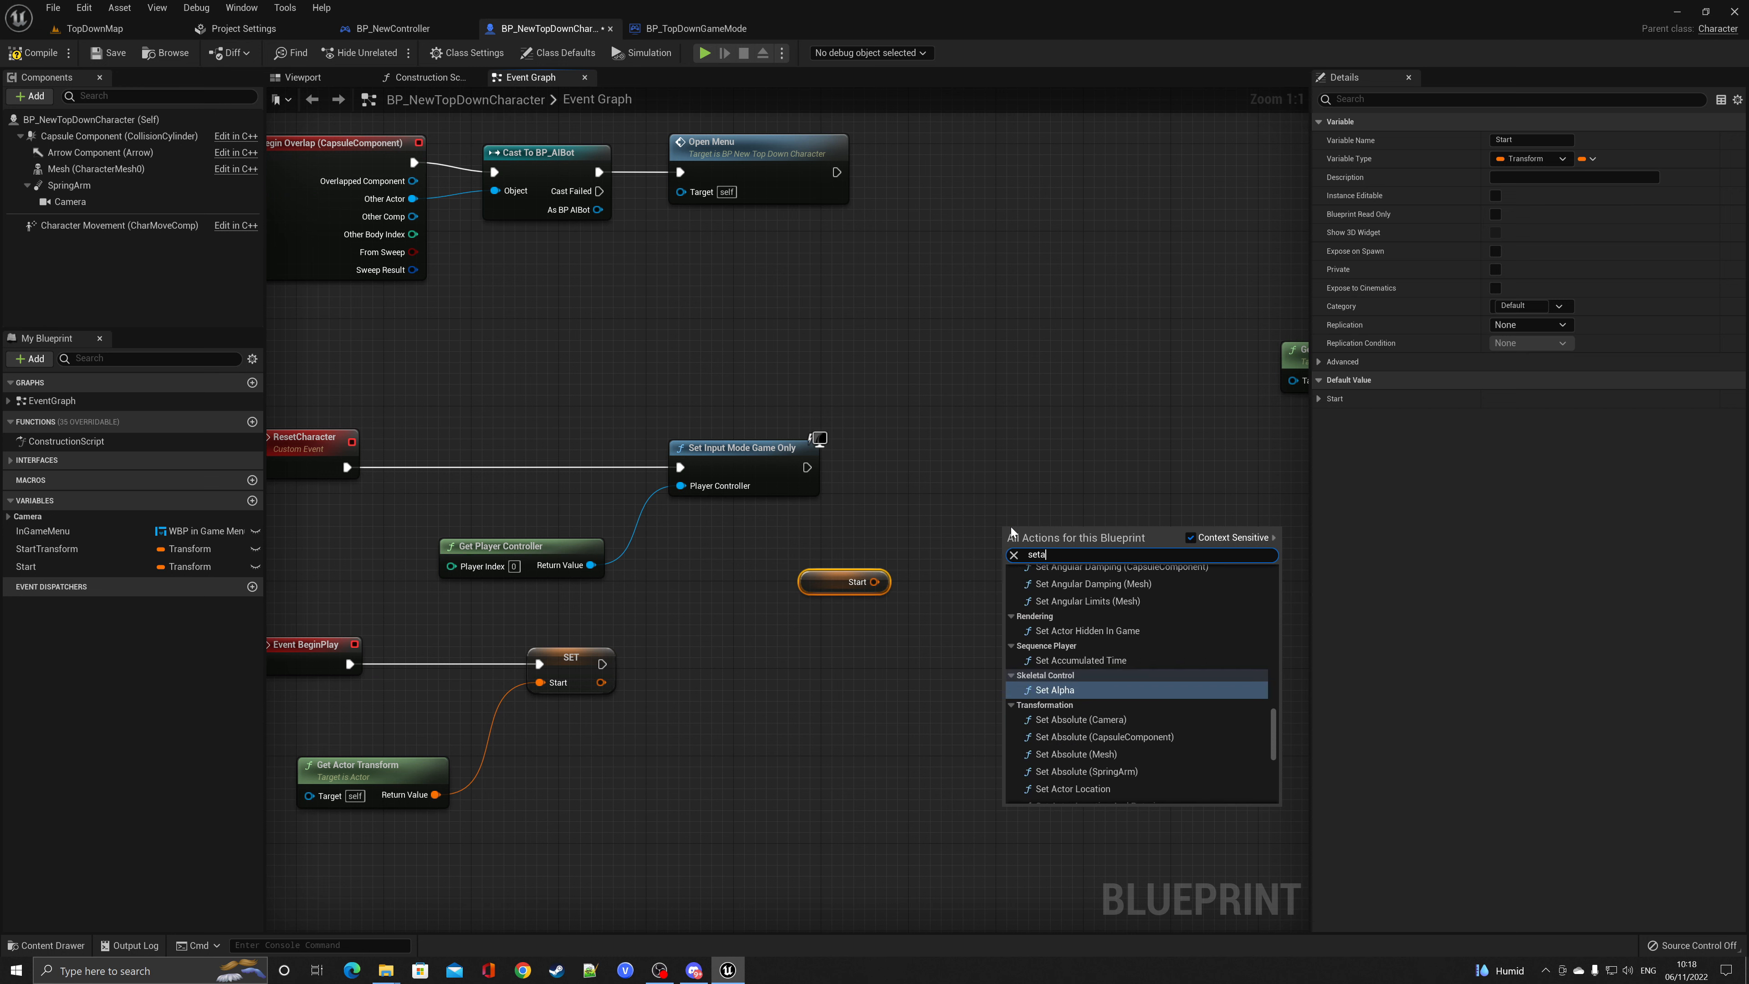
pyautogui.write('ctor')
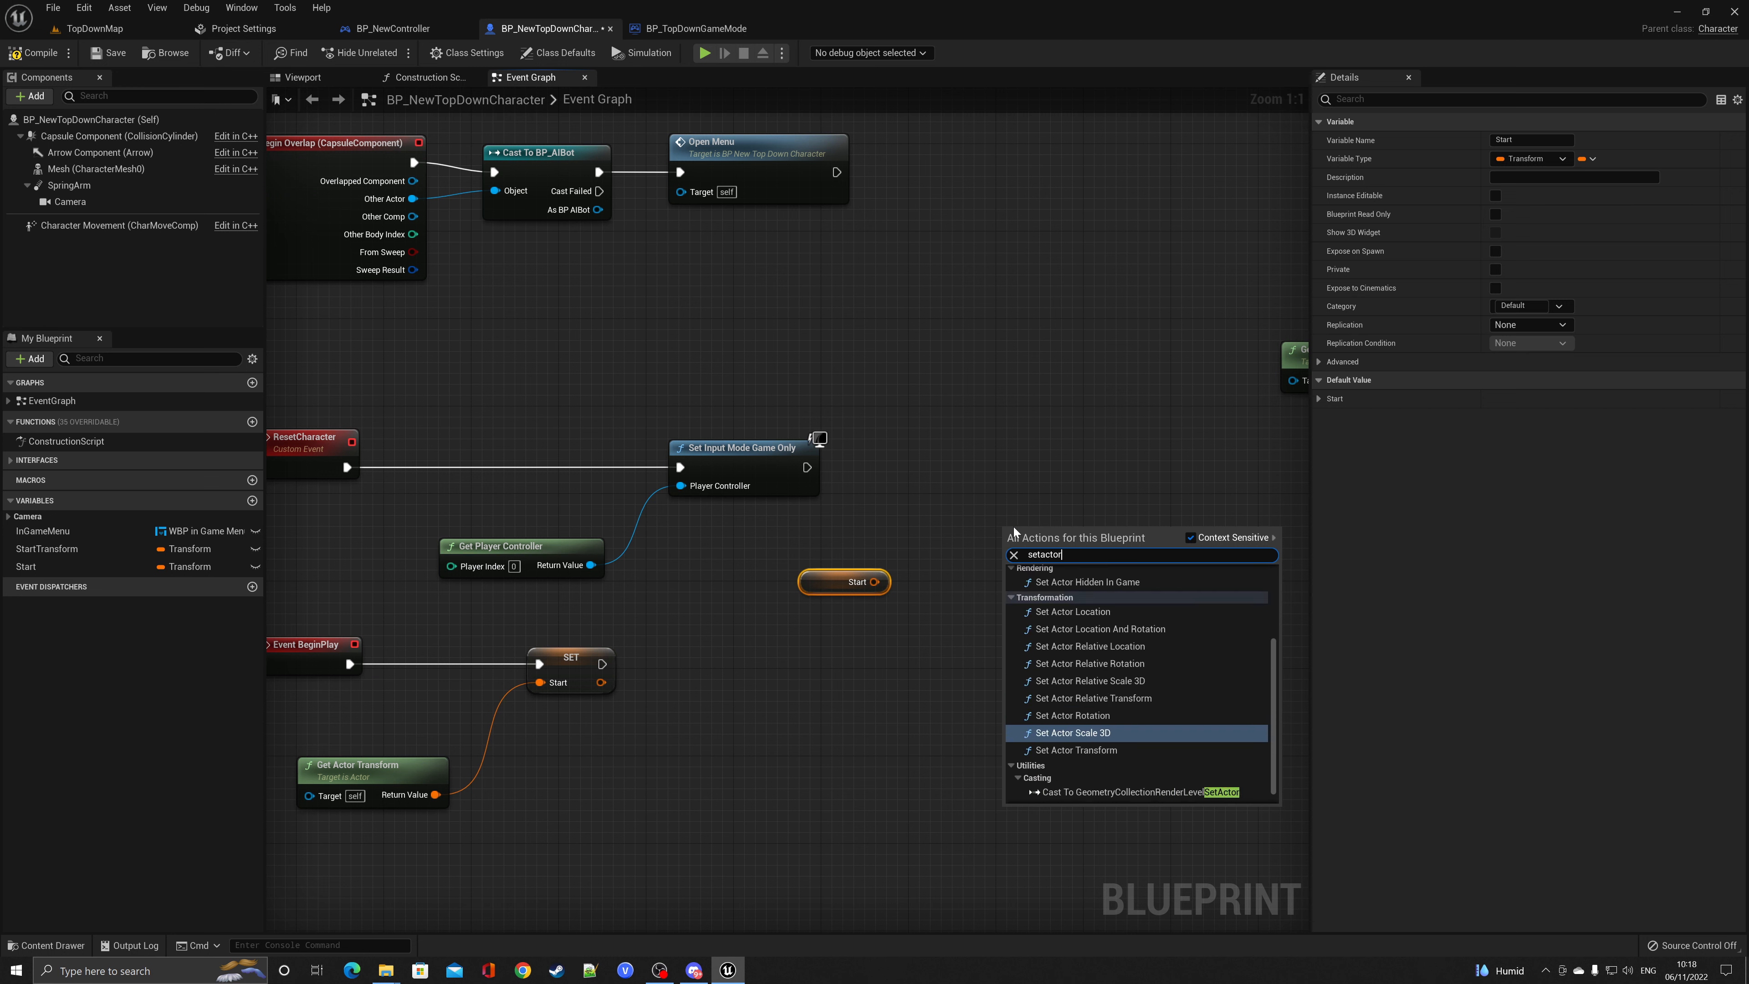
pyautogui.click(1072, 750)
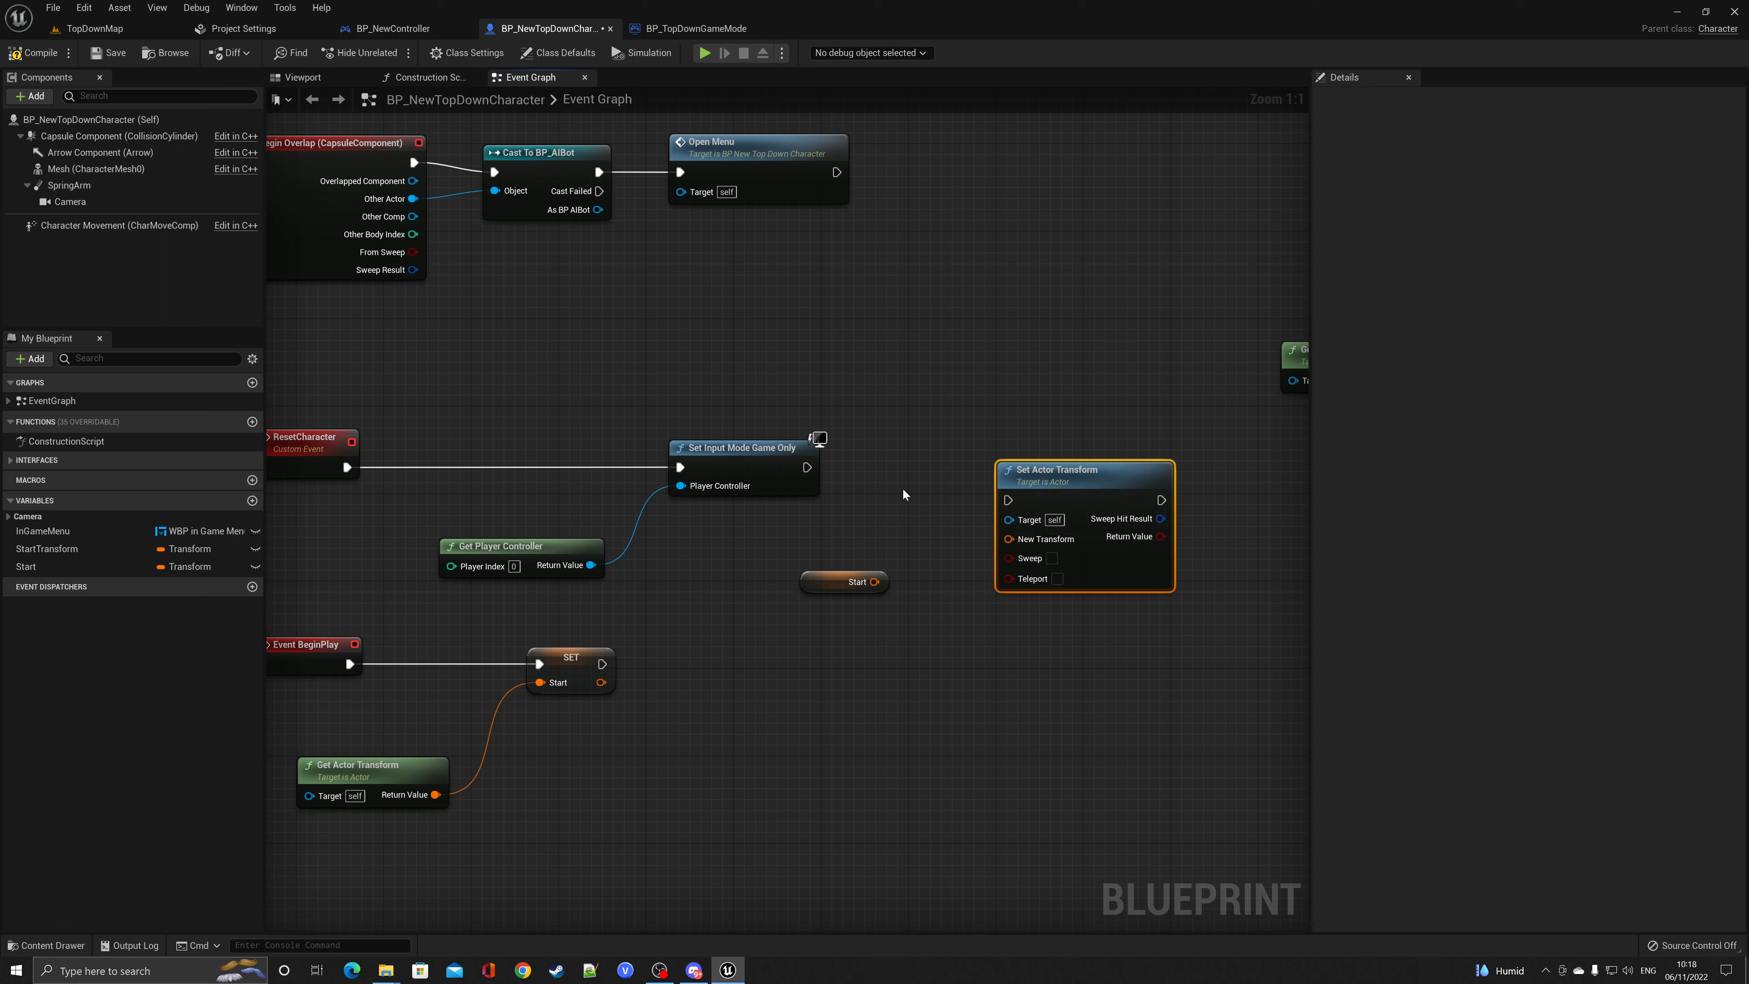
pyautogui.moveTo(1054, 461)
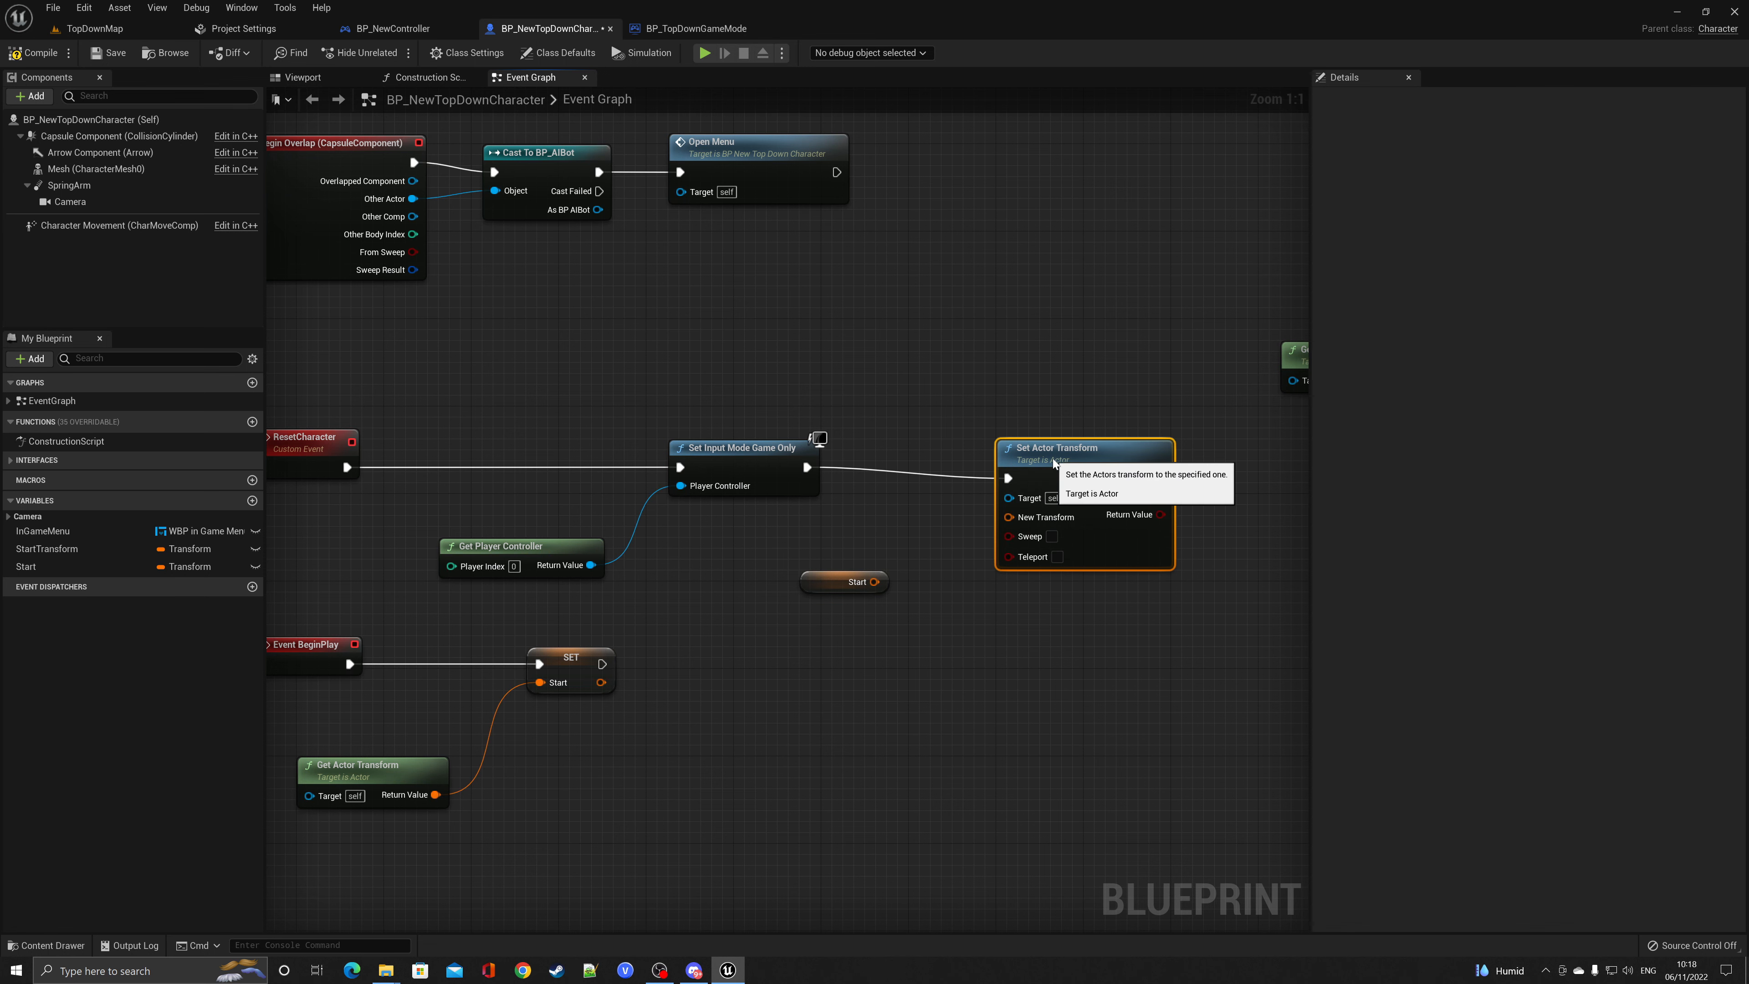
pyautogui.scroll(-3)
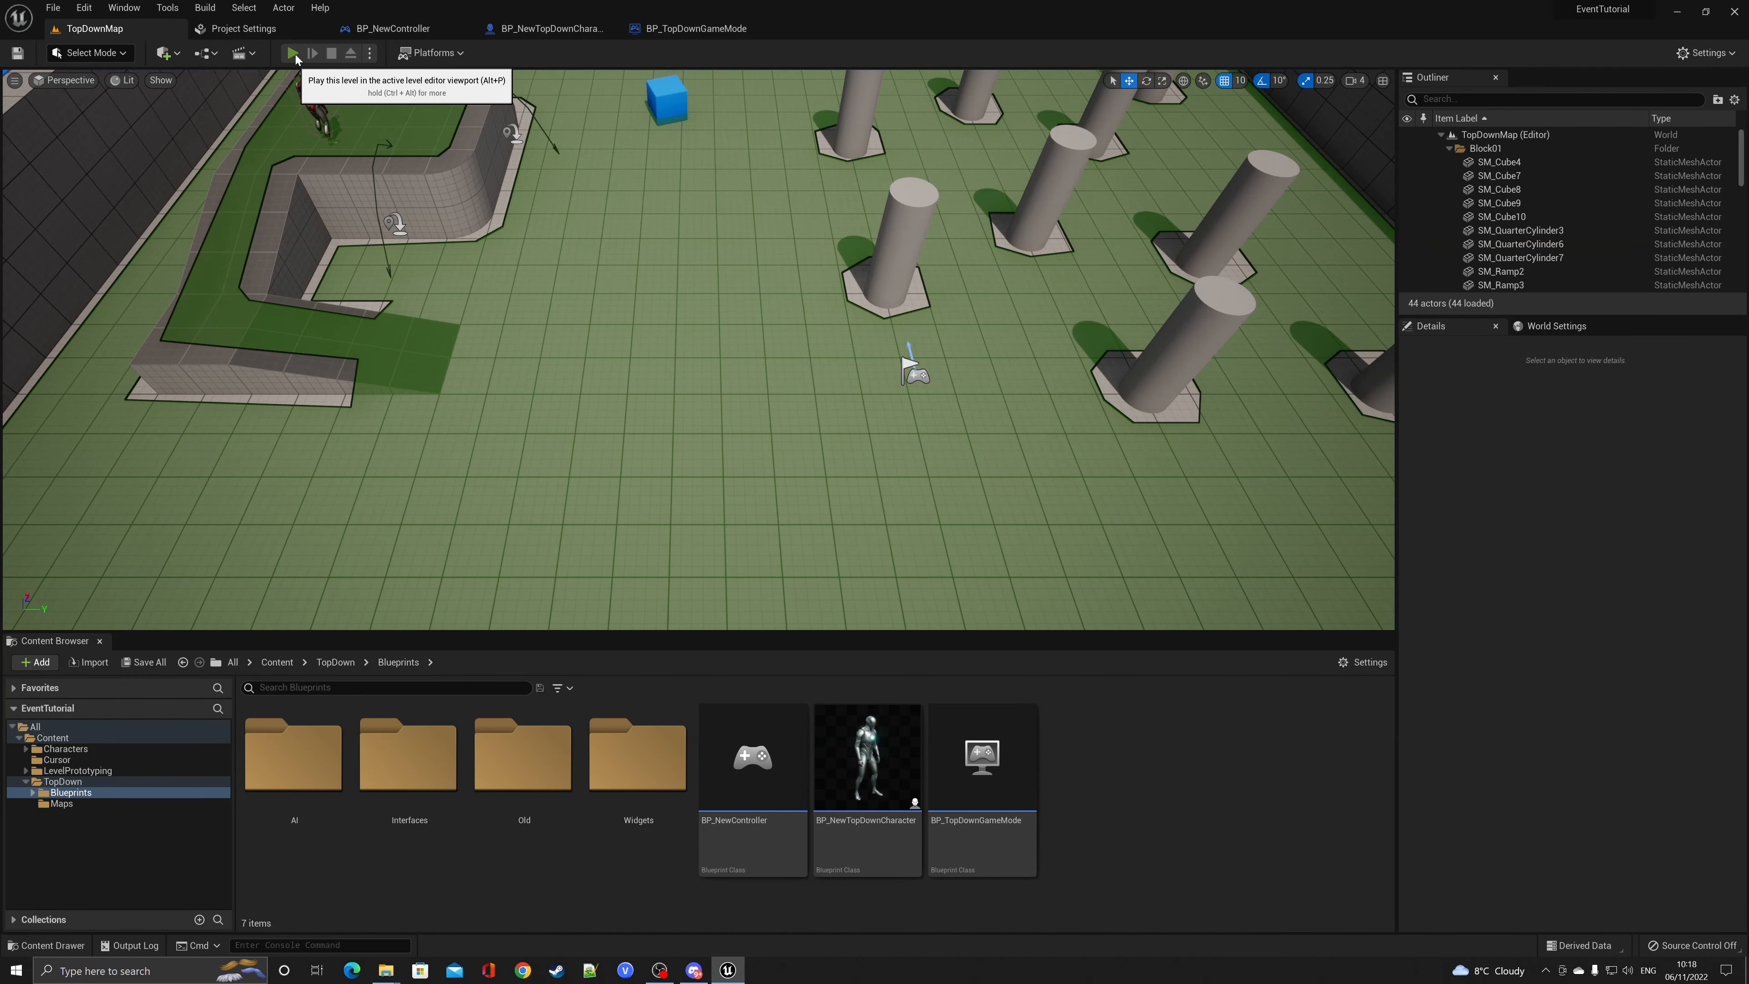
# Play the level, reach the bot to bring up the menu, and choose Restart Game
pyautogui.click(294, 52)
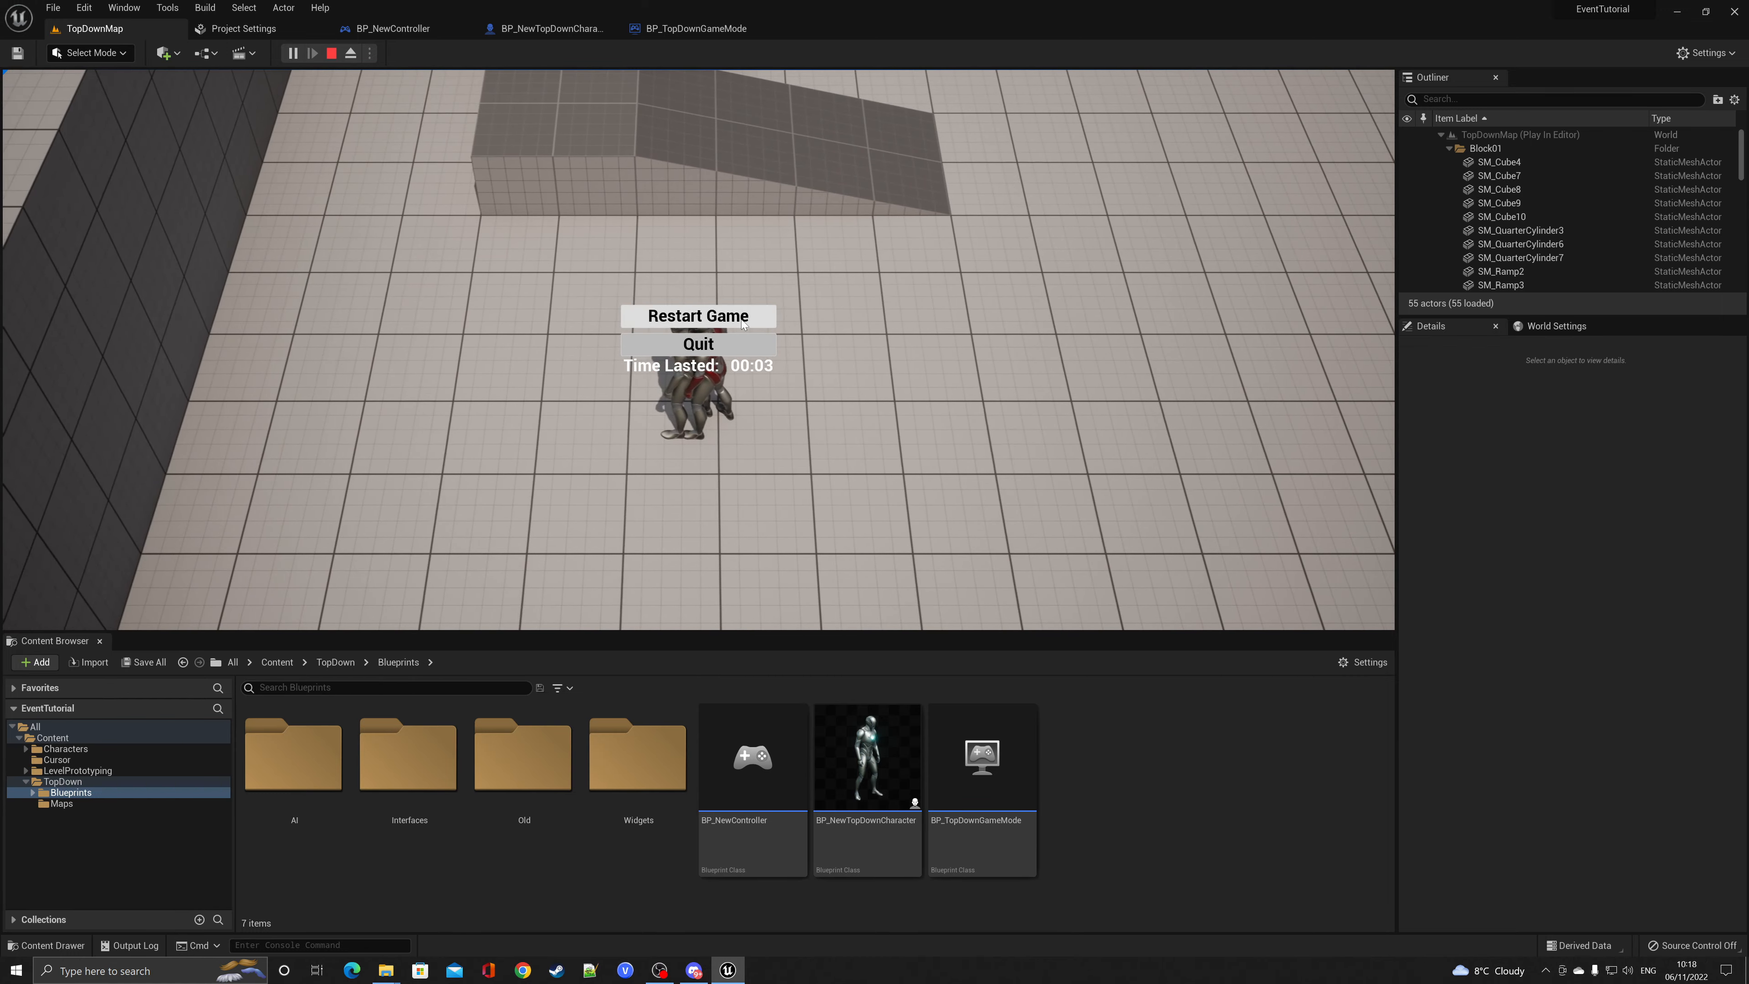
pyautogui.click(696, 316)
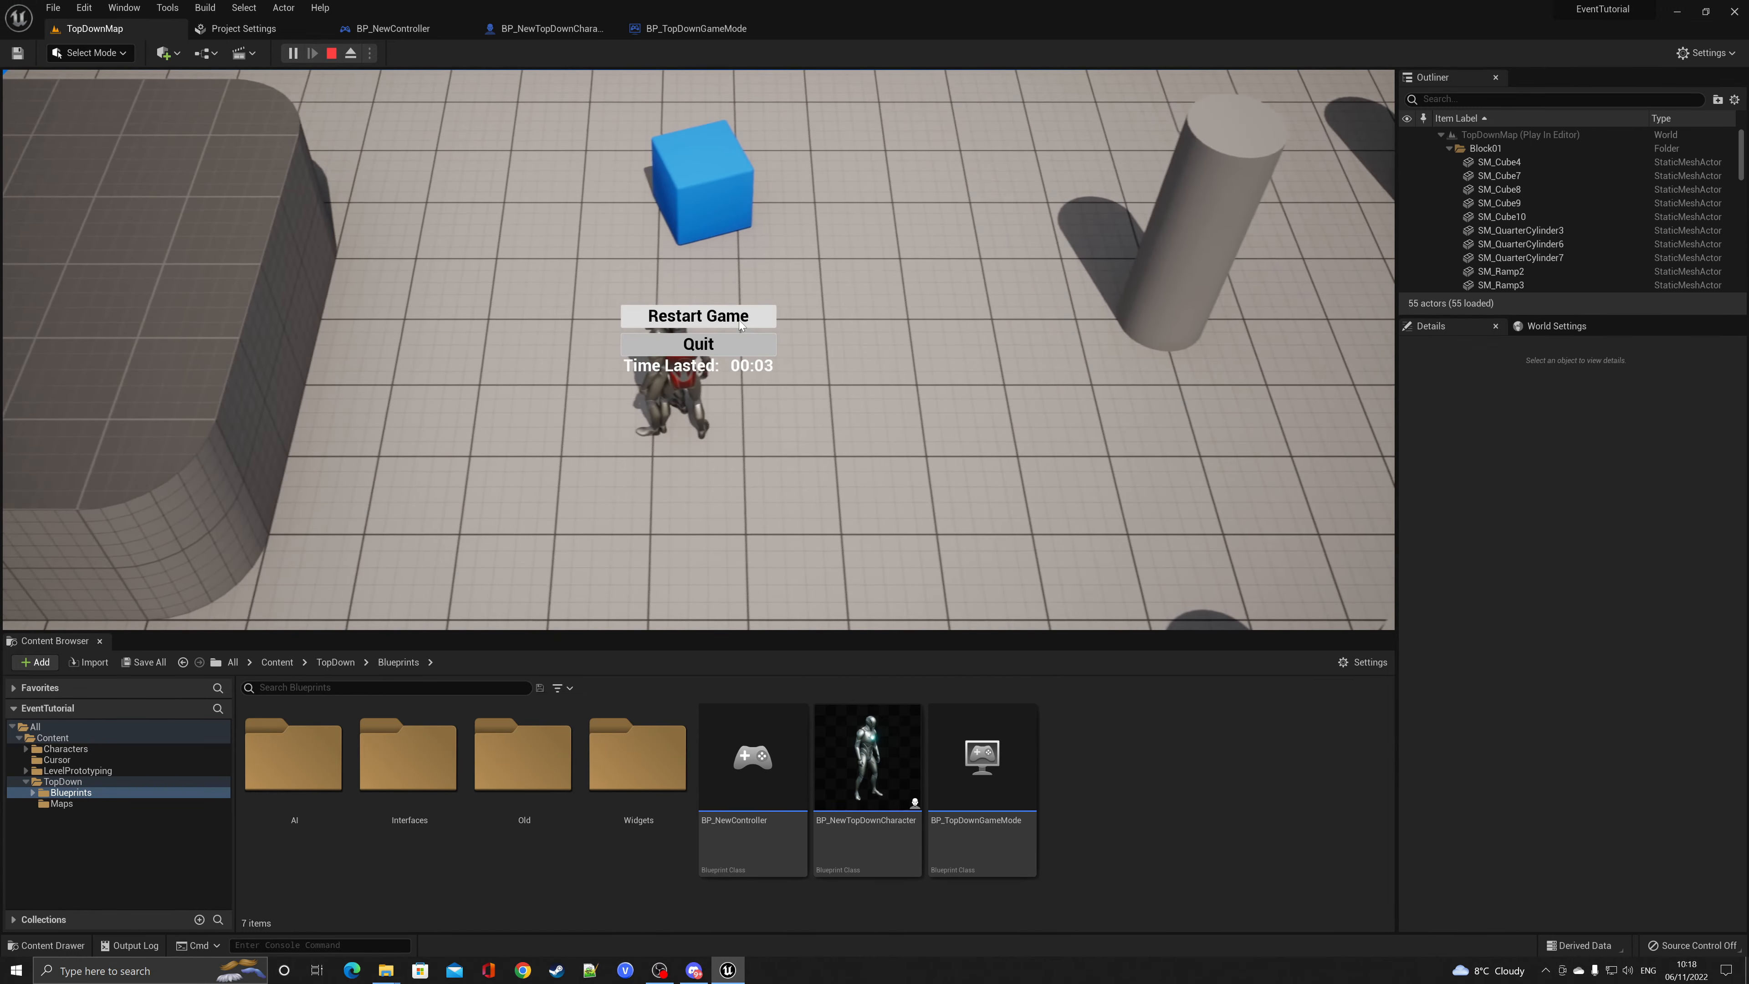
pyautogui.click(330, 53)
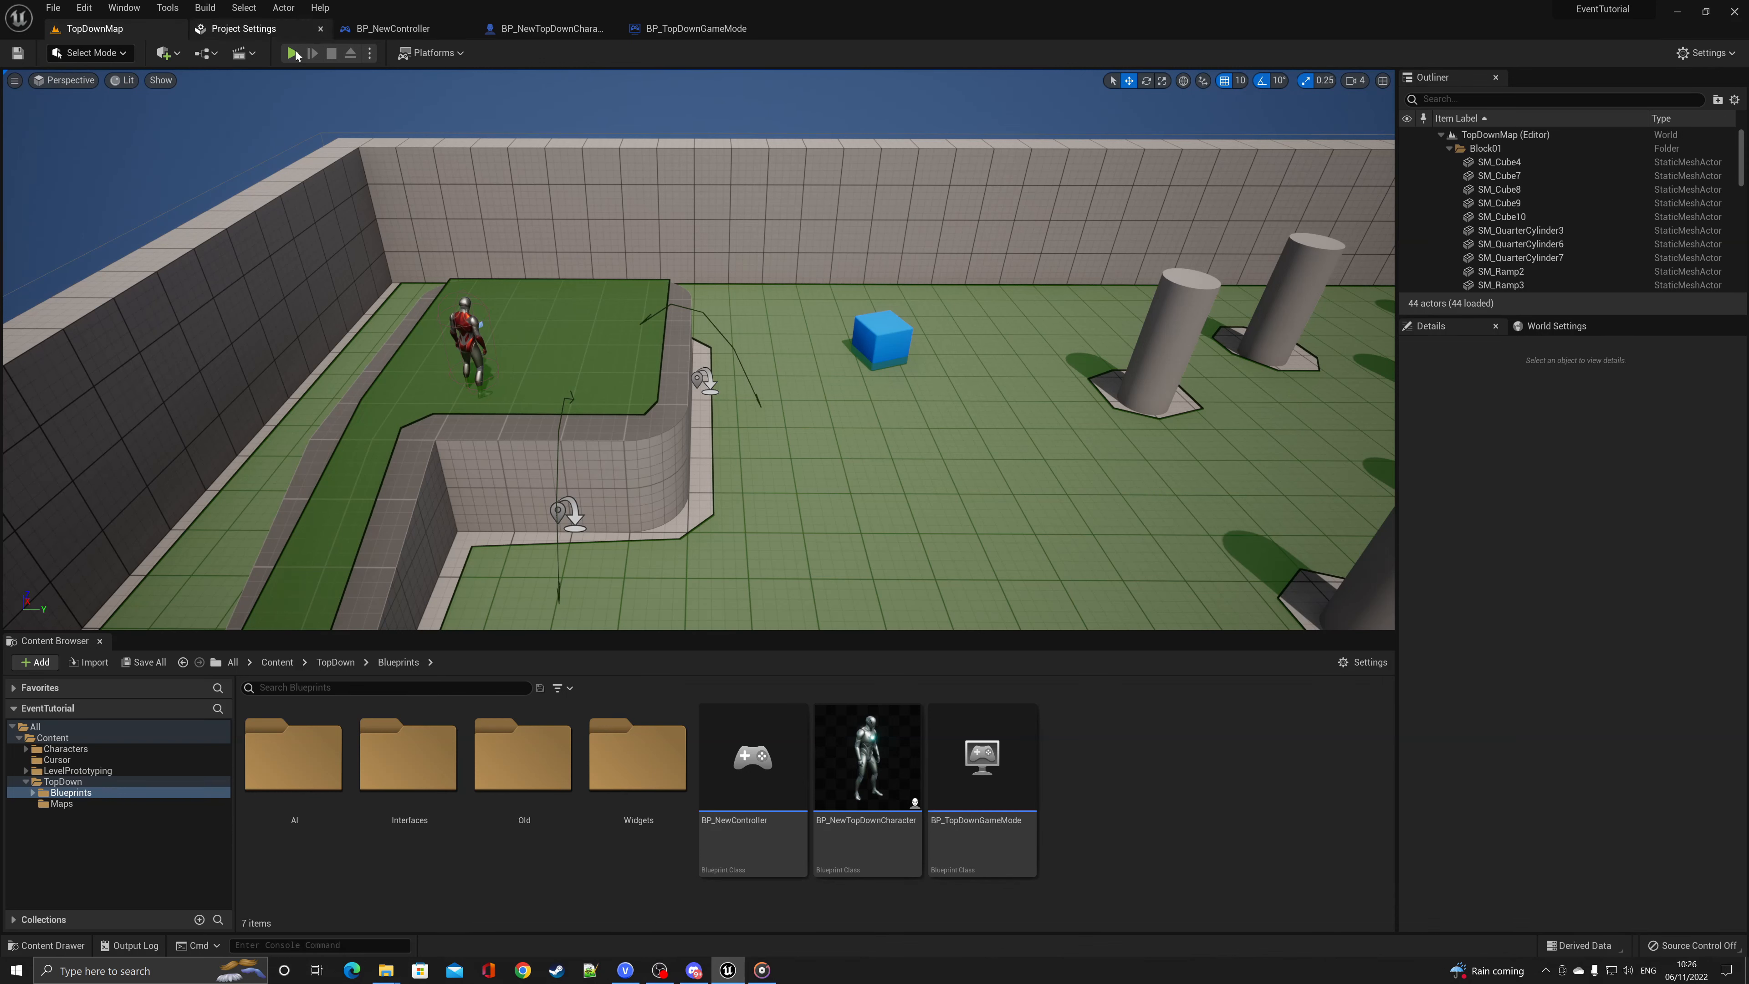
# Stop the session and start a fresh play session
pyautogui.click(295, 52)
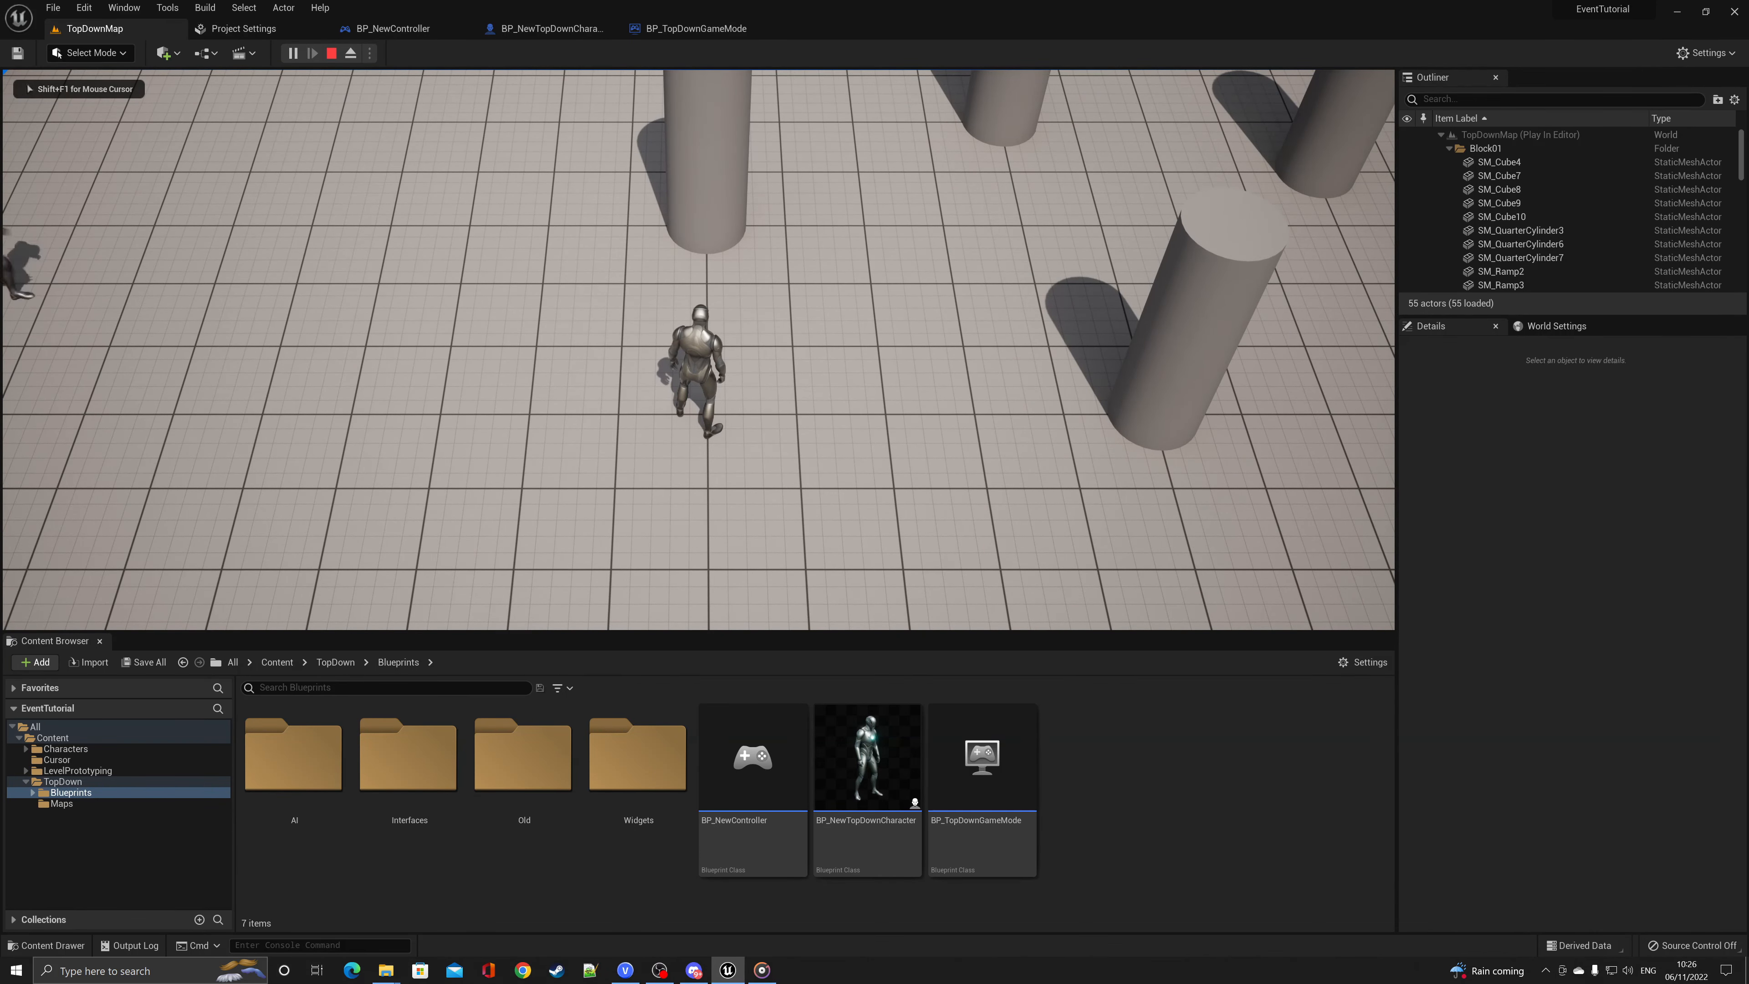
pyautogui.click(329, 52)
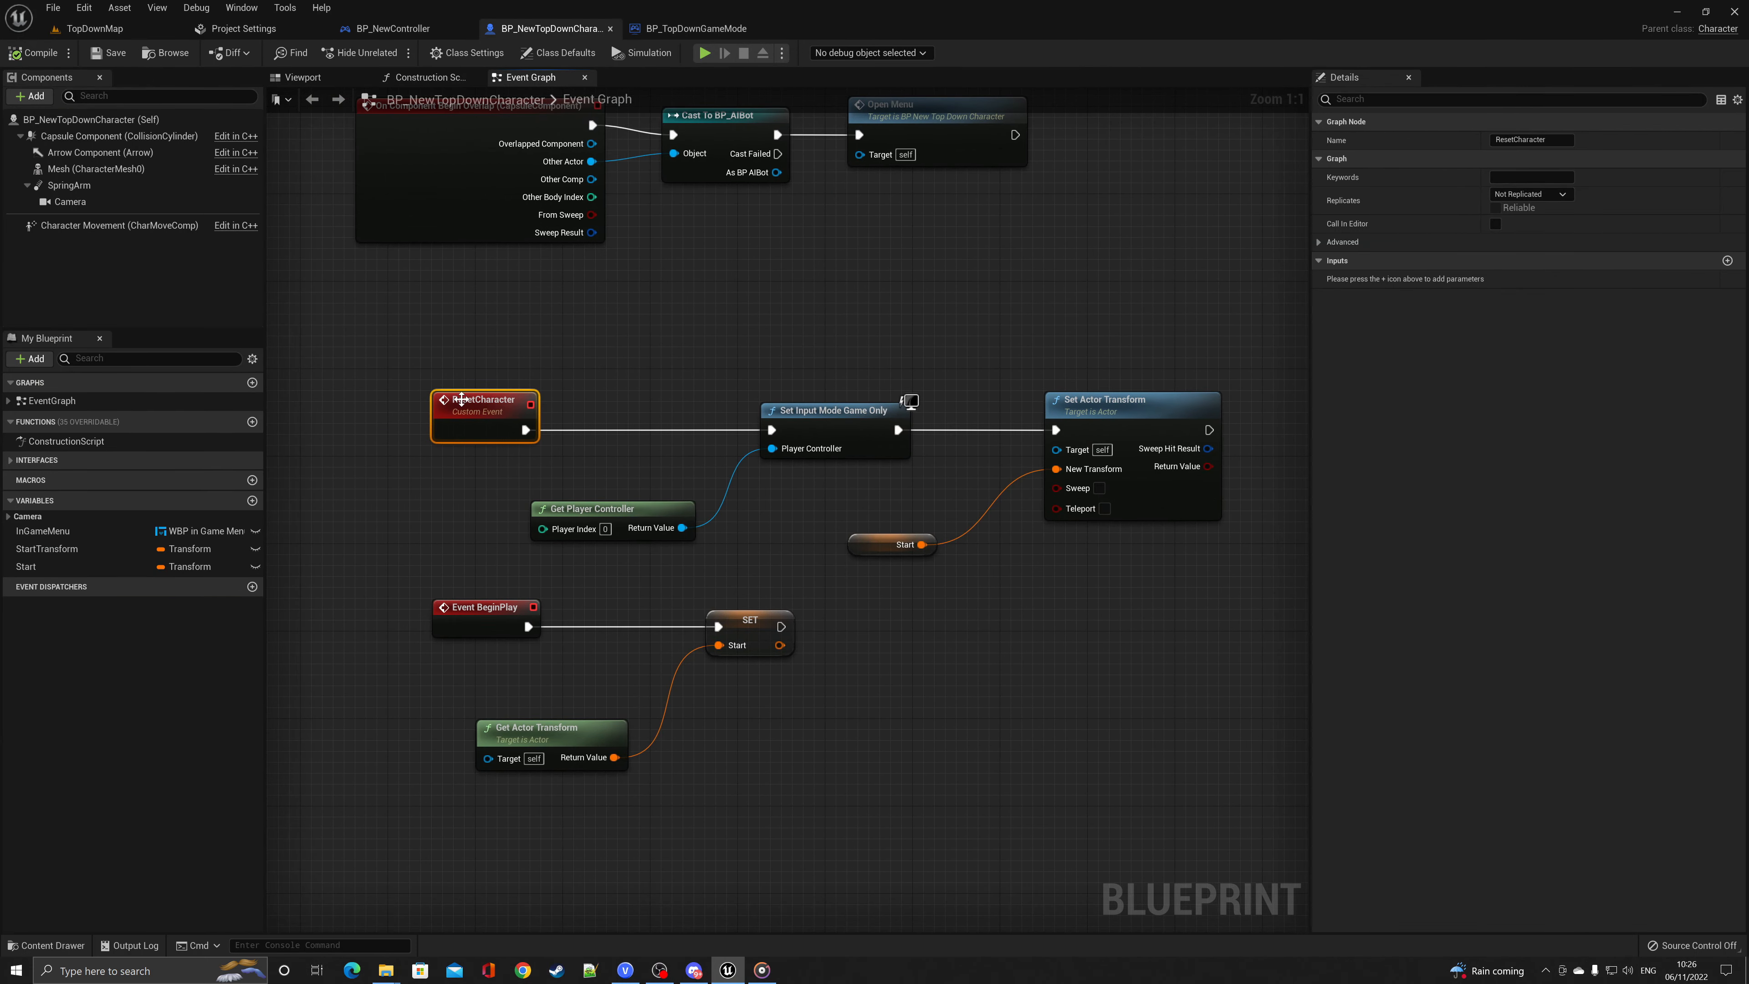
pyautogui.moveTo(482, 404)
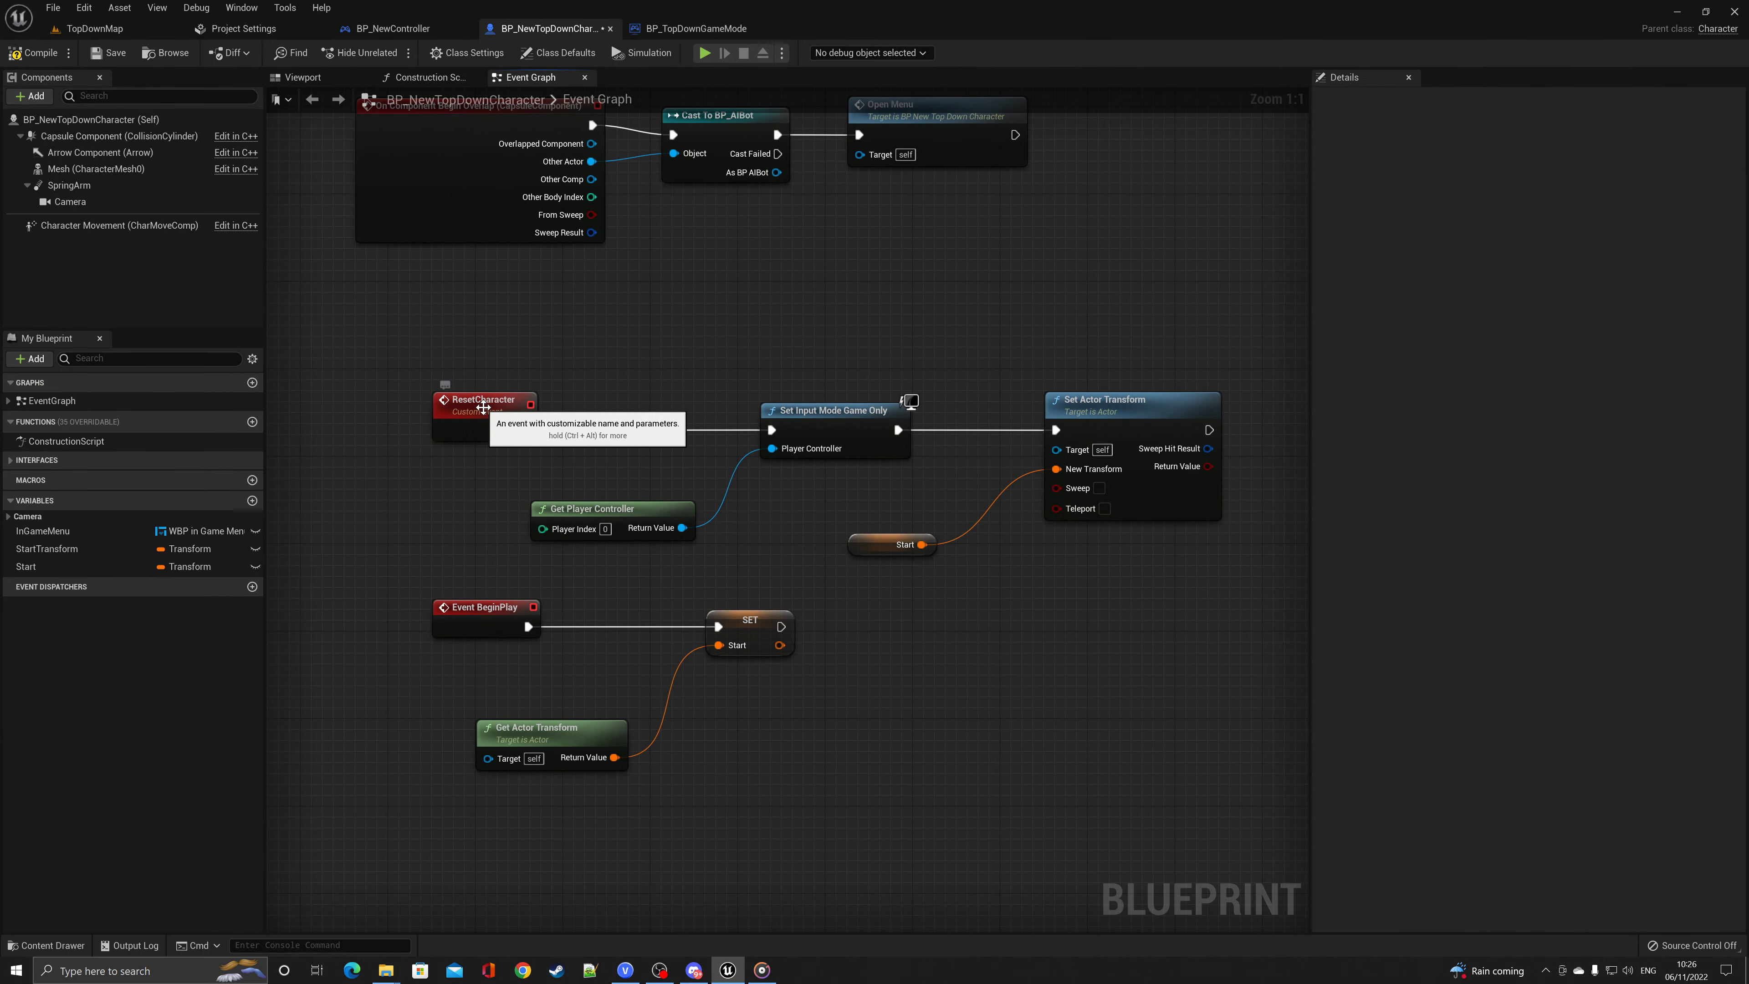
pyautogui.moveTo(496, 410)
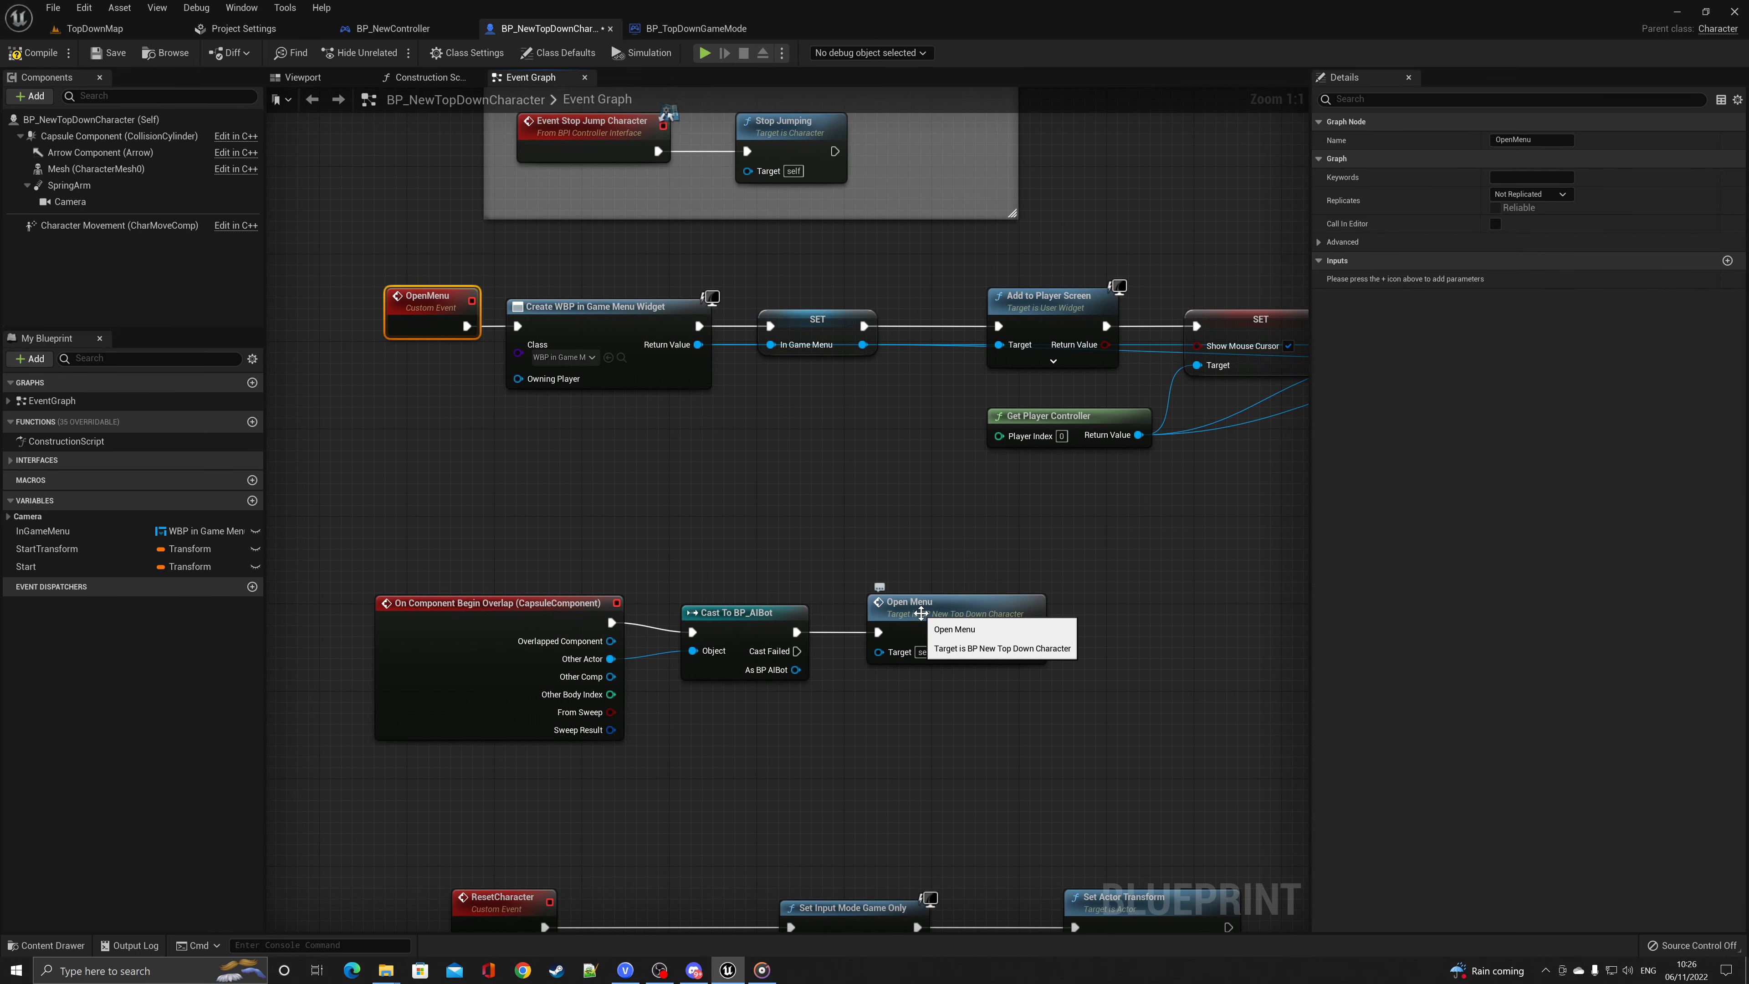
pyautogui.click(954, 602)
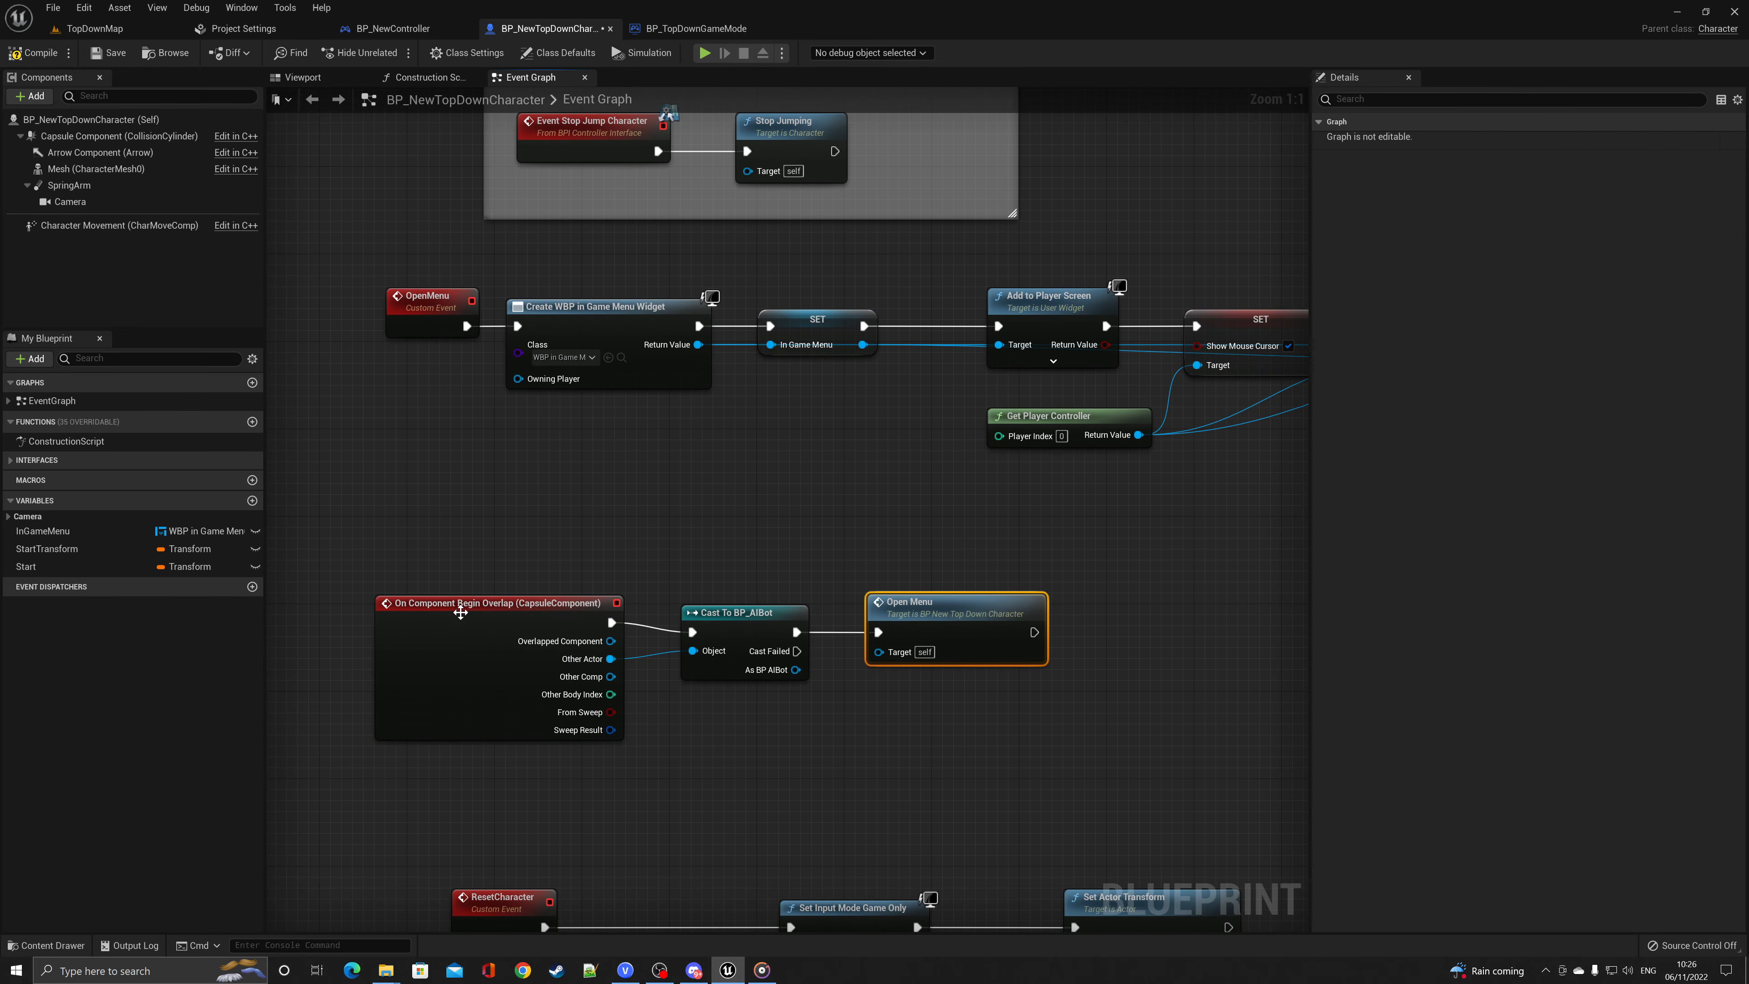
pyautogui.moveTo(557, 614)
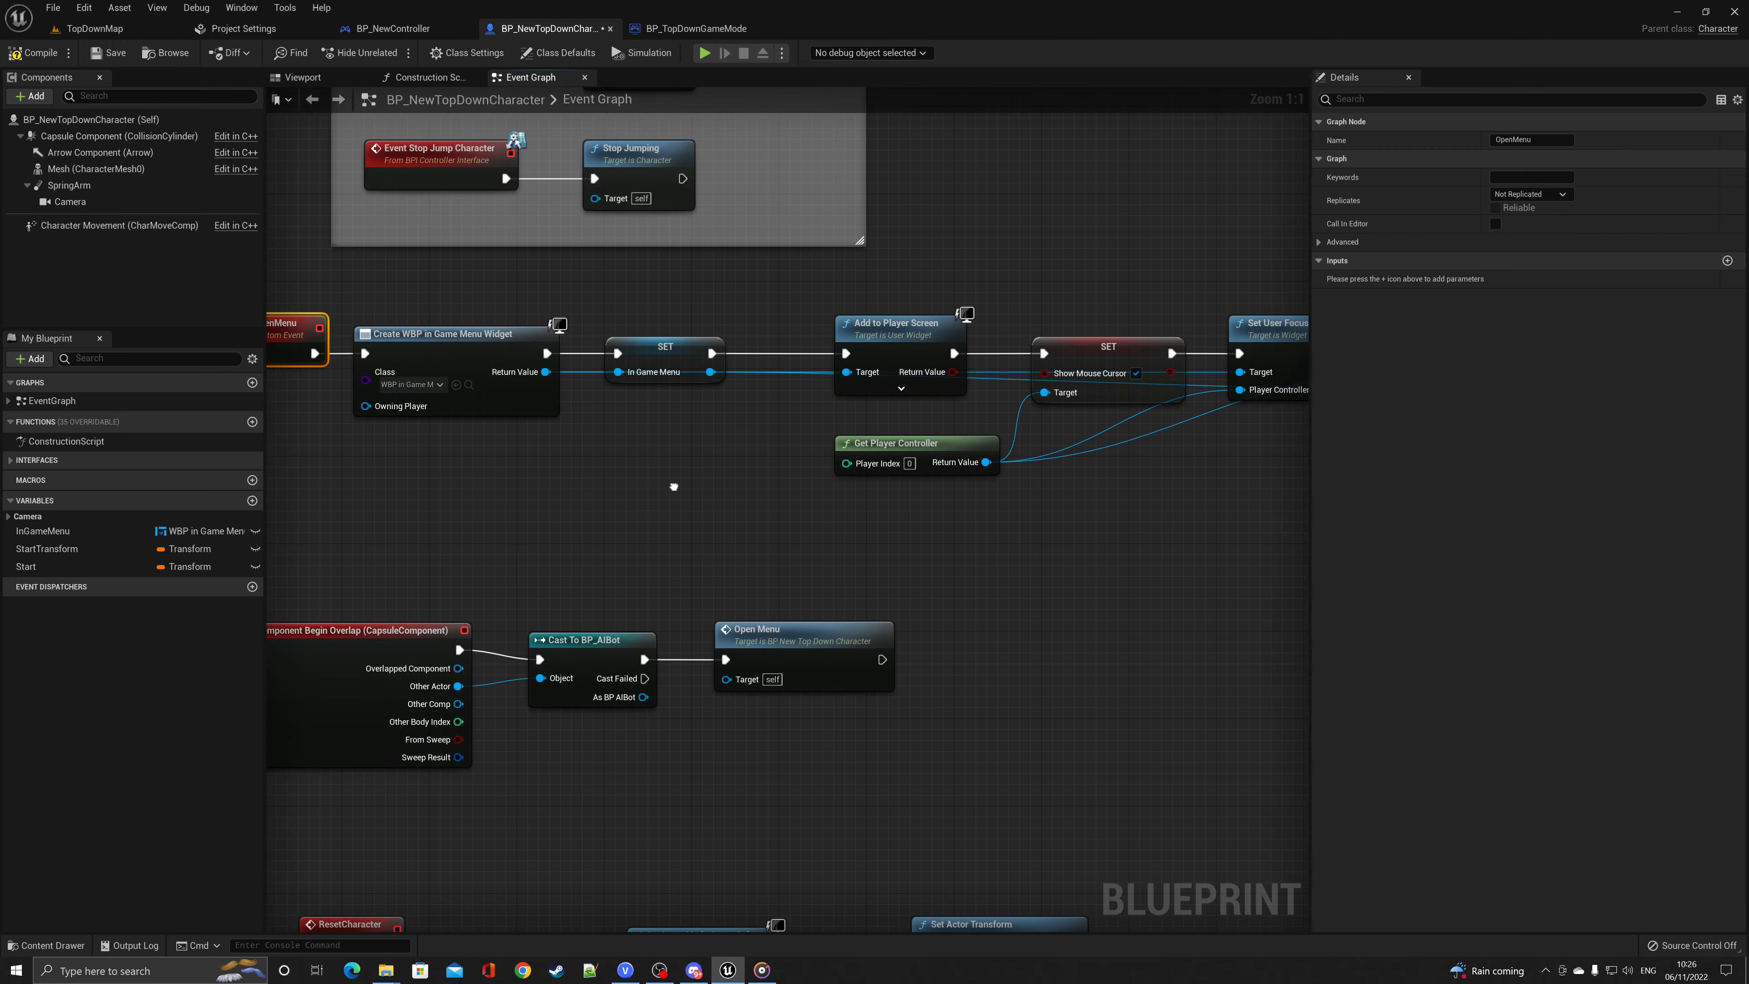
pyautogui.click(388, 28)
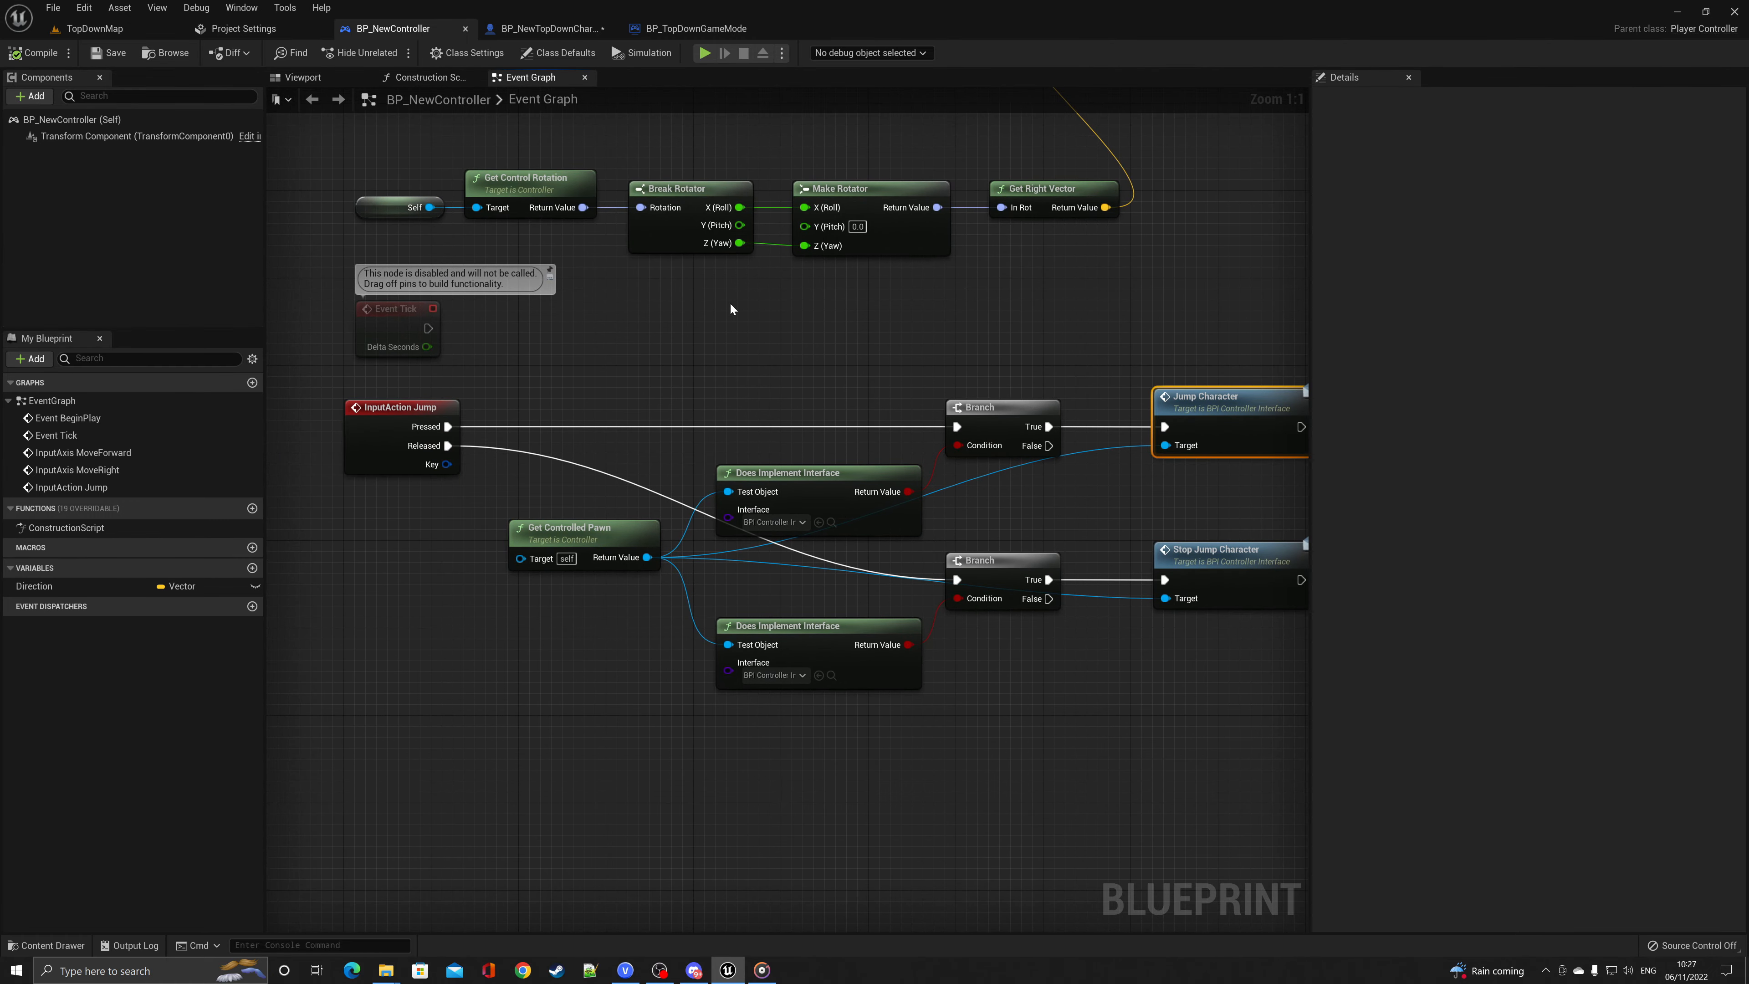
# Look over BP_NewController's movement input nodes, then return to the TopDownMap level editor
pyautogui.scroll(-3)
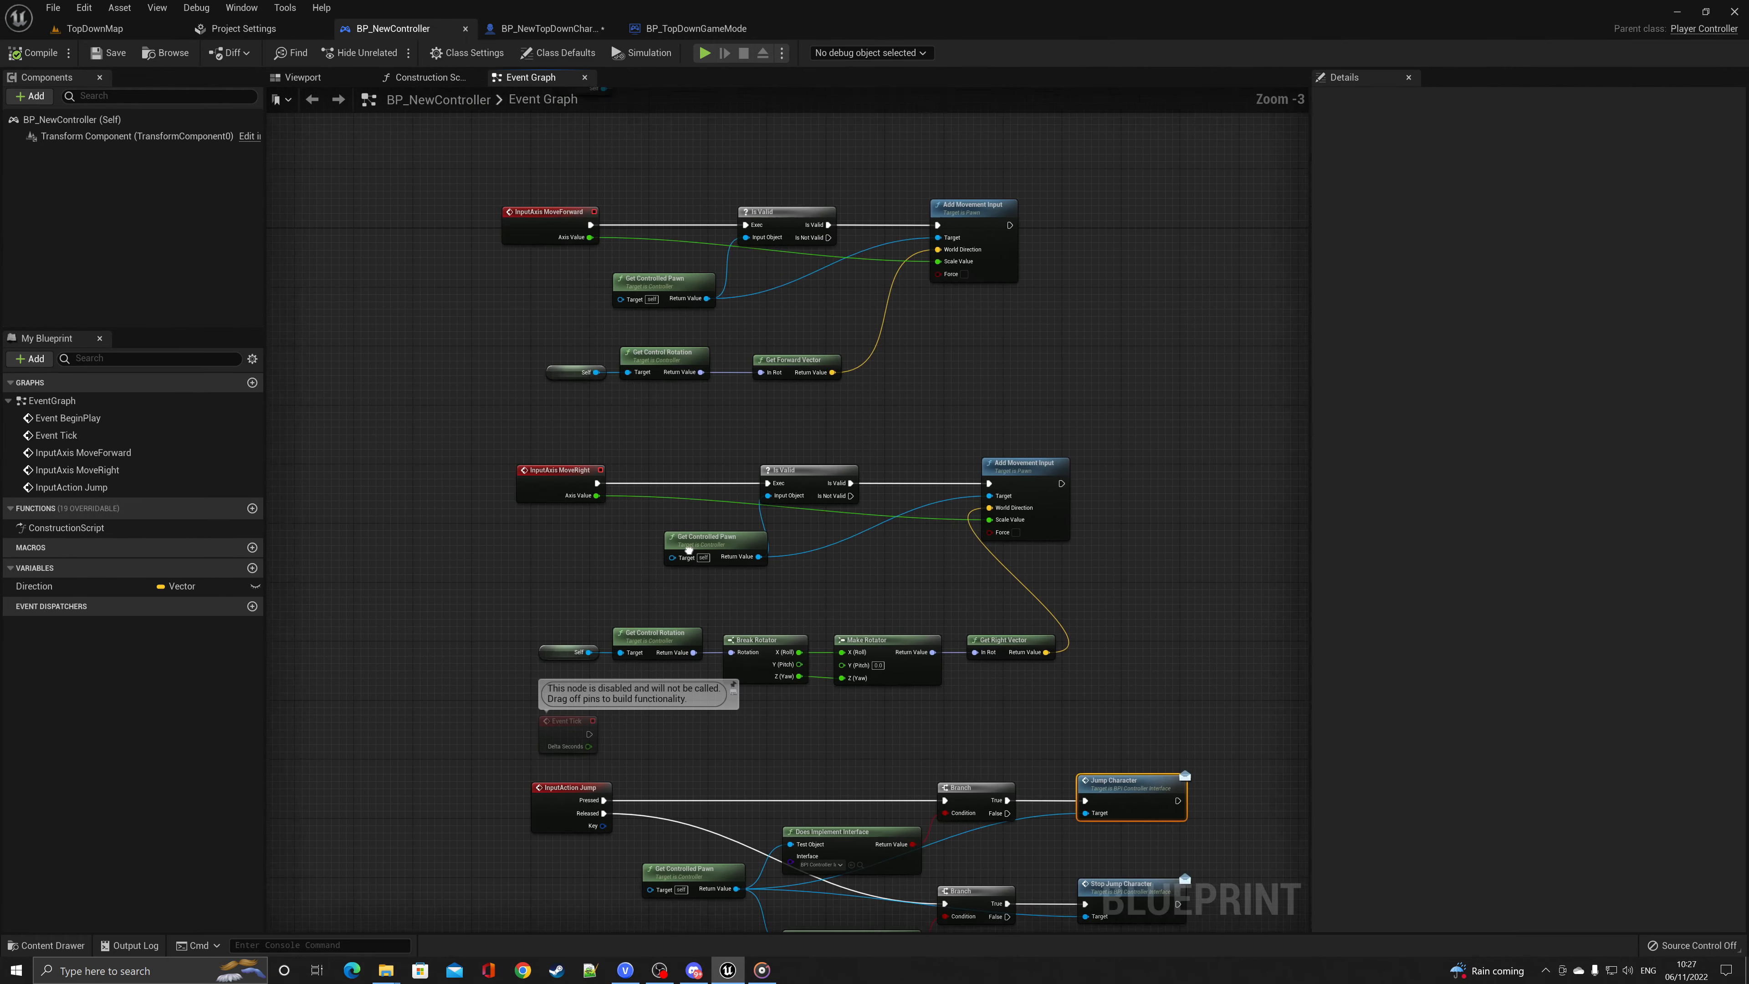
pyautogui.click(549, 212)
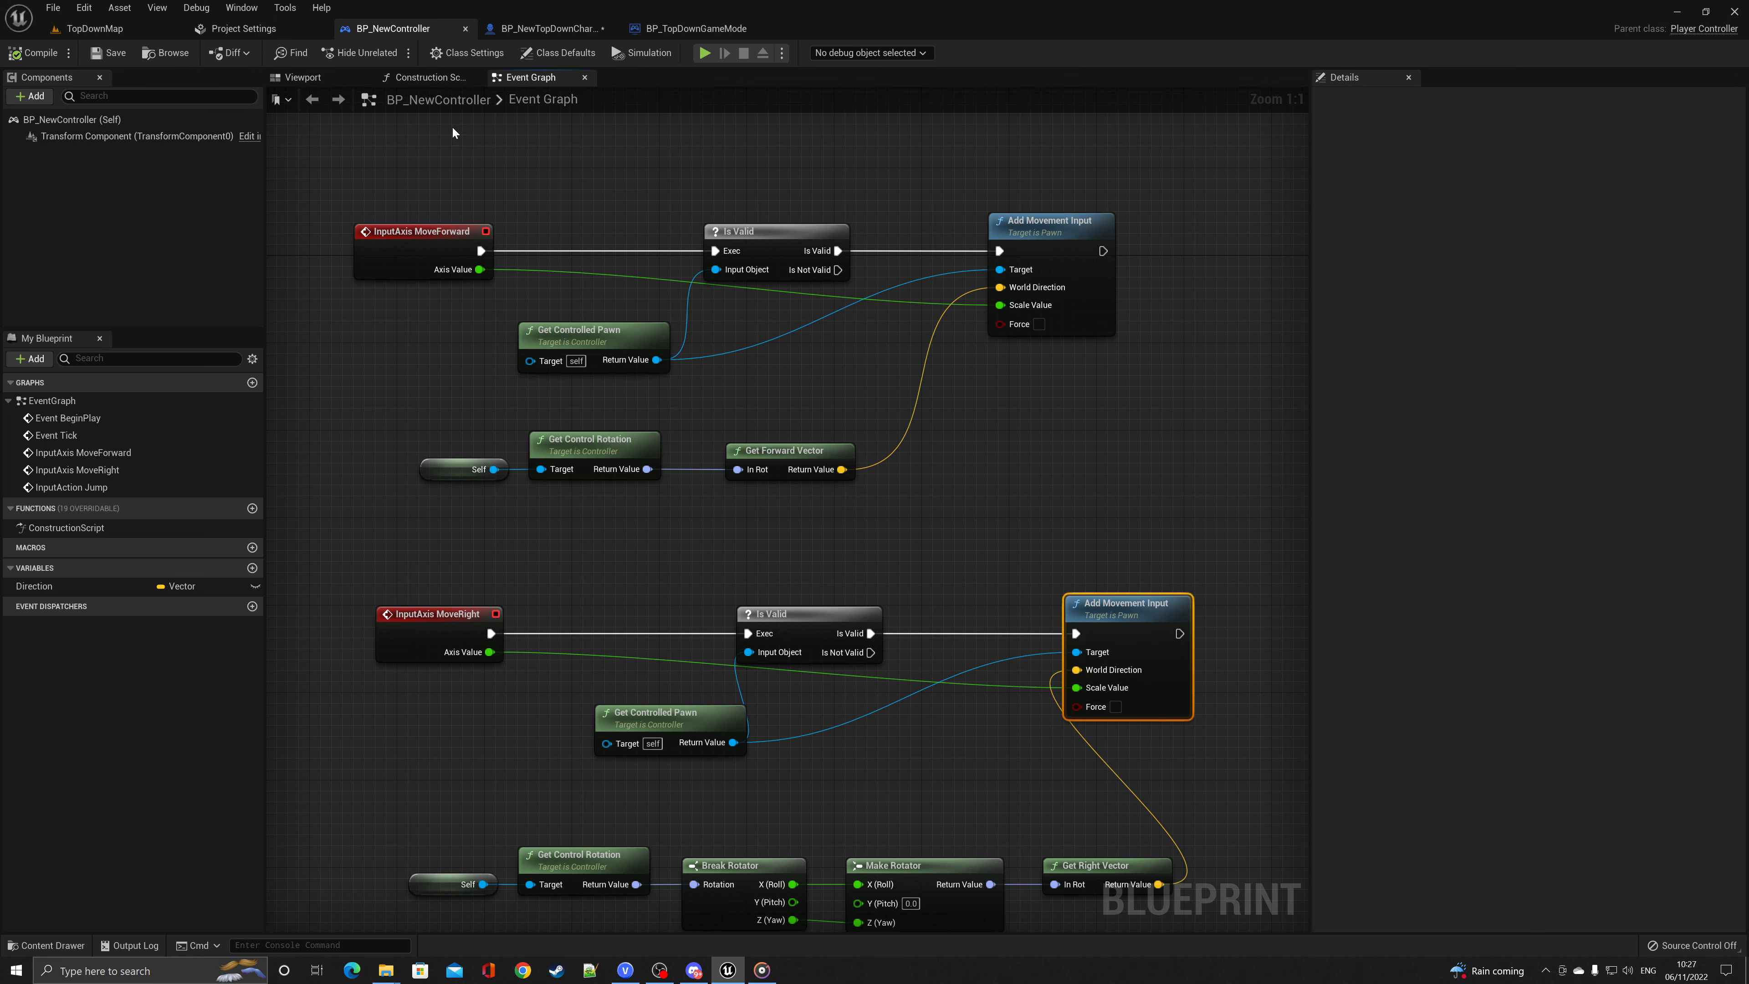
pyautogui.click(94, 29)
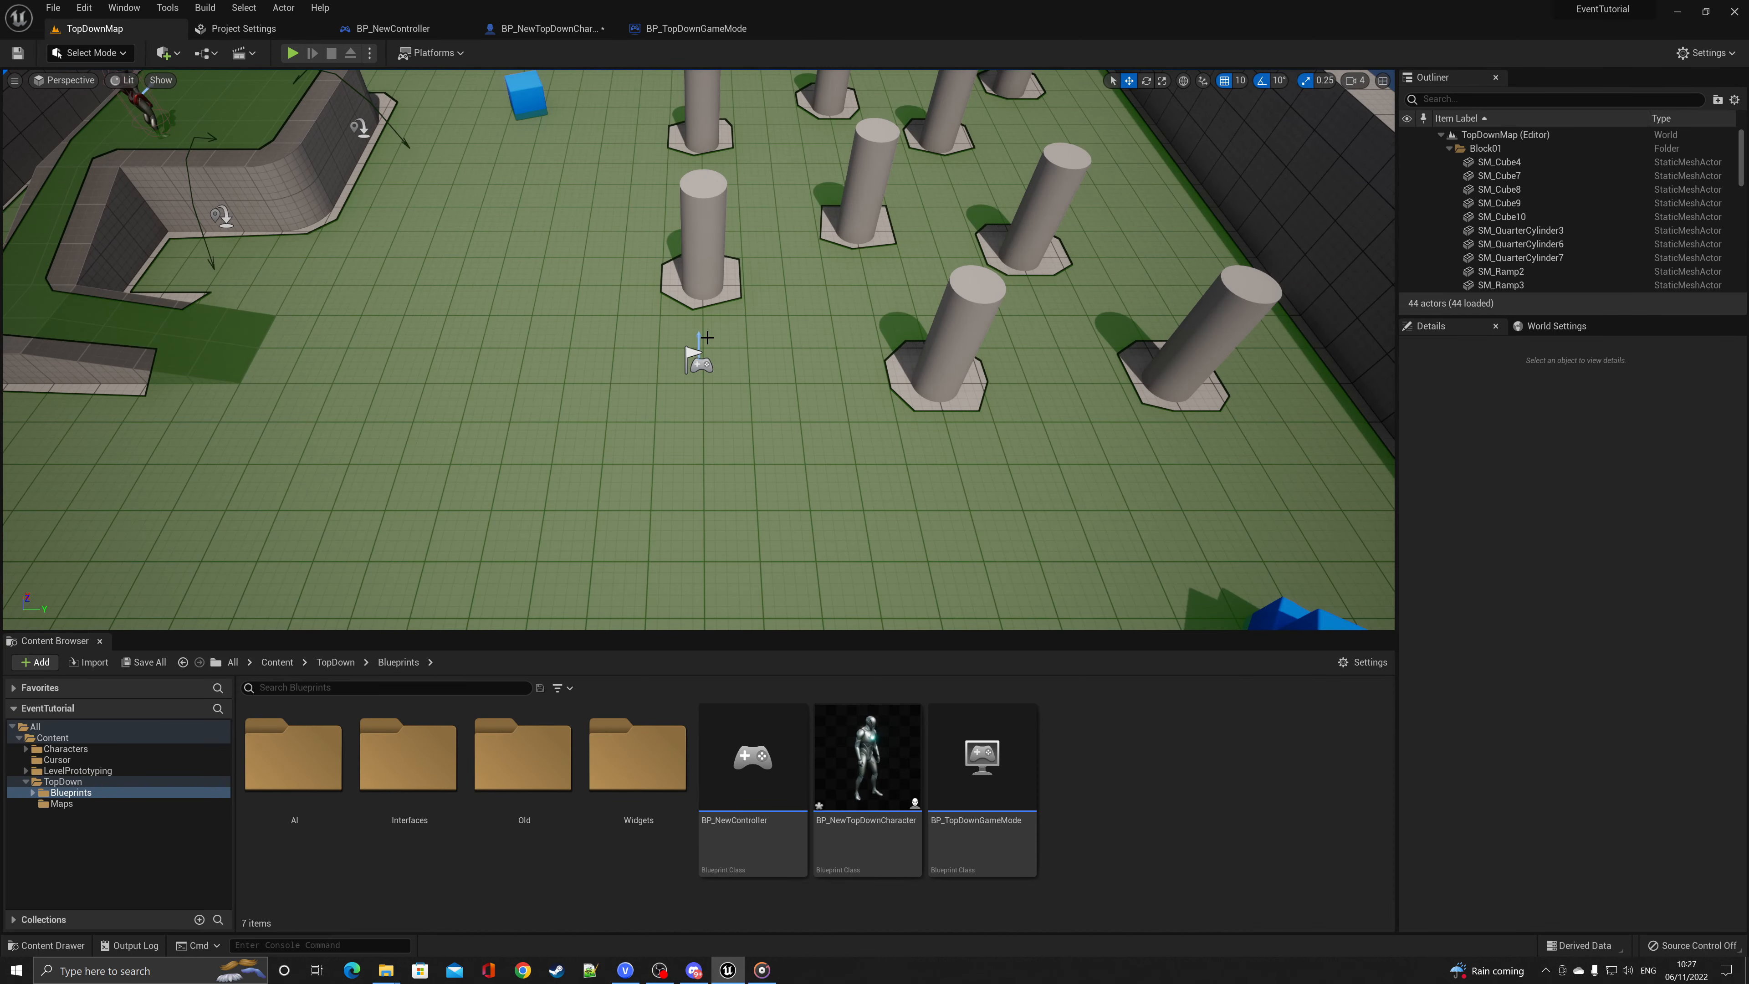
pyautogui.moveTo(749, 379)
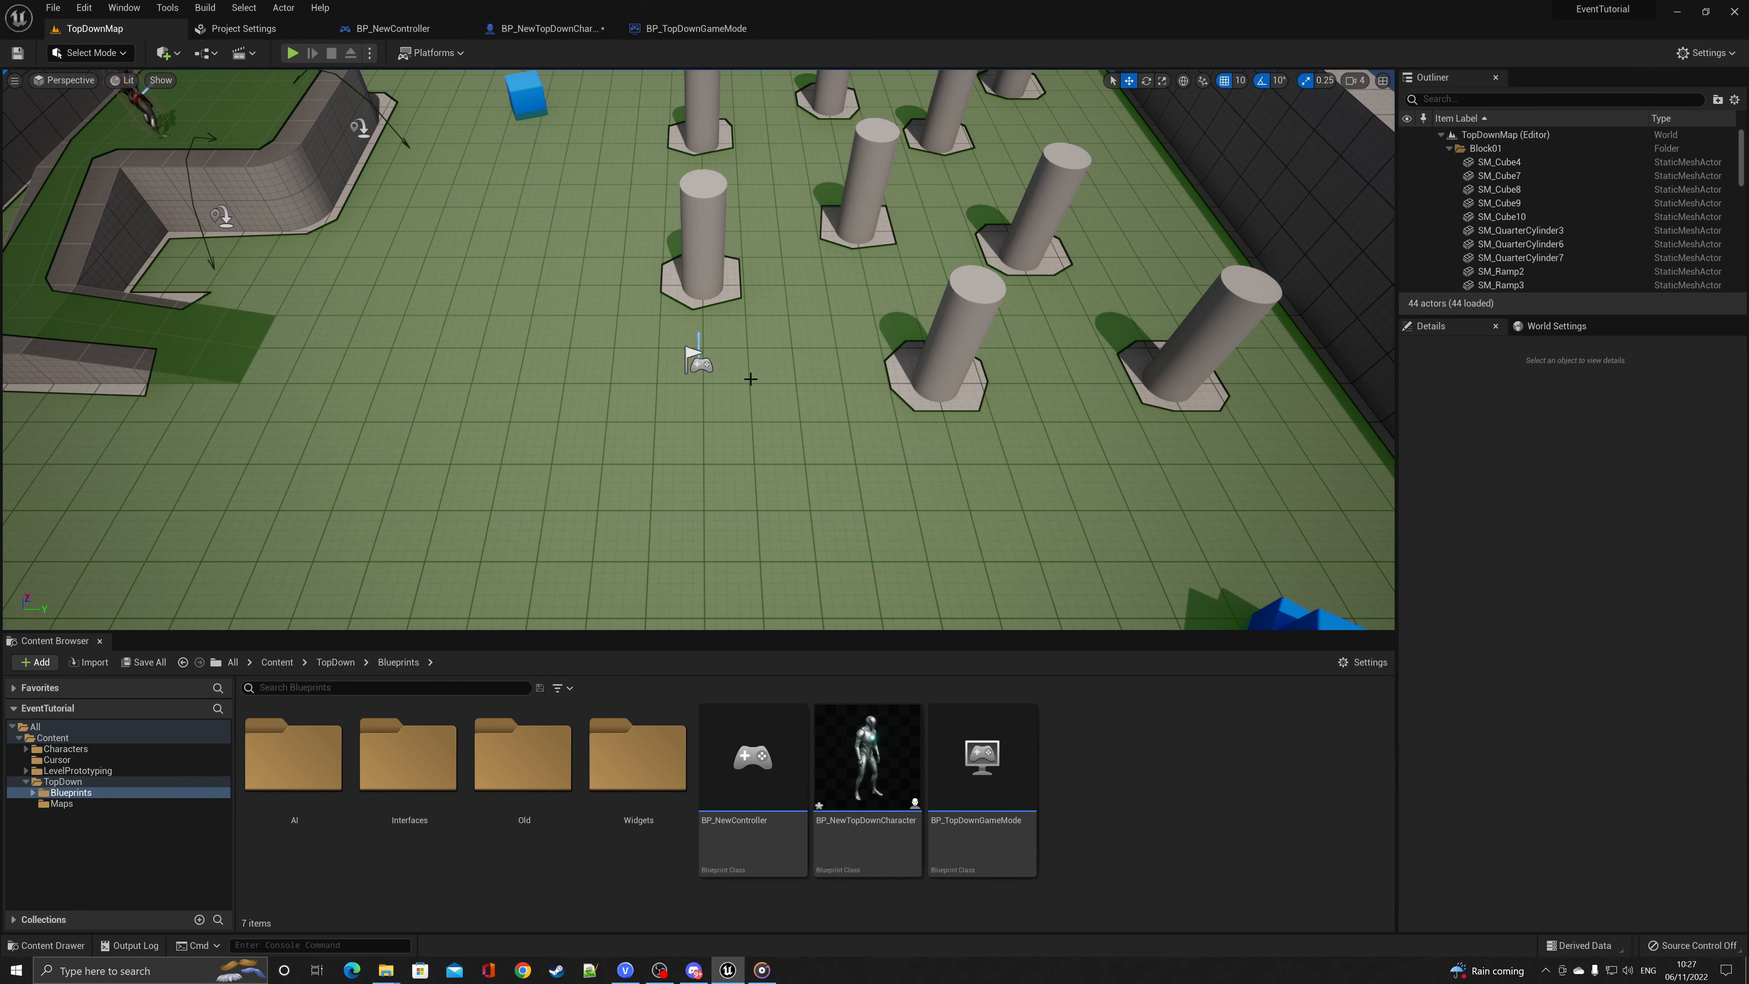